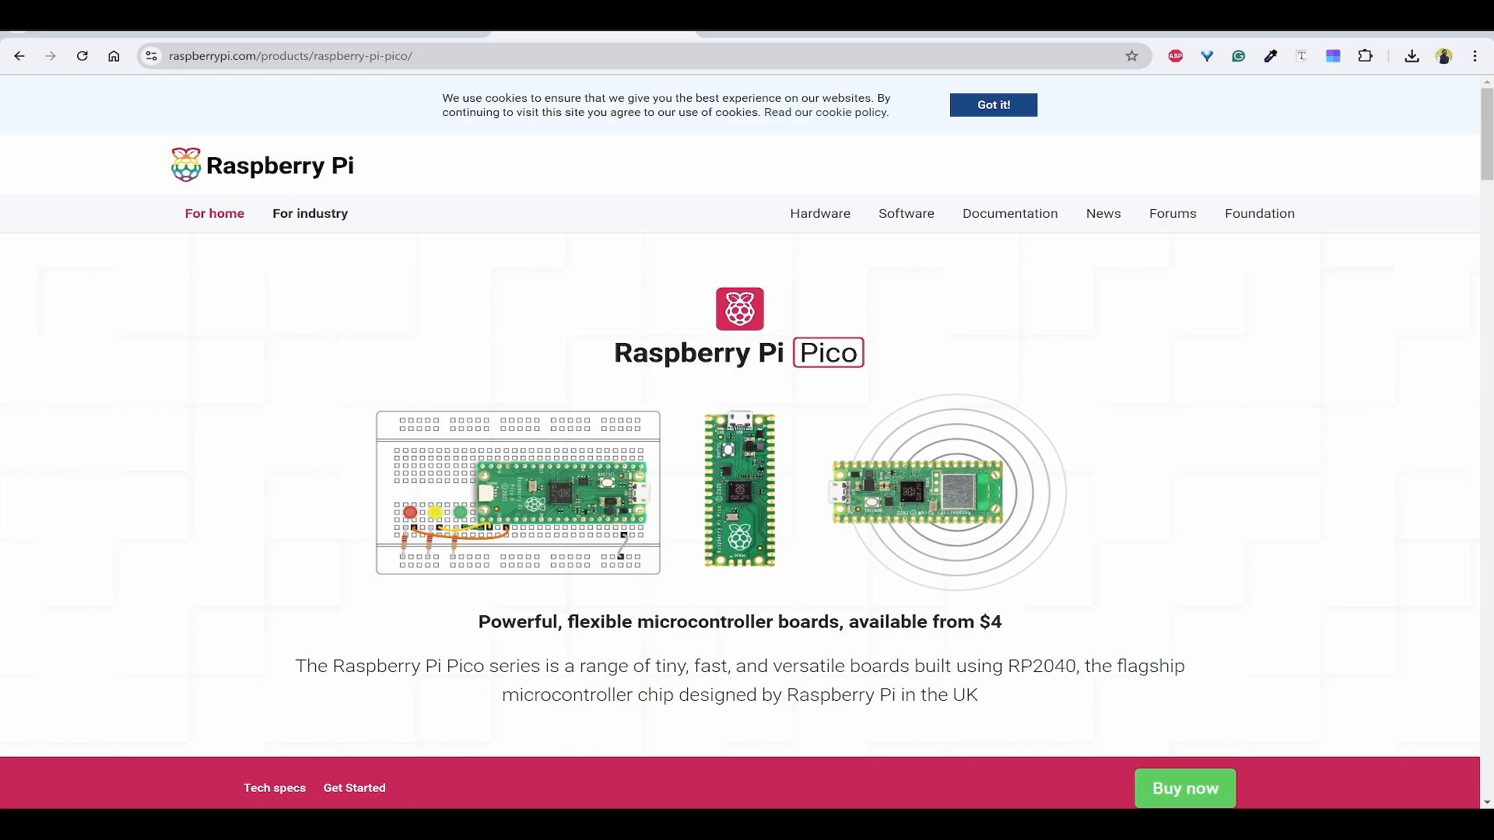
Scroll down the raspberrypi.com Pico product page until the Specification list shows
scroll(down, 3)
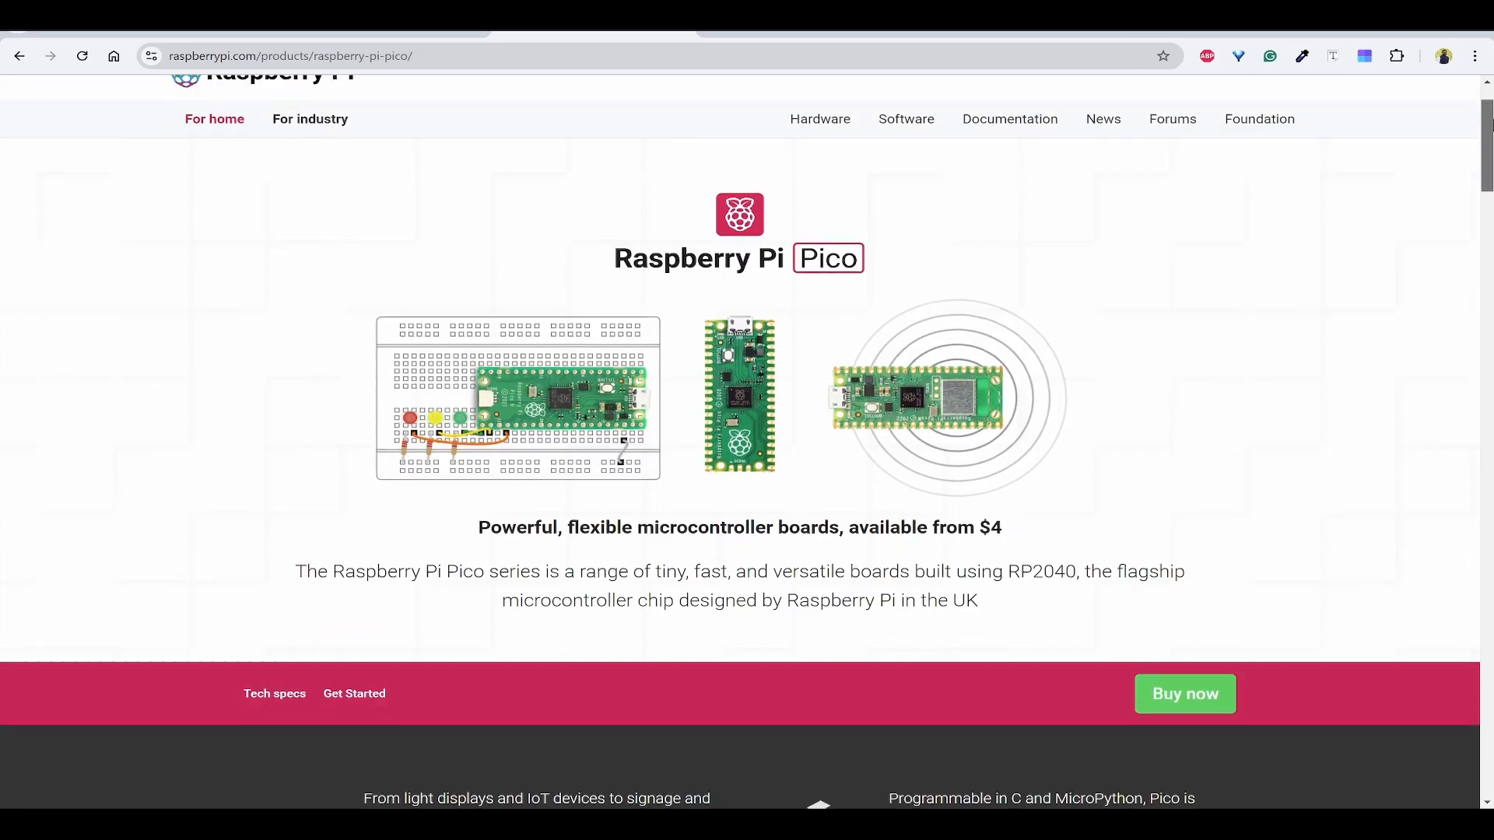
scroll(down, 3)
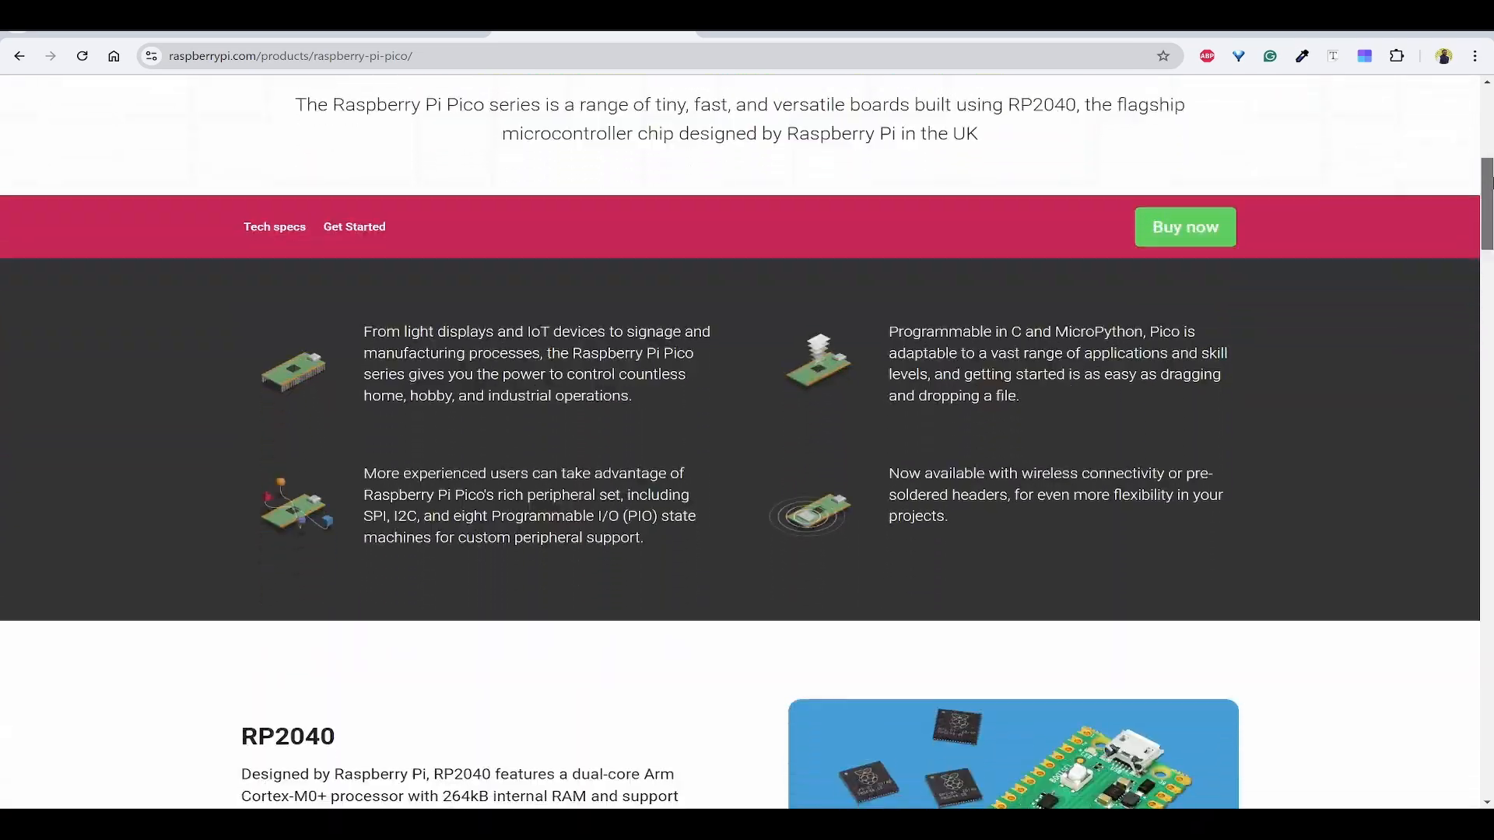
scroll(down, 3)
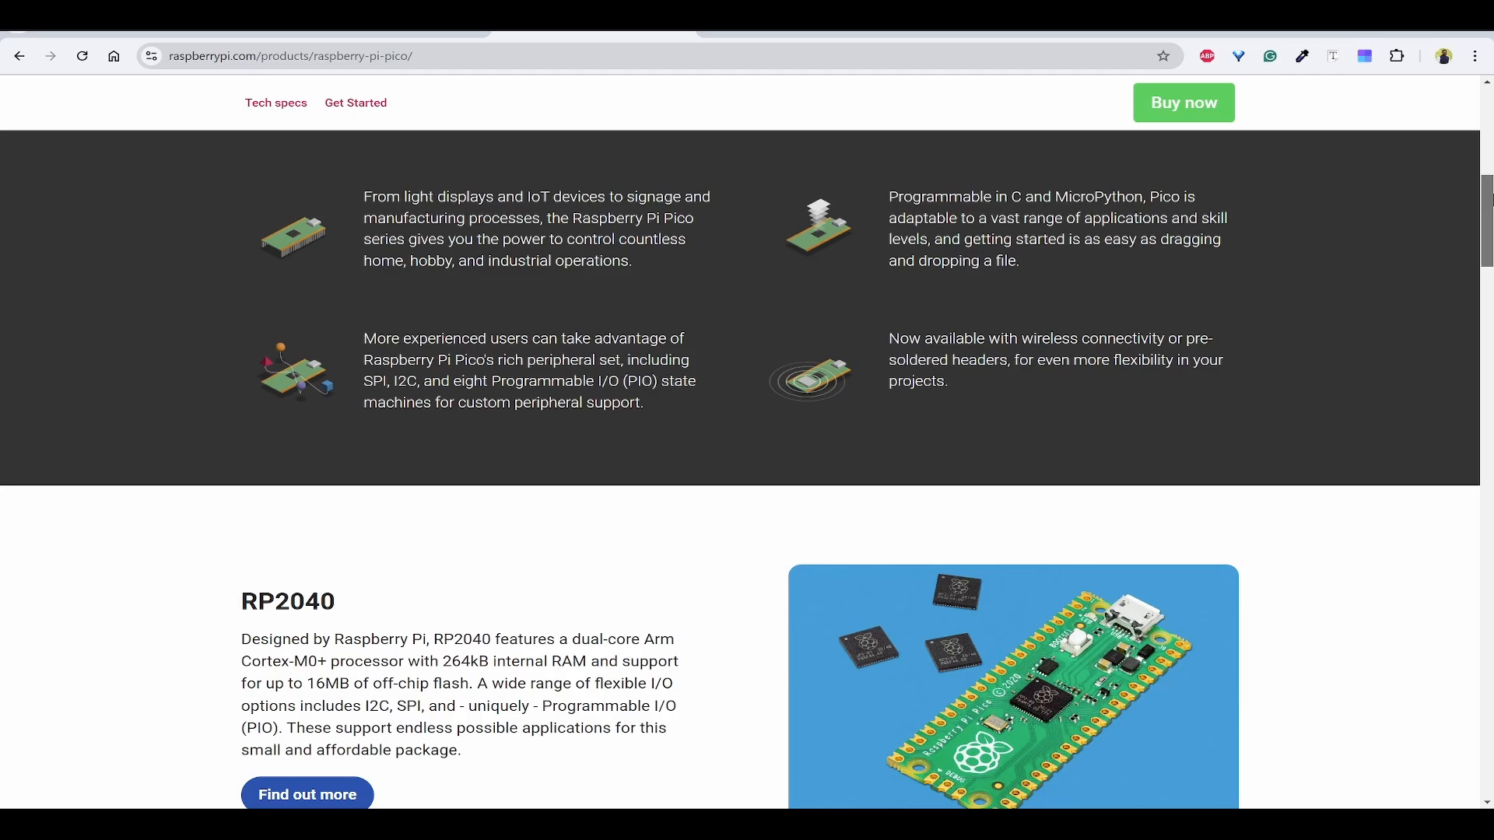
scroll(down, 3)
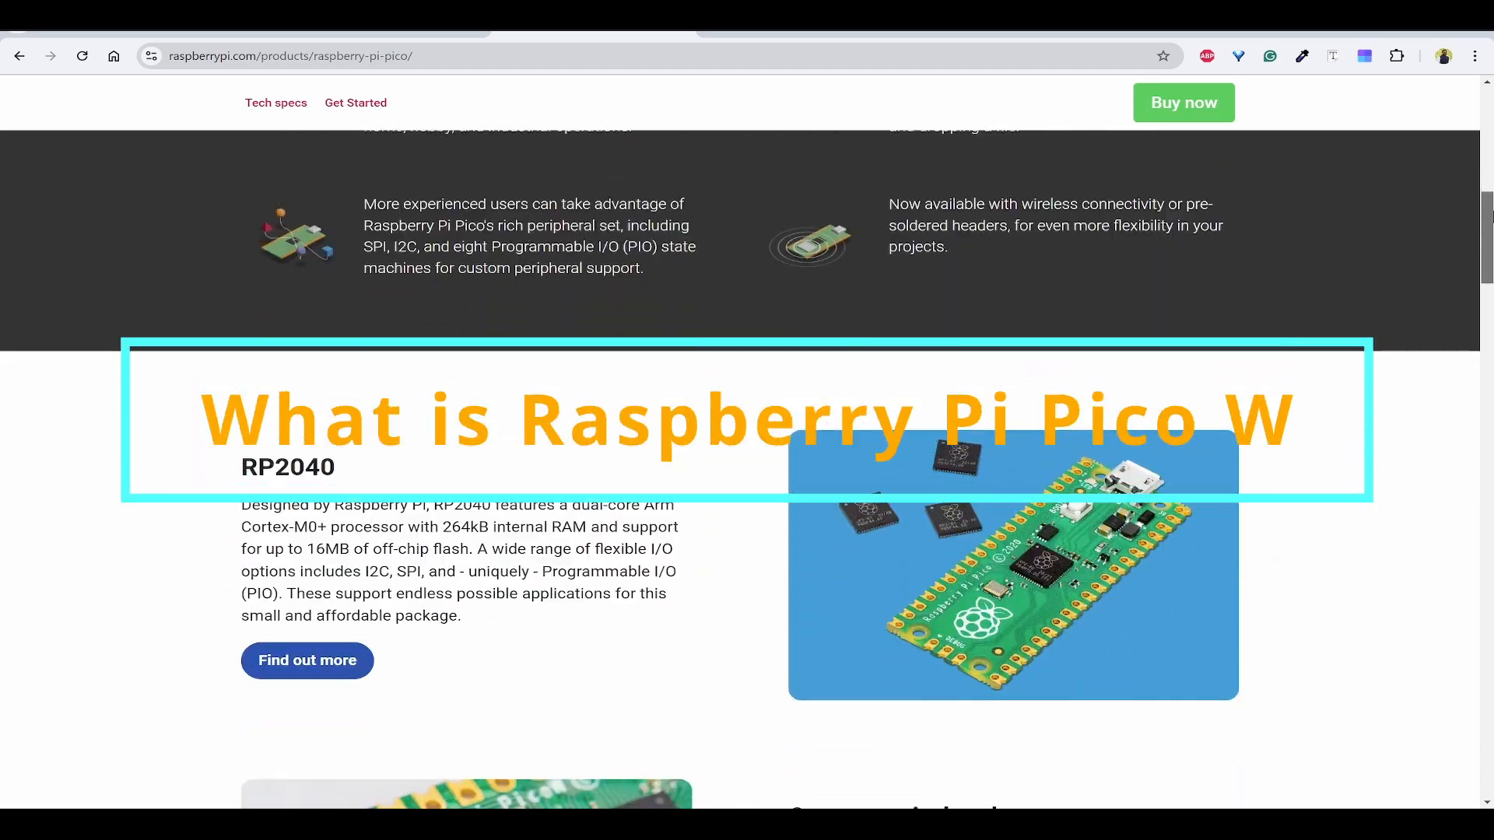
scroll(down, 3)
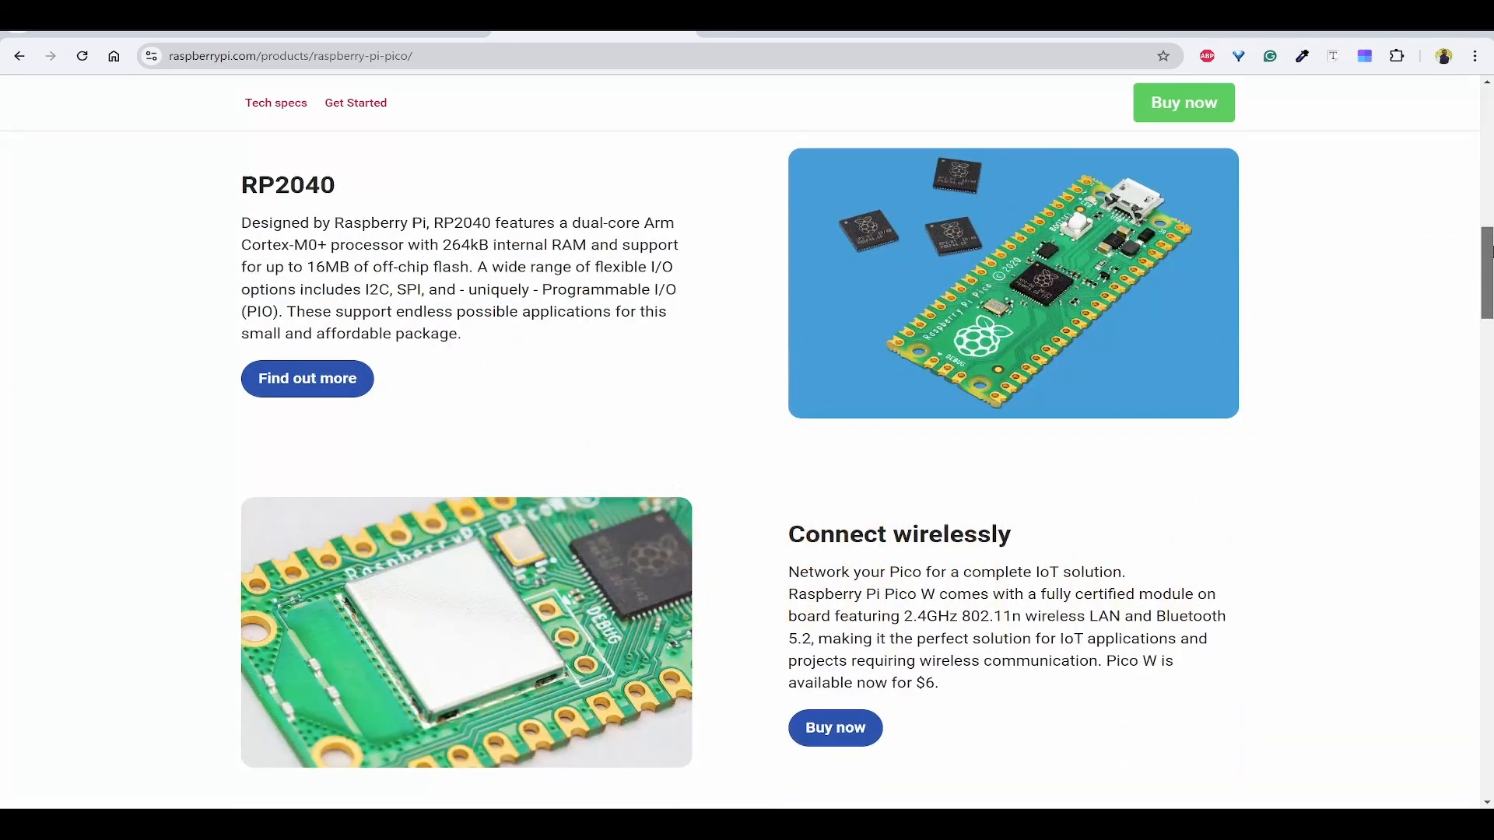
scroll(down, 3)
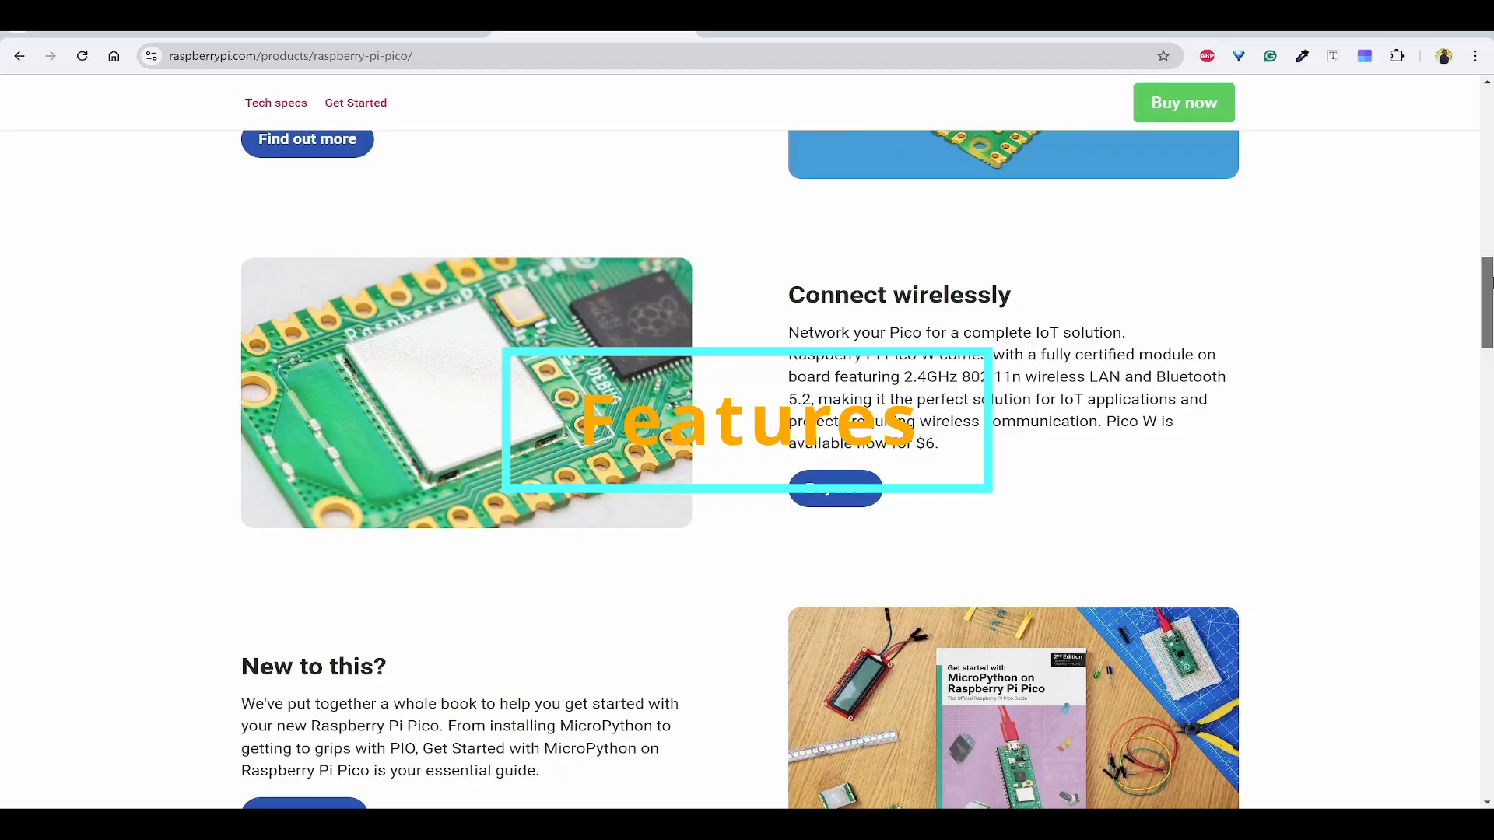
scroll(down, 3)
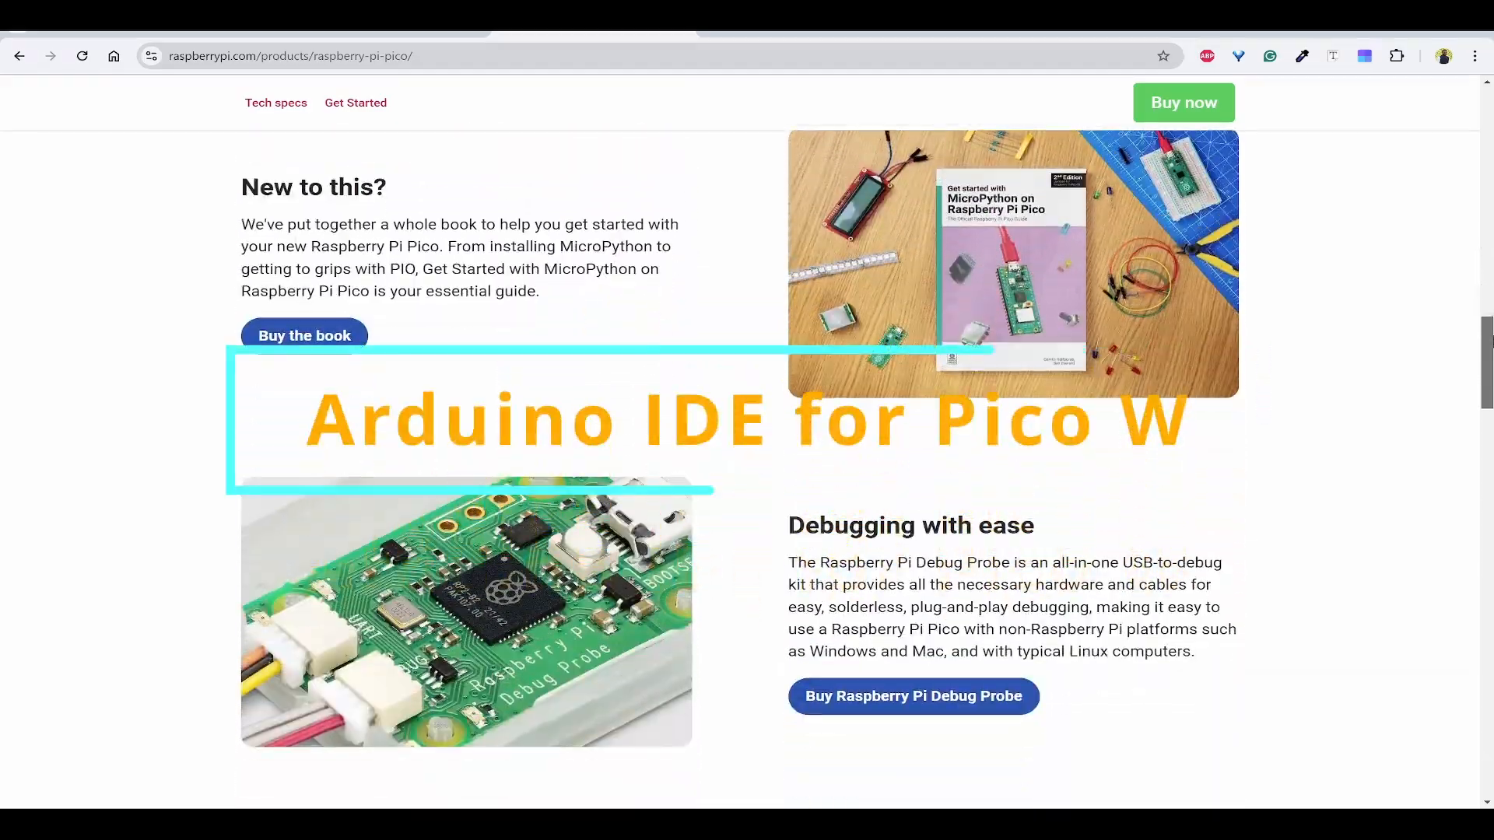
scroll(down, 3)
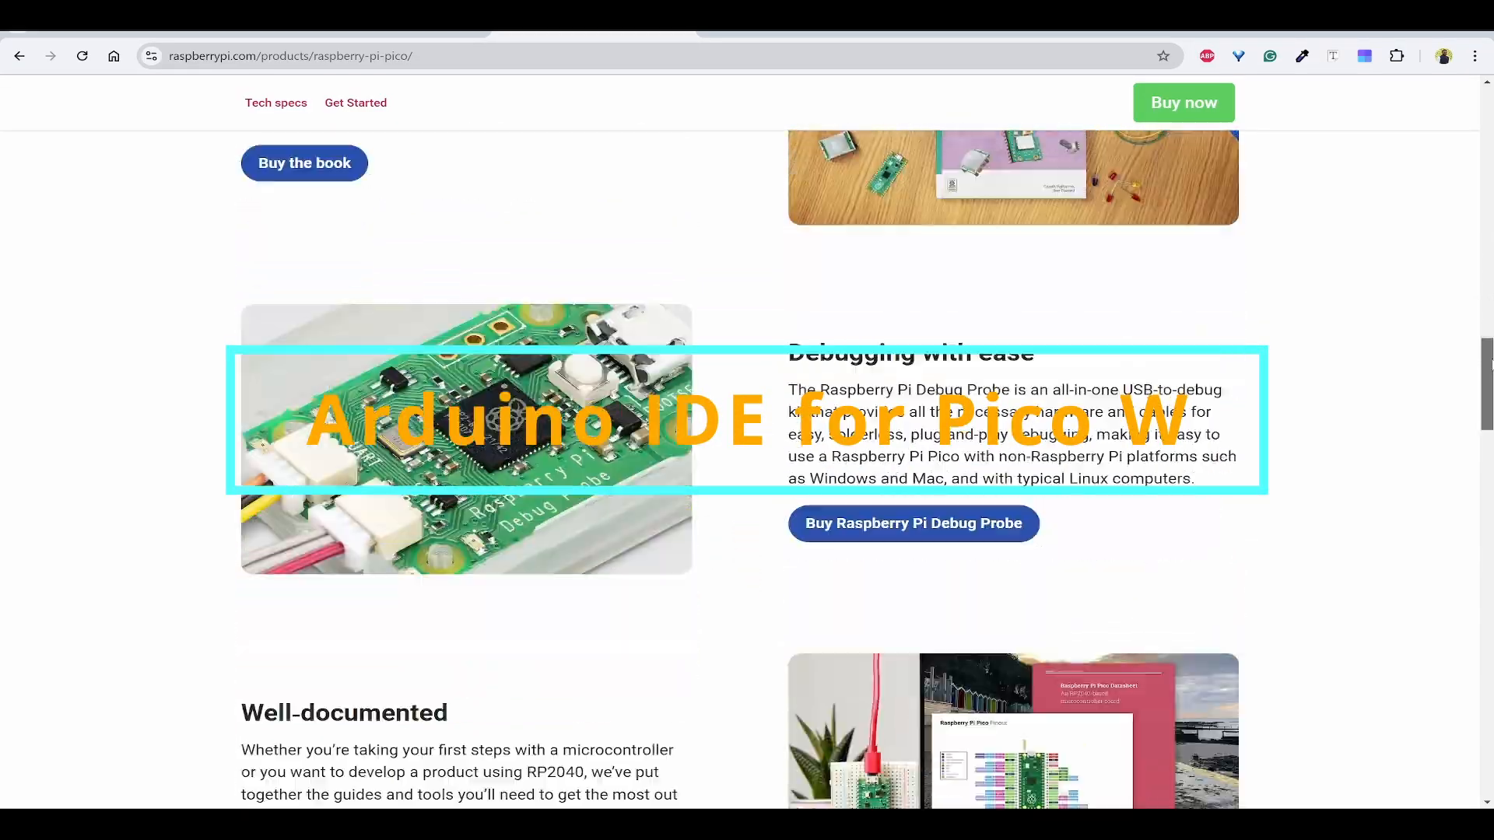
scroll(down, 3)
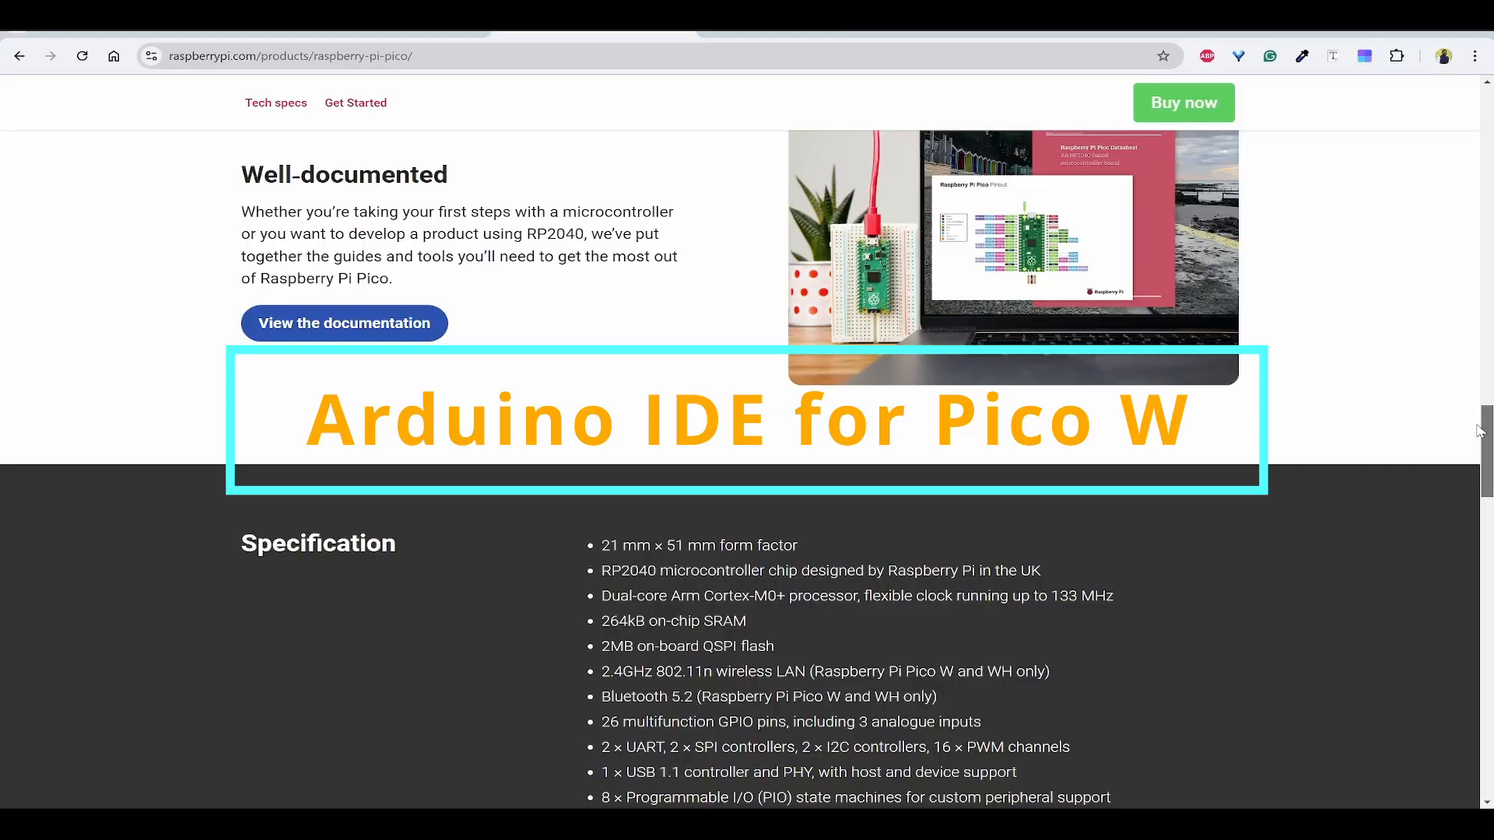
scroll(up, 3)
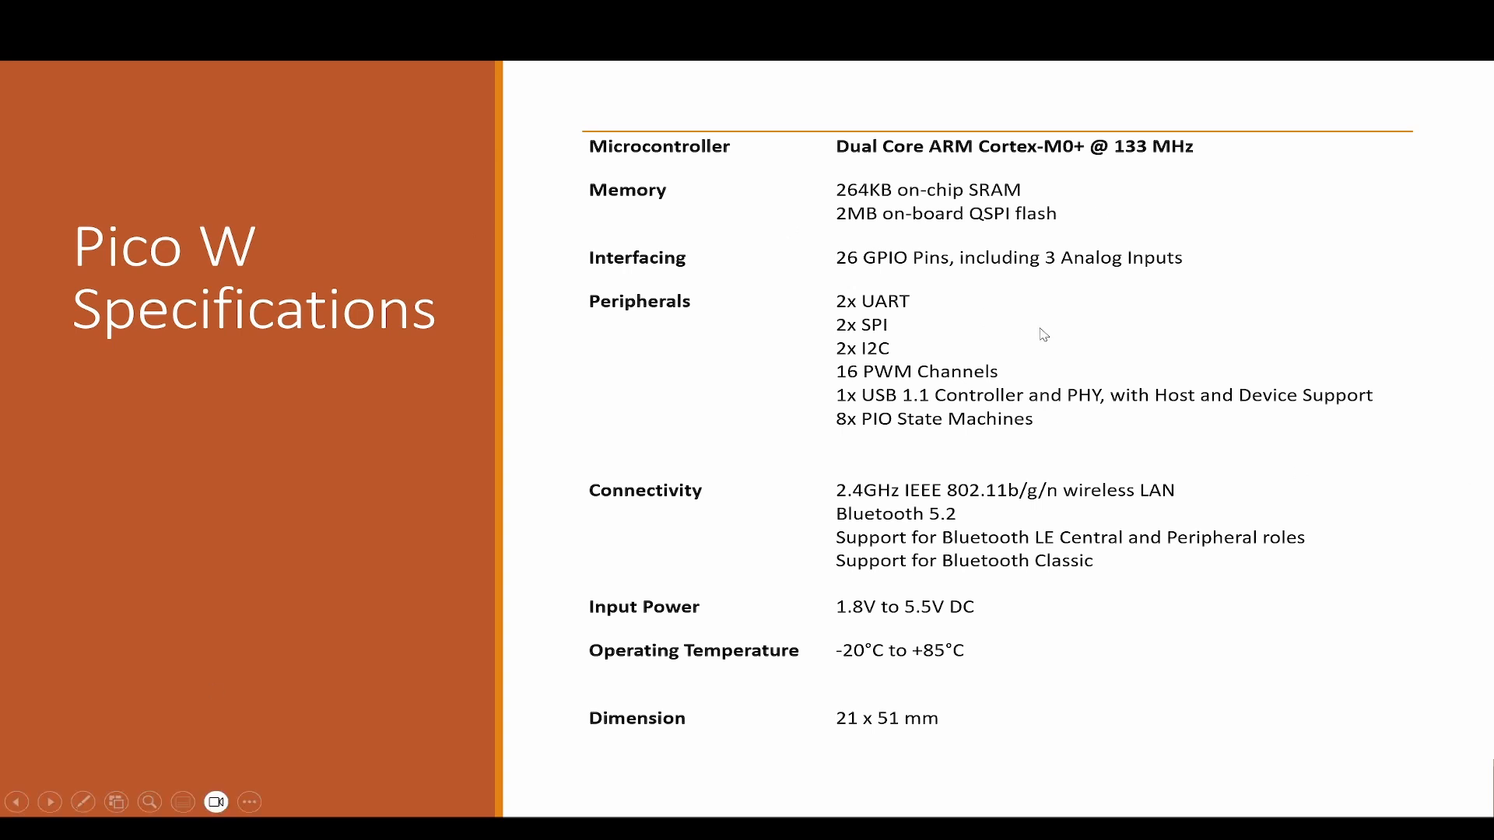
mouse_move(1128, 171)
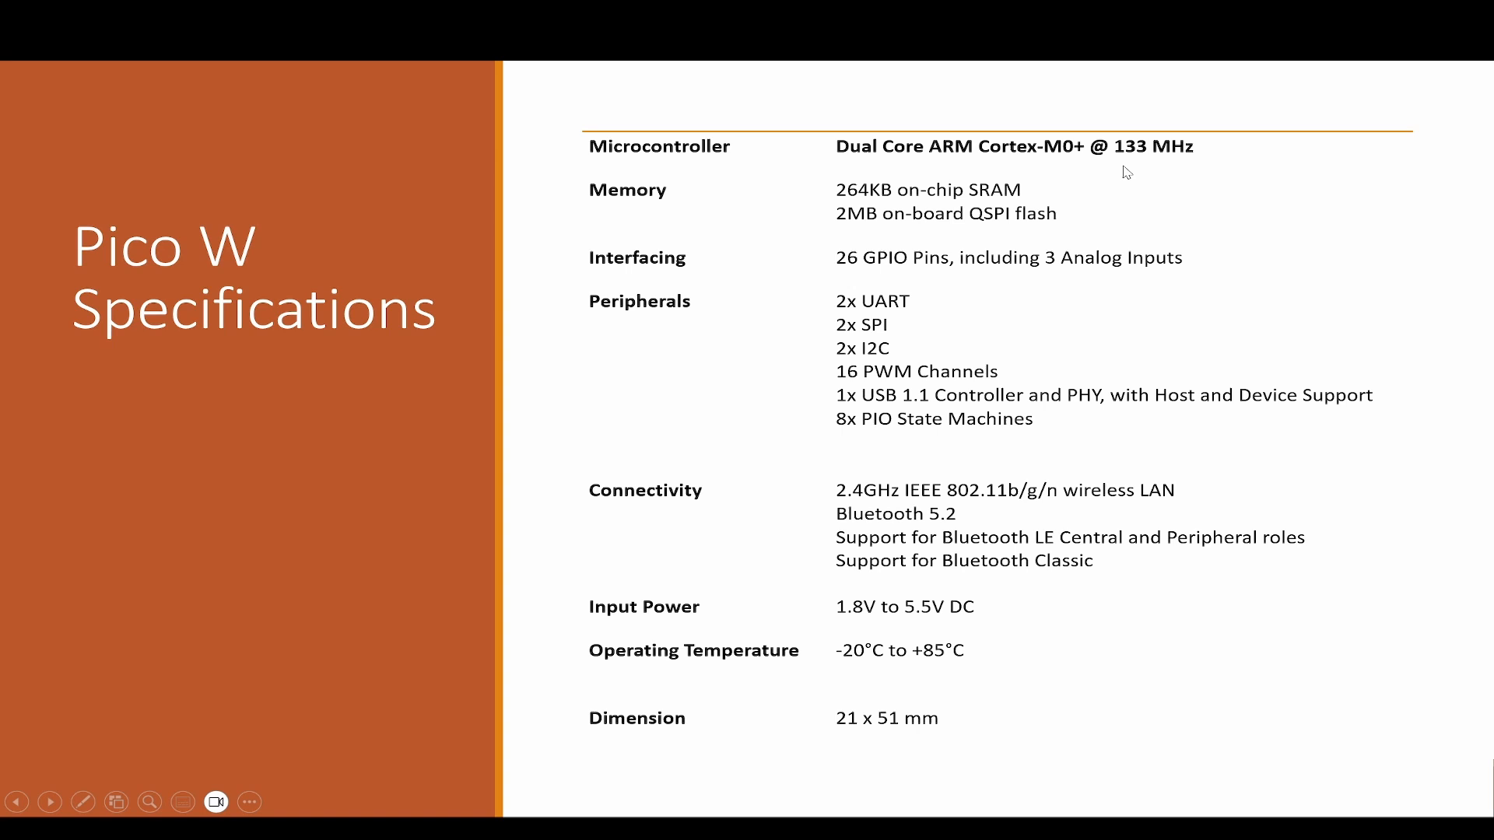
mouse_move(904, 207)
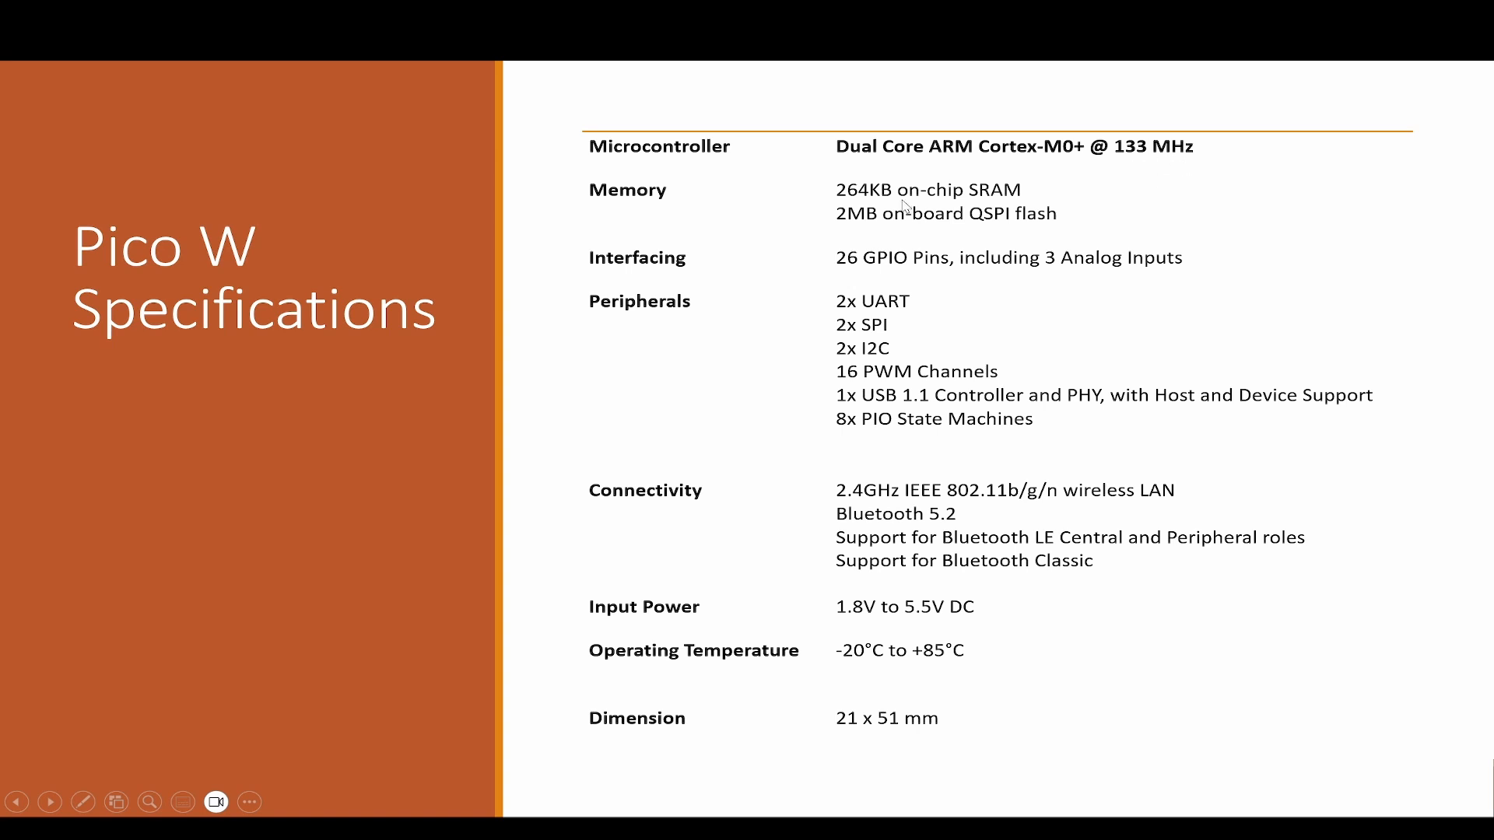
mouse_move(965, 246)
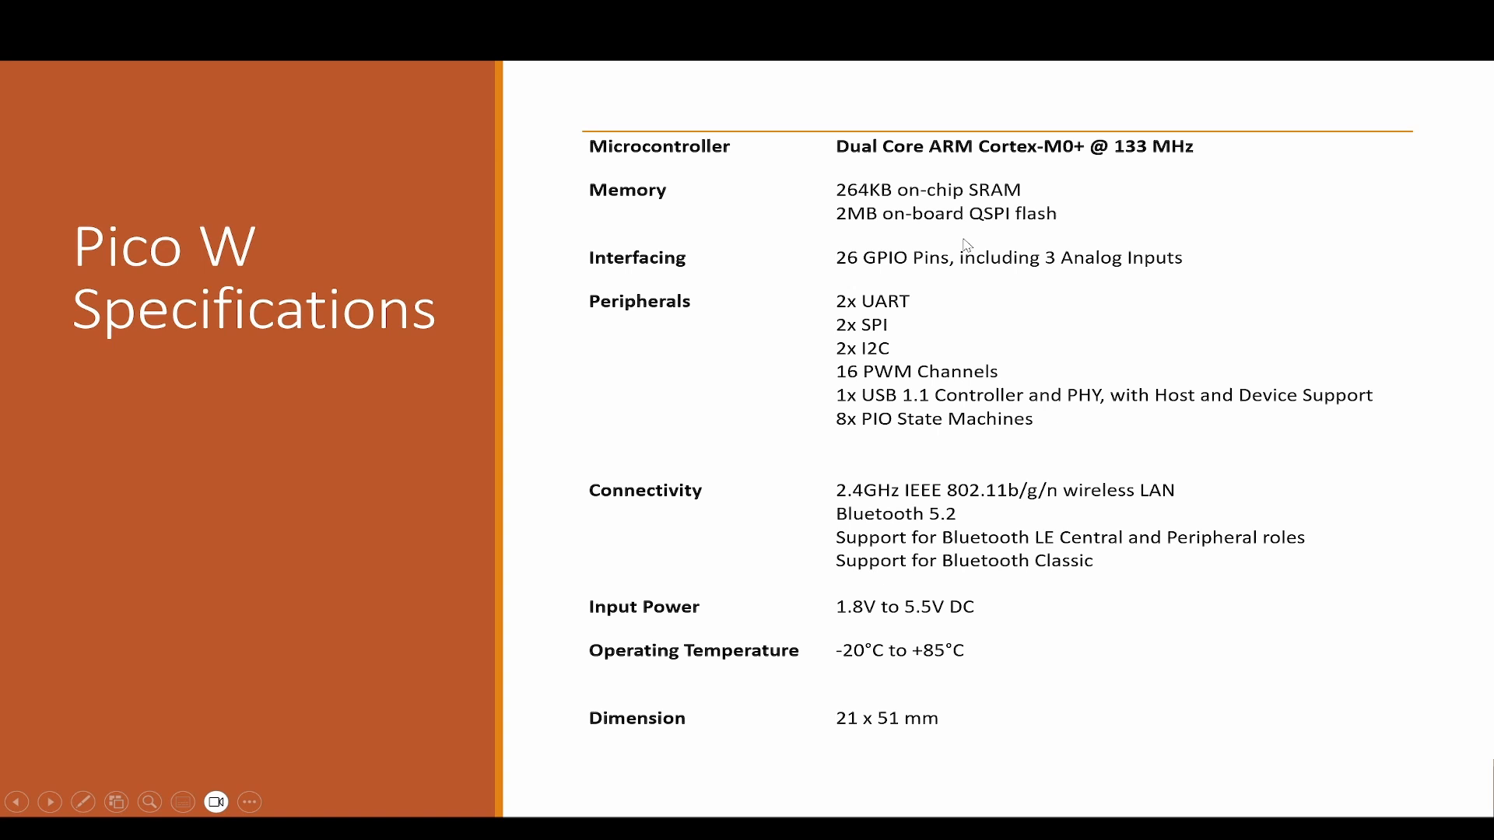
mouse_move(1053, 230)
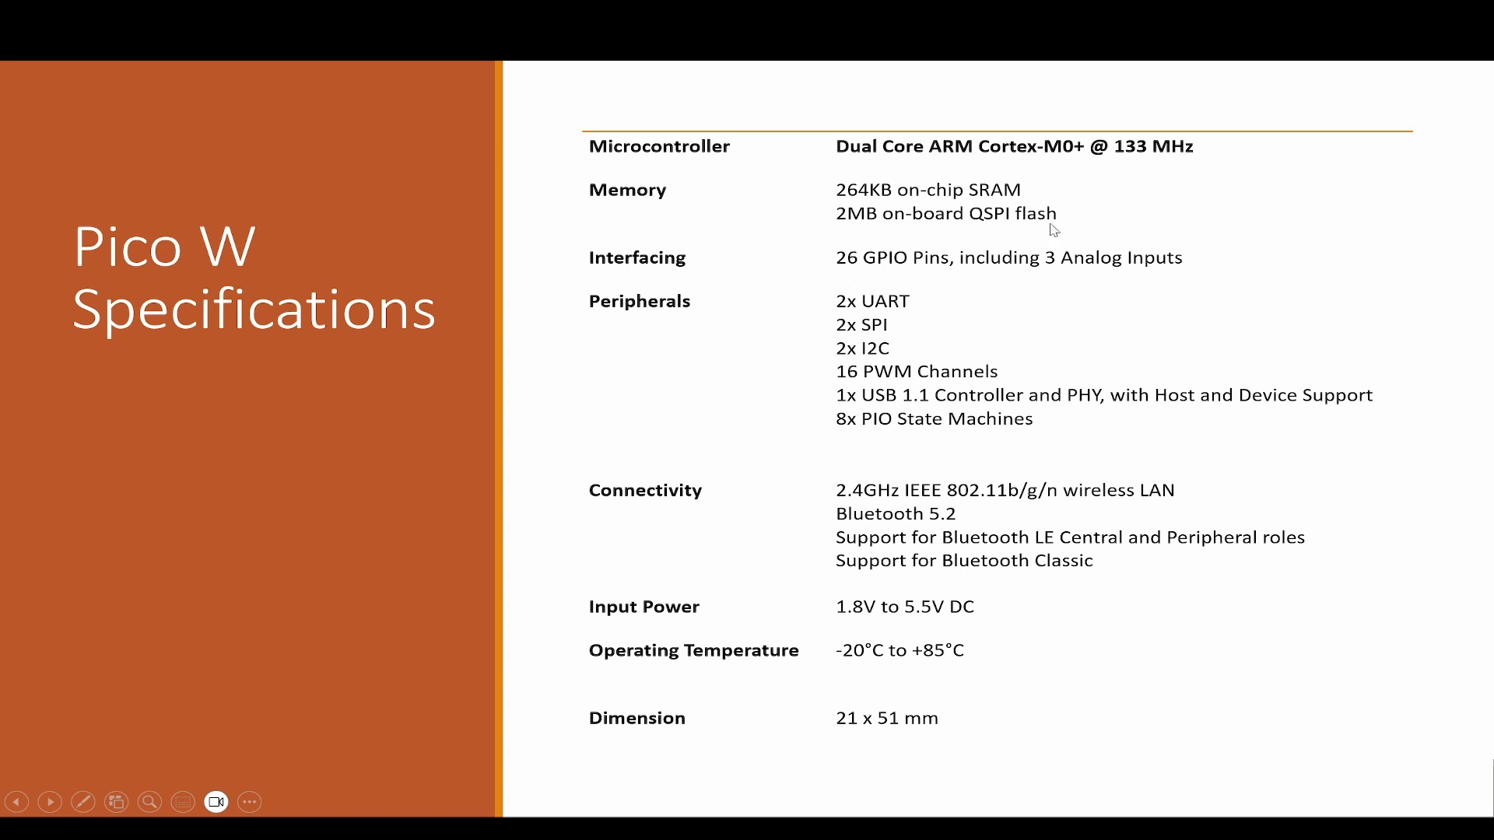
mouse_move(864, 279)
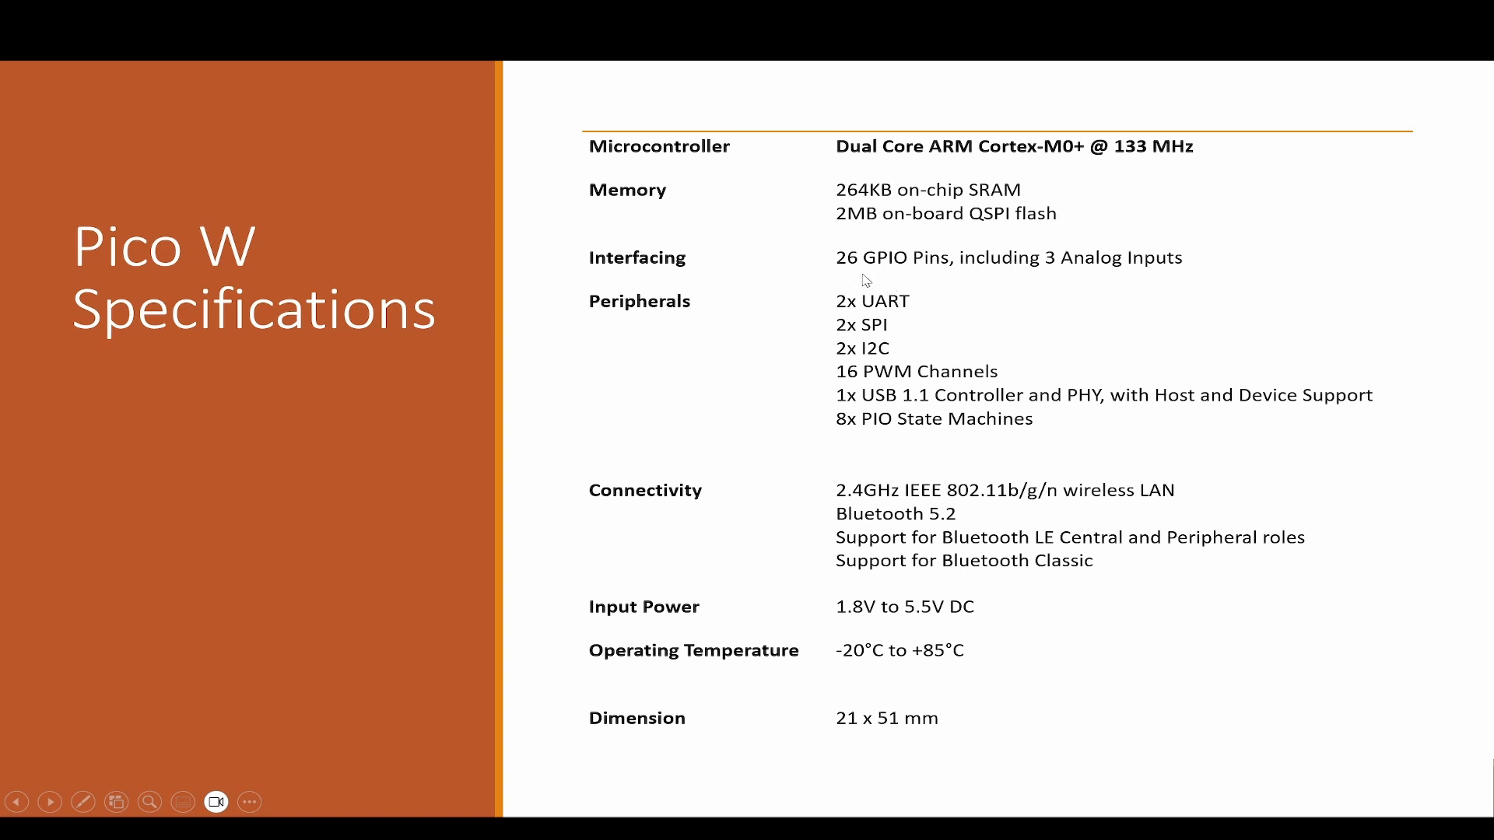
mouse_move(1115, 272)
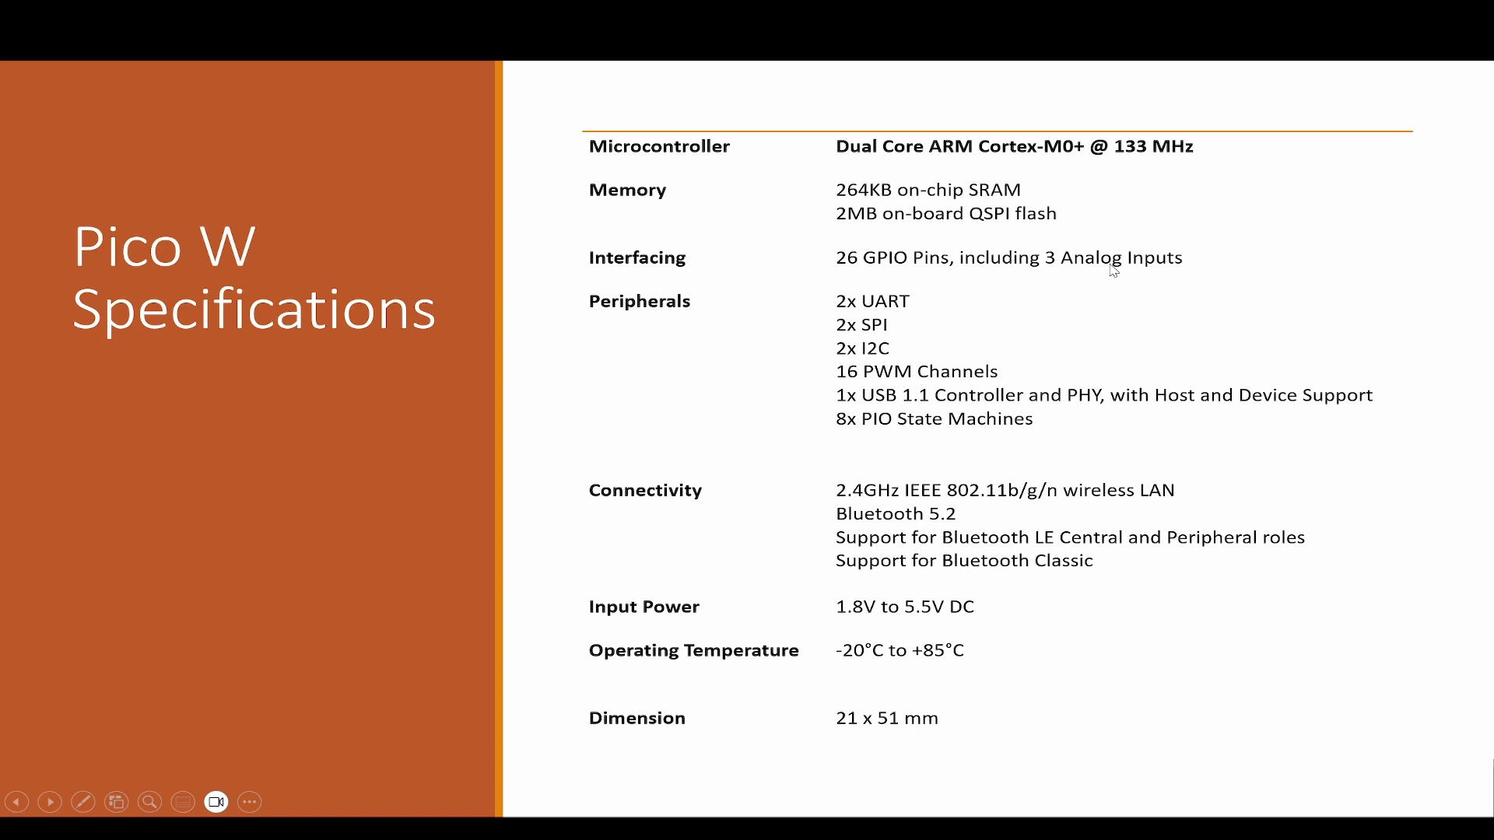
mouse_move(1132, 279)
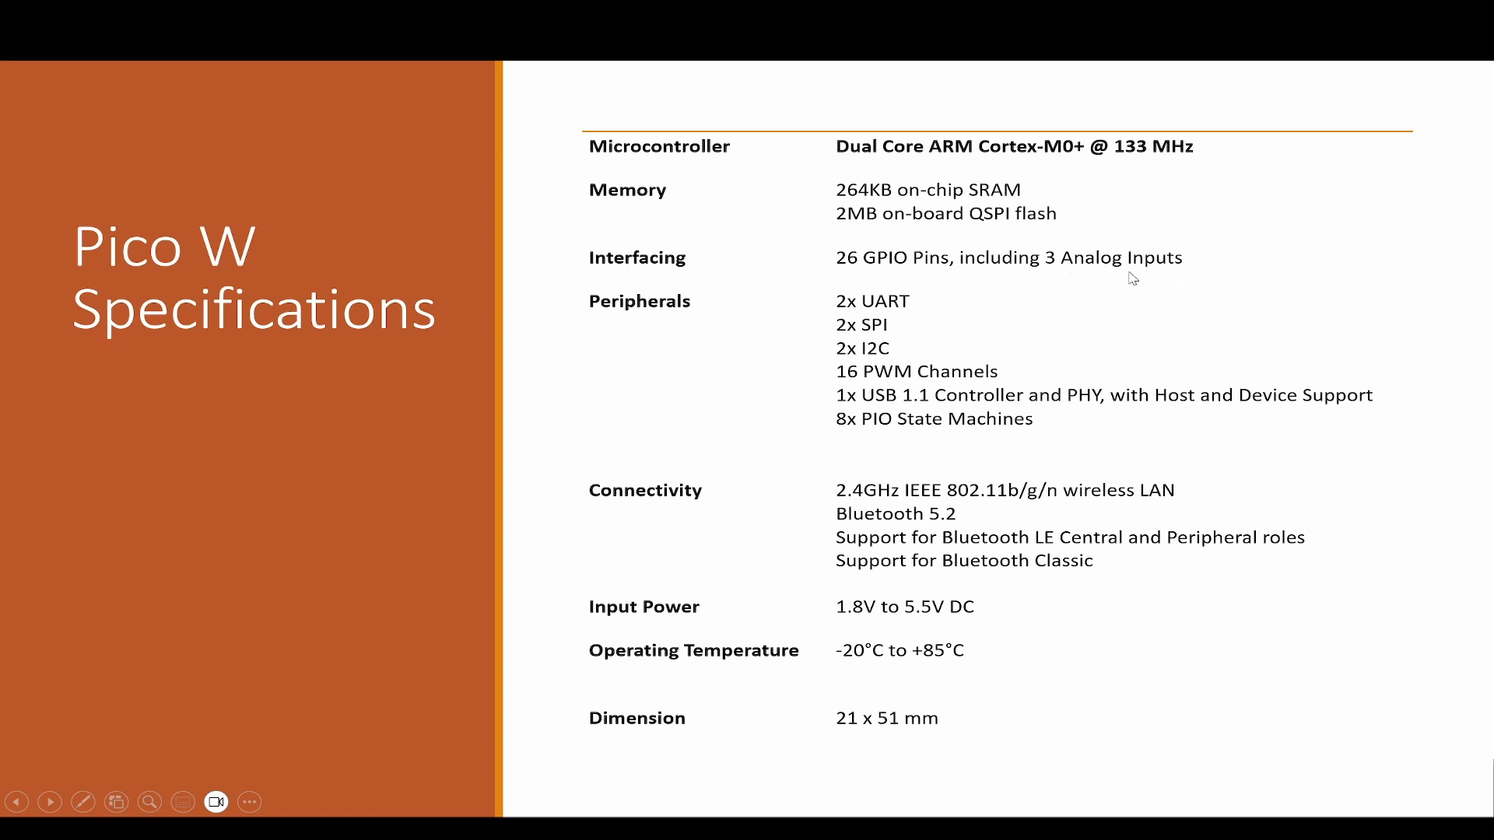
mouse_move(950, 425)
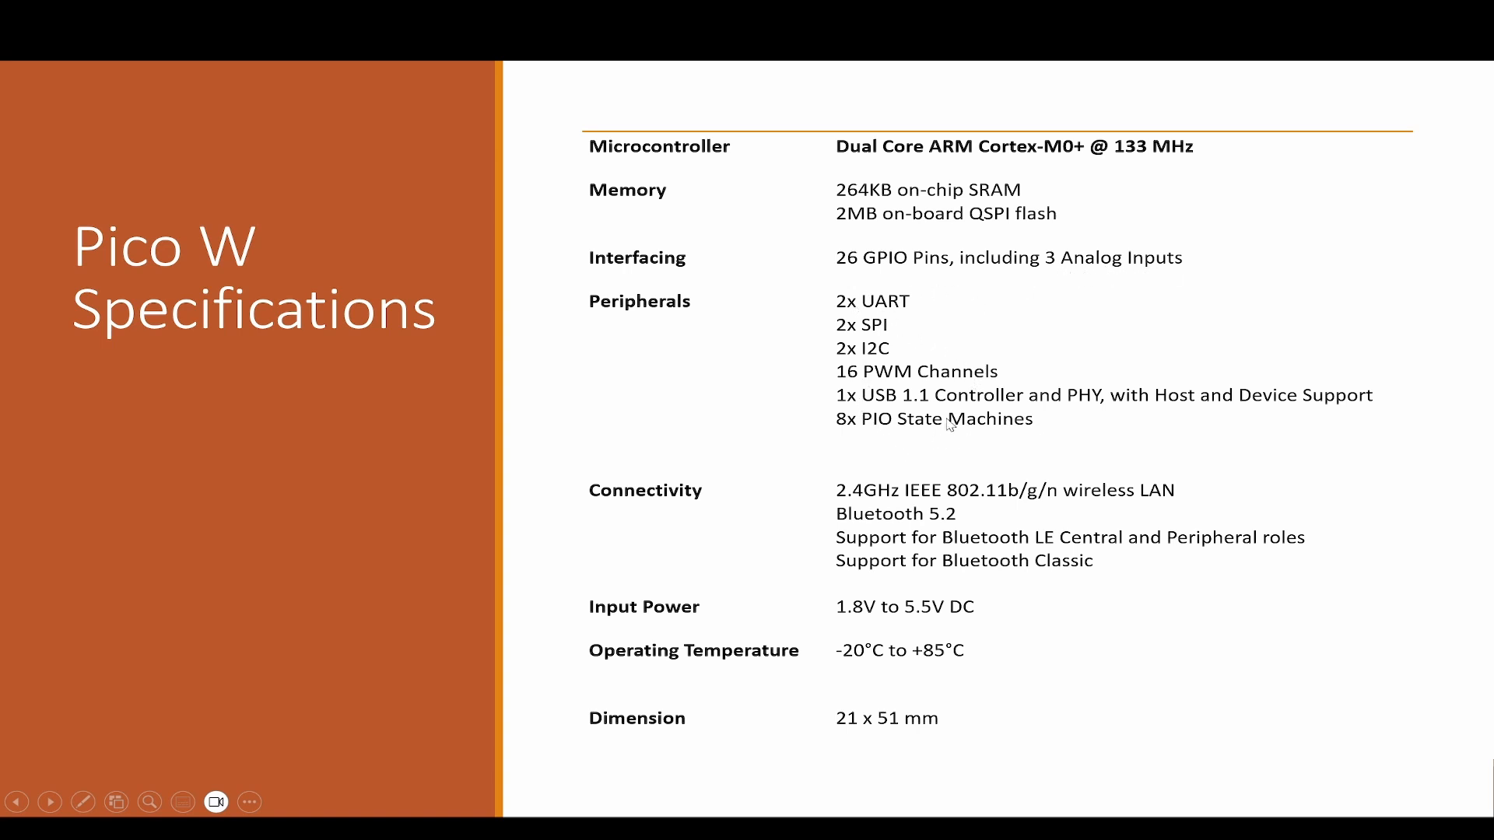
mouse_move(678, 508)
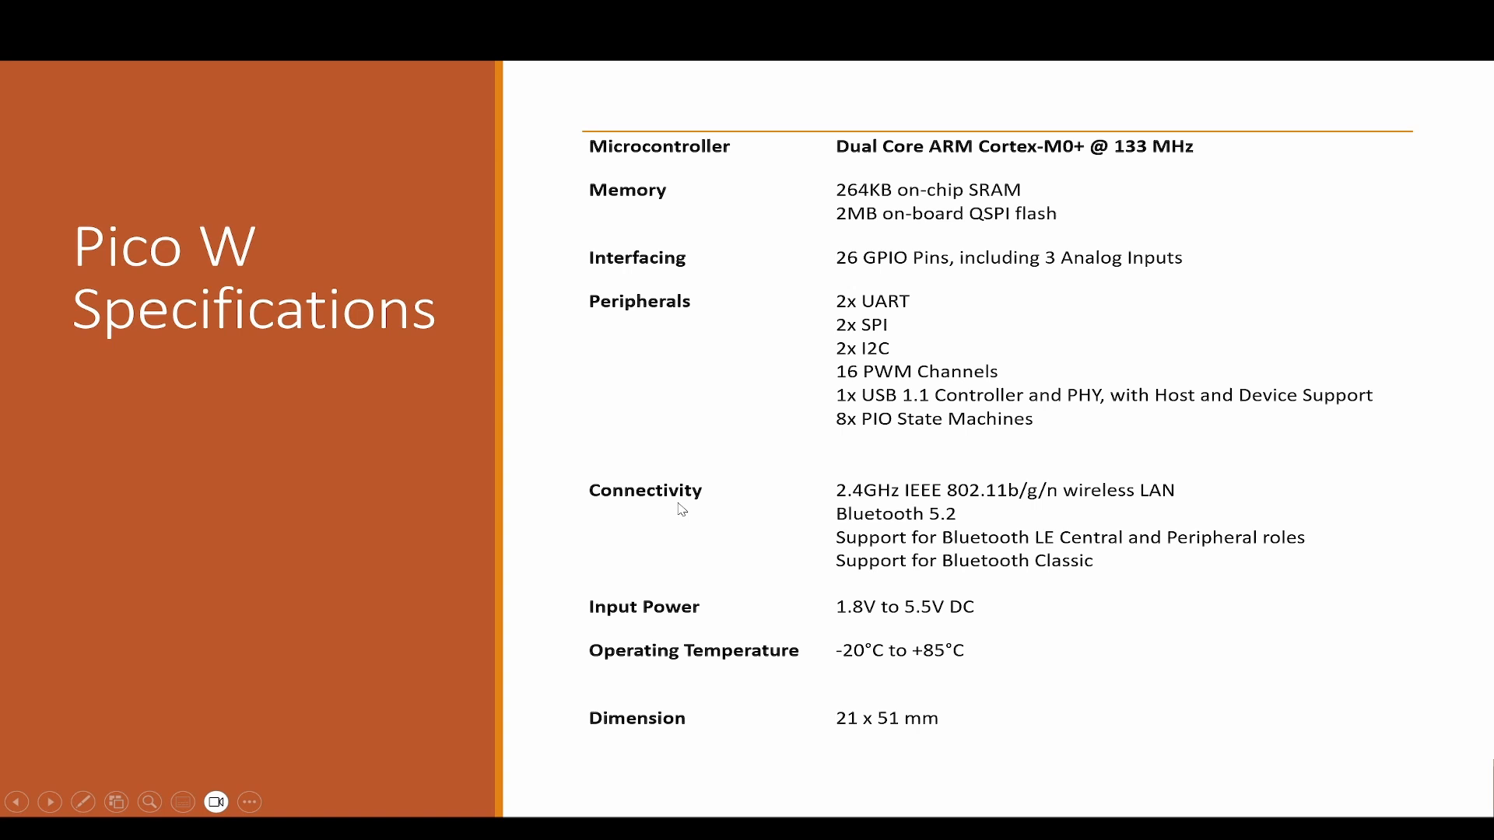
mouse_move(994, 470)
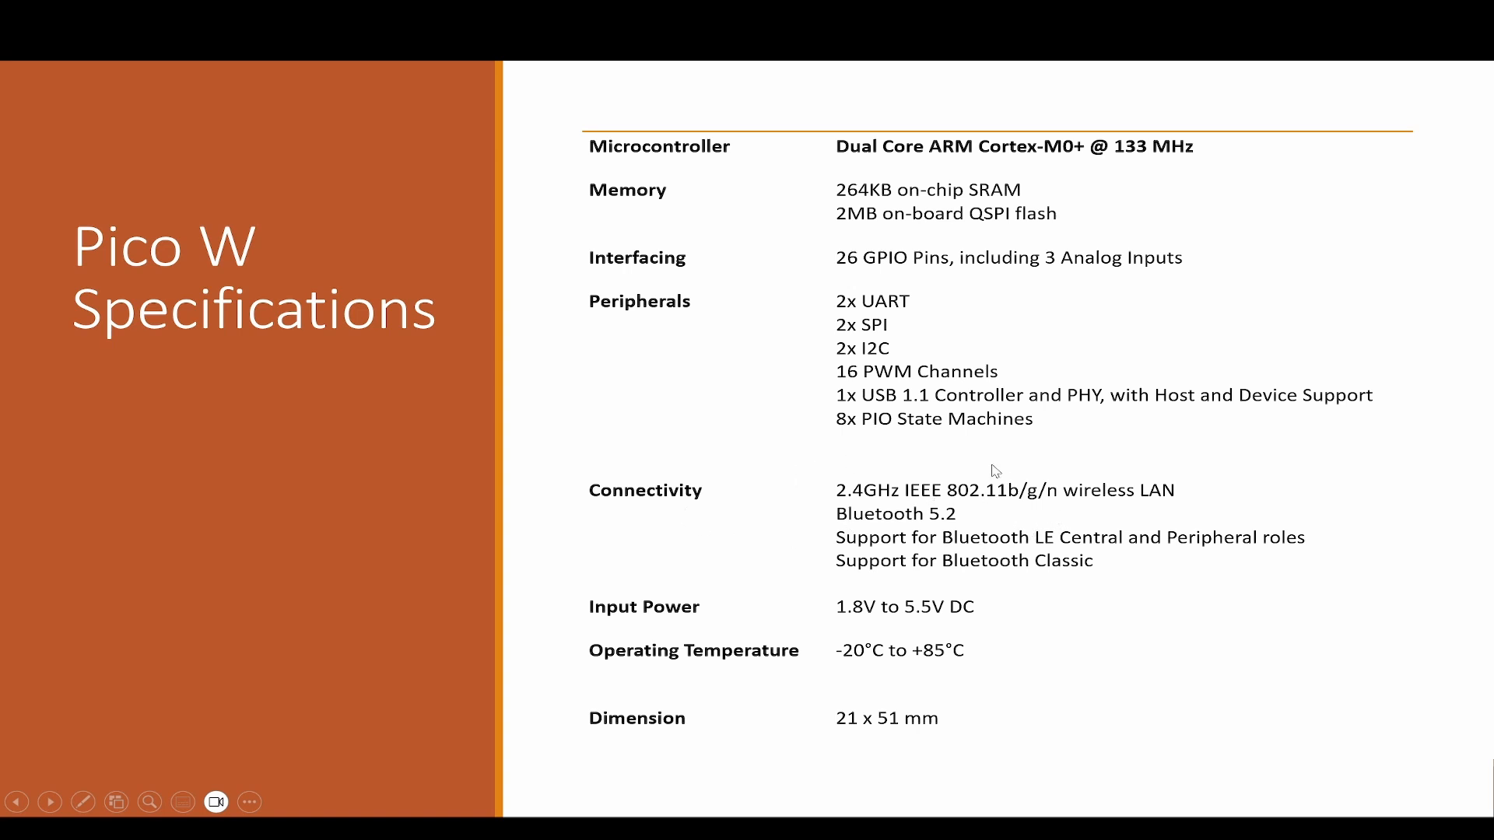
mouse_move(1039, 497)
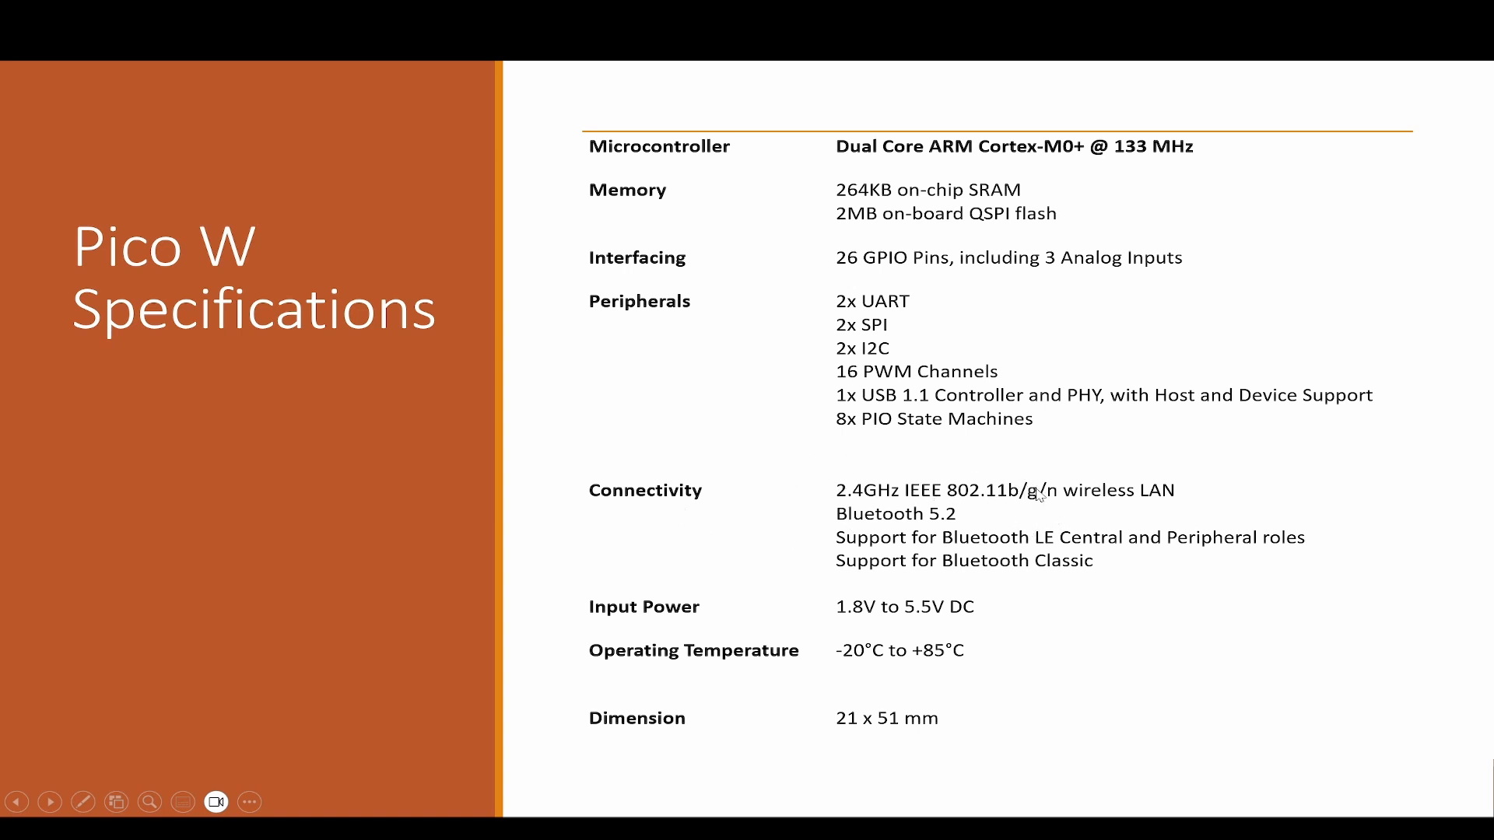
mouse_move(1008, 503)
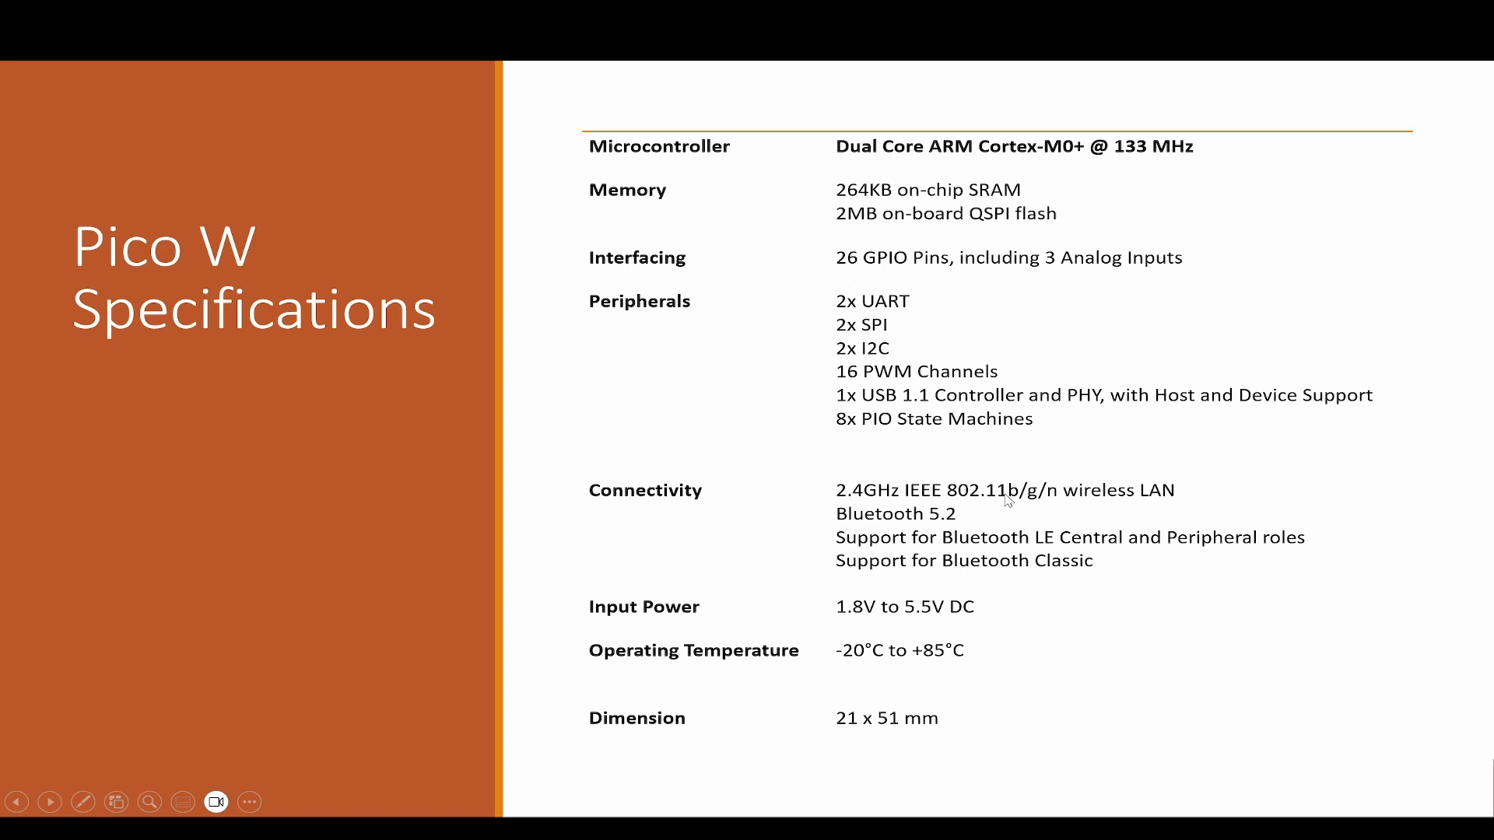
mouse_move(957, 549)
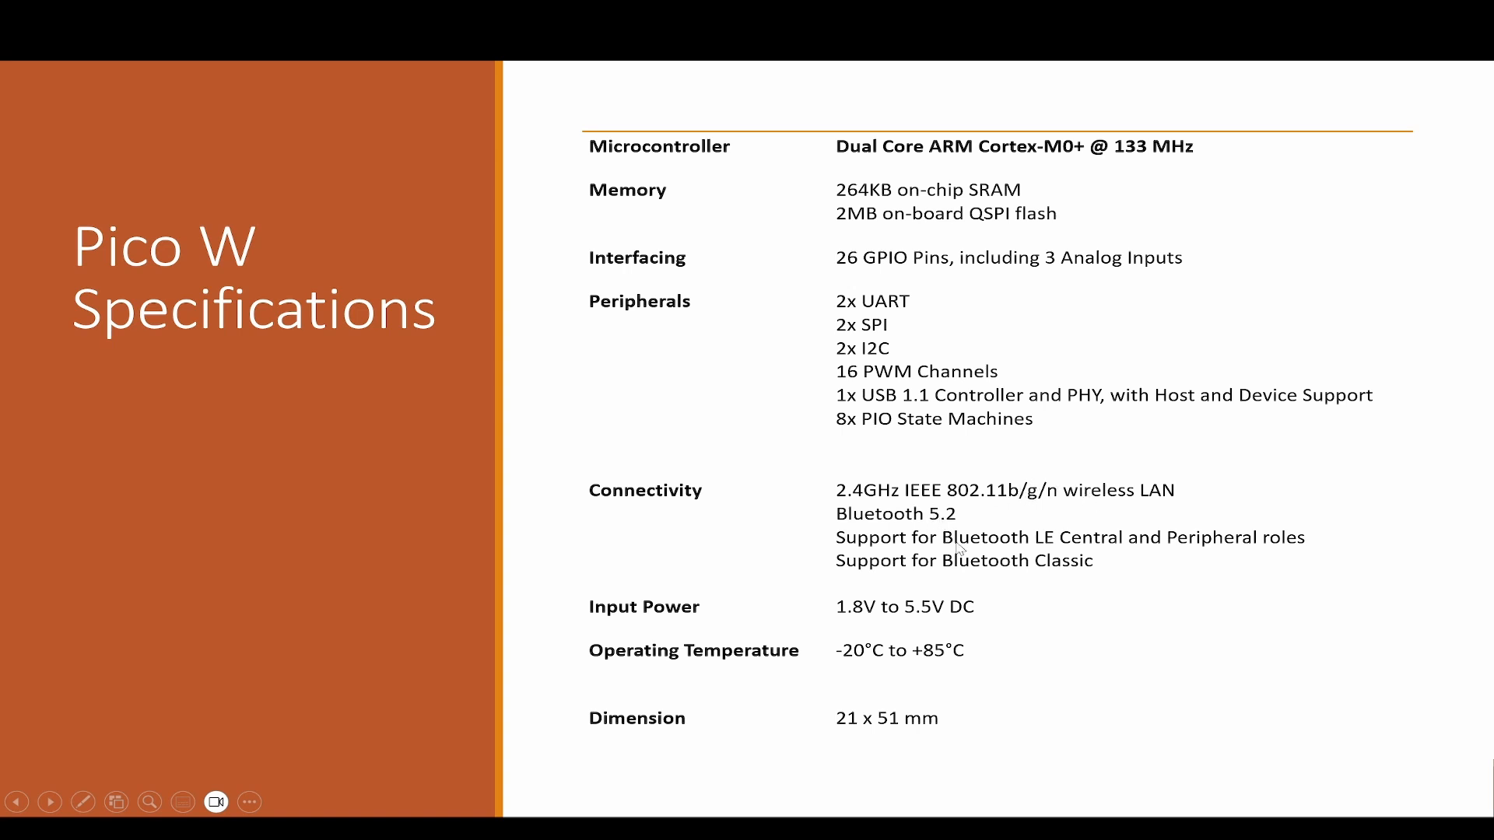
mouse_move(802, 641)
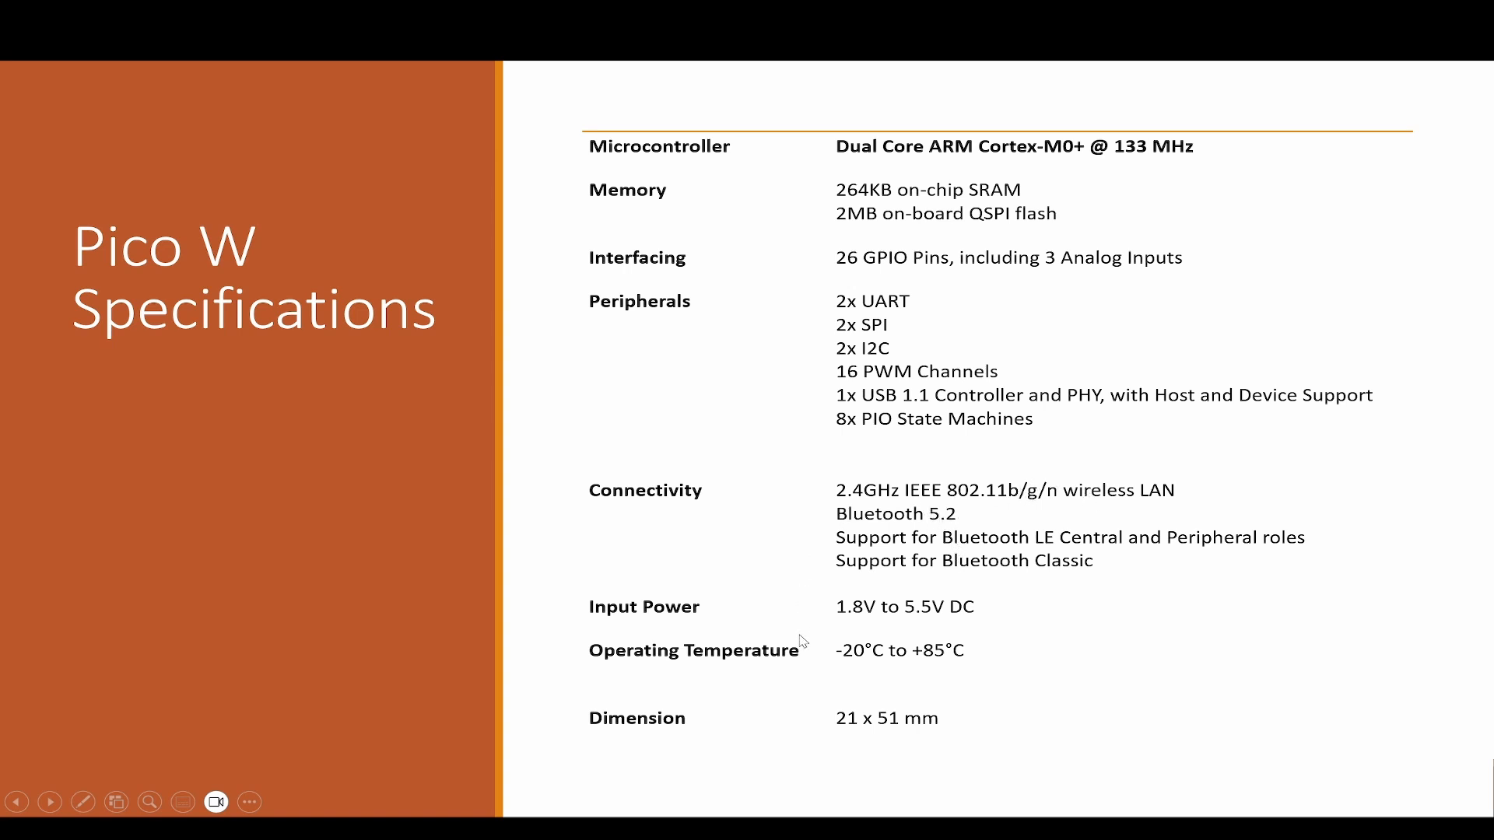
mouse_move(929, 622)
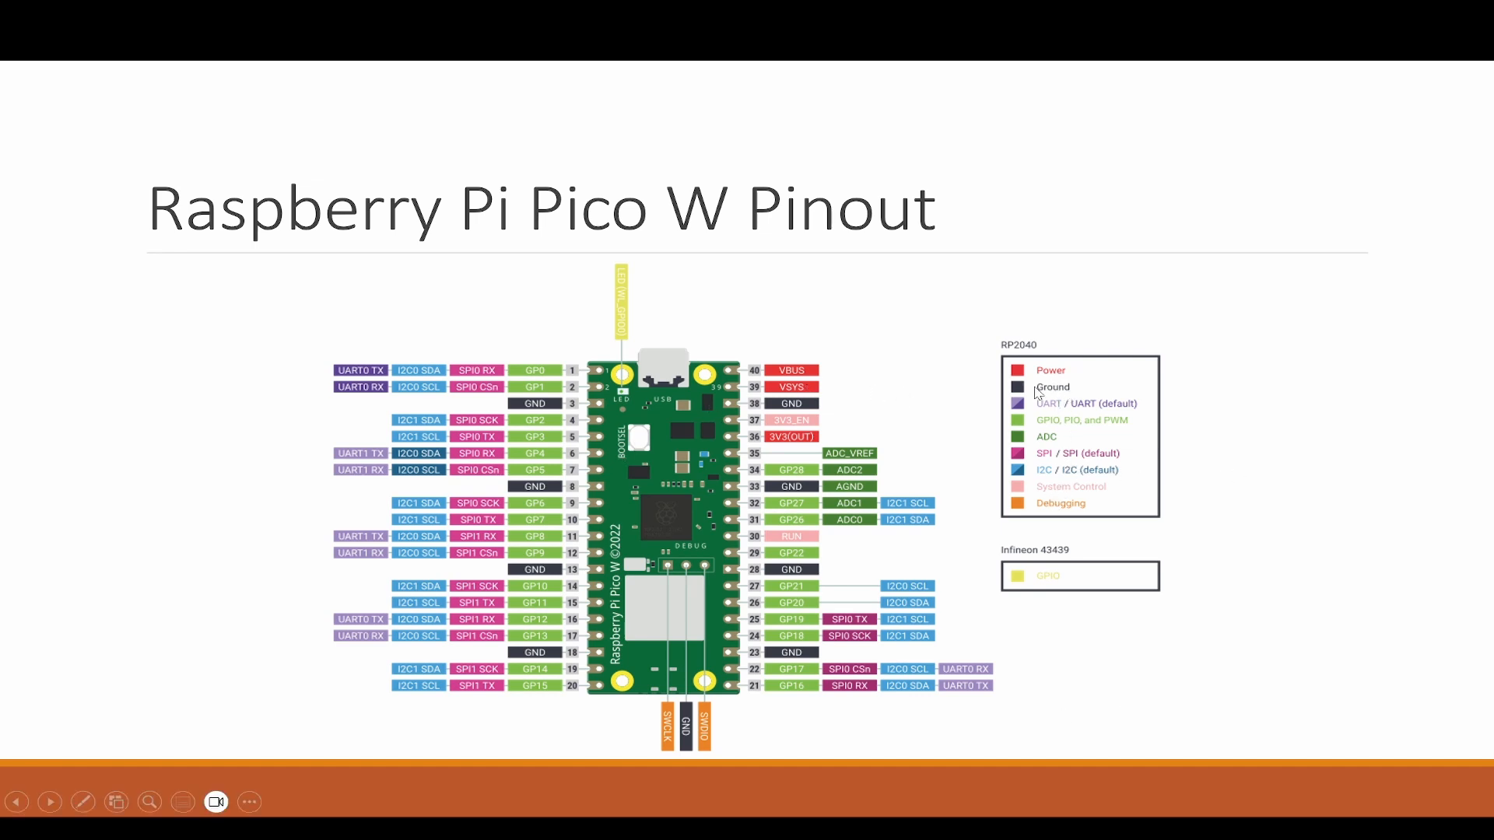
mouse_move(1061, 422)
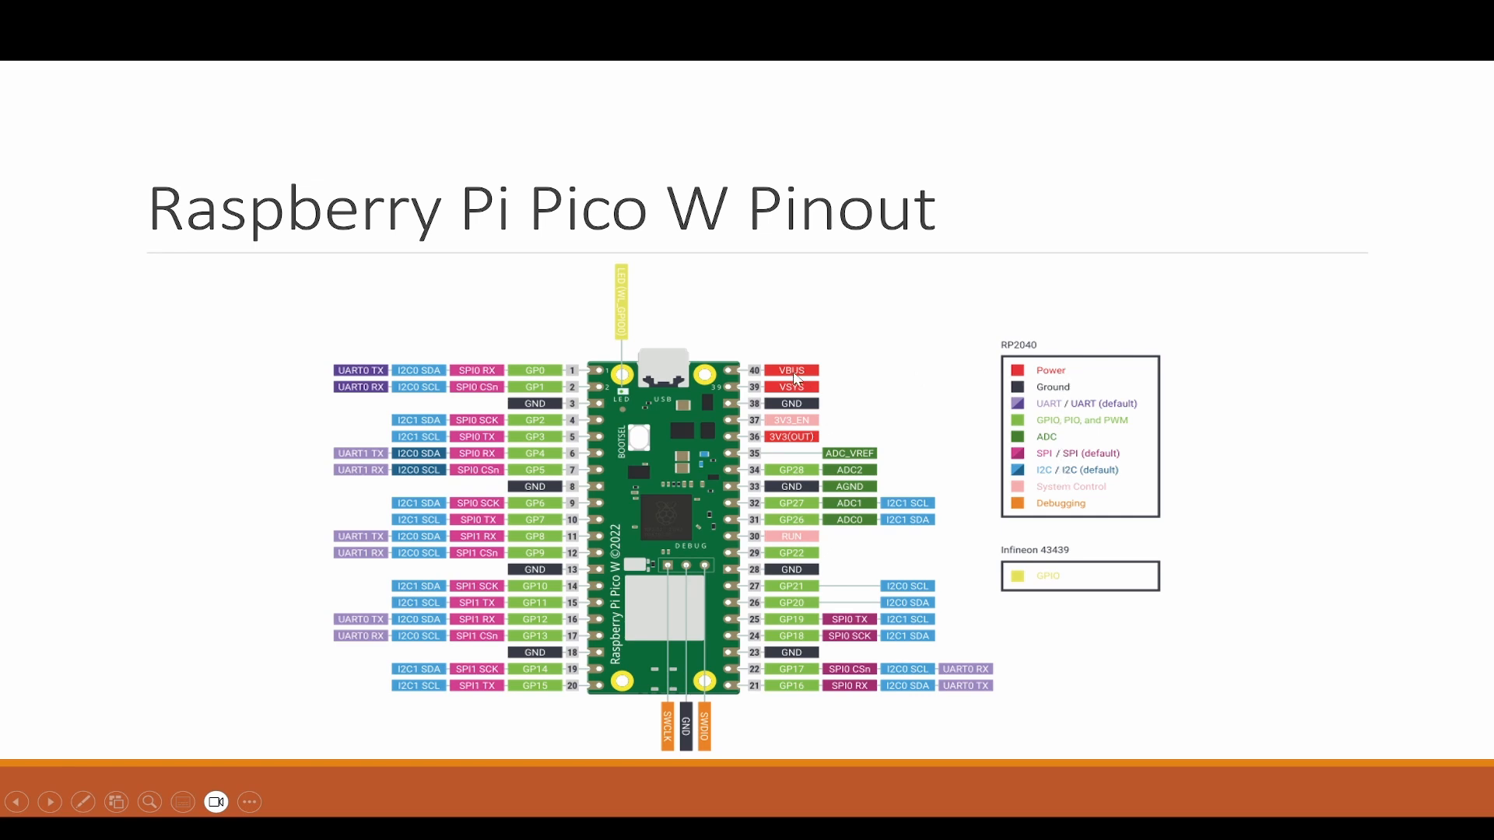
mouse_move(1098, 280)
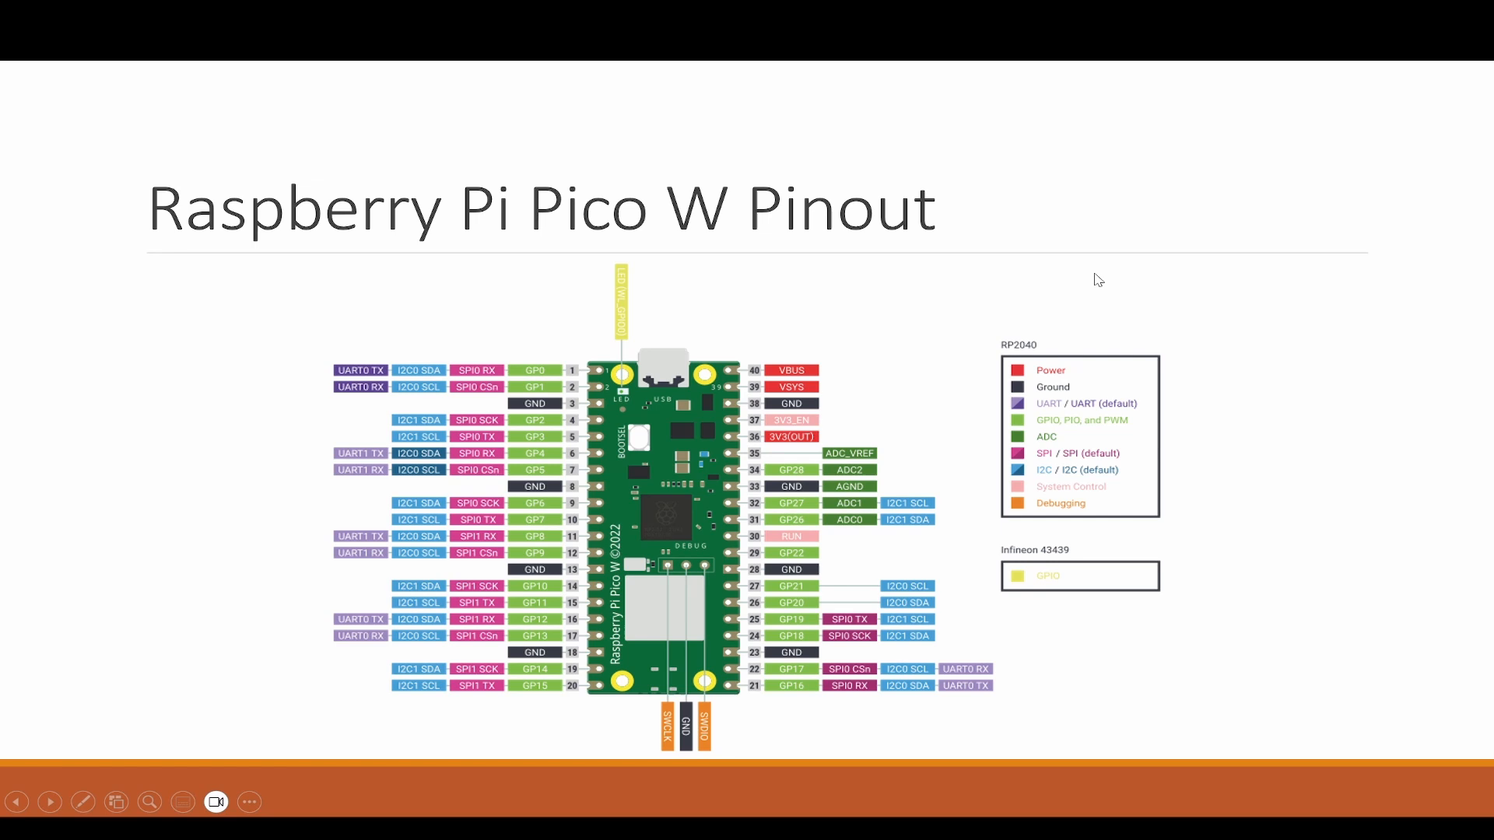
mouse_move(1034, 346)
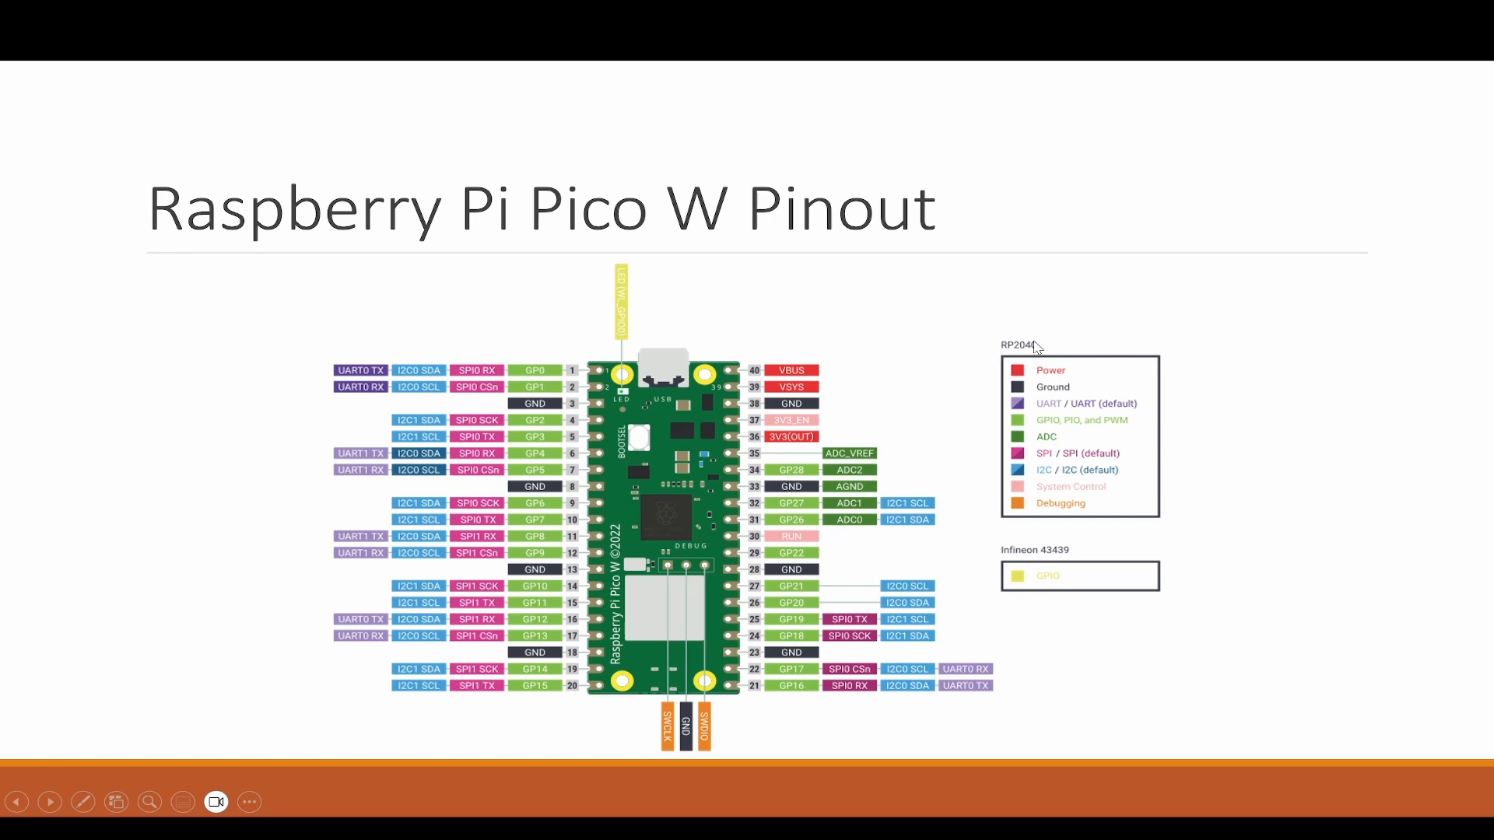
mouse_move(1088, 541)
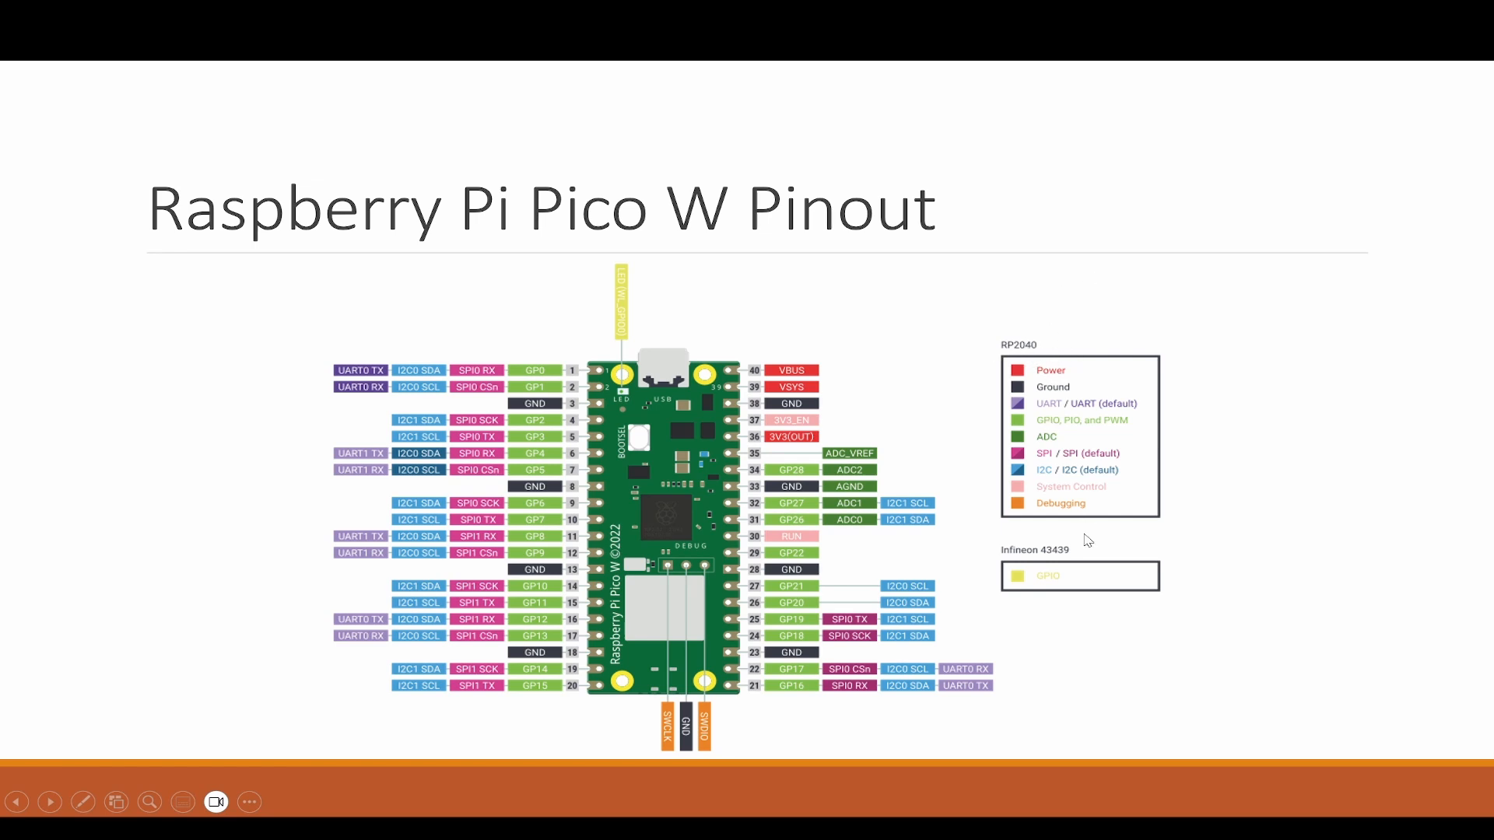
mouse_move(1056, 564)
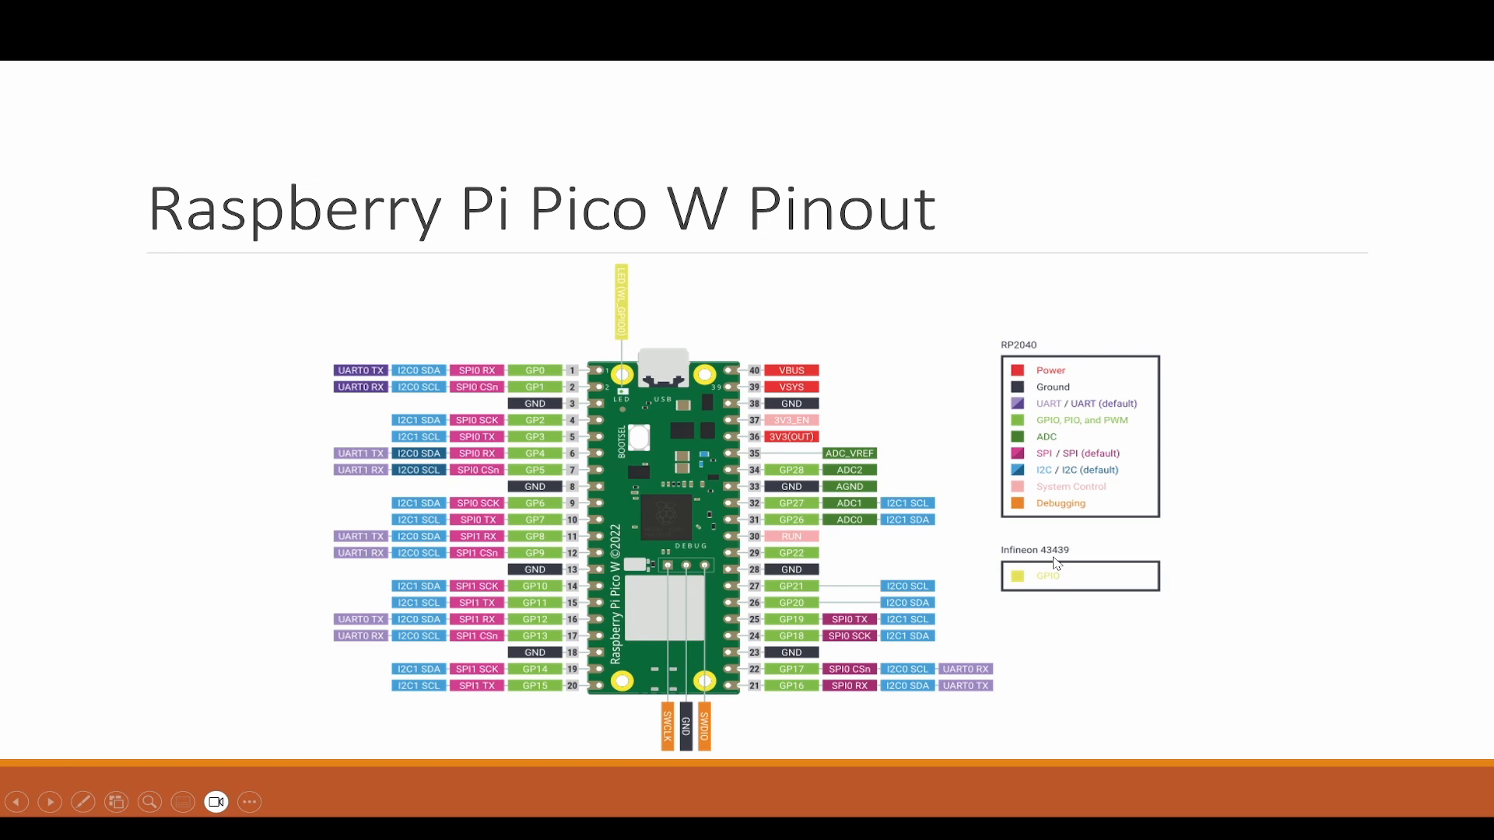
mouse_move(953, 567)
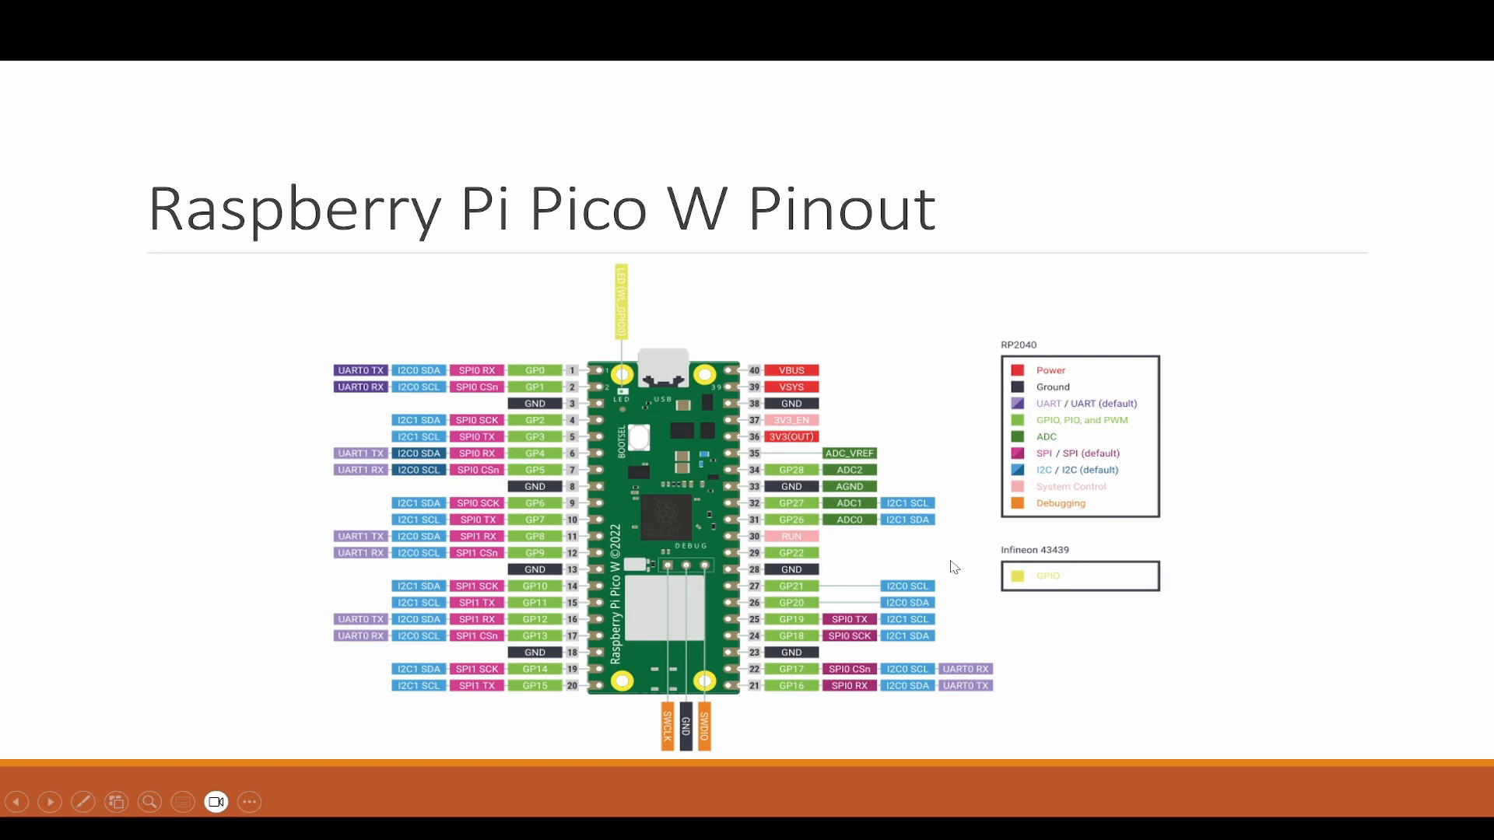
mouse_move(1067, 588)
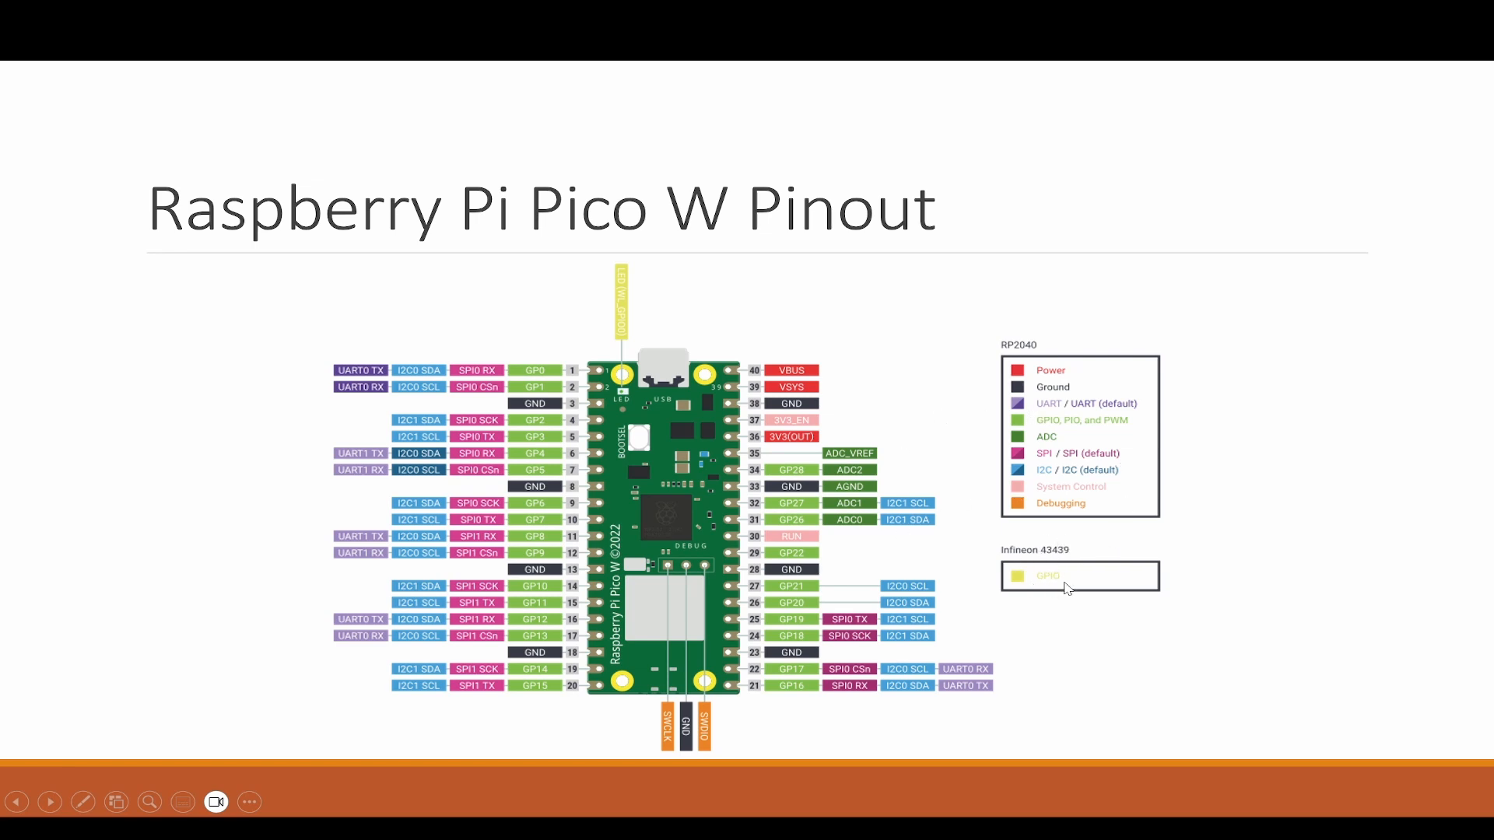
mouse_move(629, 422)
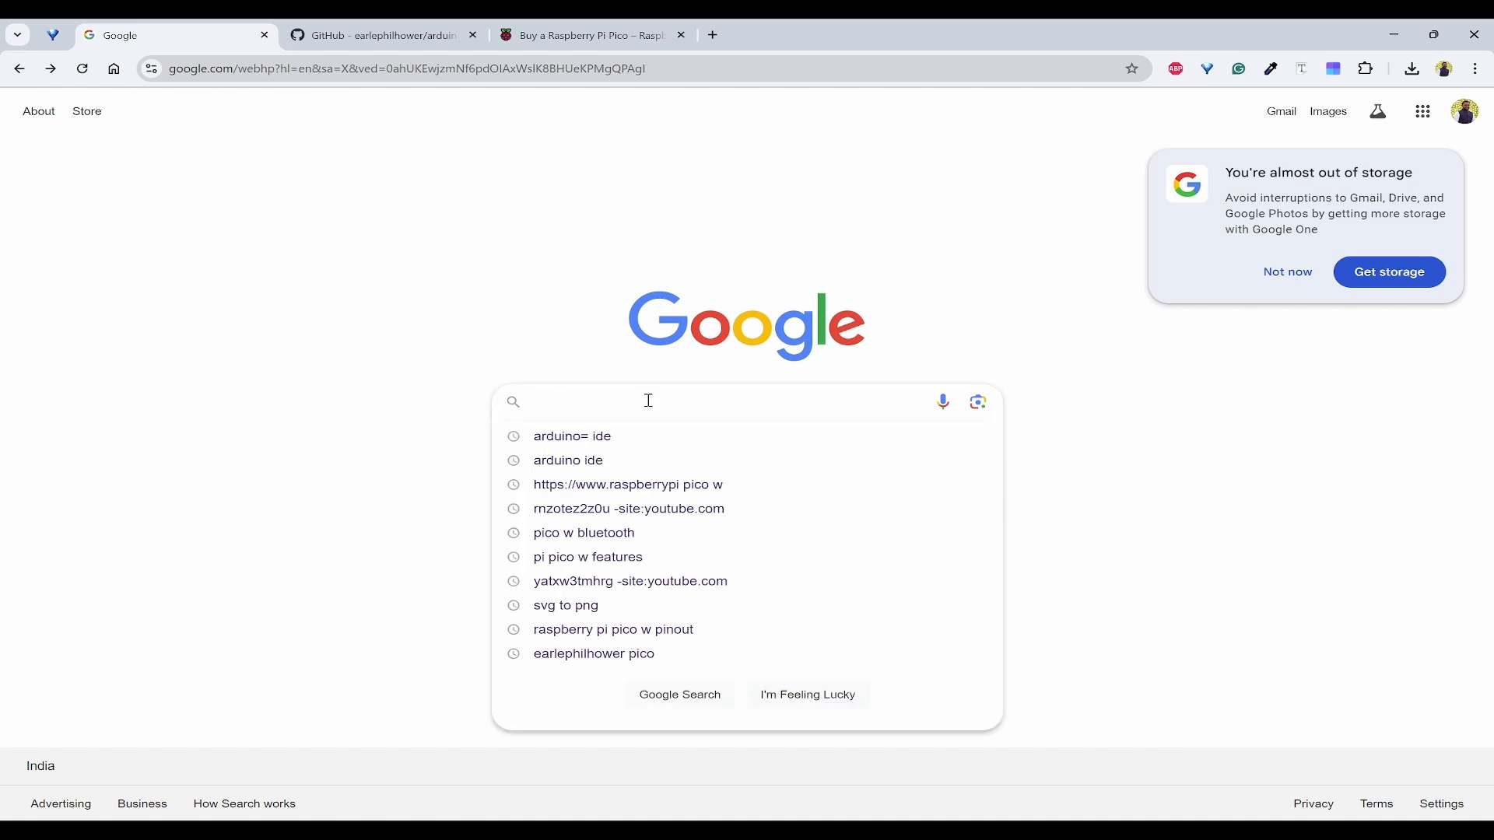
Search Google for 'arduino ide' and open the arduino.cc software page
text(arduino id)
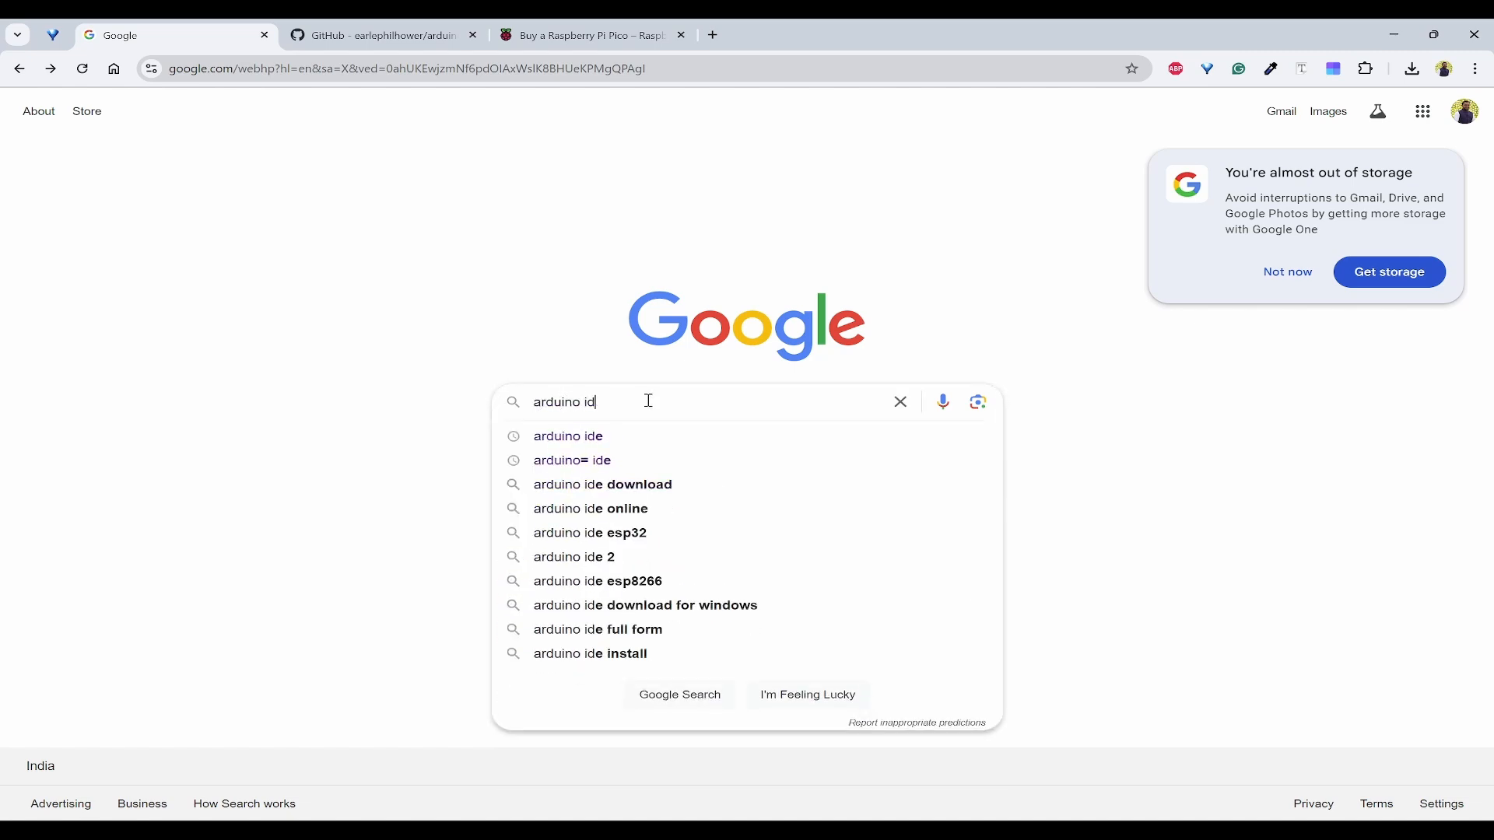
click(567, 436)
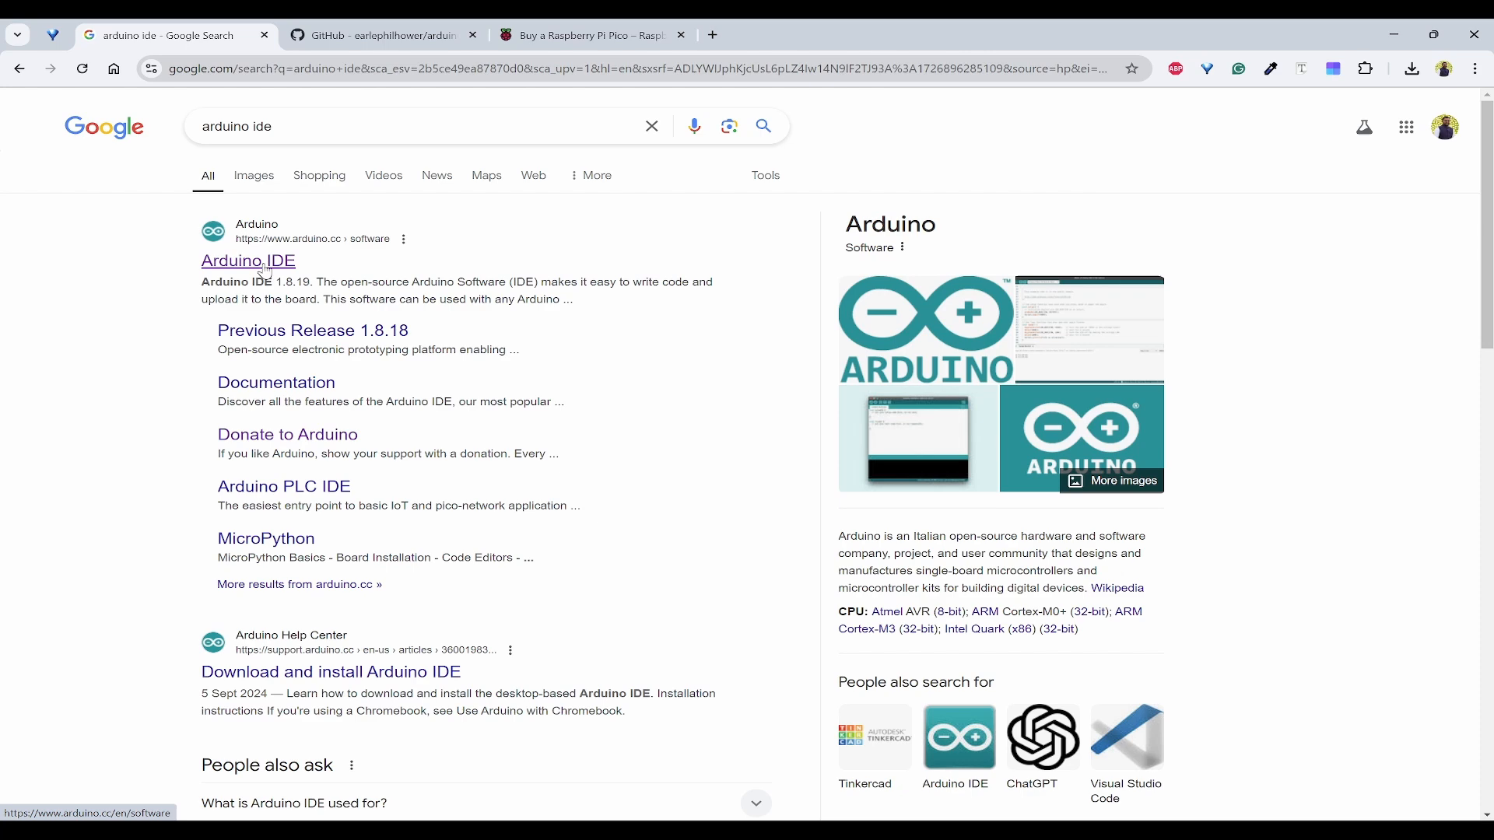
click(247, 260)
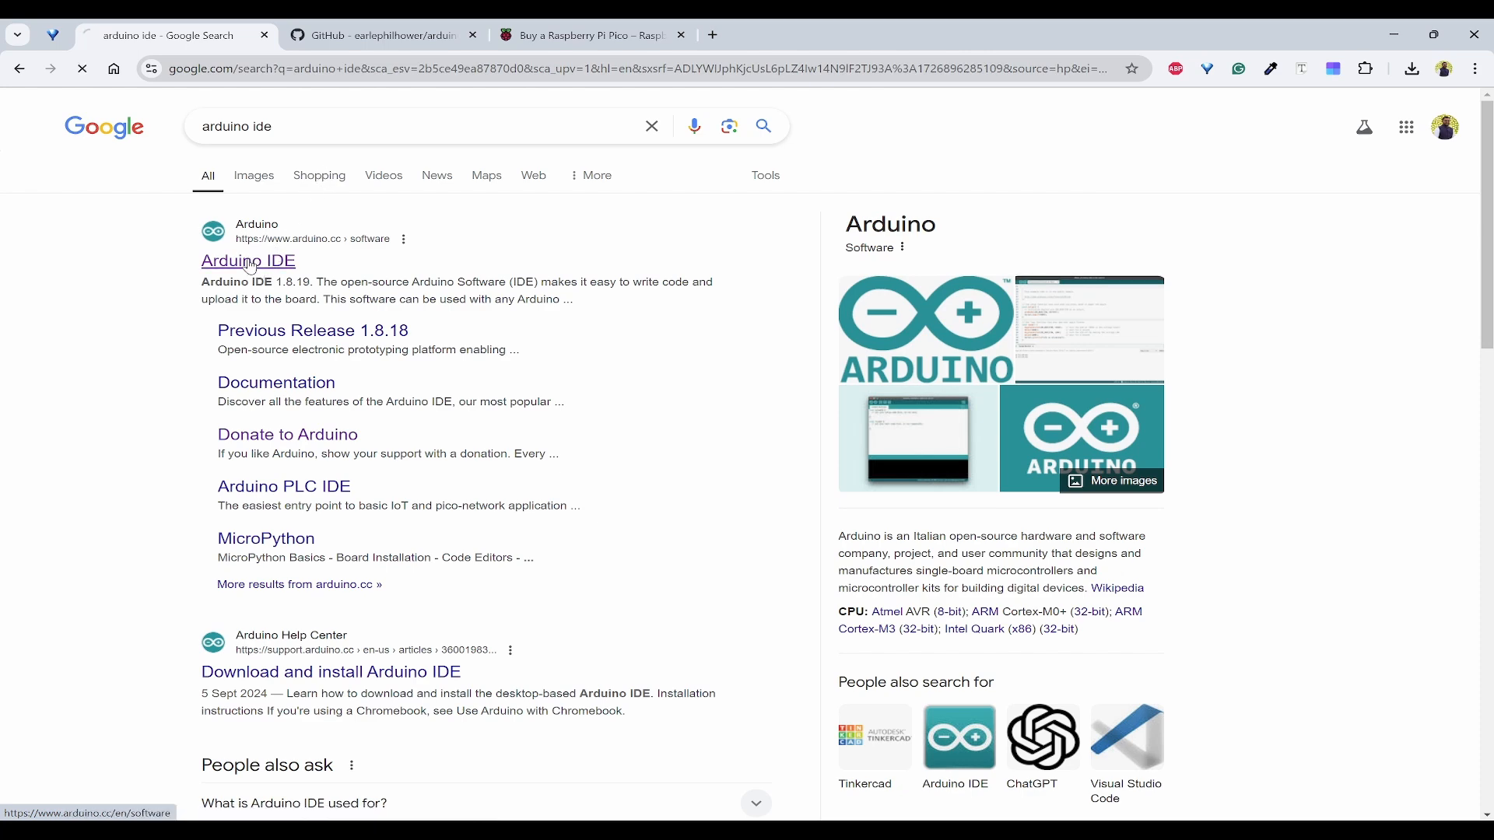
click(248, 260)
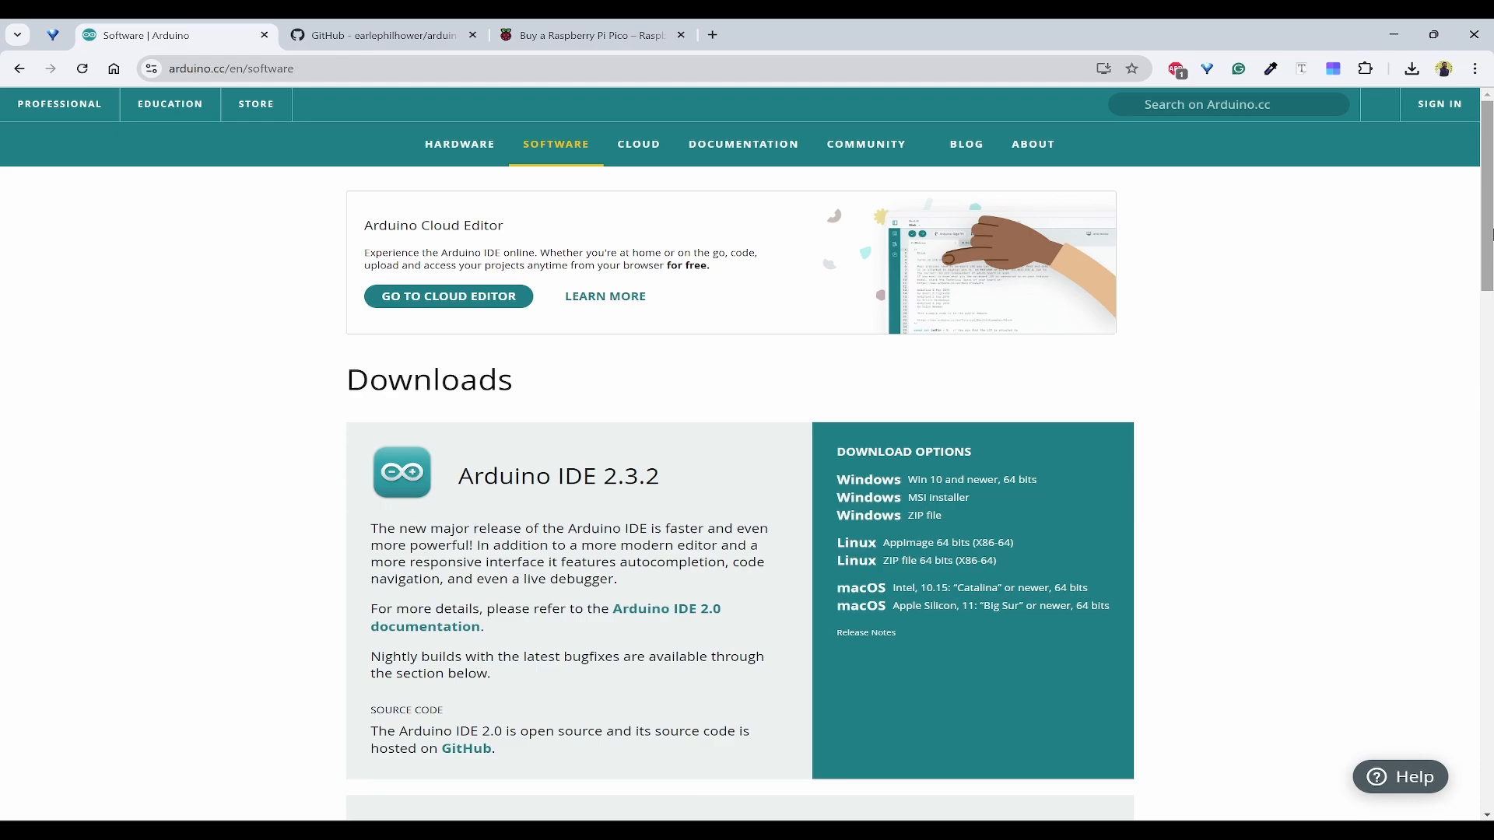
scroll(down, 3)
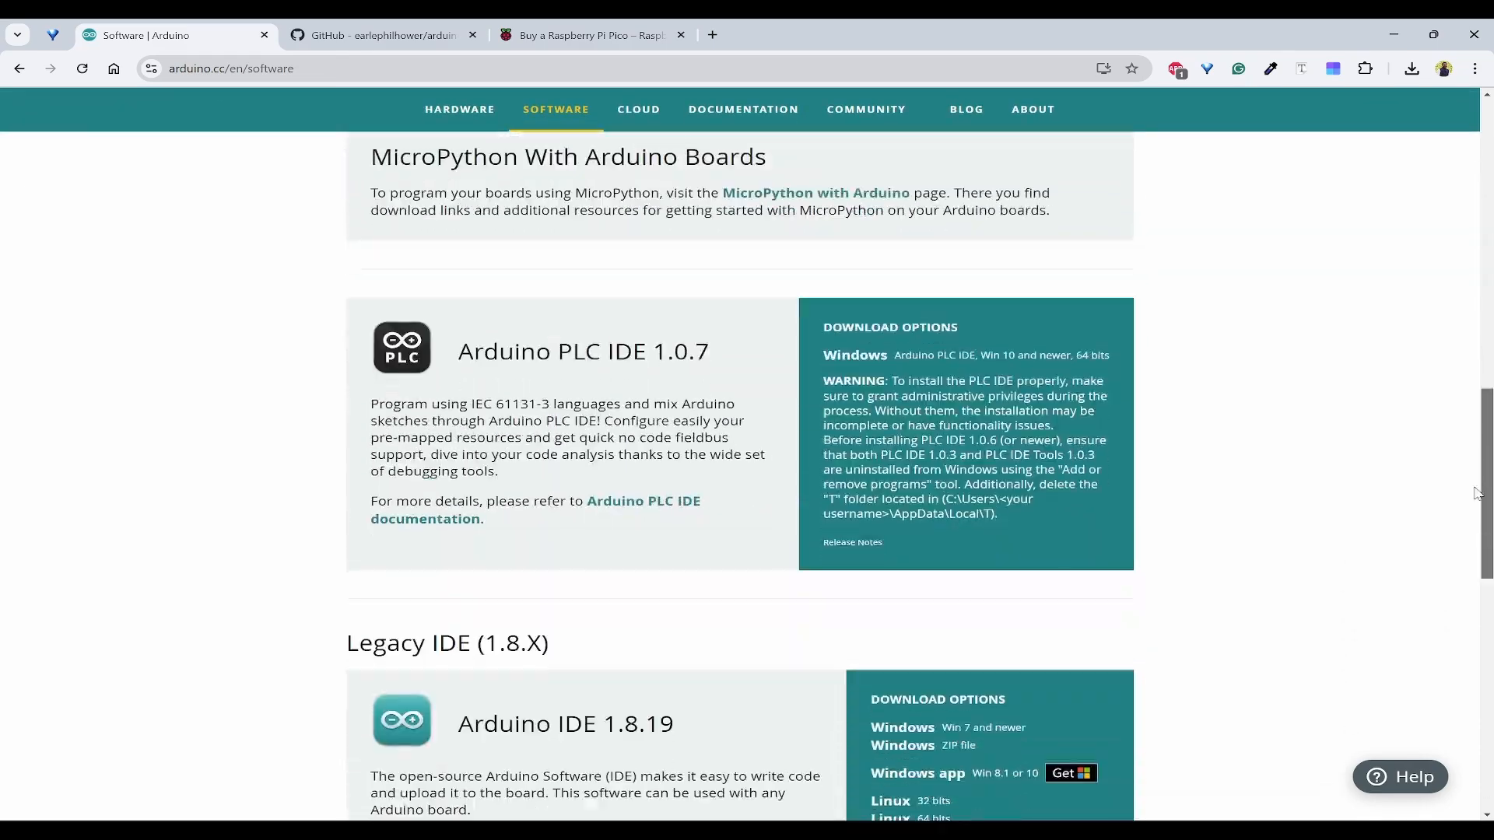
scroll(down, 3)
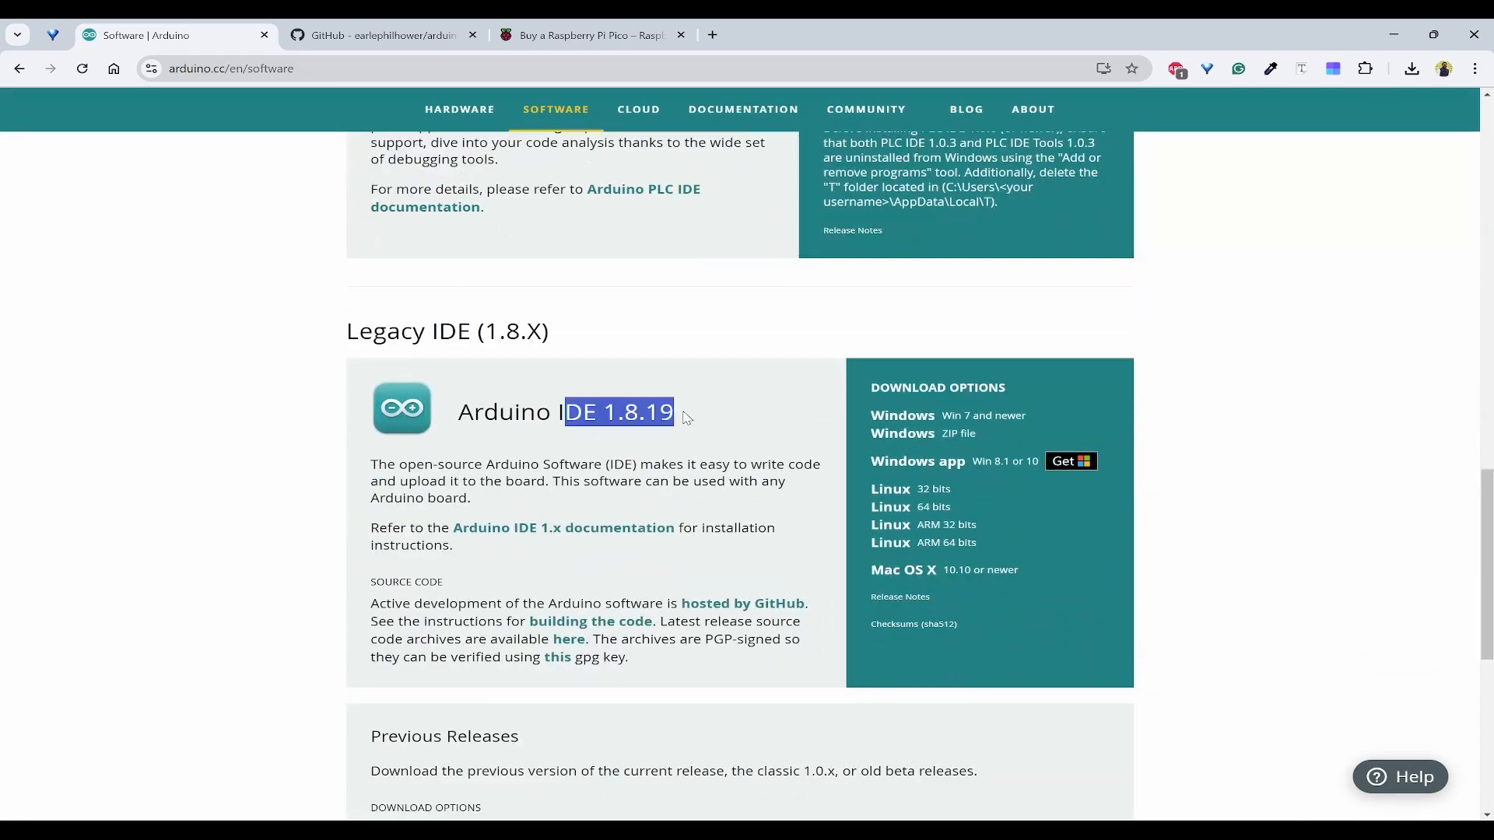
scroll(up, 3)
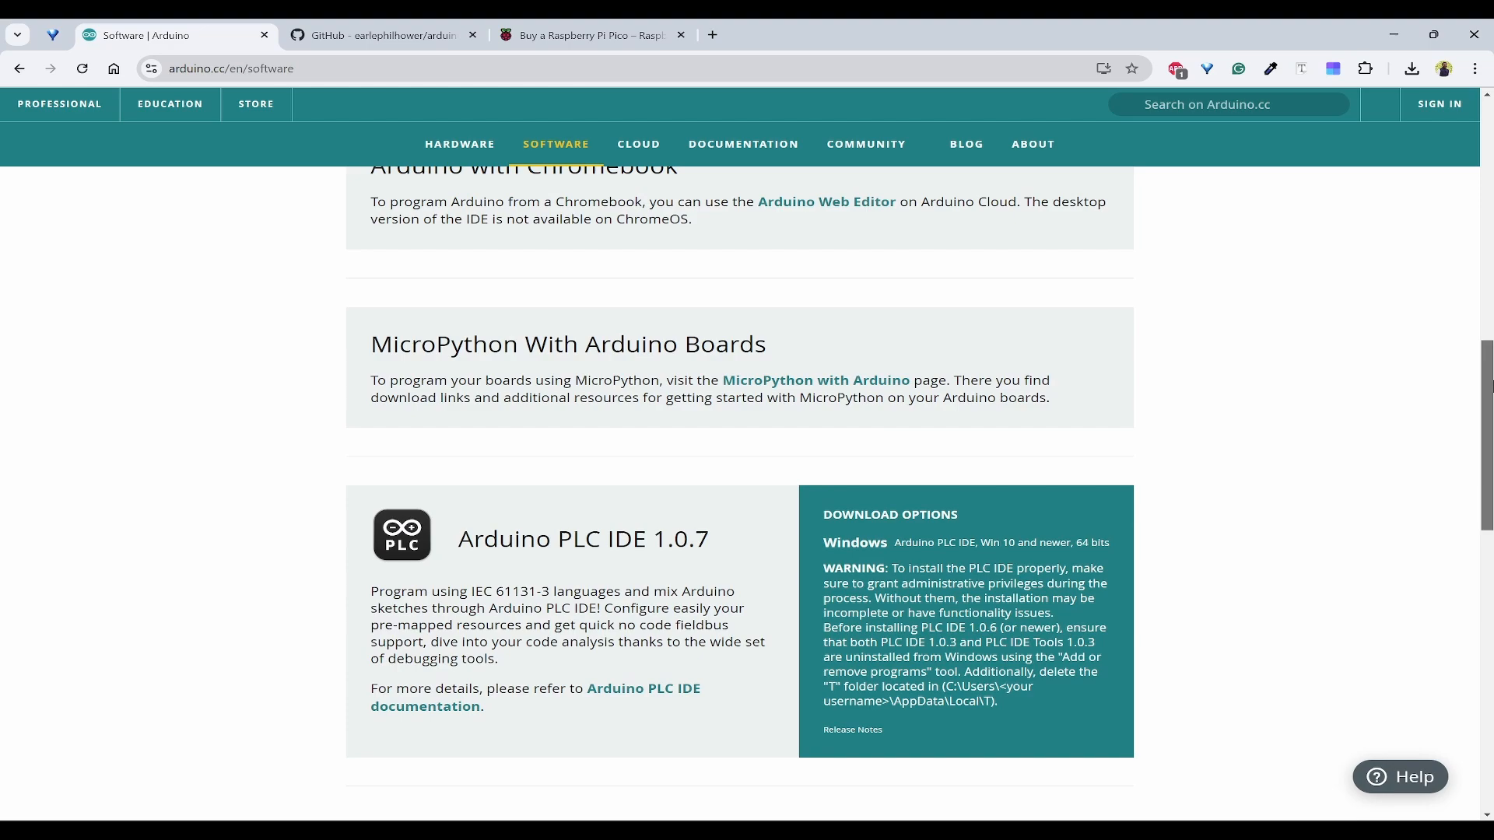
scroll(up, 3)
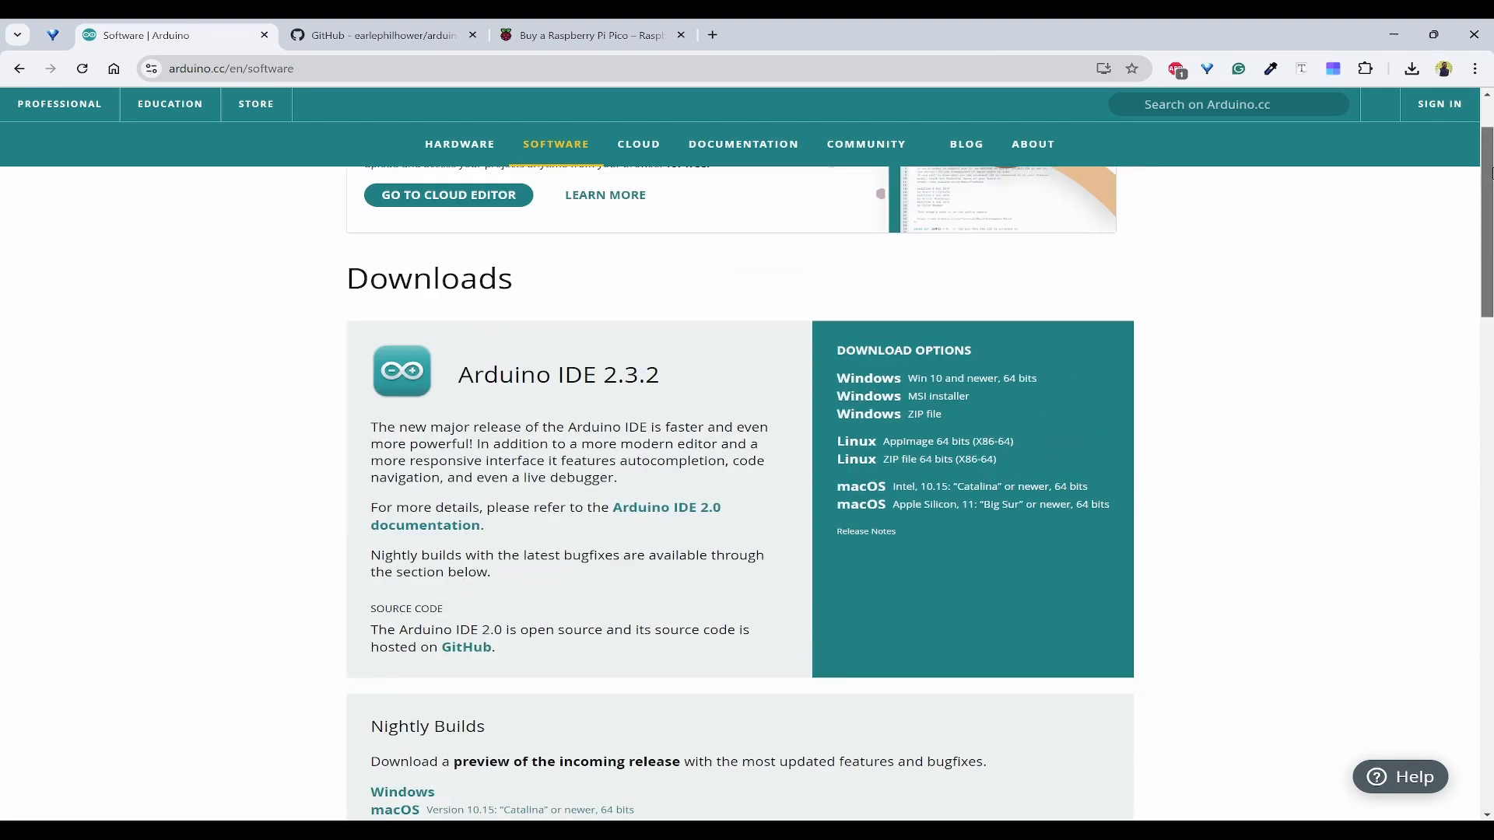
mouse_move(719, 398)
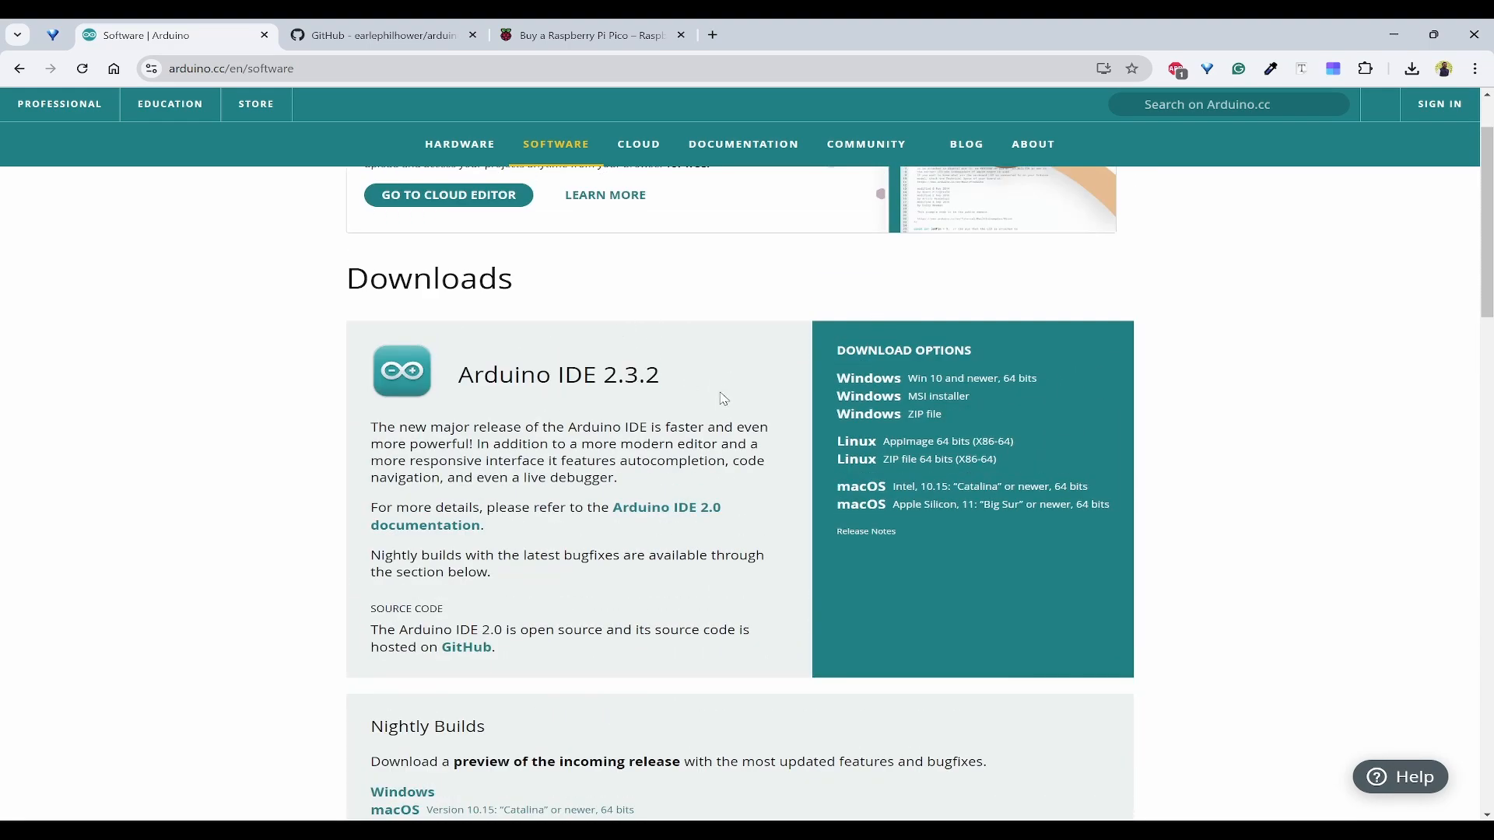
scroll(up, 3)
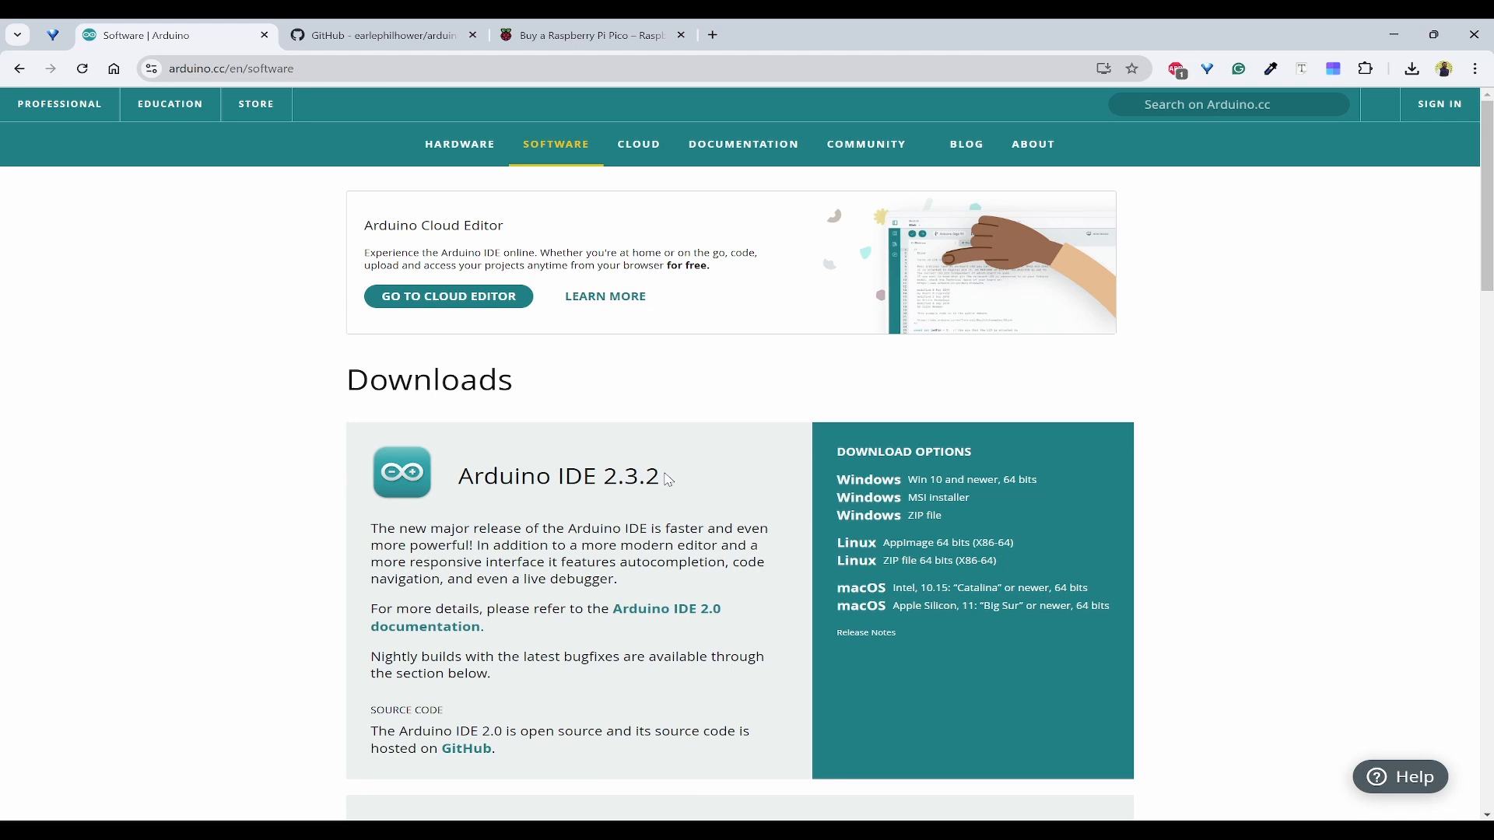
mouse_move(870, 479)
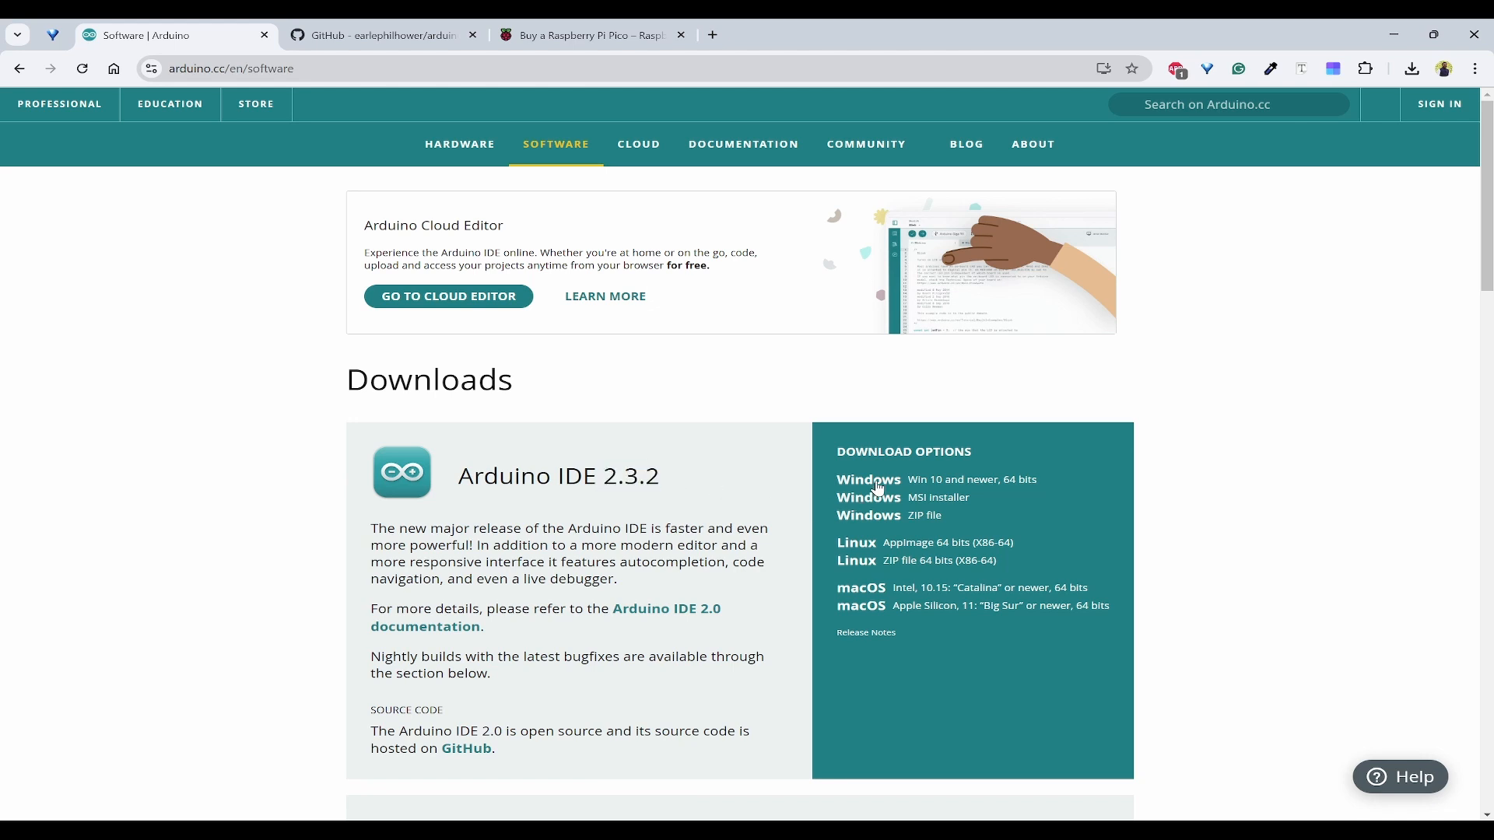
mouse_move(943, 479)
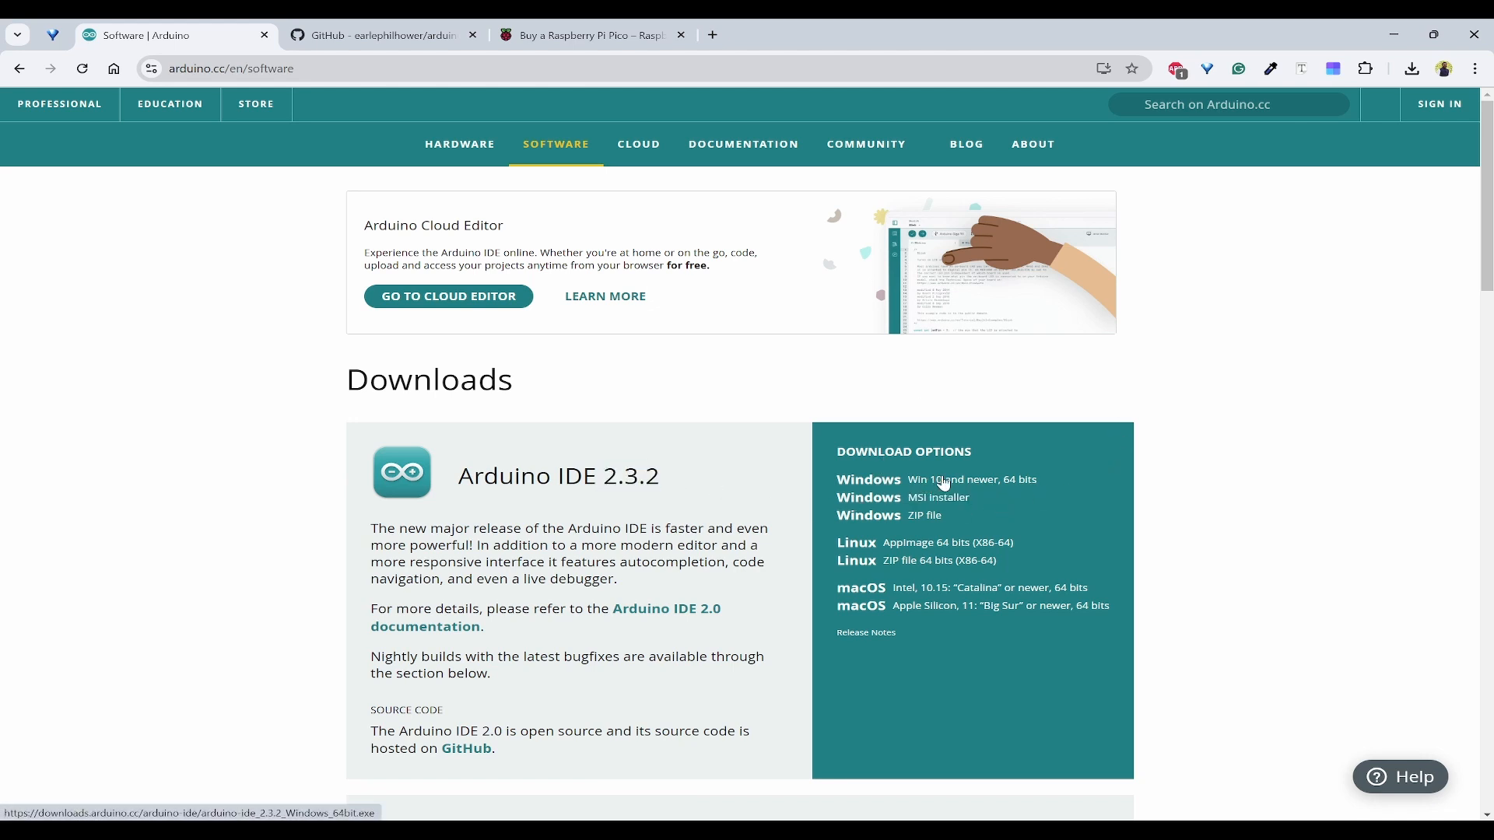
mouse_move(845, 485)
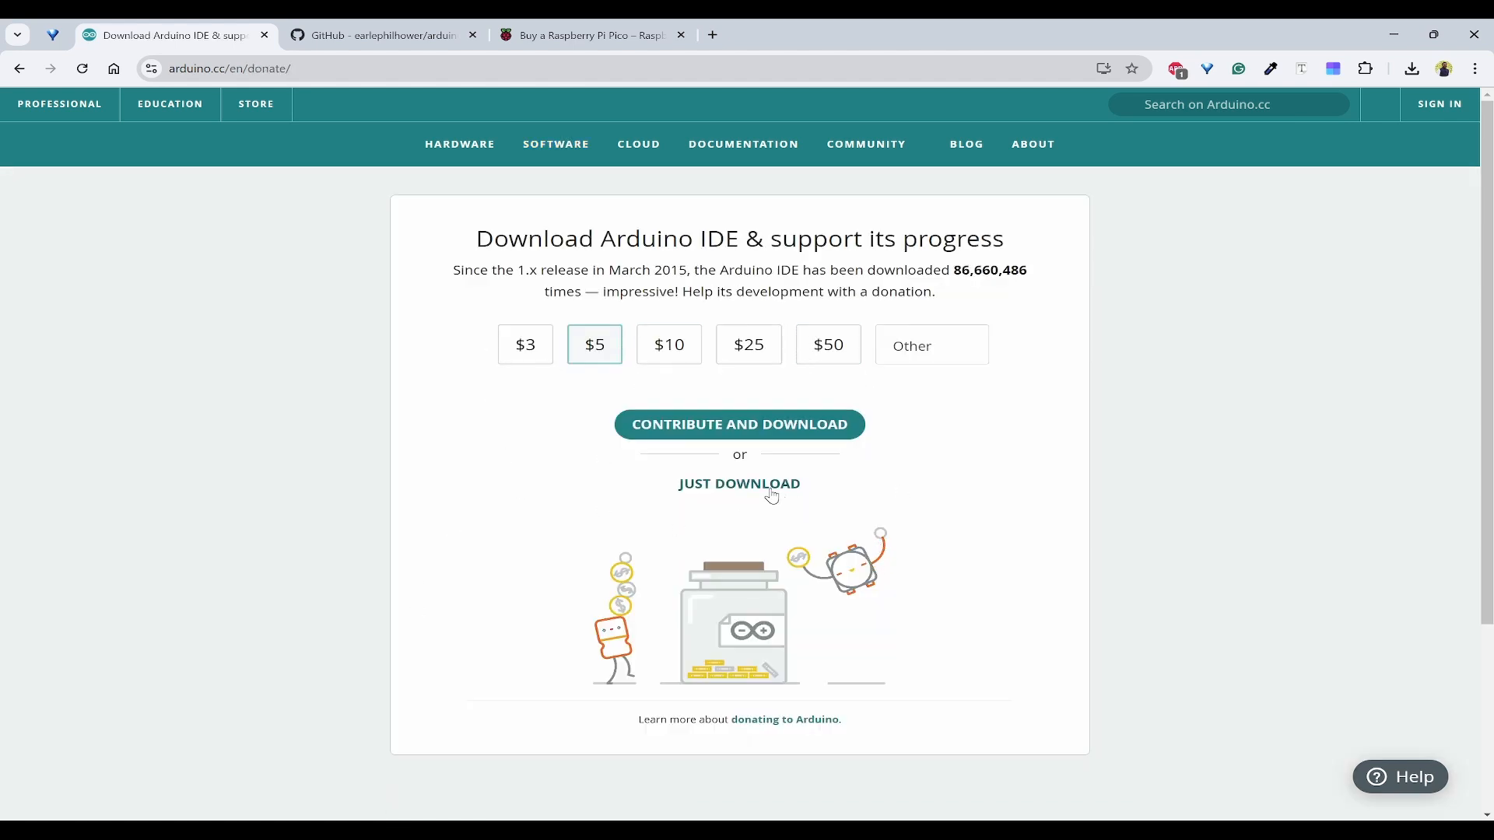
mouse_move(910, 403)
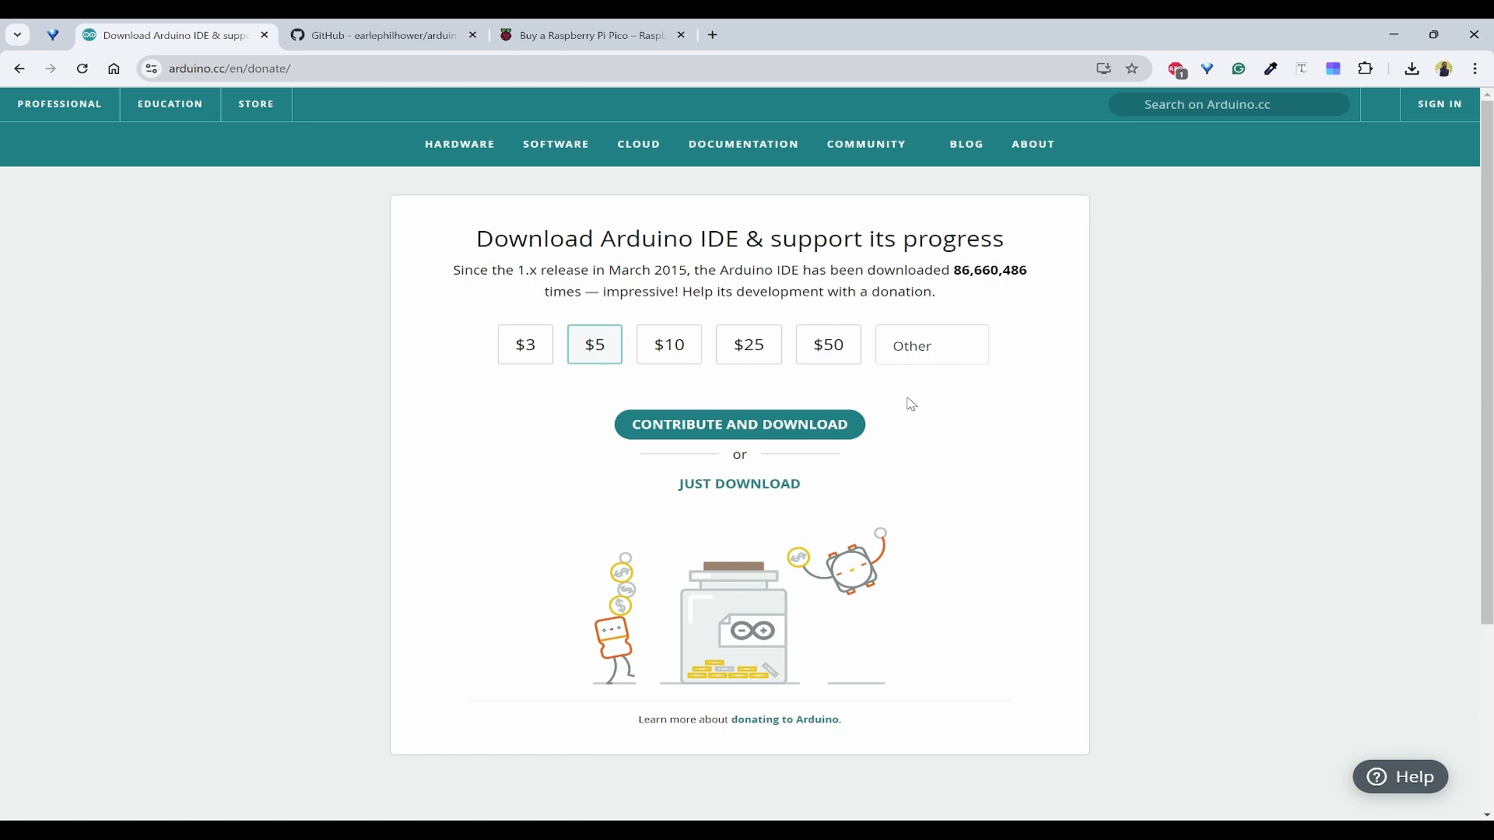
mouse_move(739, 484)
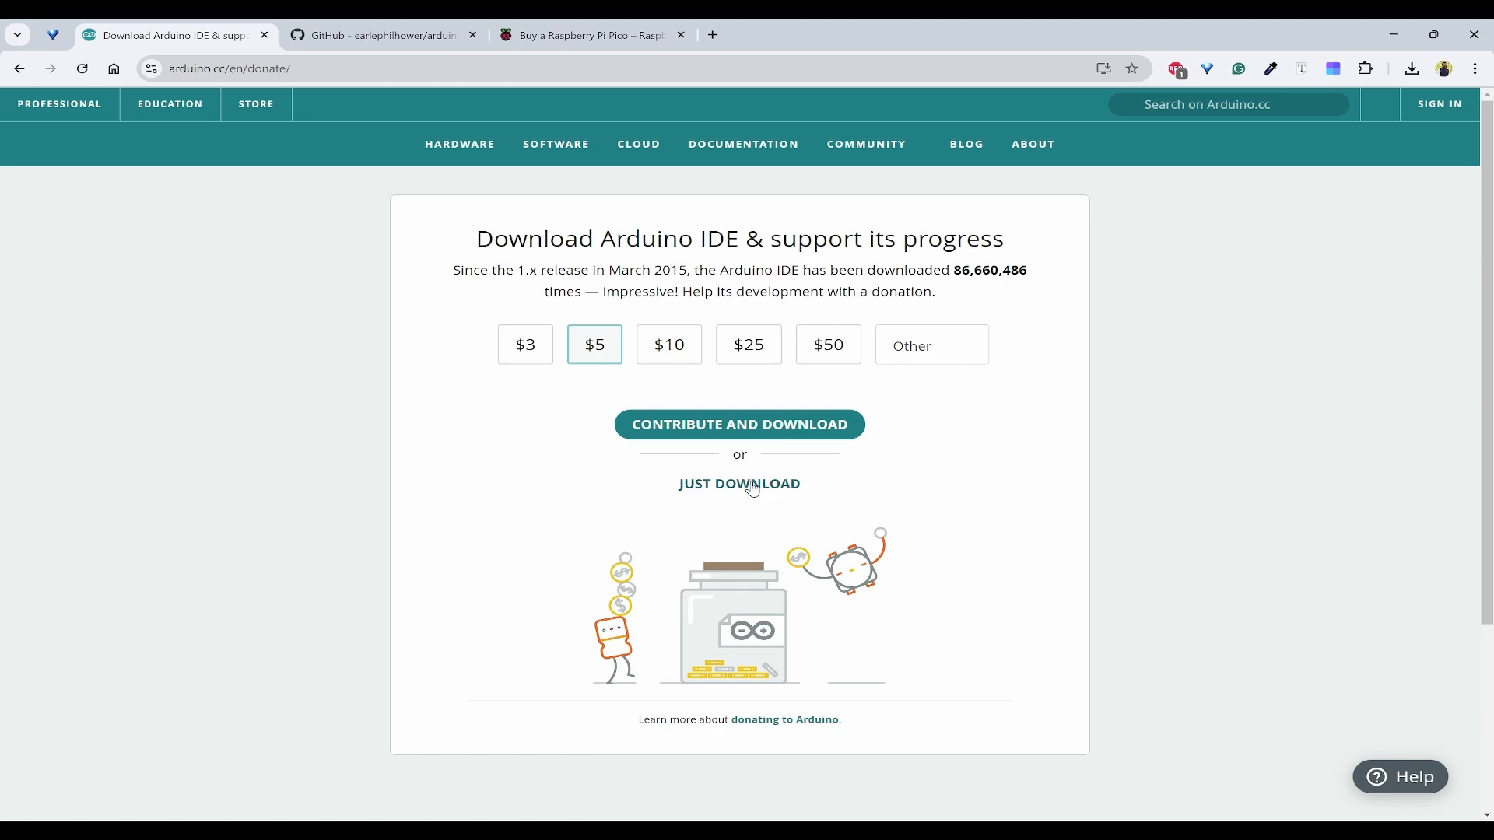
Skip the donation and newsletter to download the Windows installer, then view recent downloads
click(739, 483)
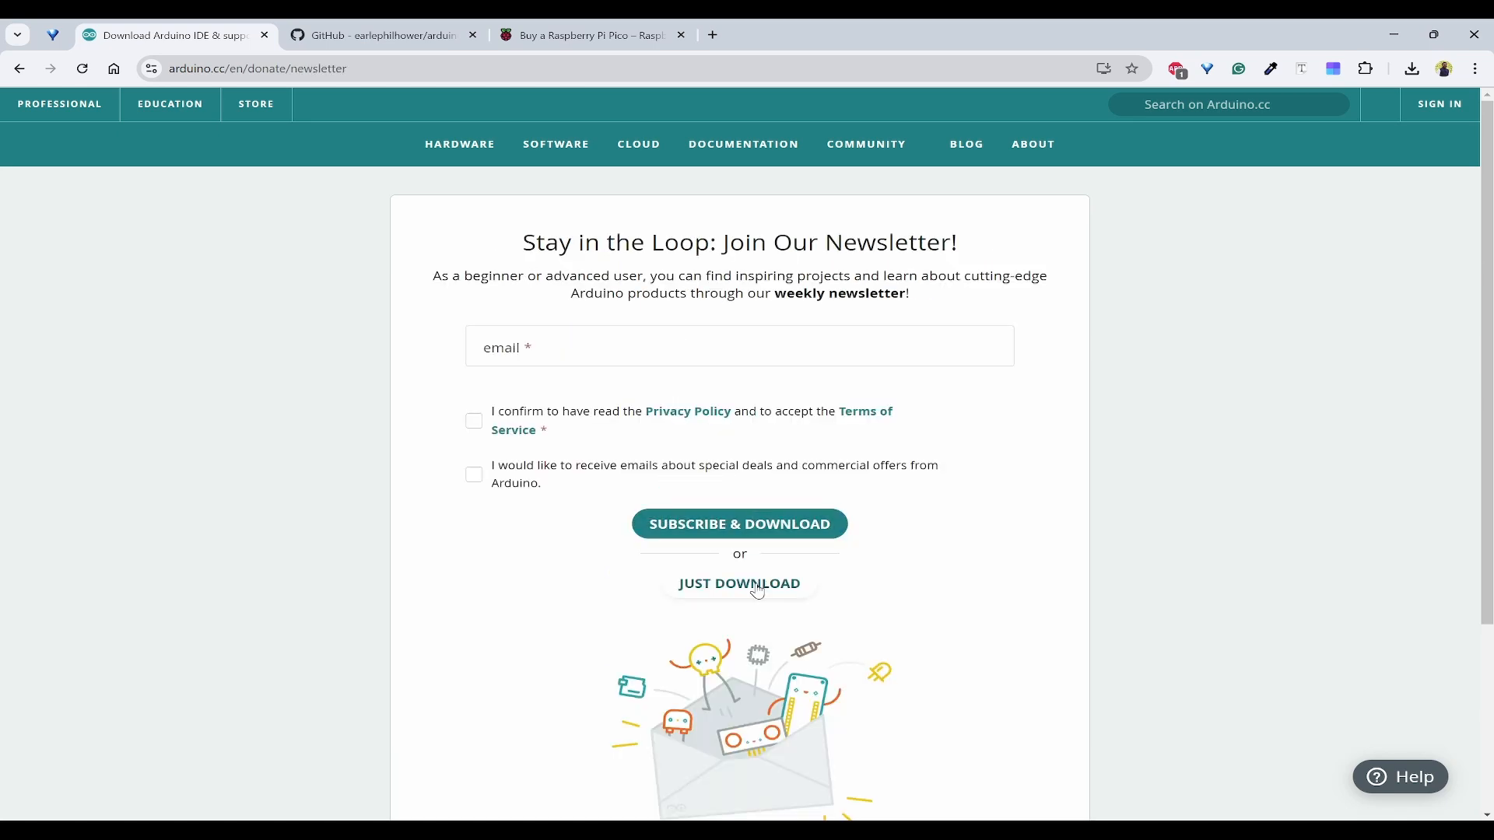
click(739, 583)
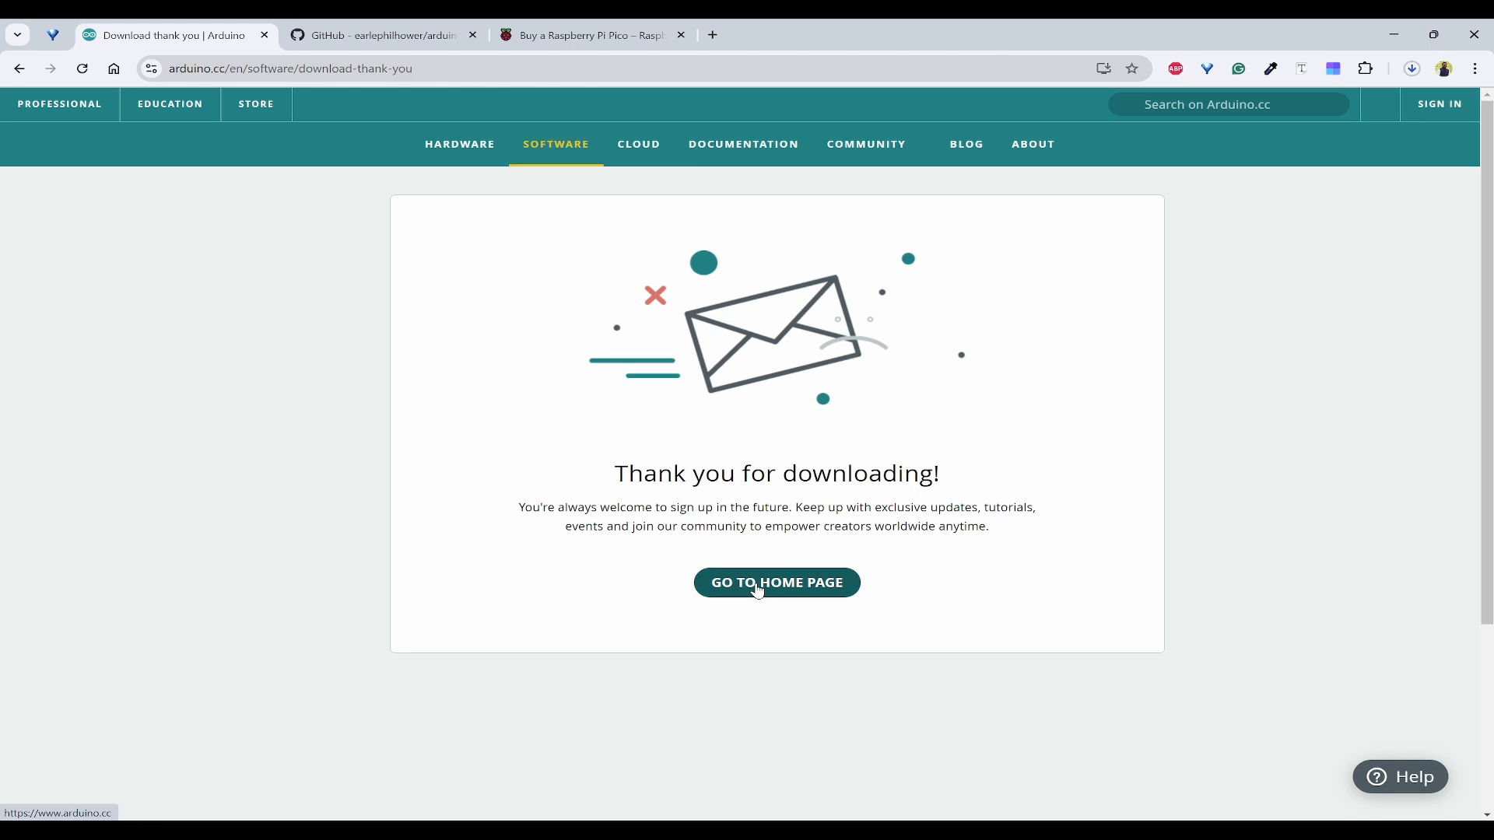
click(1411, 68)
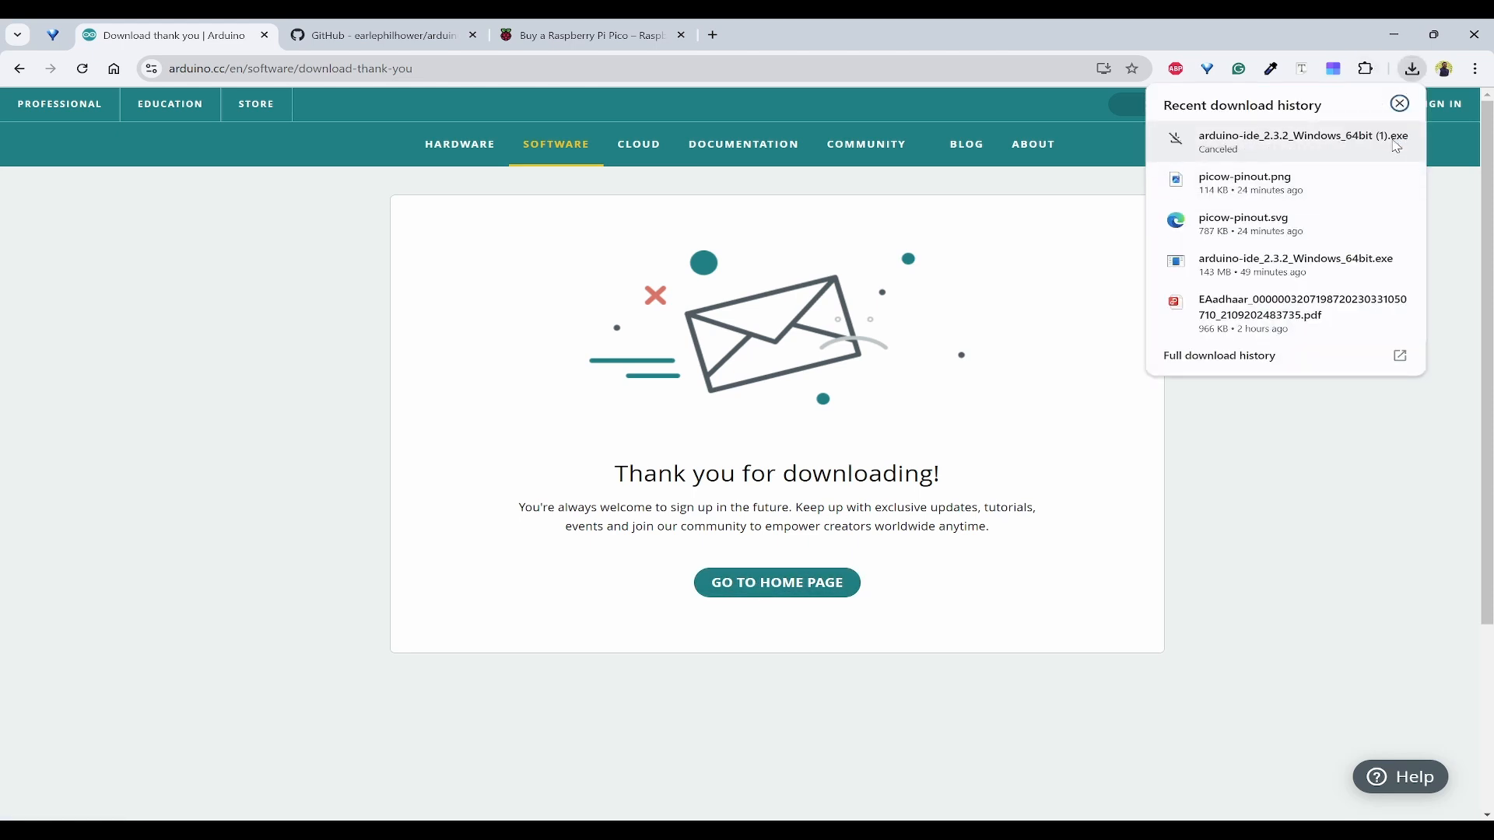
Run the installer, accept the license, install to the default folder, and launch the IDE
click(1399, 104)
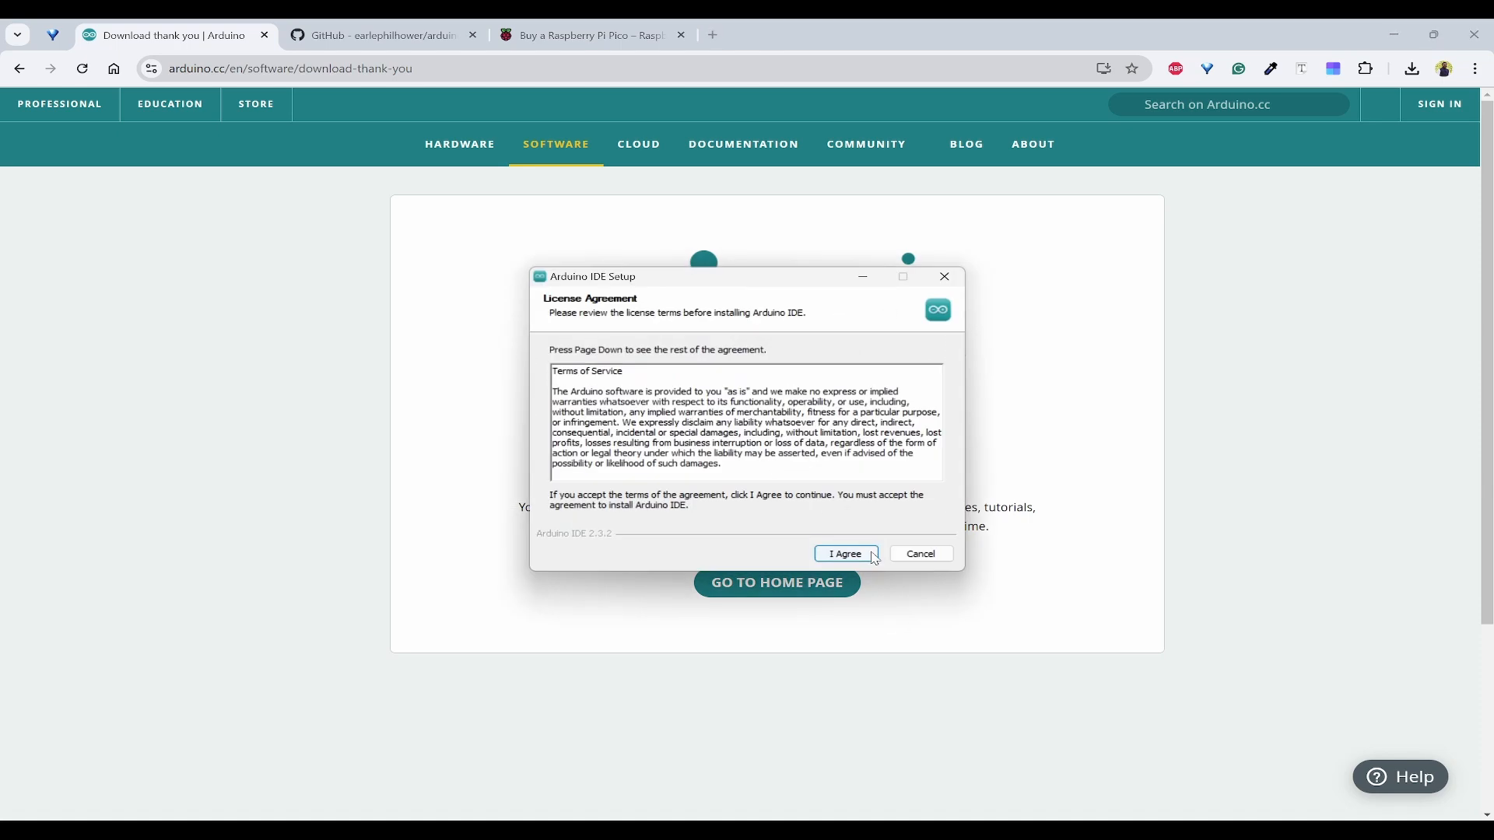
mouse_move(863, 556)
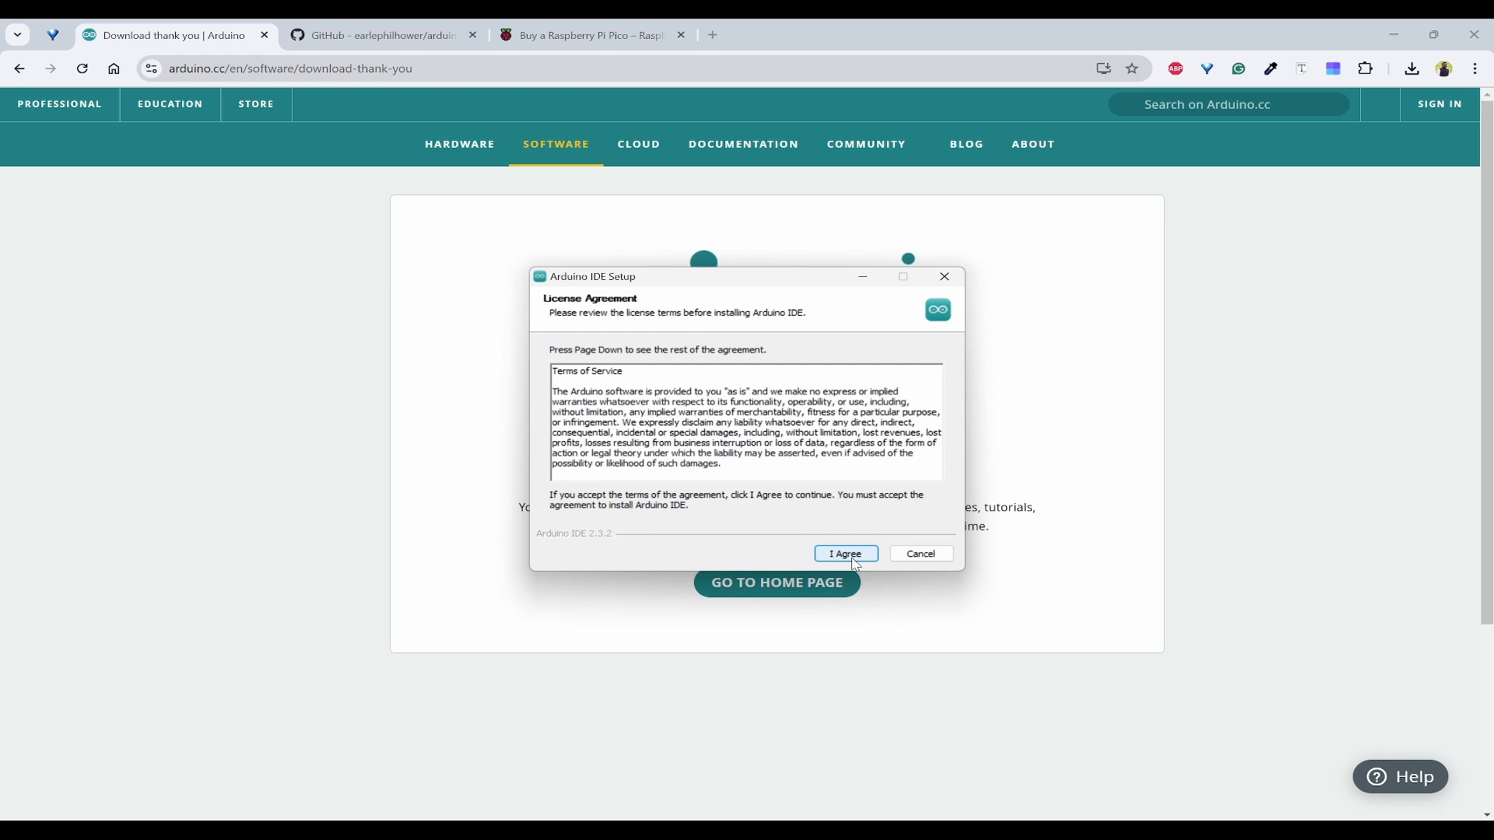
click(843, 553)
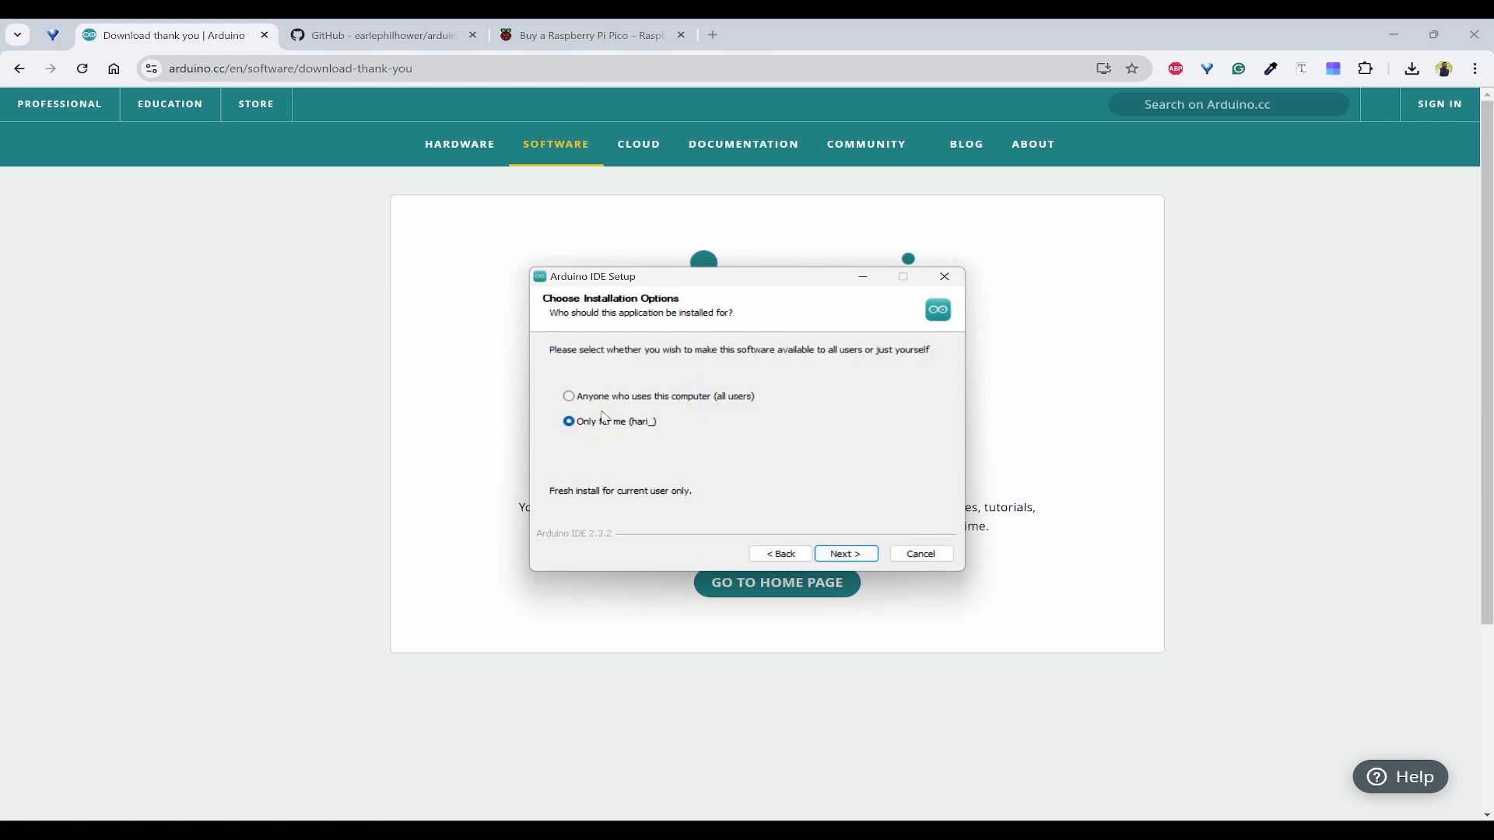
mouse_move(845, 553)
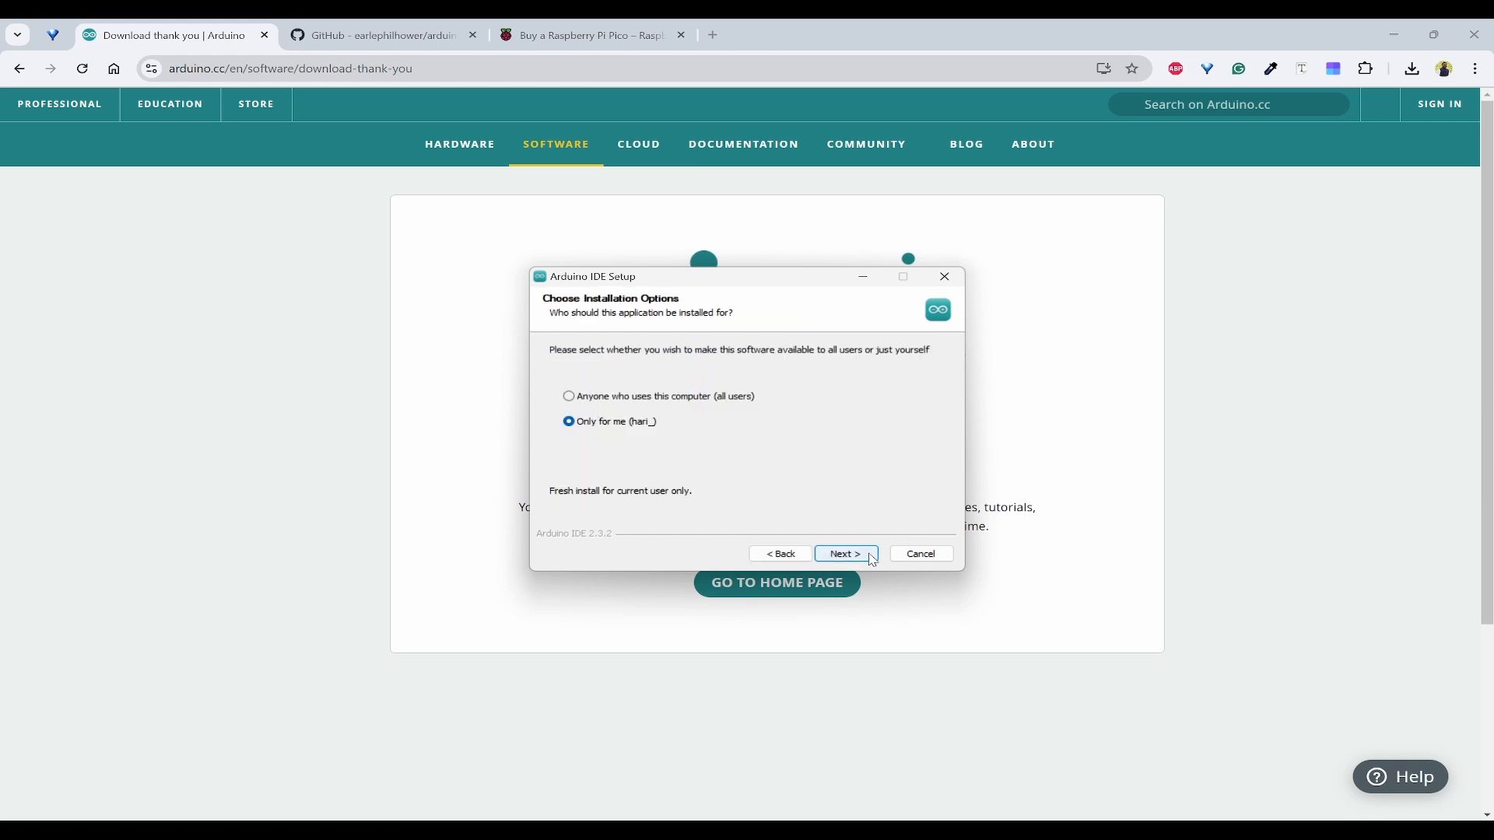
click(845, 553)
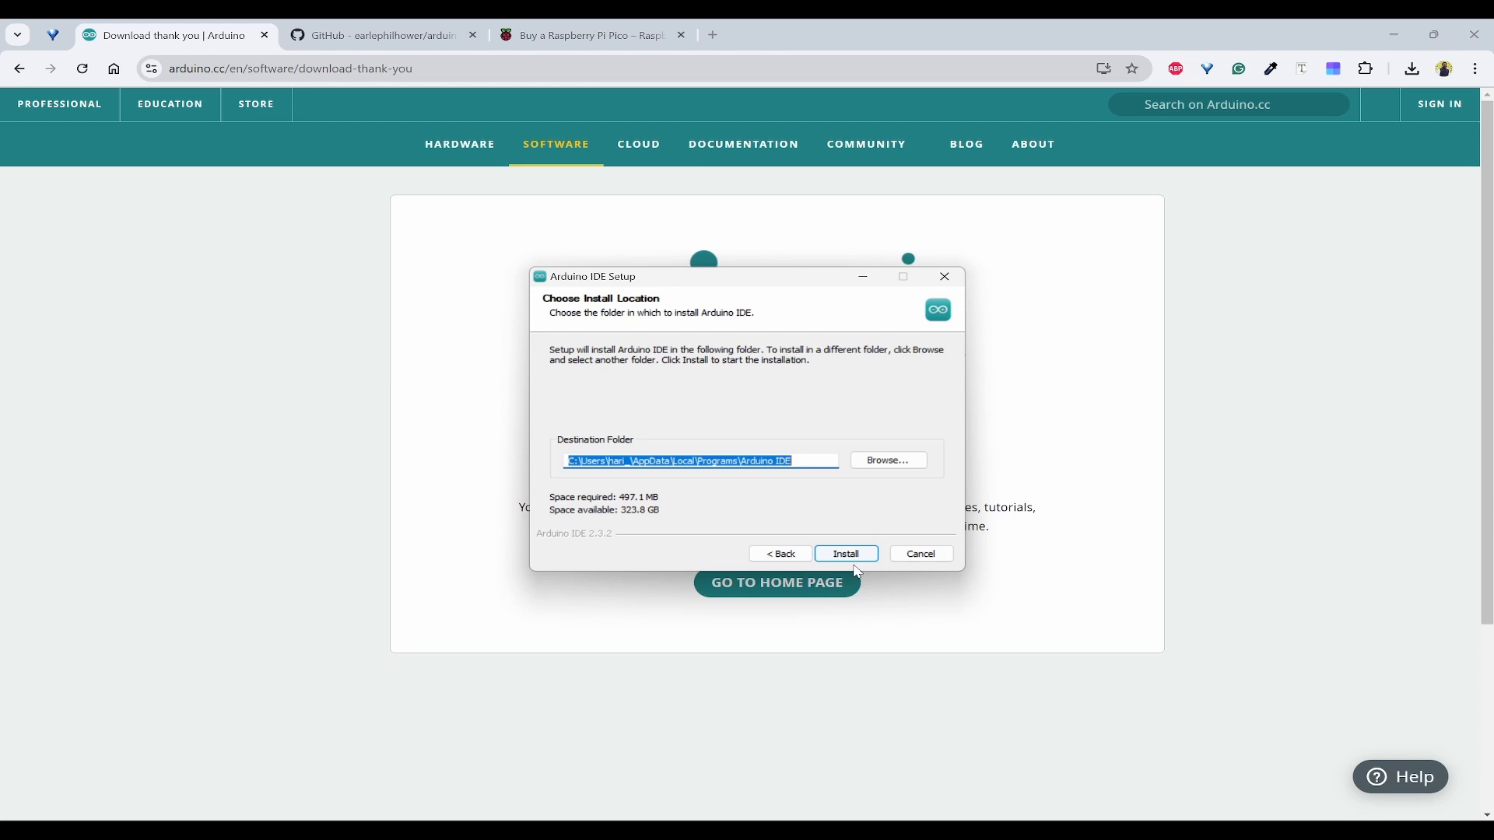
mouse_move(862, 556)
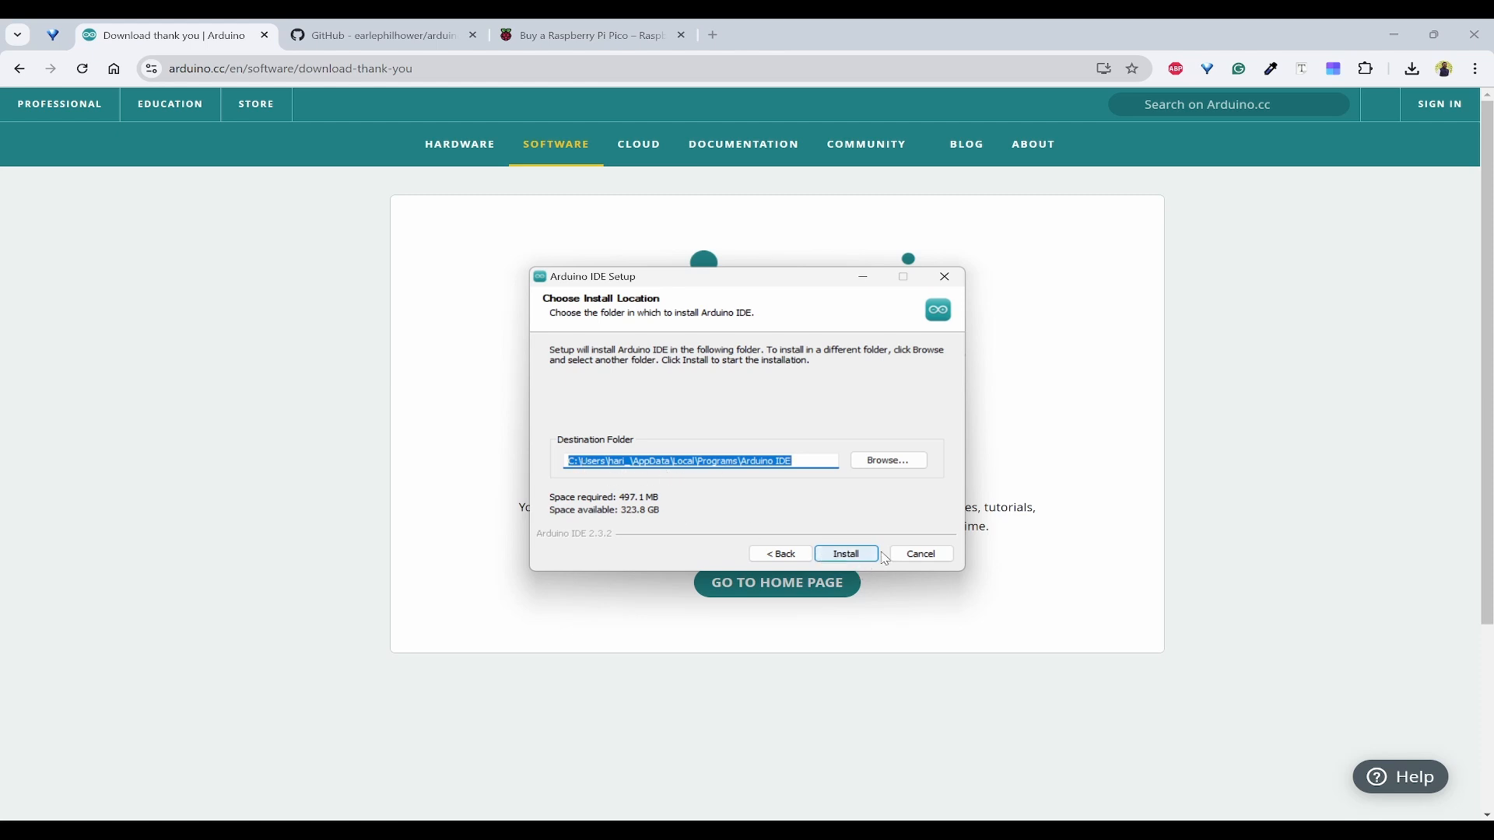
click(844, 554)
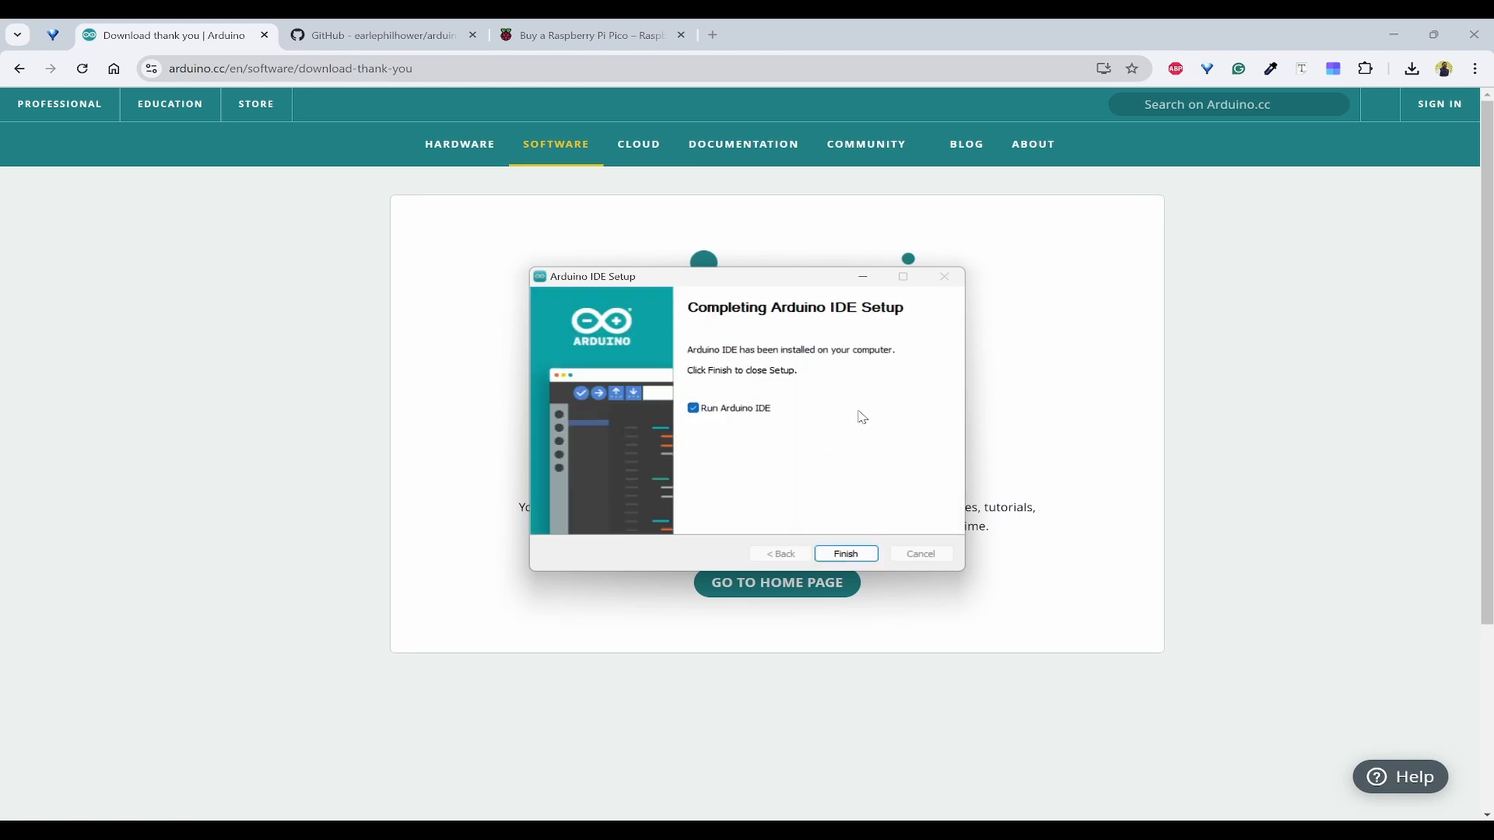
mouse_move(760, 479)
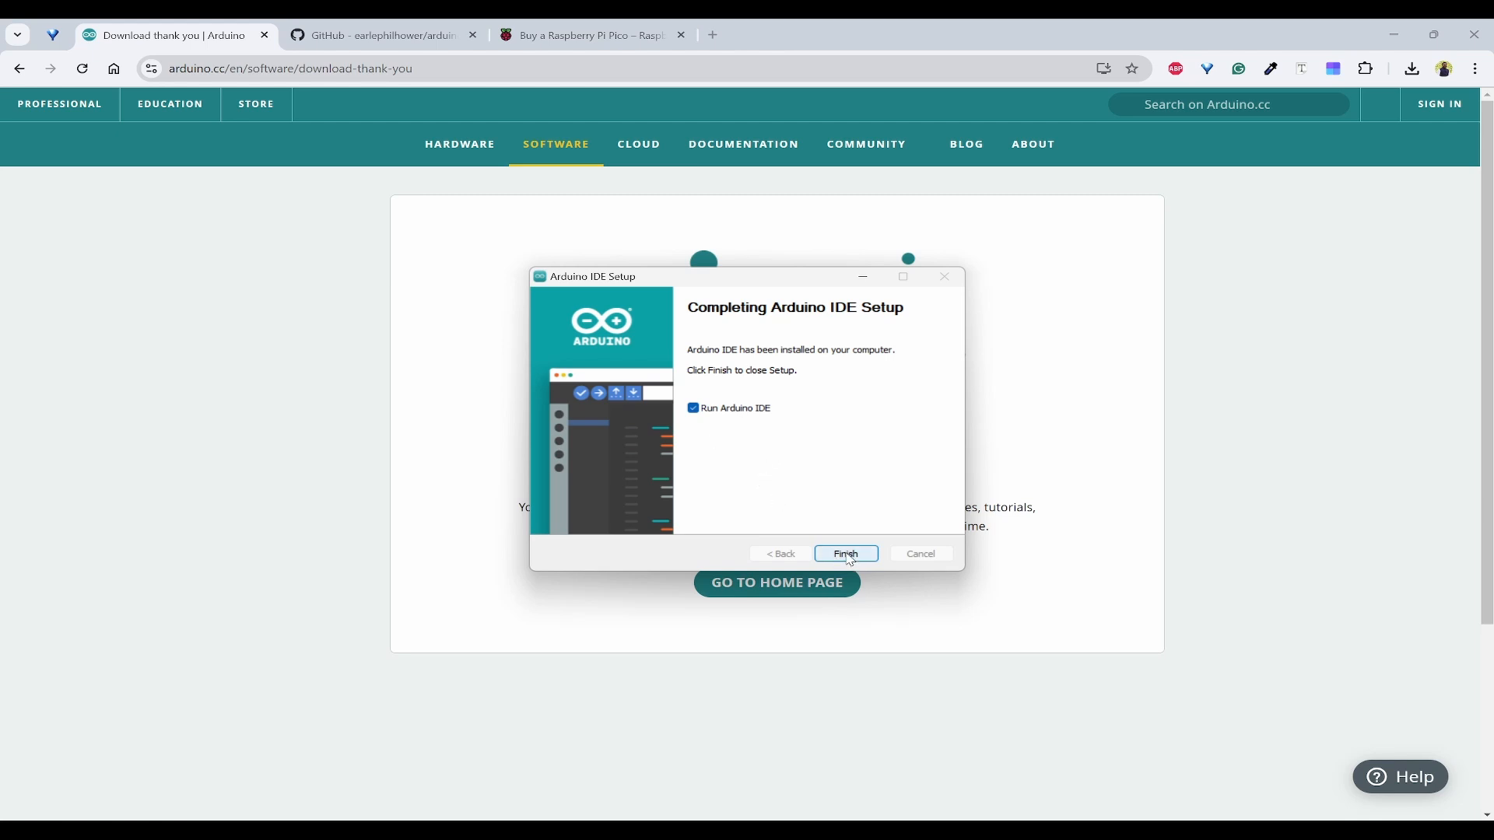
mouse_move(733, 402)
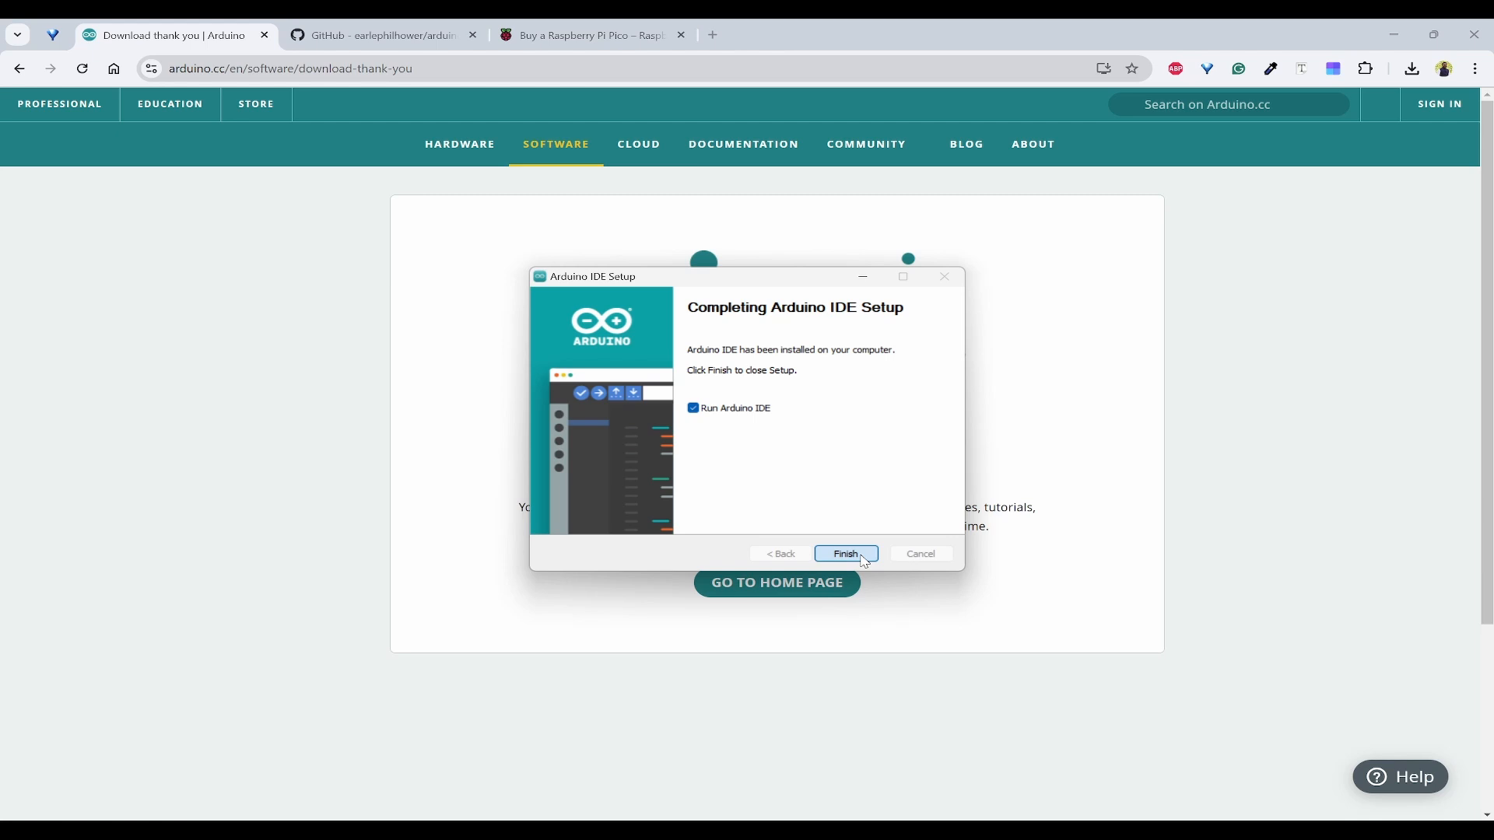
click(845, 553)
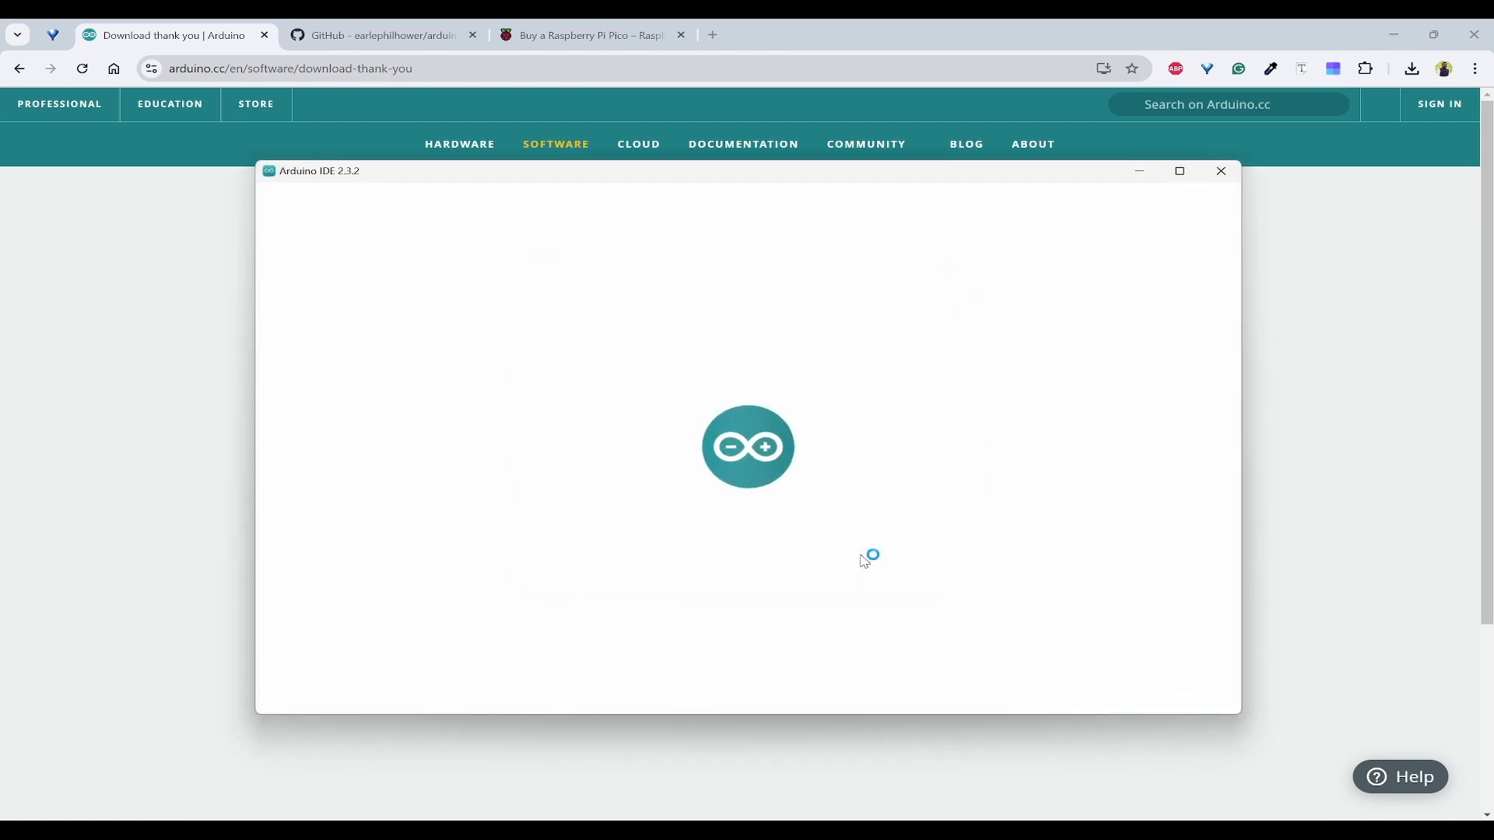
mouse_move(913, 445)
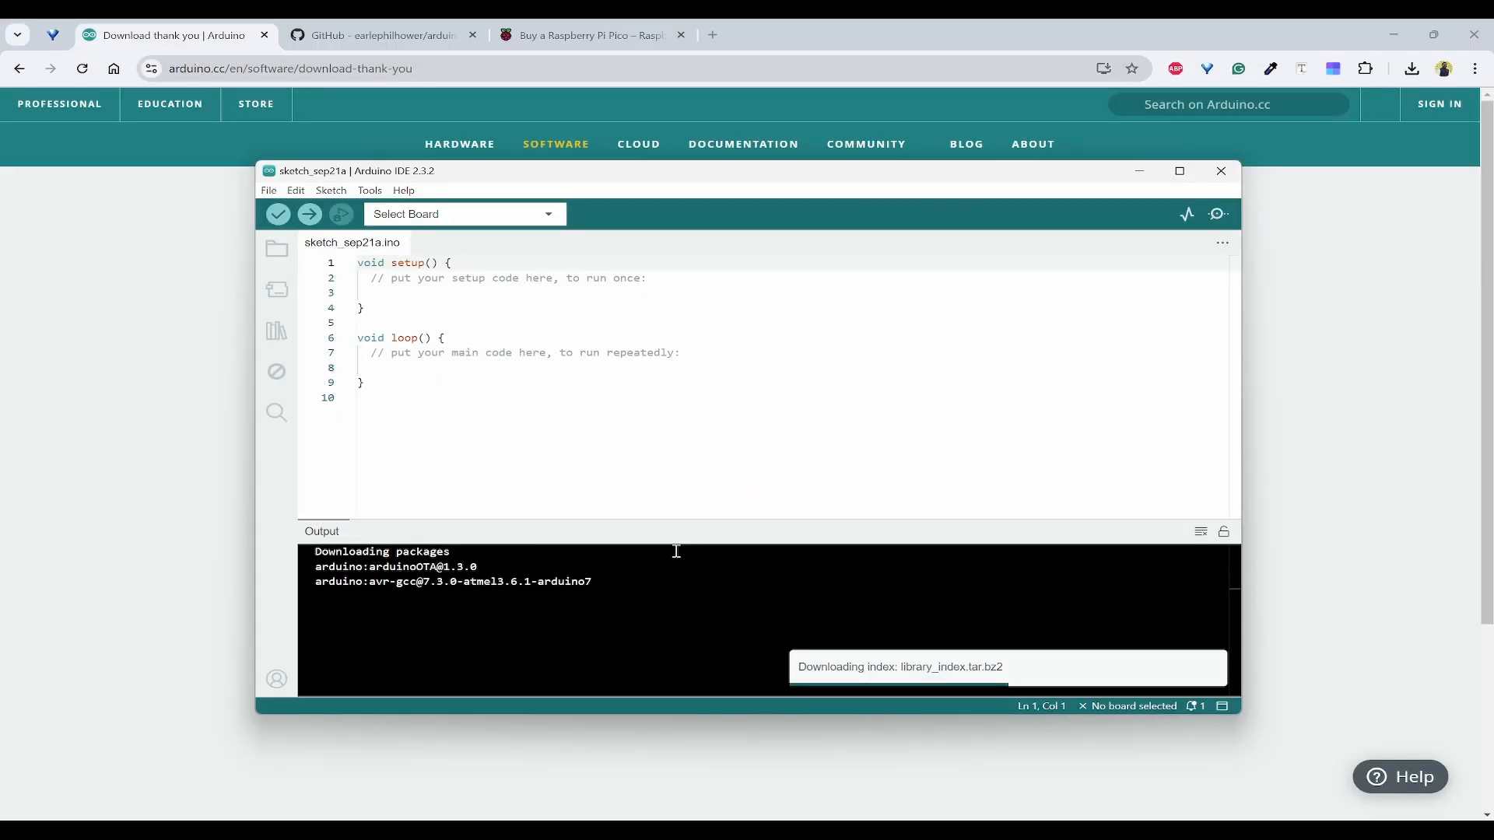
Maximize the IDE window and approve the Adafruit ports and Arduino USB driver installs
click(1179, 171)
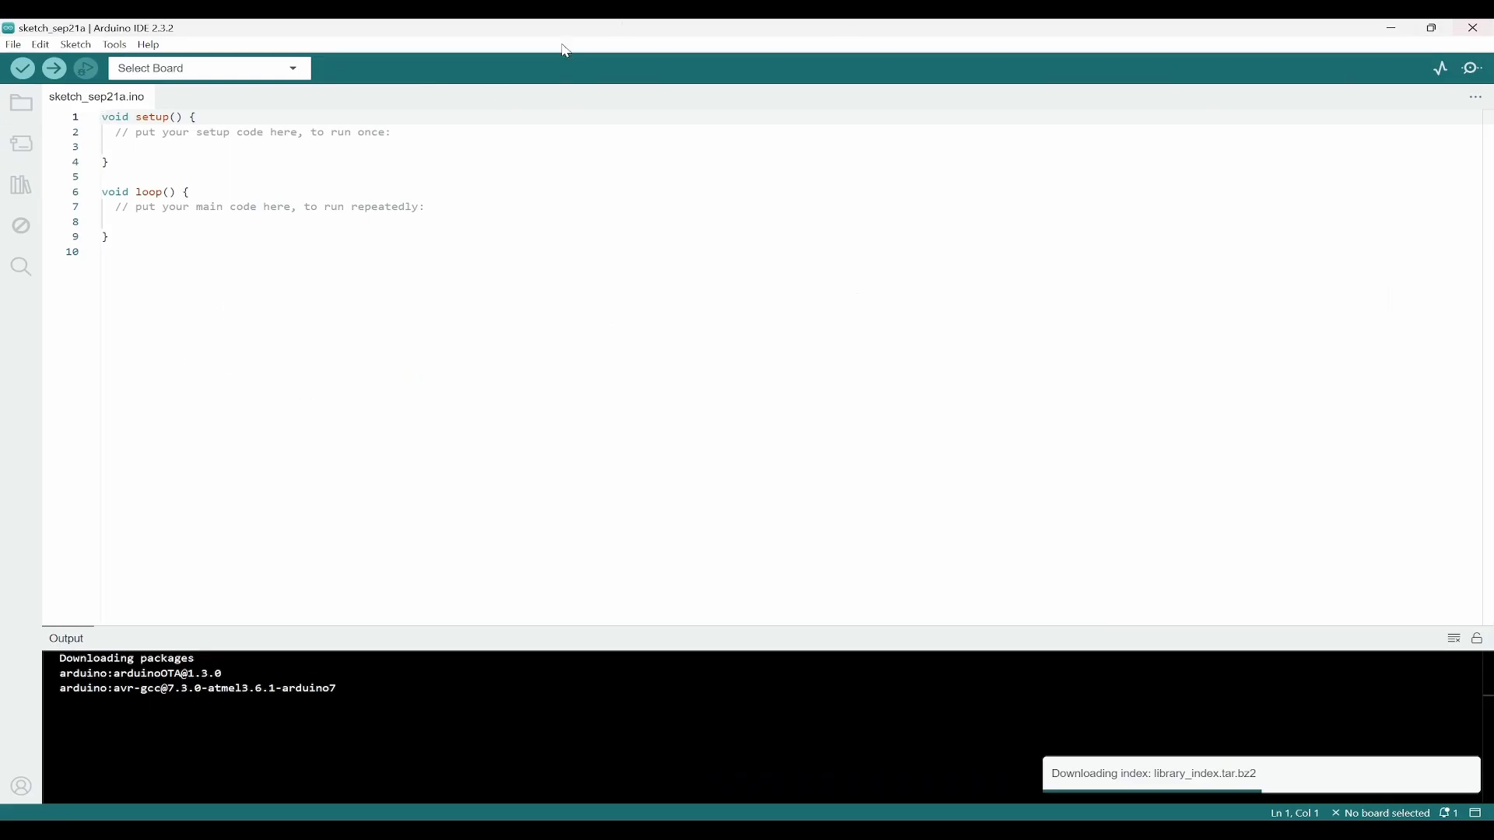
mouse_move(517, 155)
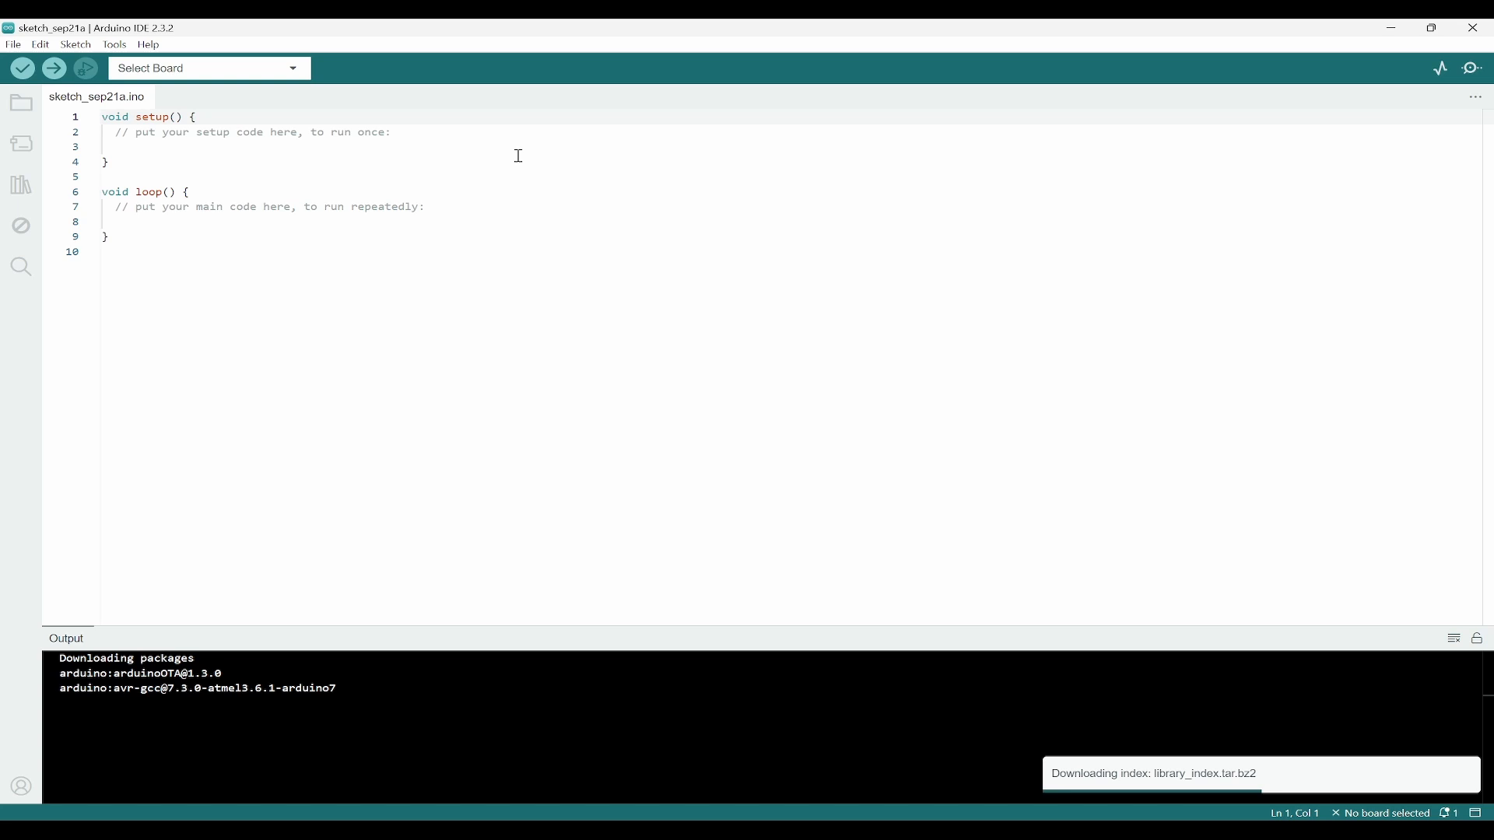
click(561, 207)
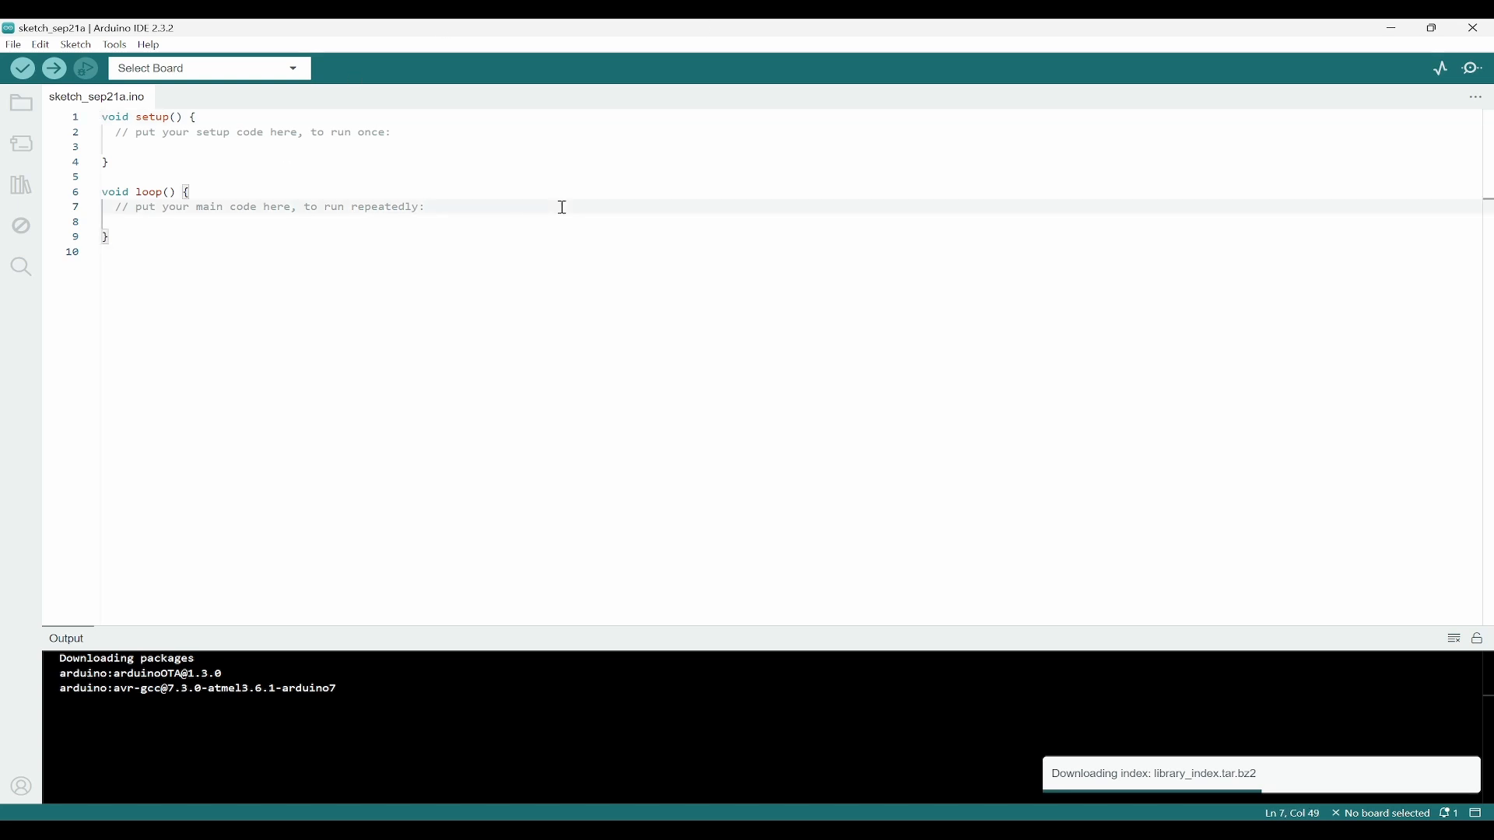
mouse_move(1160, 781)
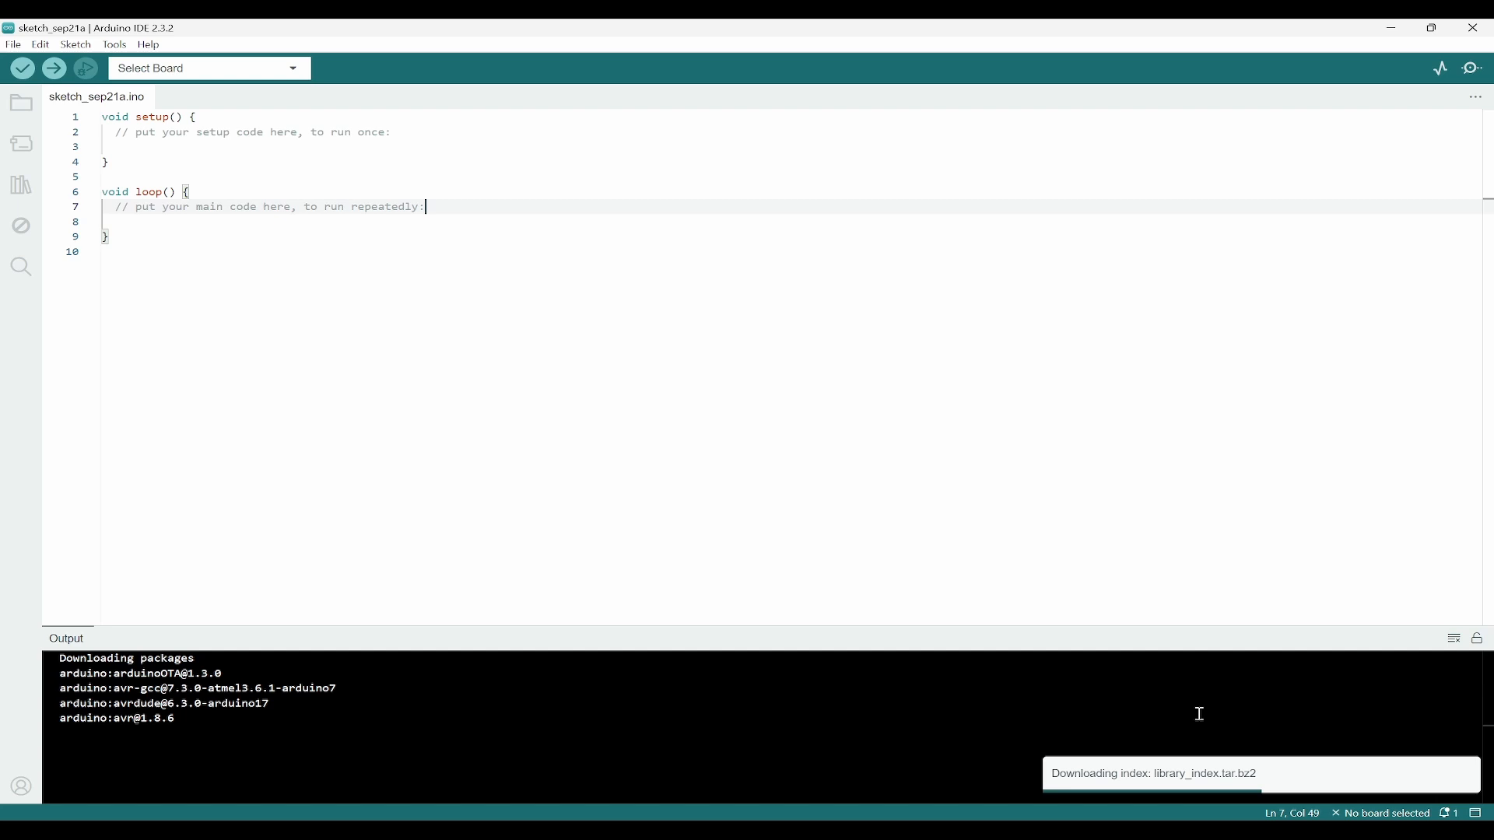
mouse_move(360, 481)
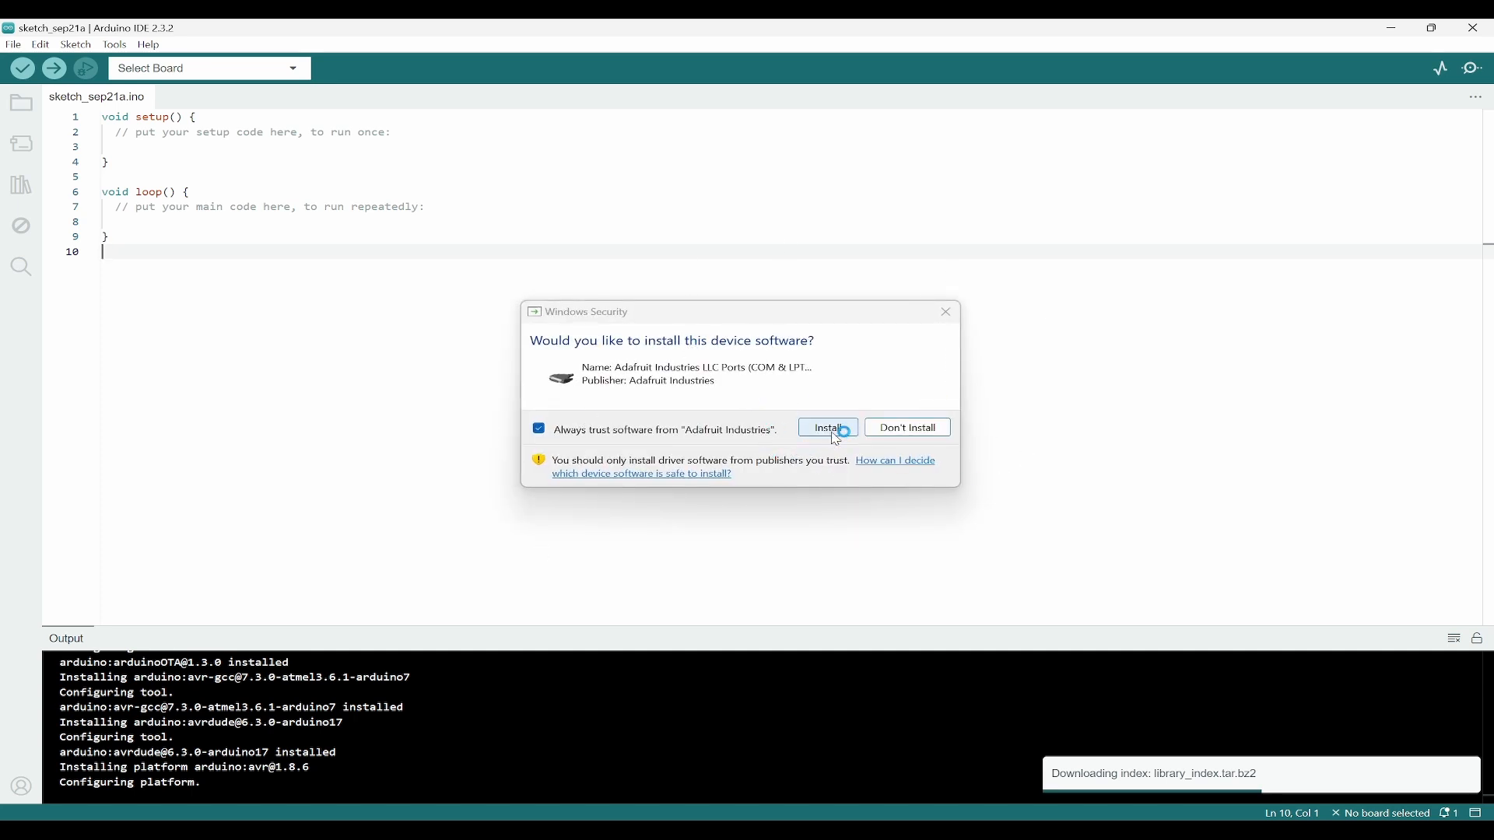
click(826, 428)
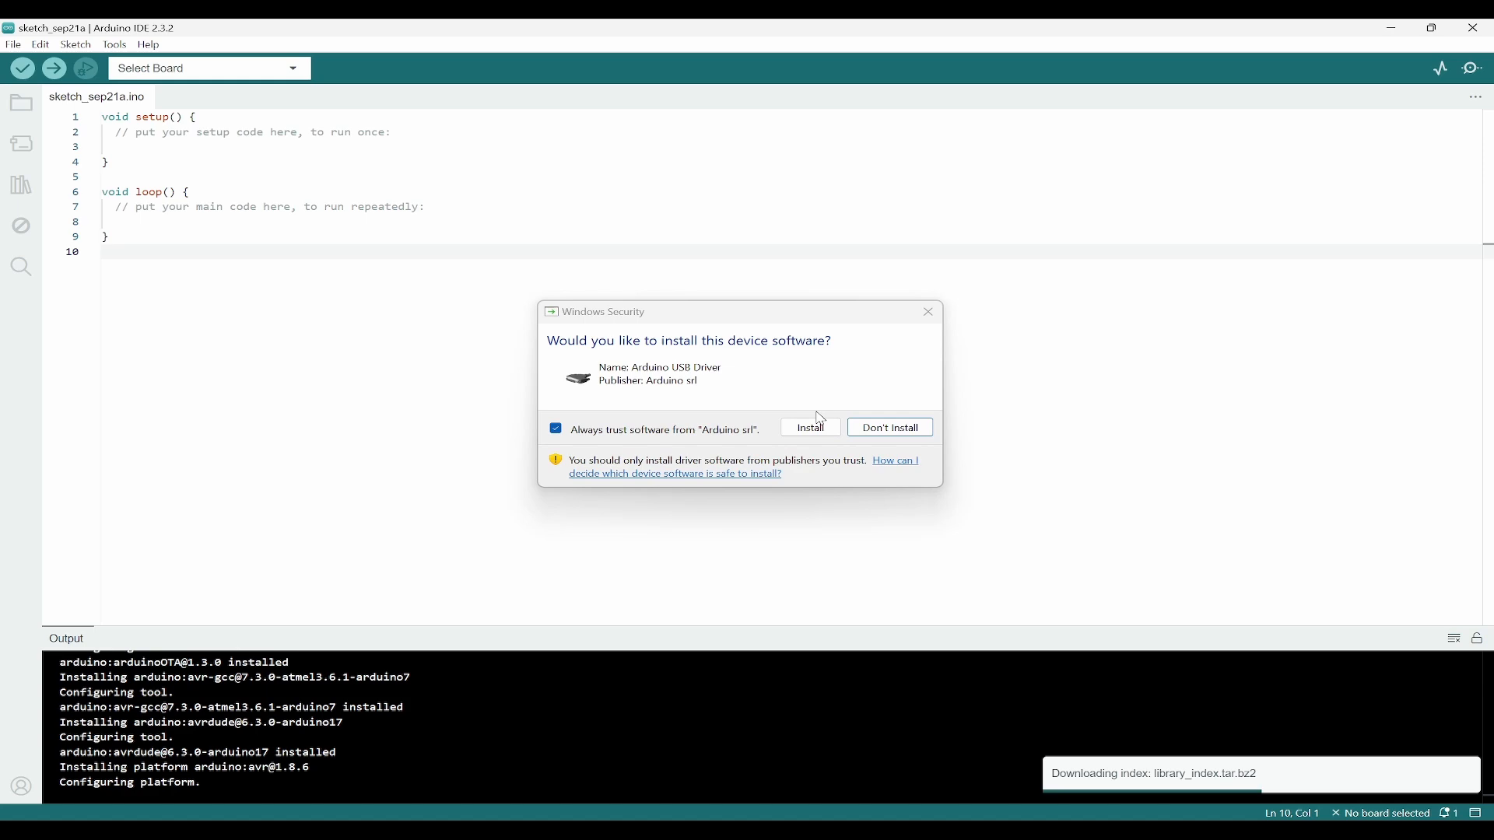
click(809, 428)
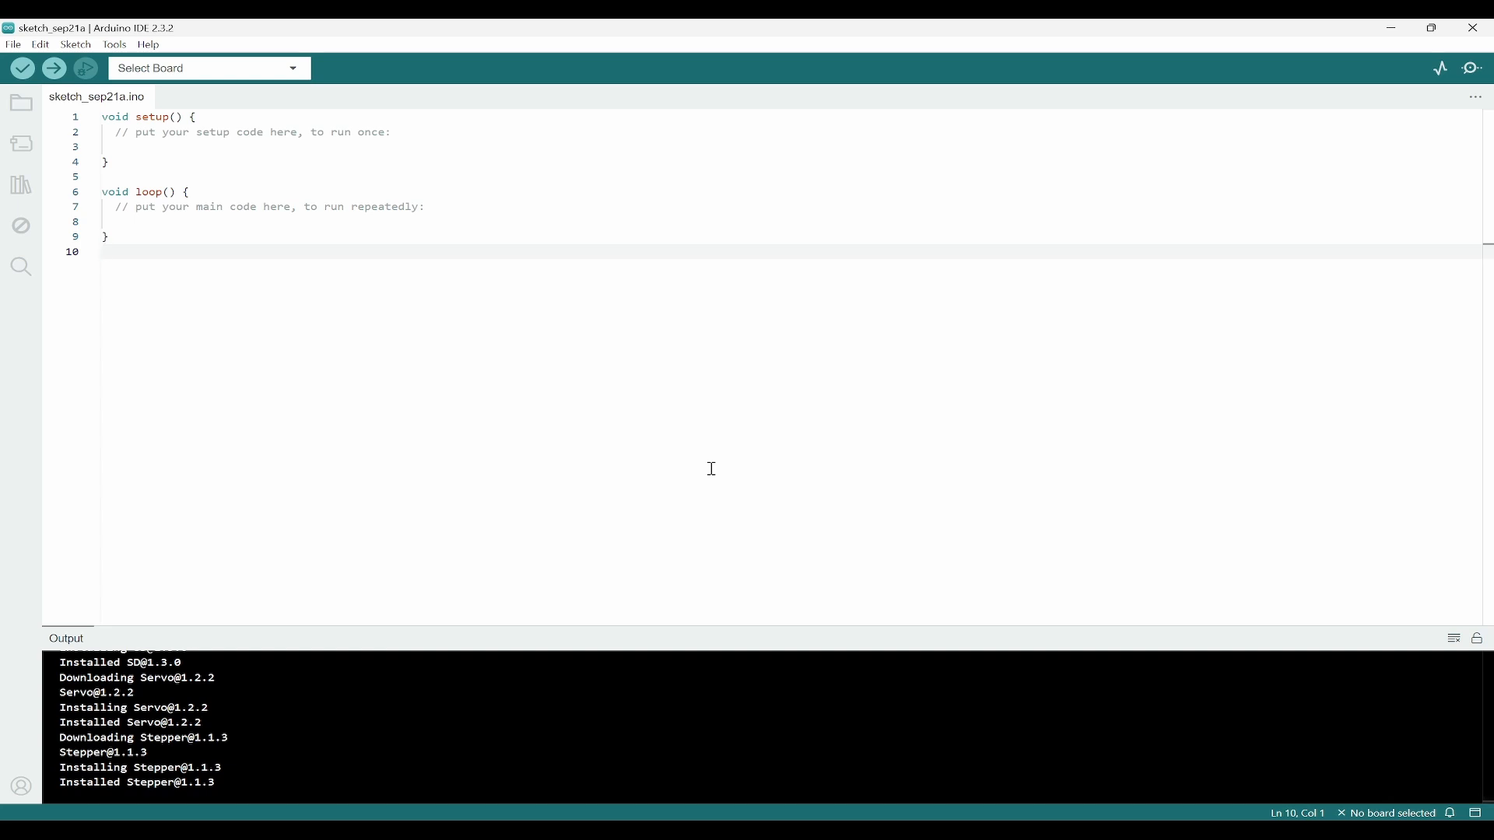
mouse_move(26, 22)
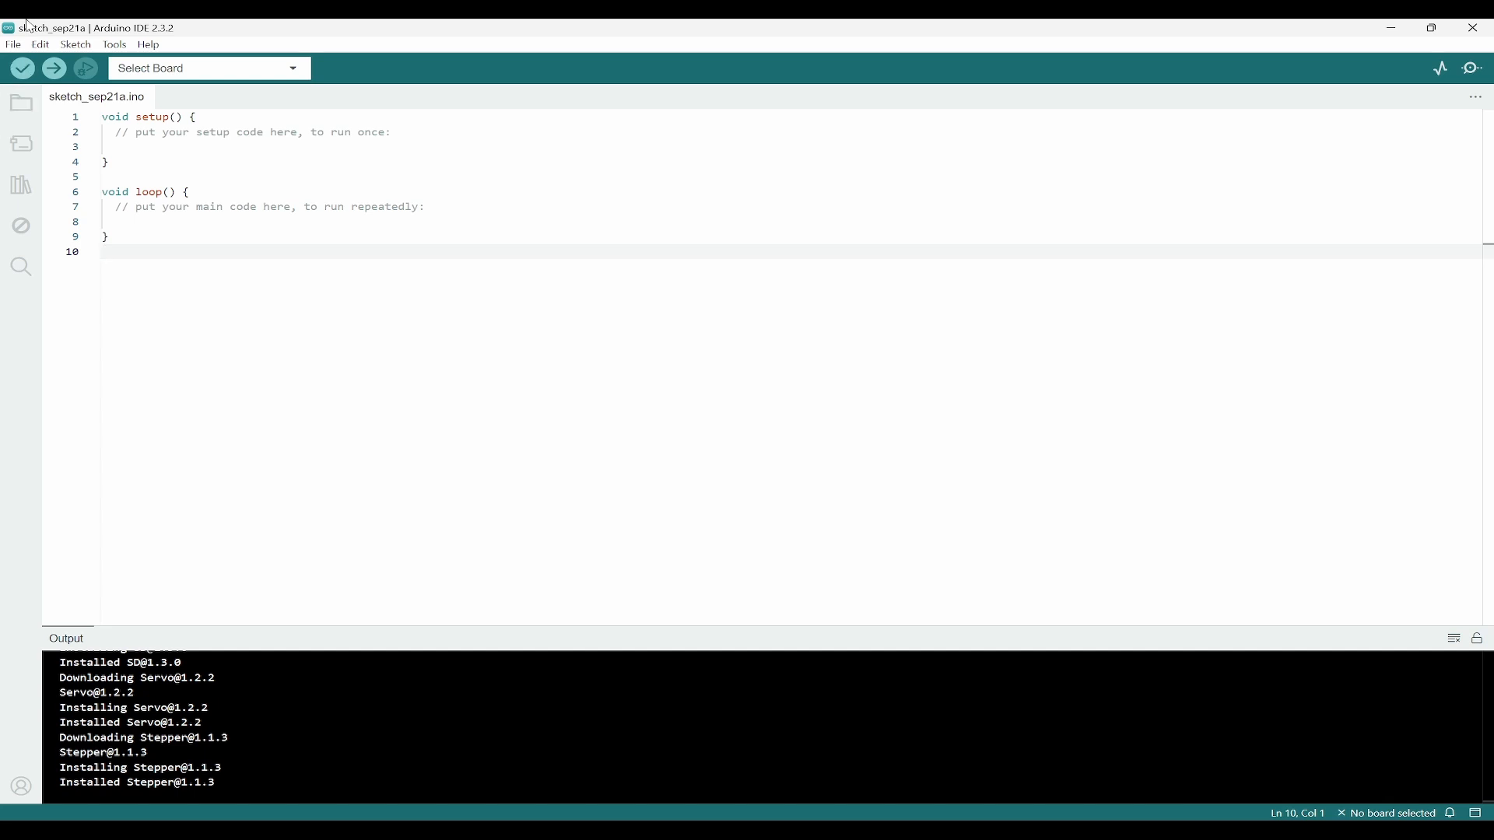
Open Preferences from the File menu
click(13, 43)
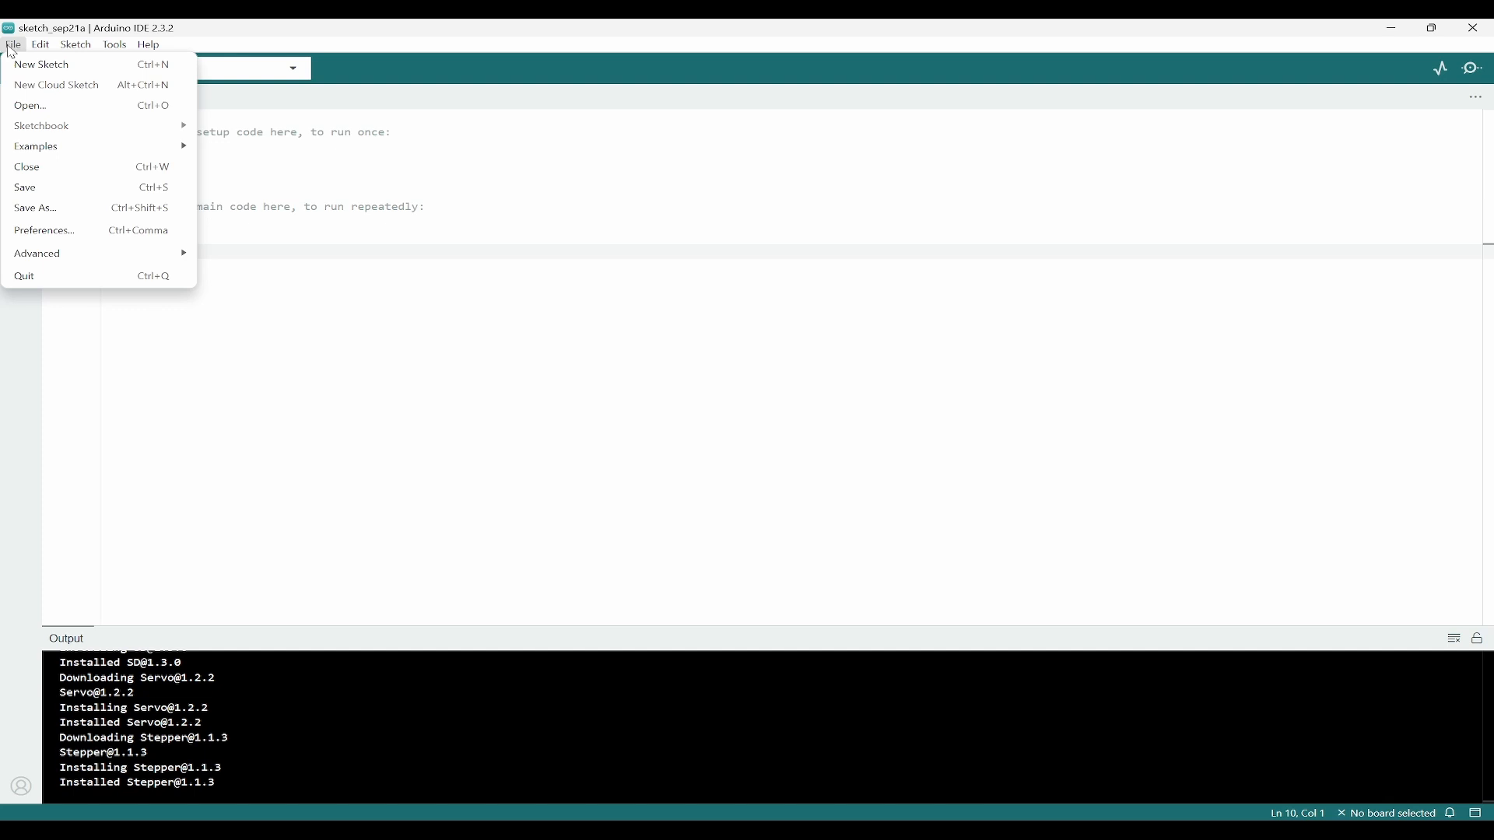
mouse_move(45, 230)
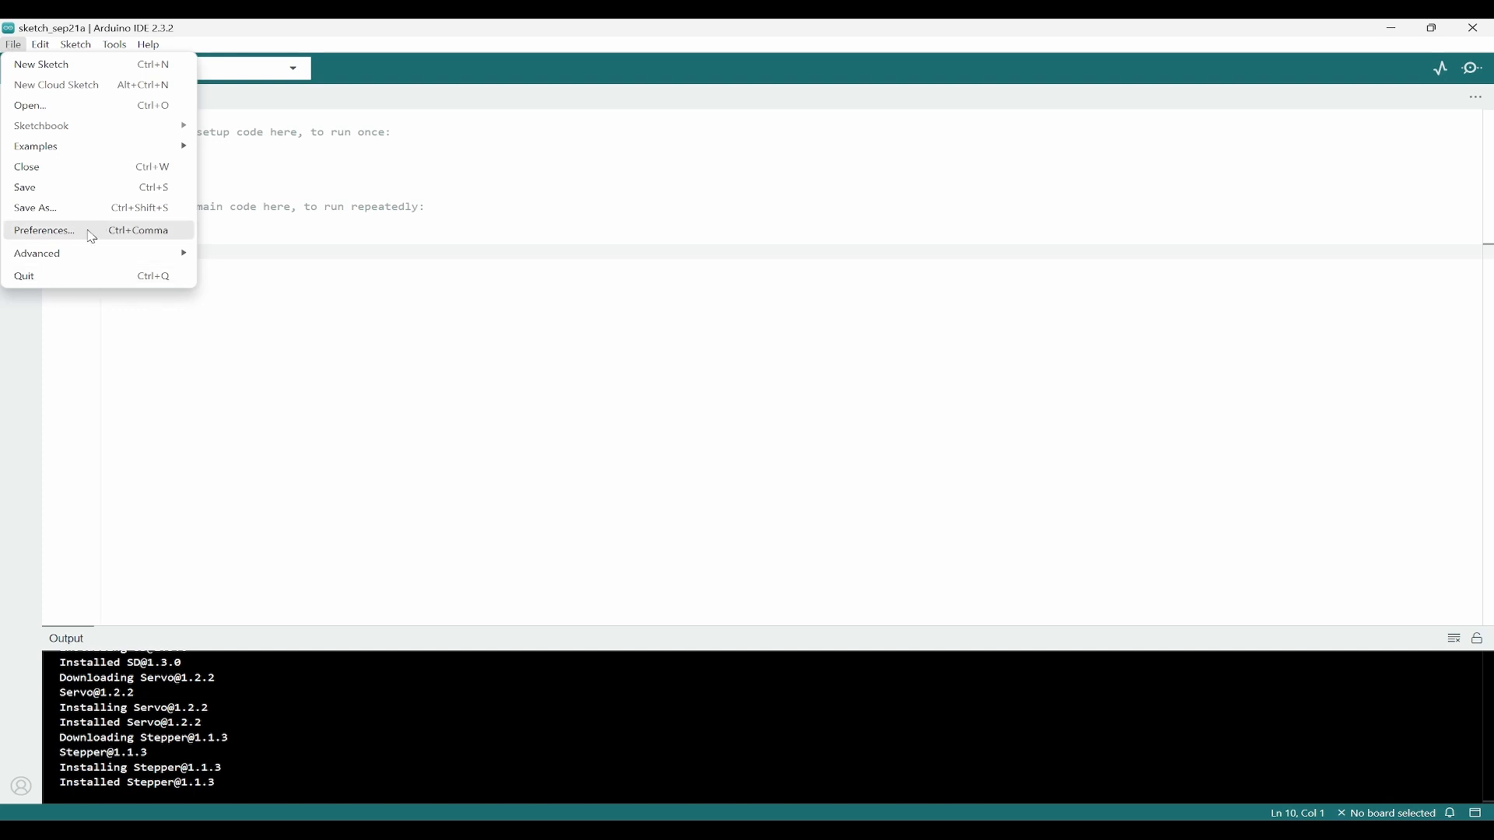
click(43, 231)
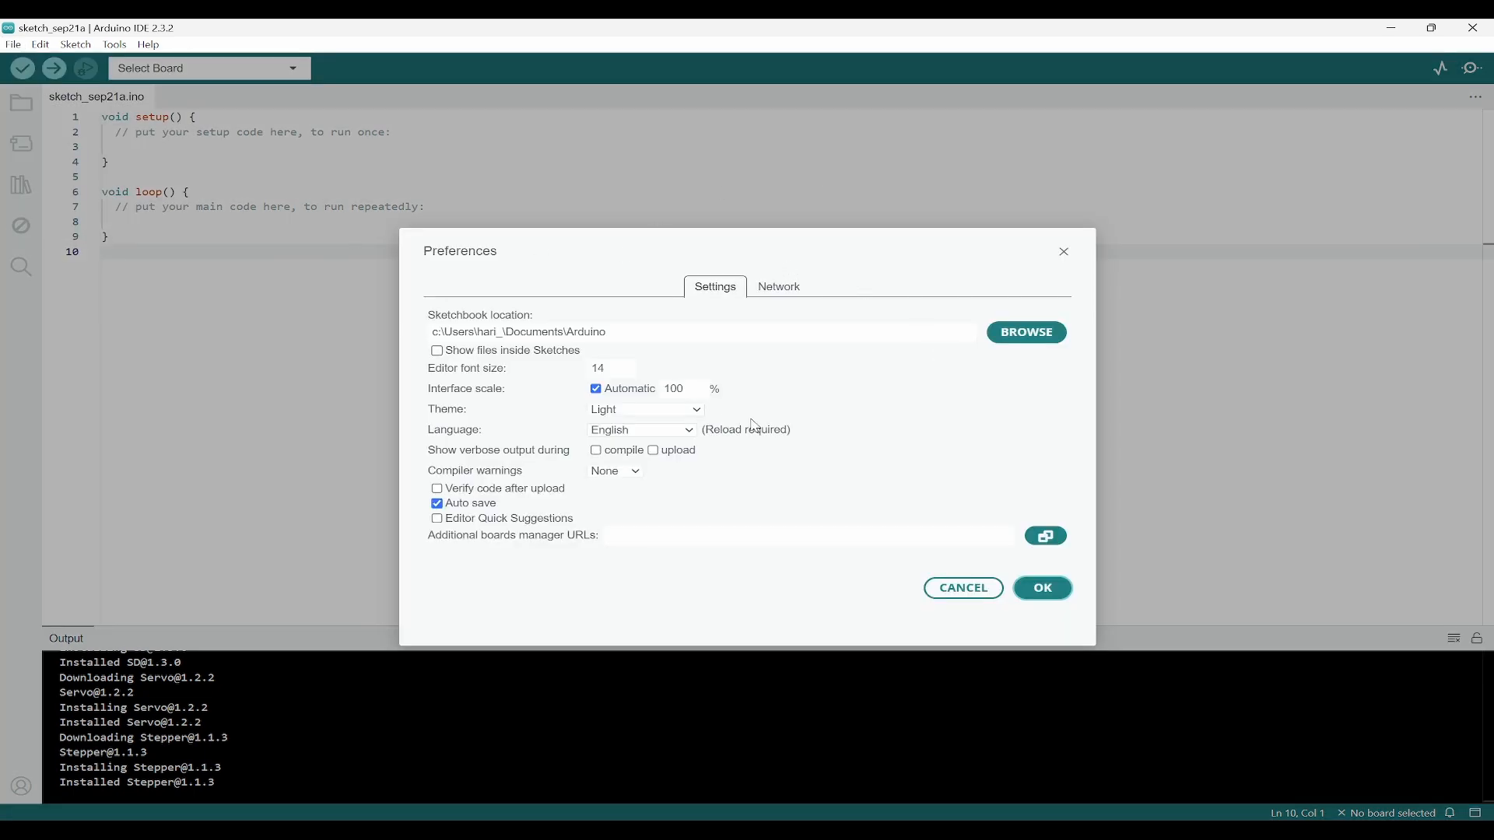
mouse_move(460, 540)
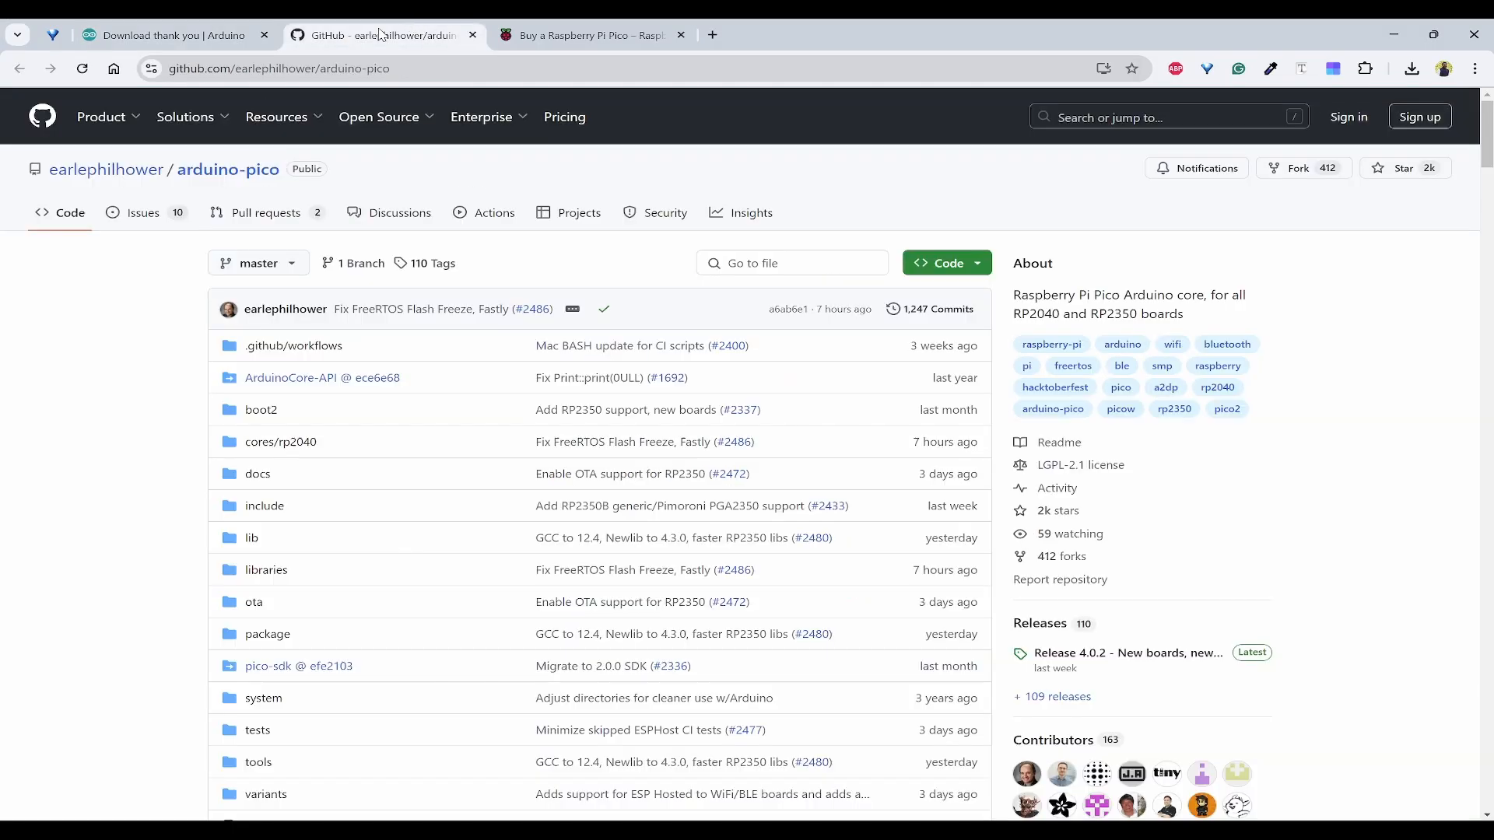
mouse_move(1081, 322)
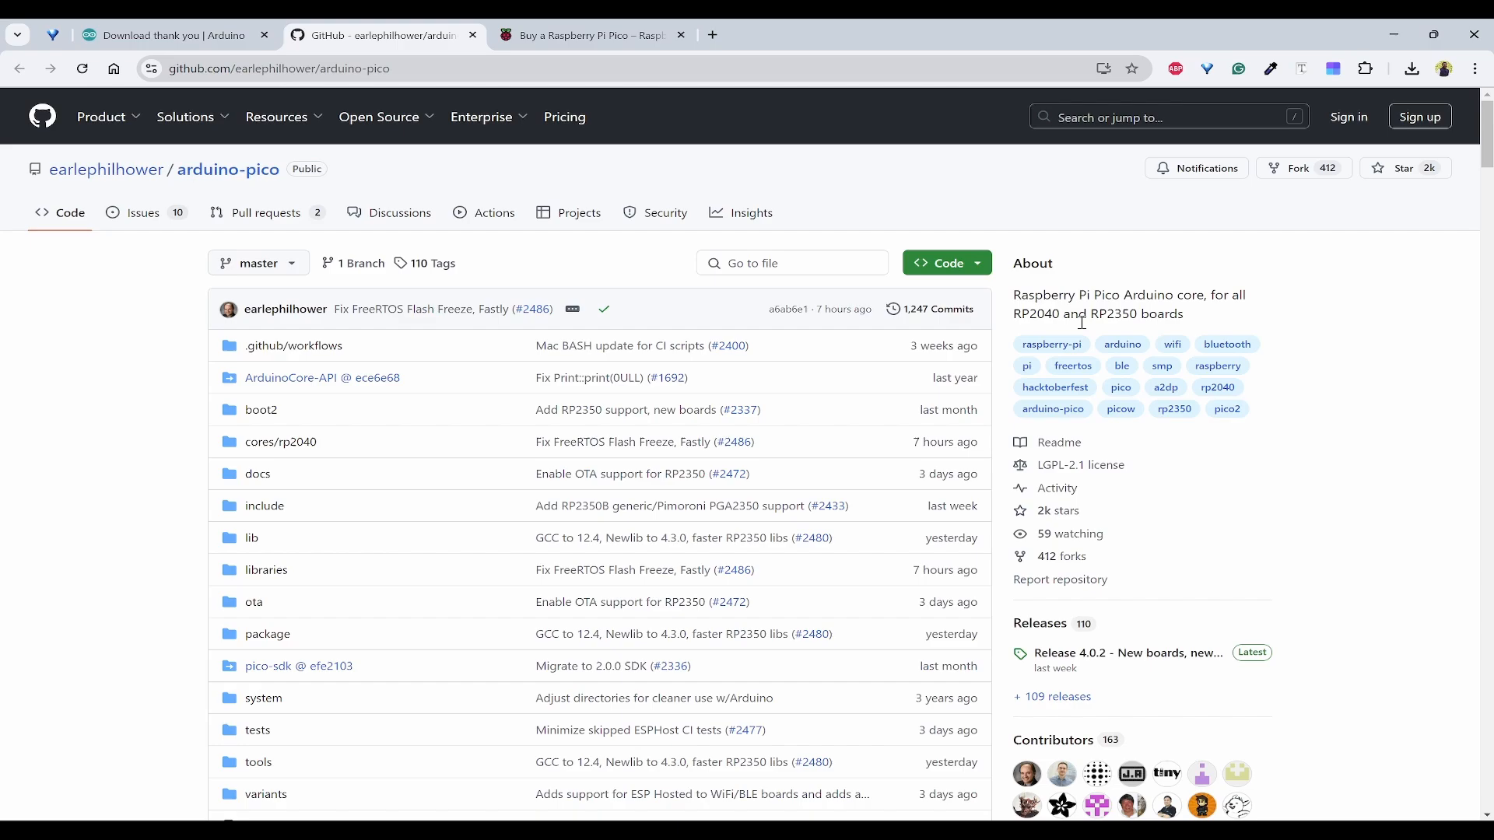
Scroll the arduino-pico GitHub README down through the Supported Boards list
scroll(down, 3)
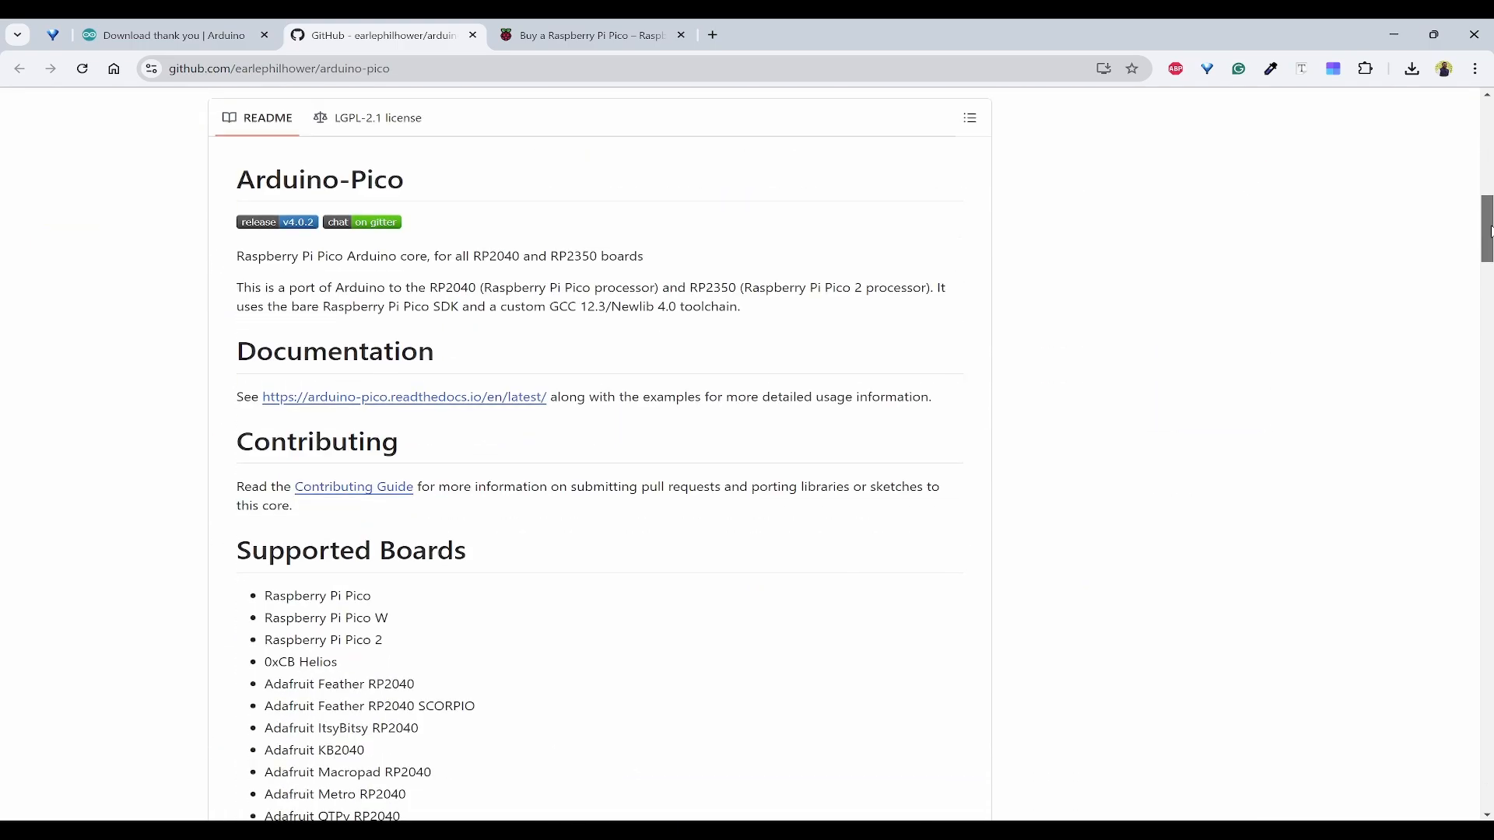
scroll(down, 3)
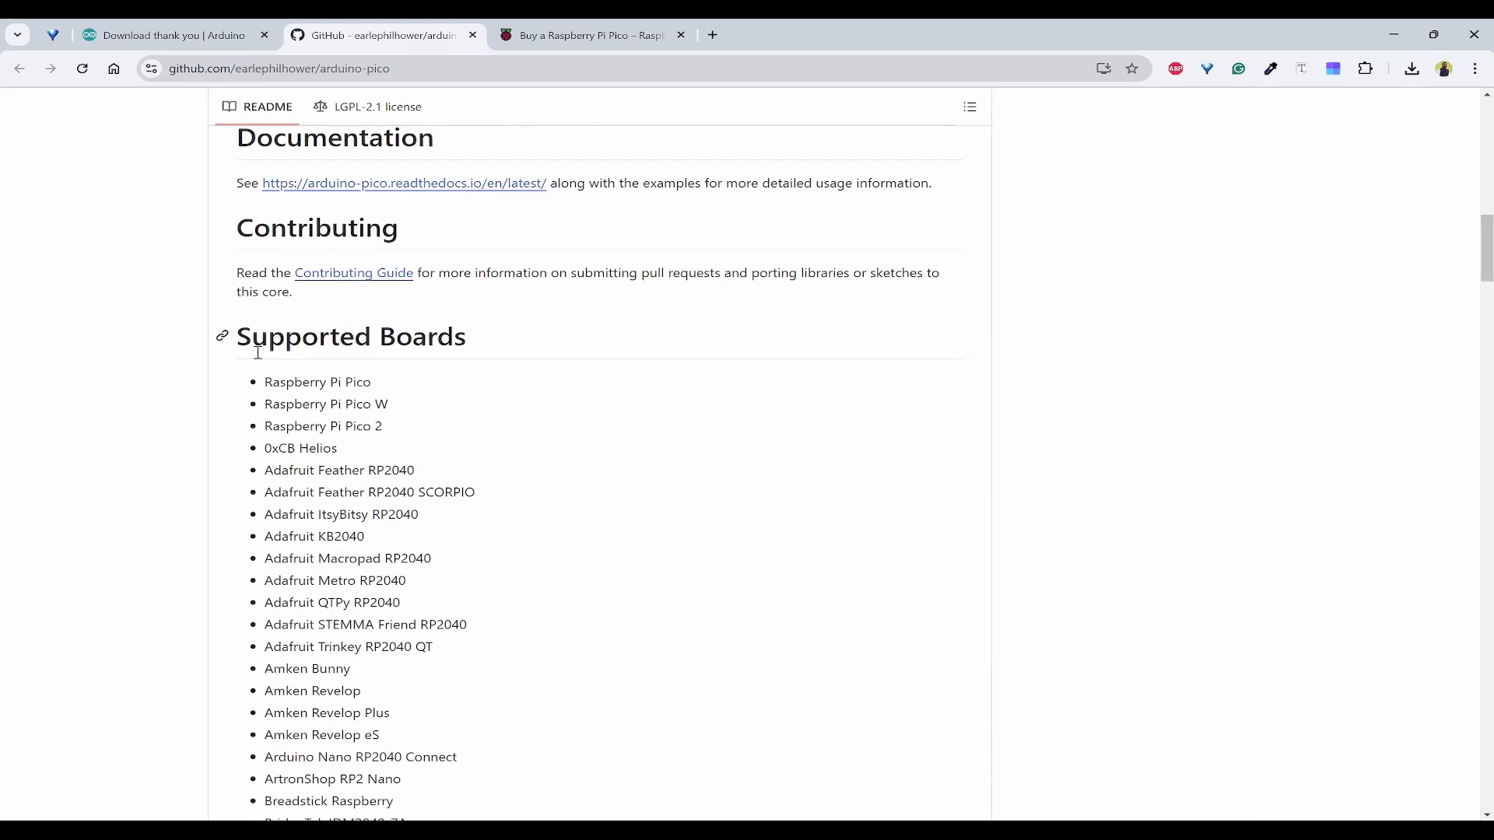
mouse_move(602, 518)
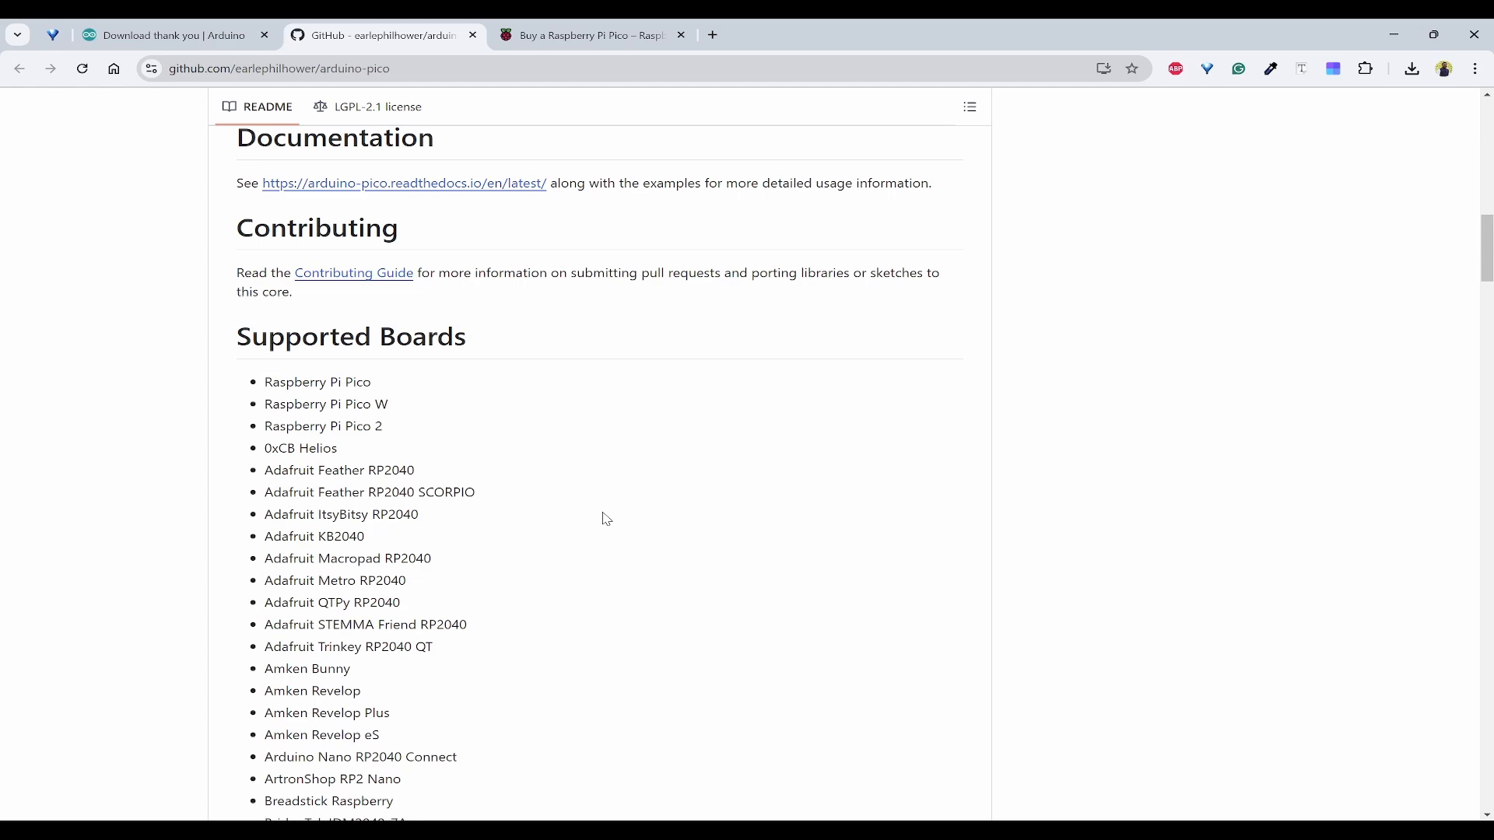
mouse_move(350, 378)
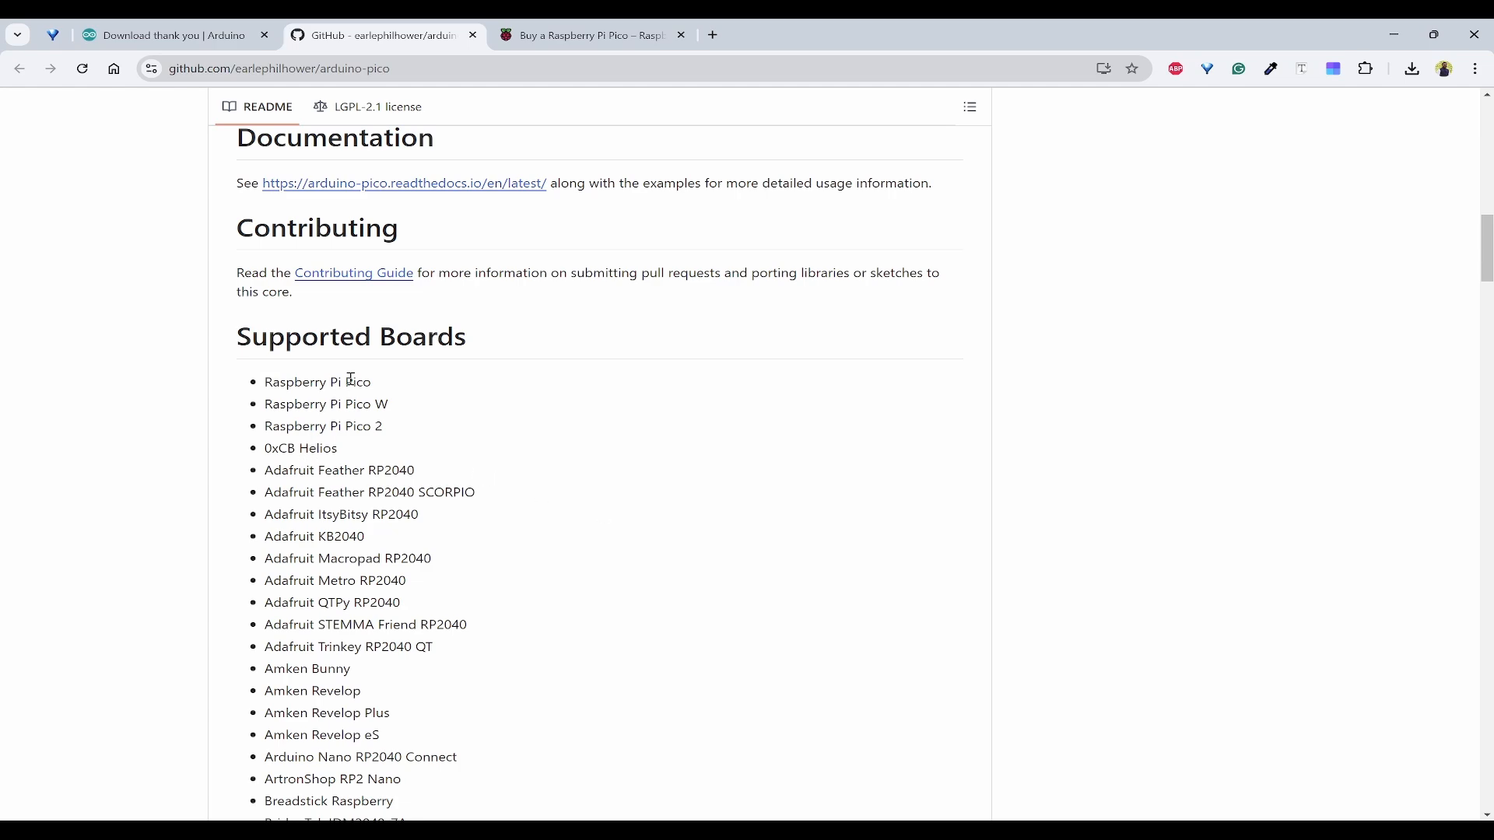
mouse_move(495, 430)
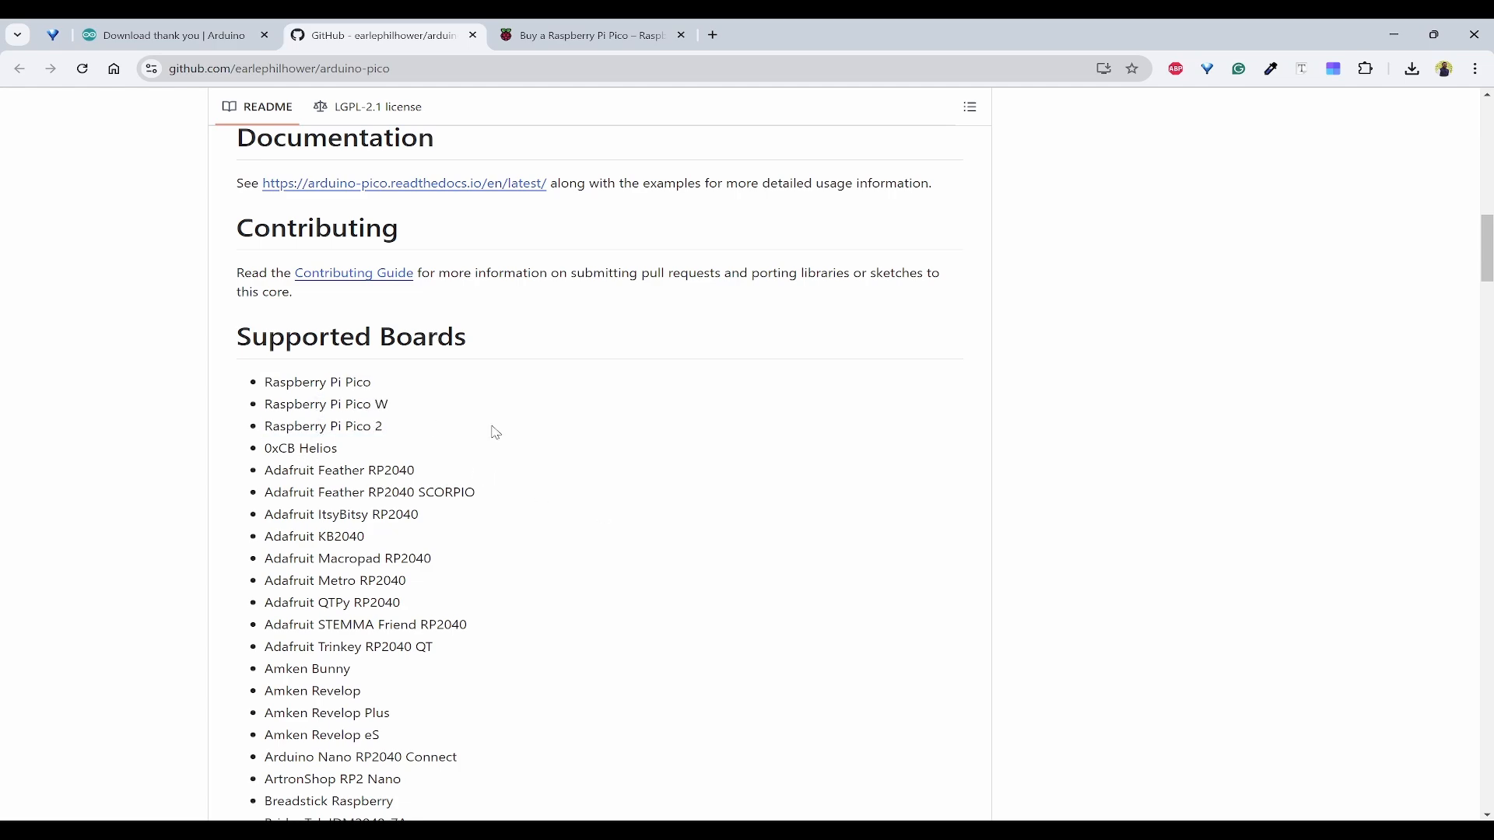
scroll(down, 3)
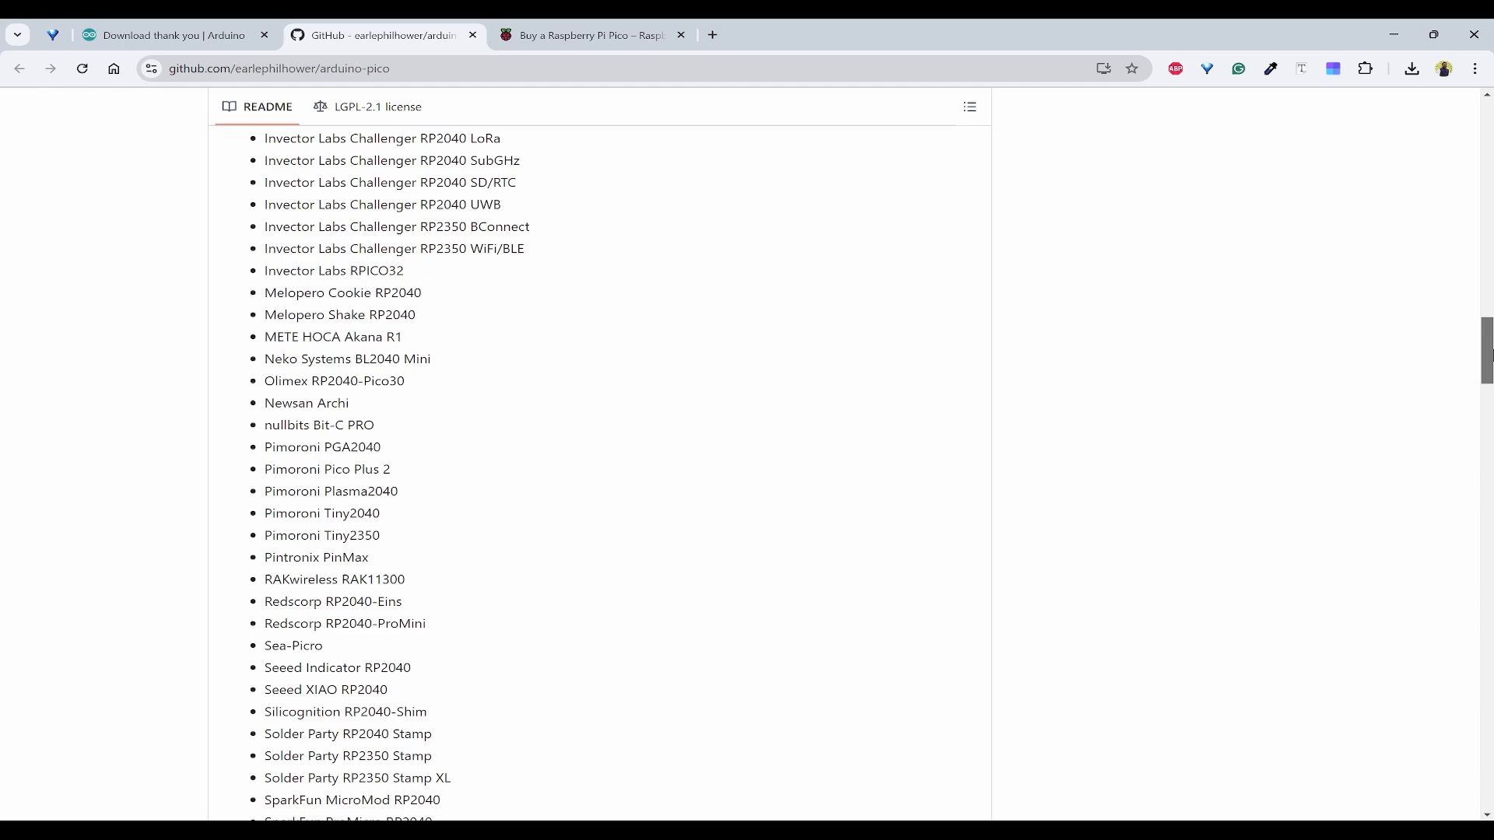
scroll(down, 3)
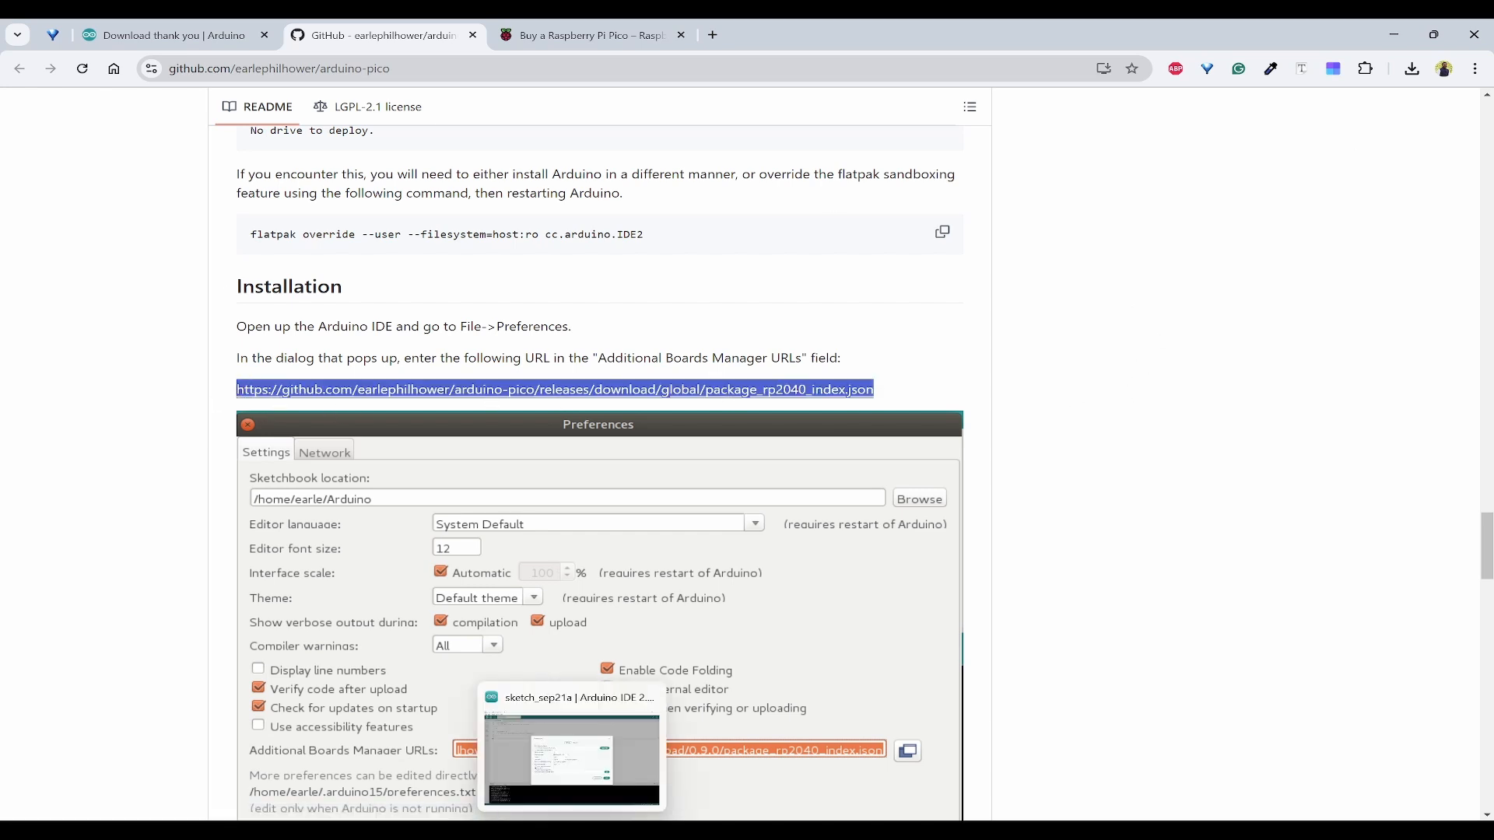
Add the arduino-pico package_rp2040_index.json URL to Additional Boards Manager URLs and close Preferences
click(572, 757)
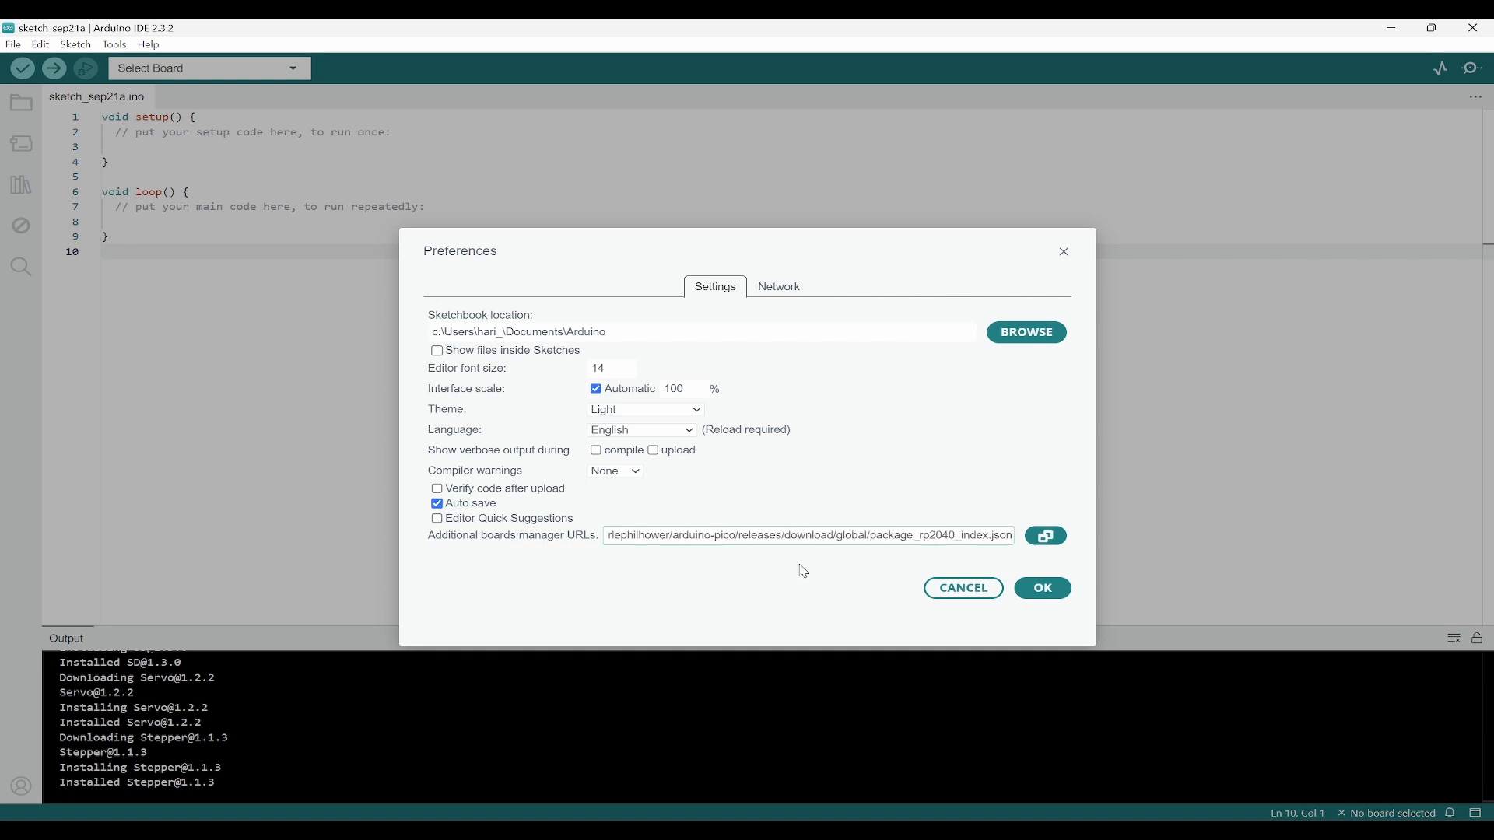
click(1044, 536)
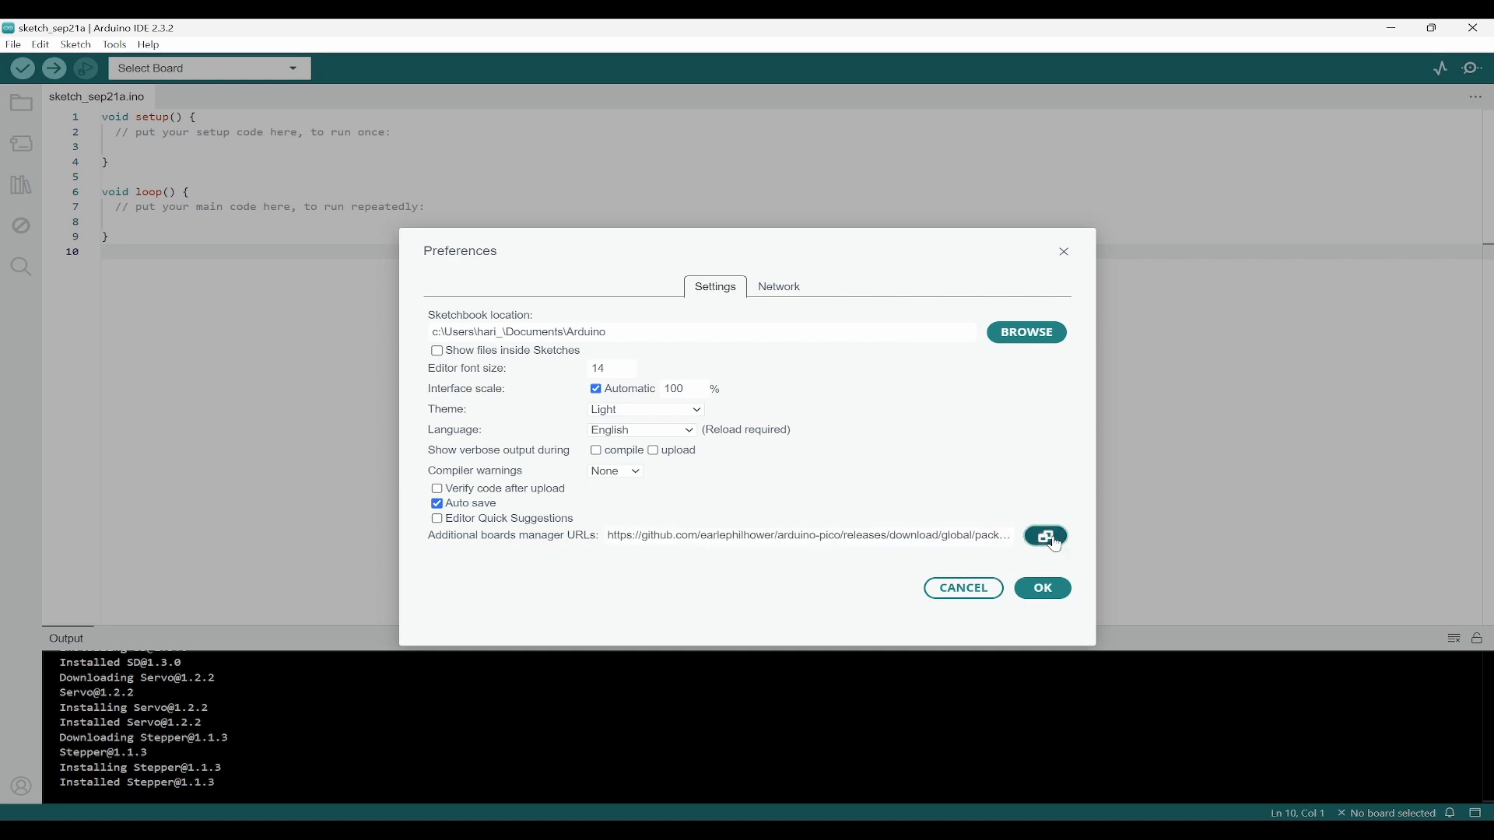
click(1044, 535)
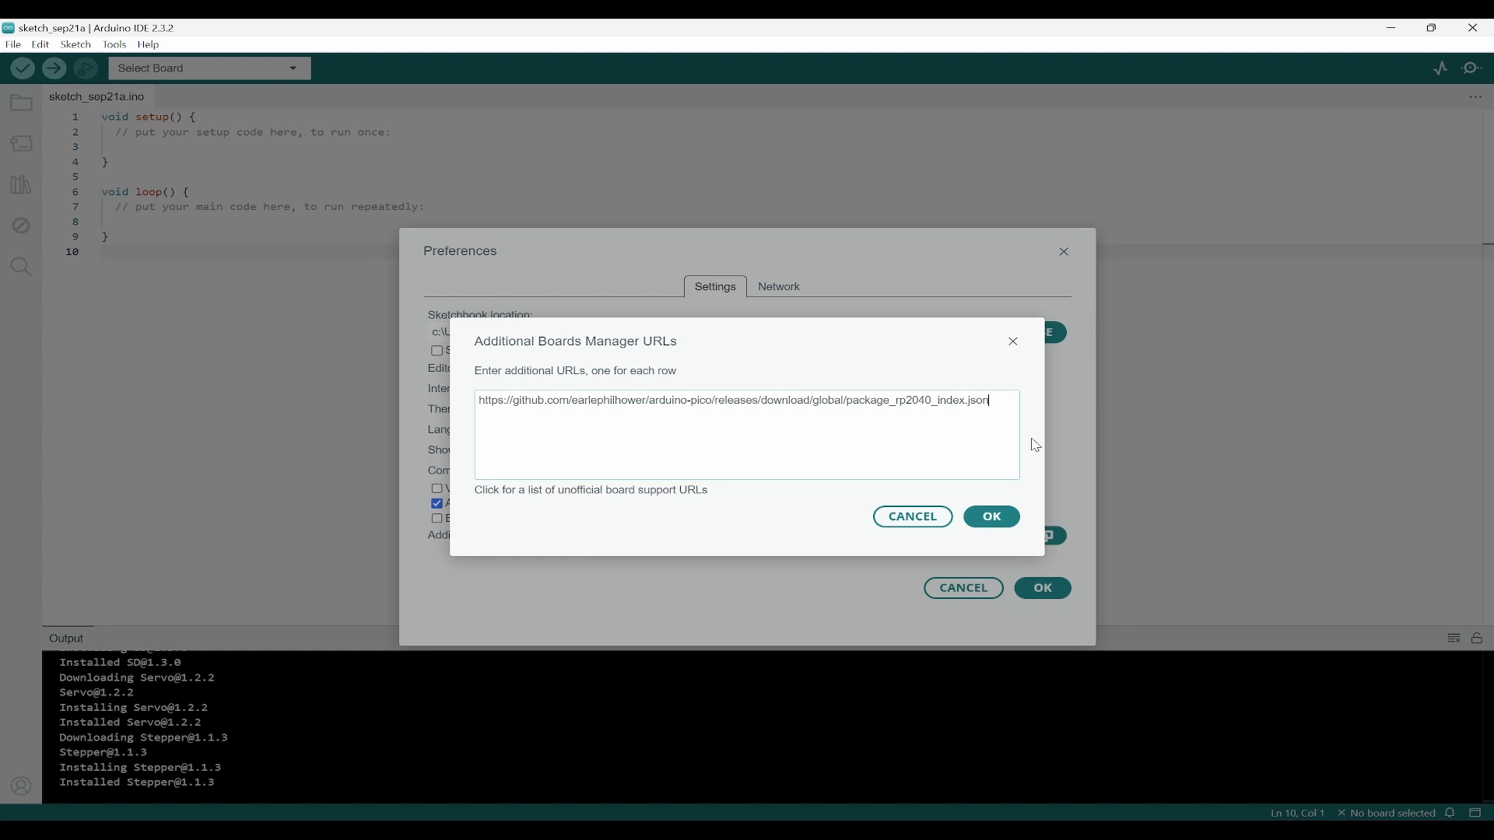
mouse_move(675, 451)
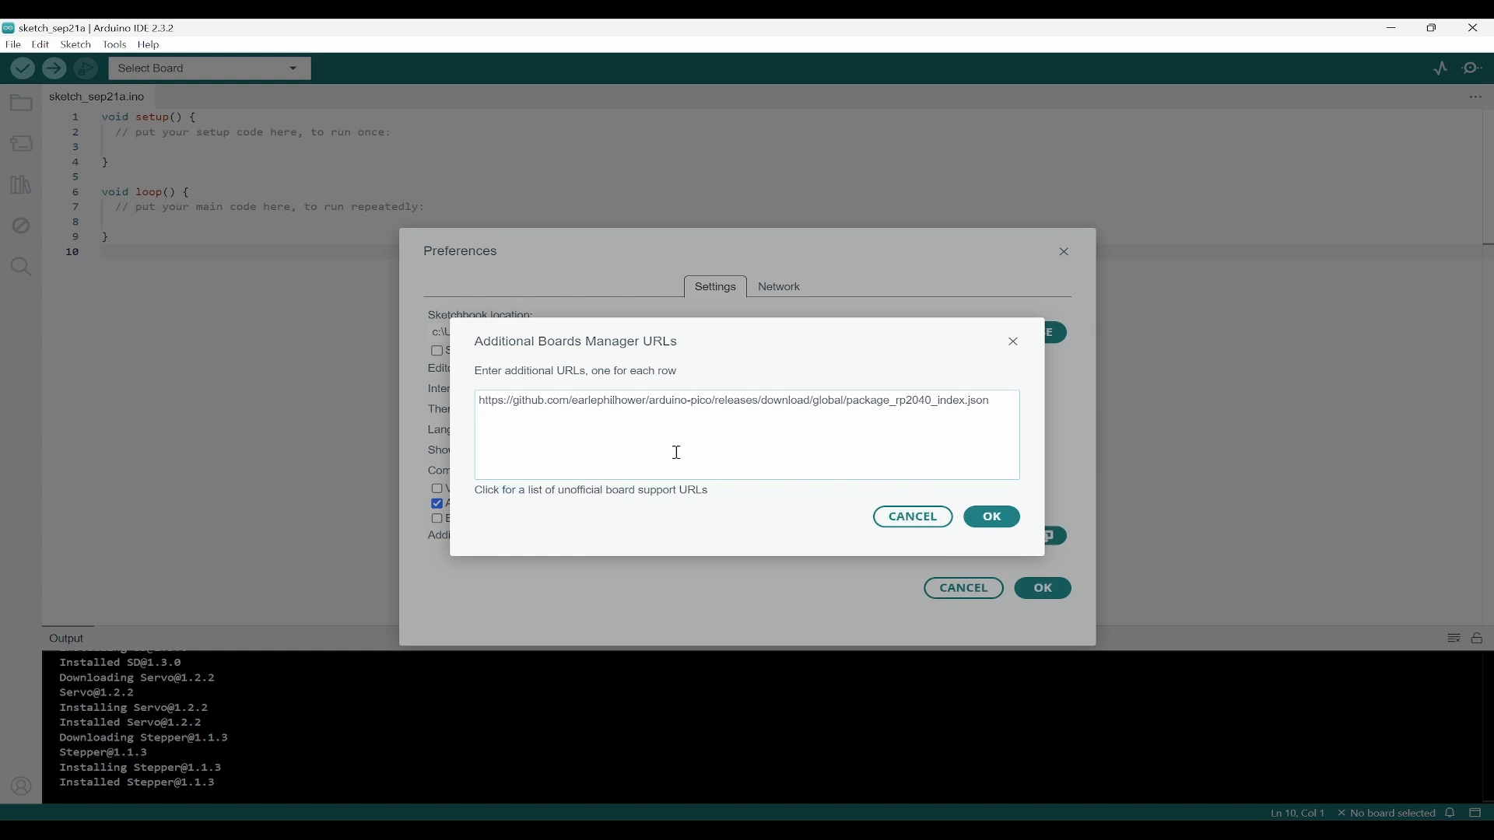
click(990, 516)
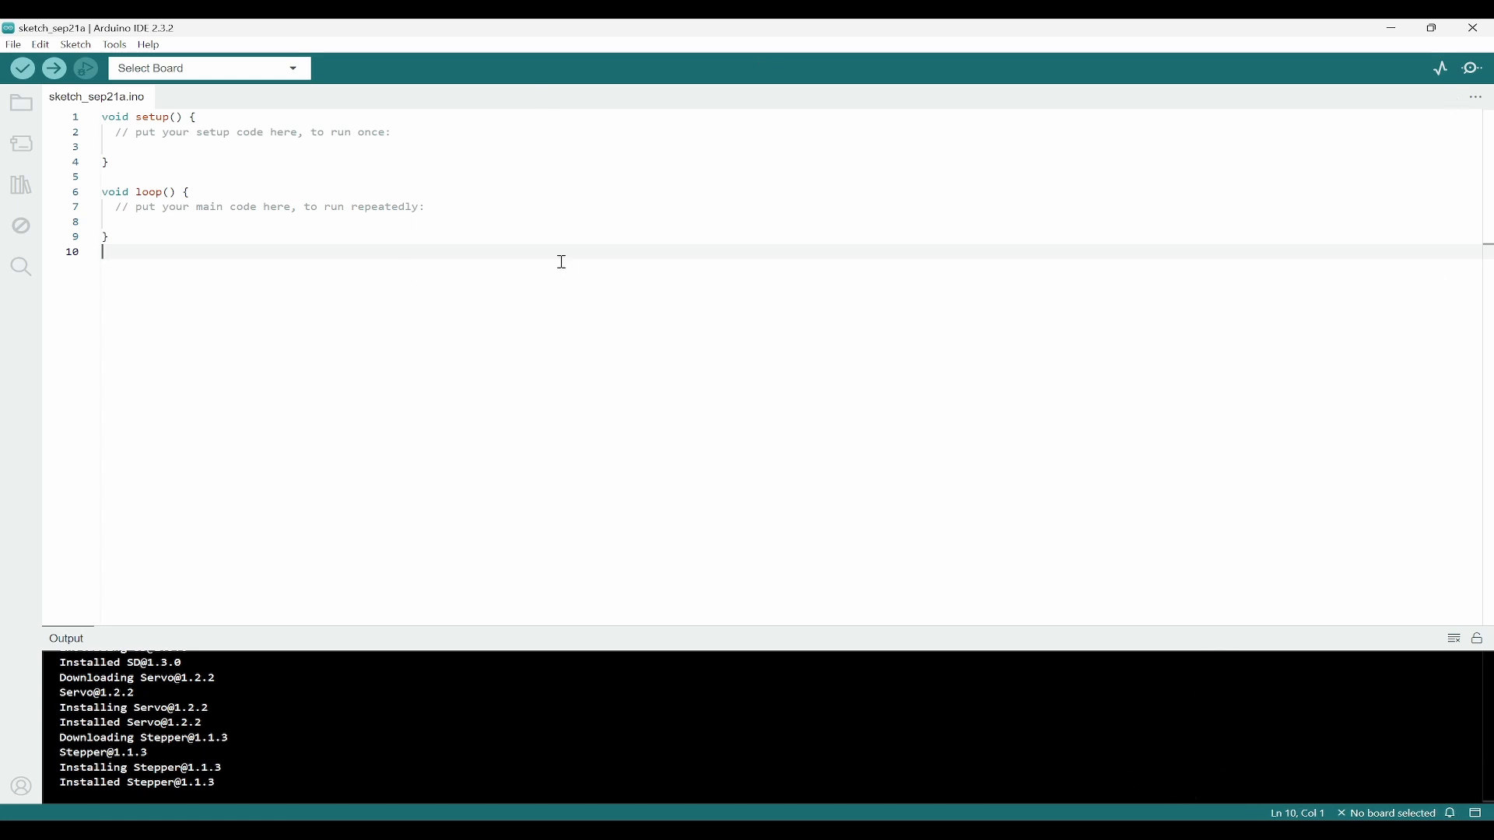
mouse_move(487, 474)
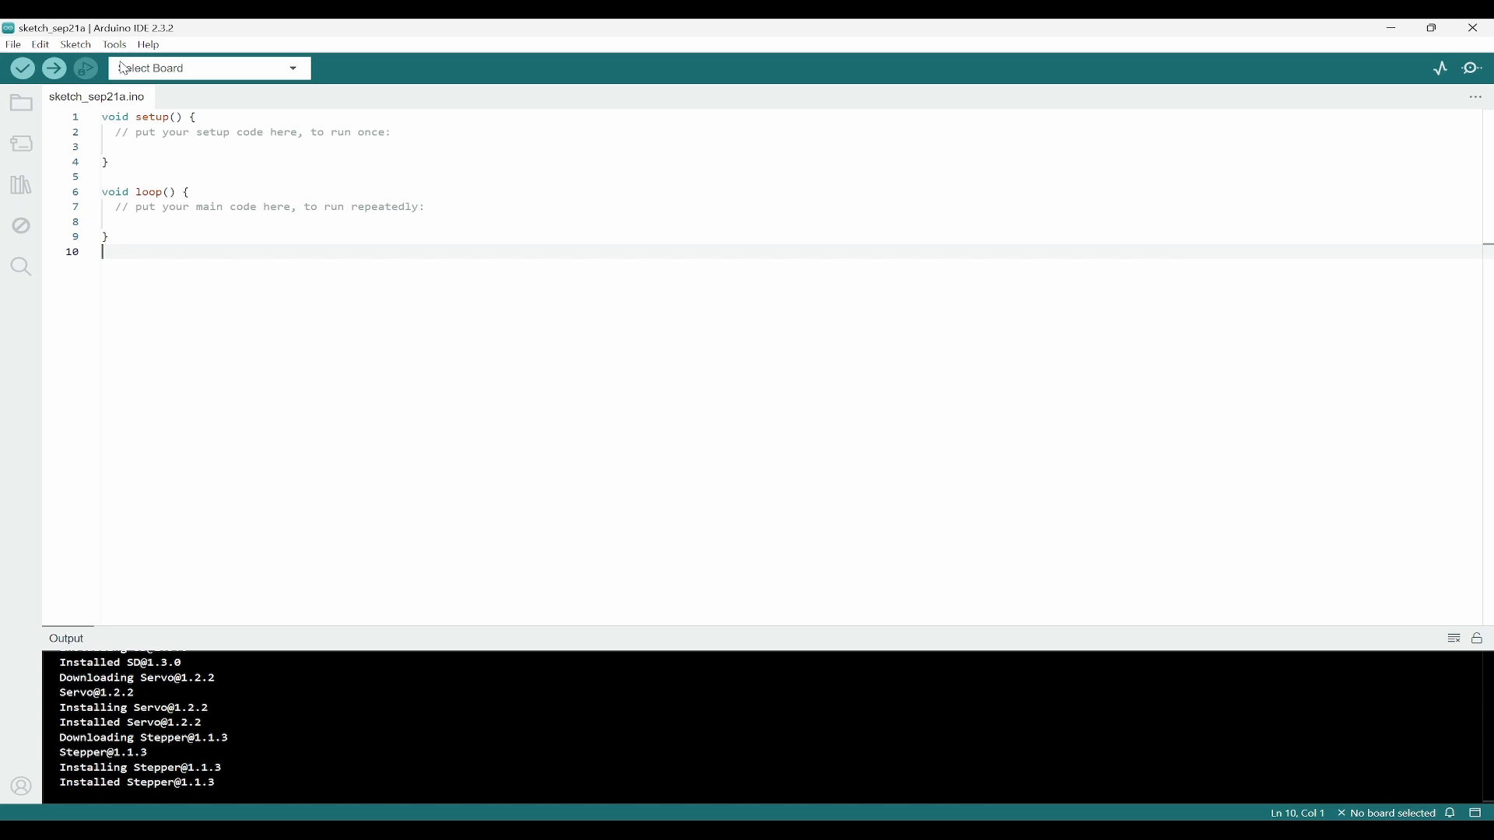
Search Boards Manager for 'pi pico' and install Raspberry Pi Pico/RP2040 4.0.2
click(114, 44)
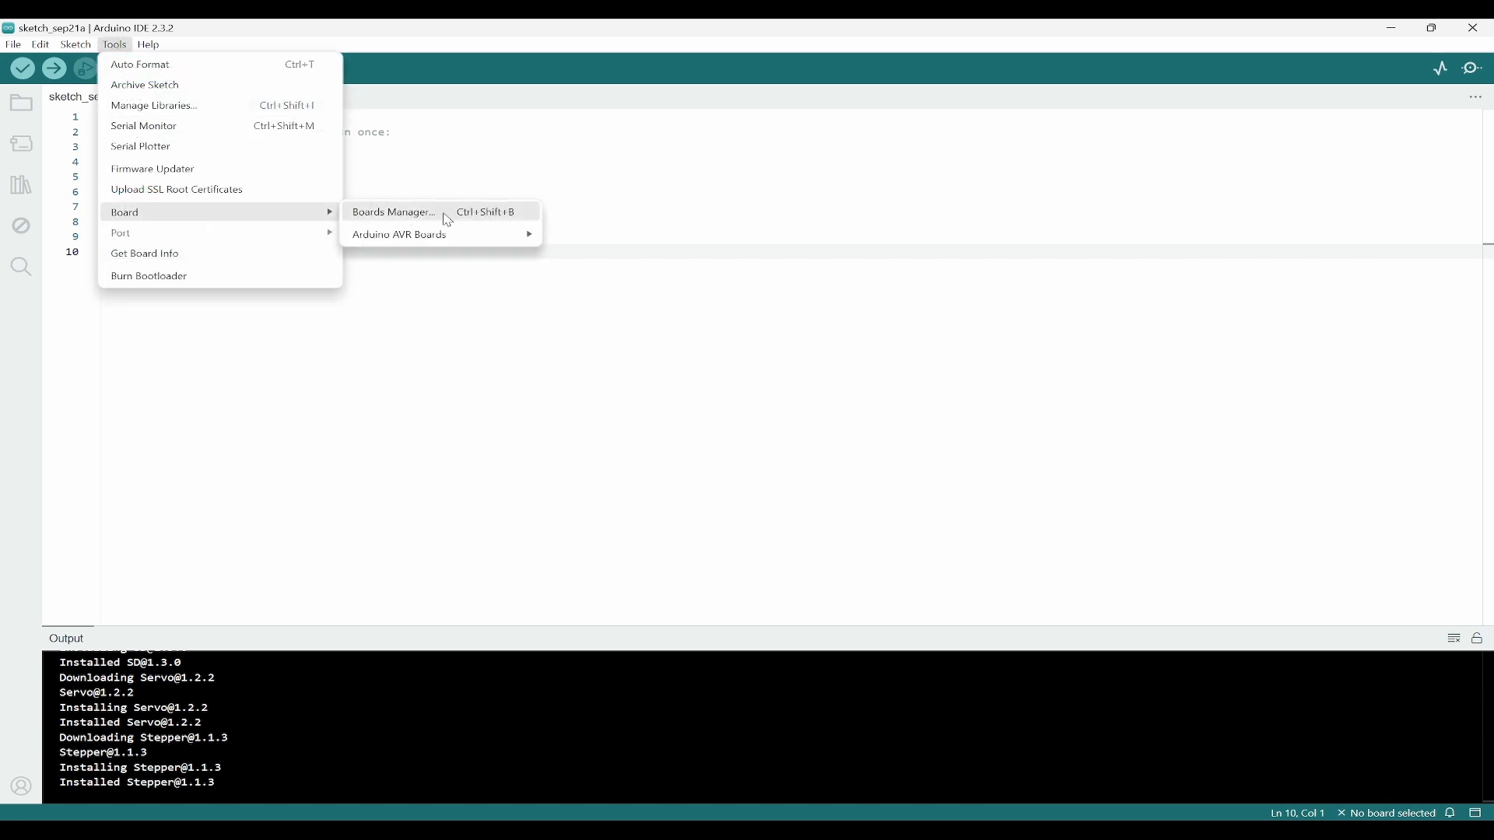
click(391, 212)
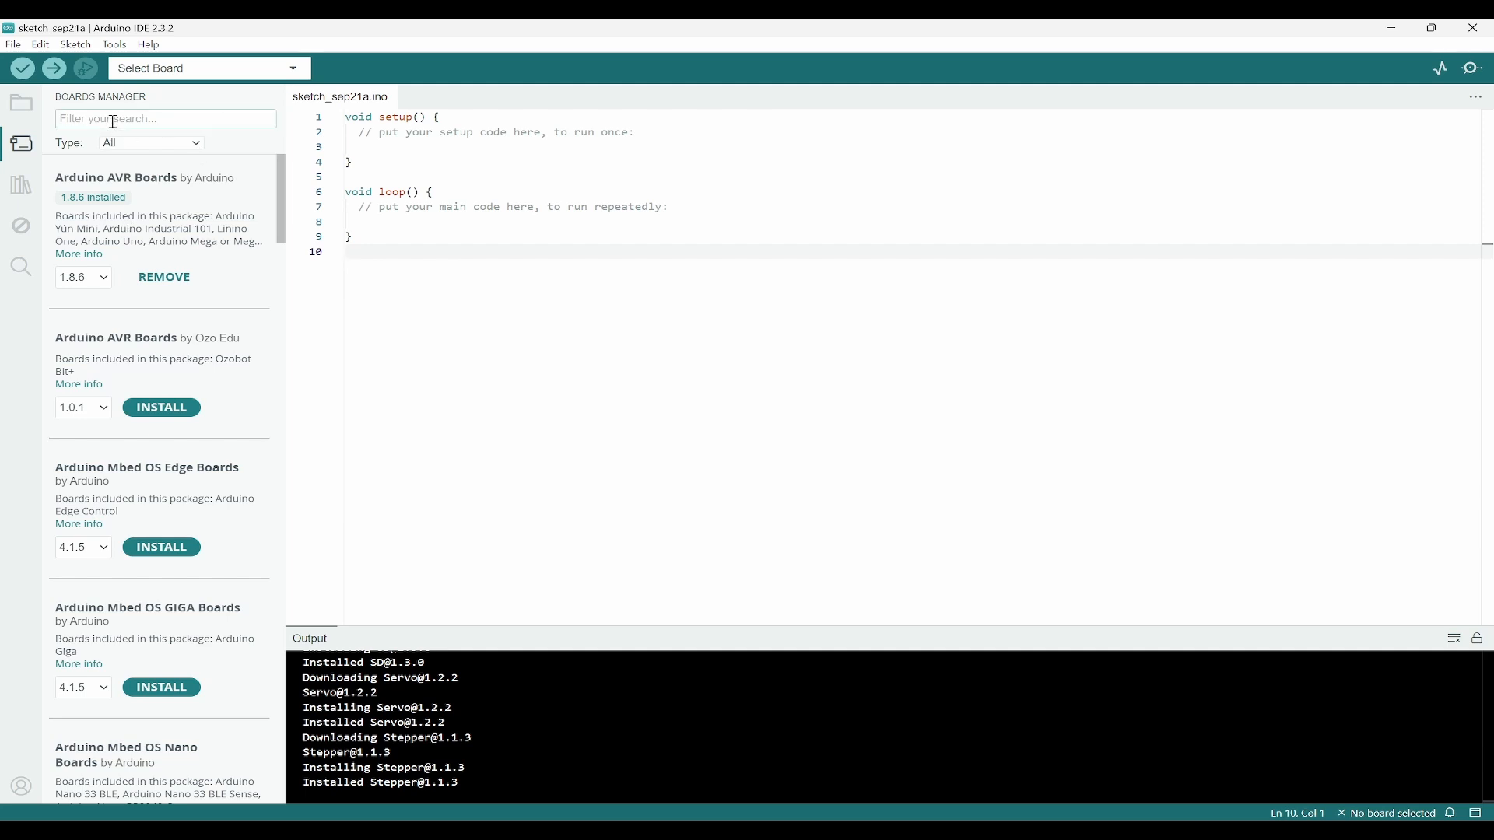
text(pi p)
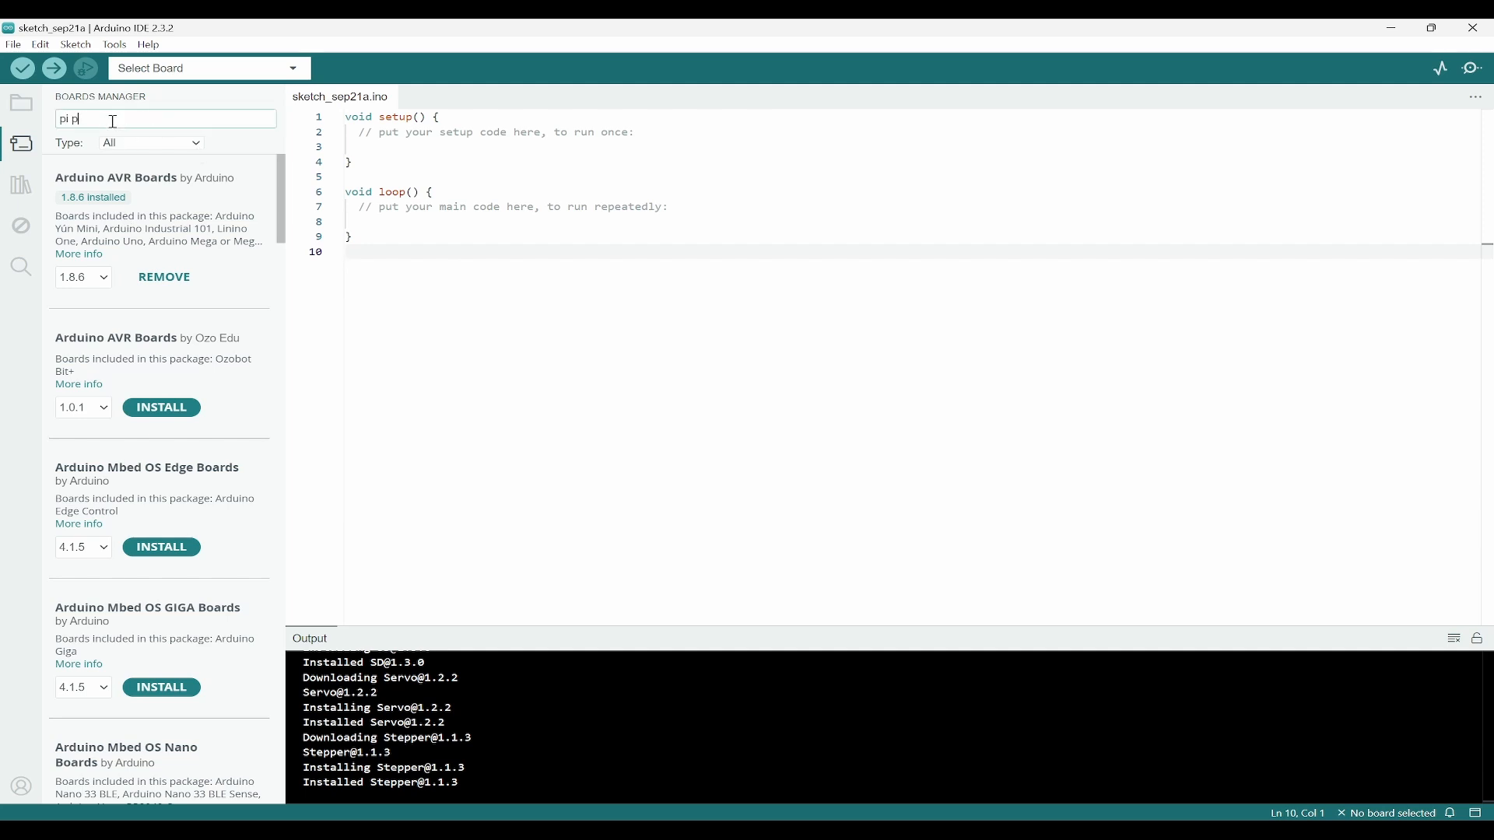
text(ico)
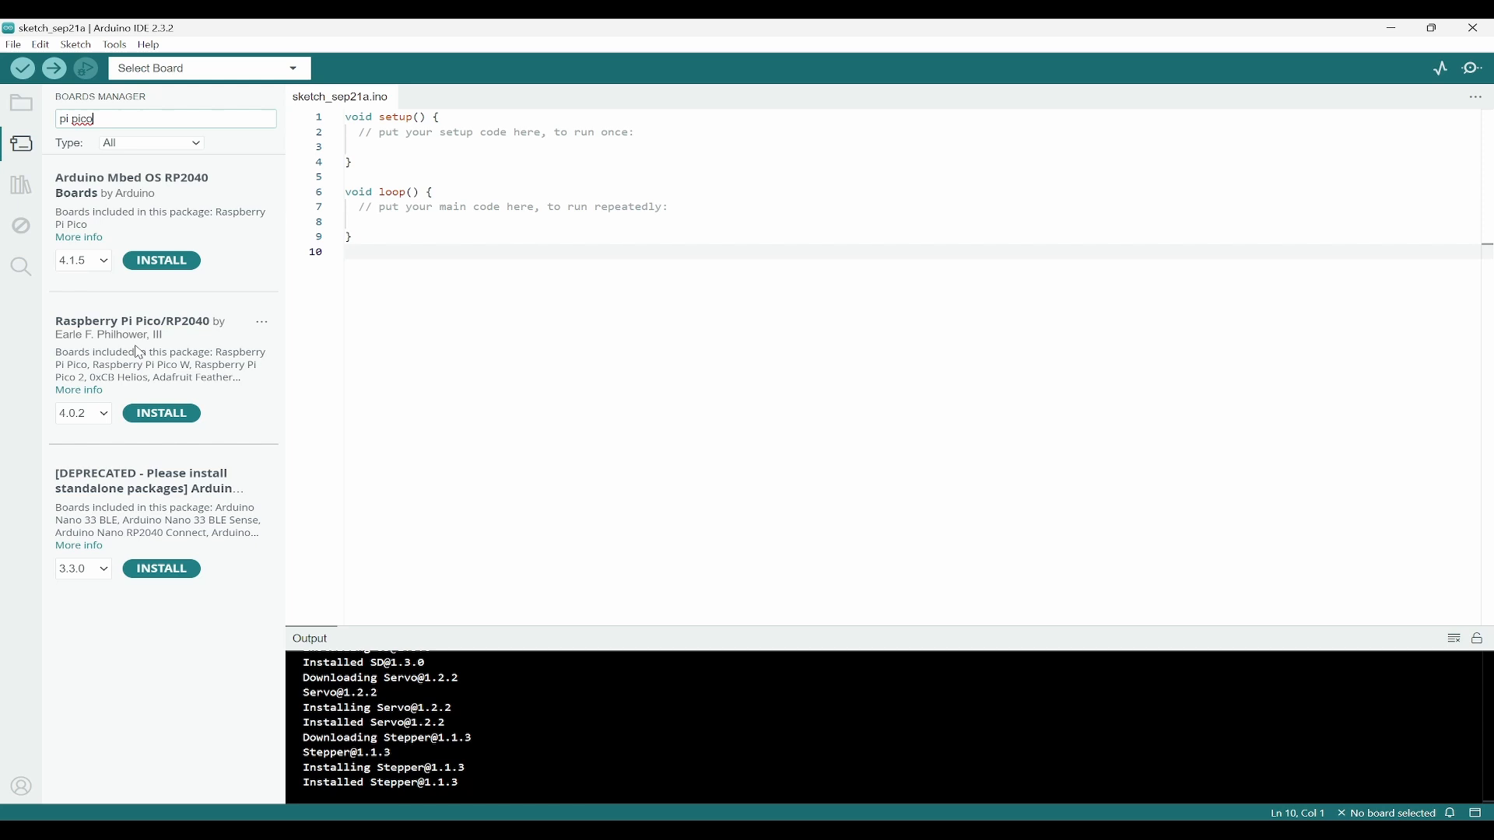
mouse_move(171, 351)
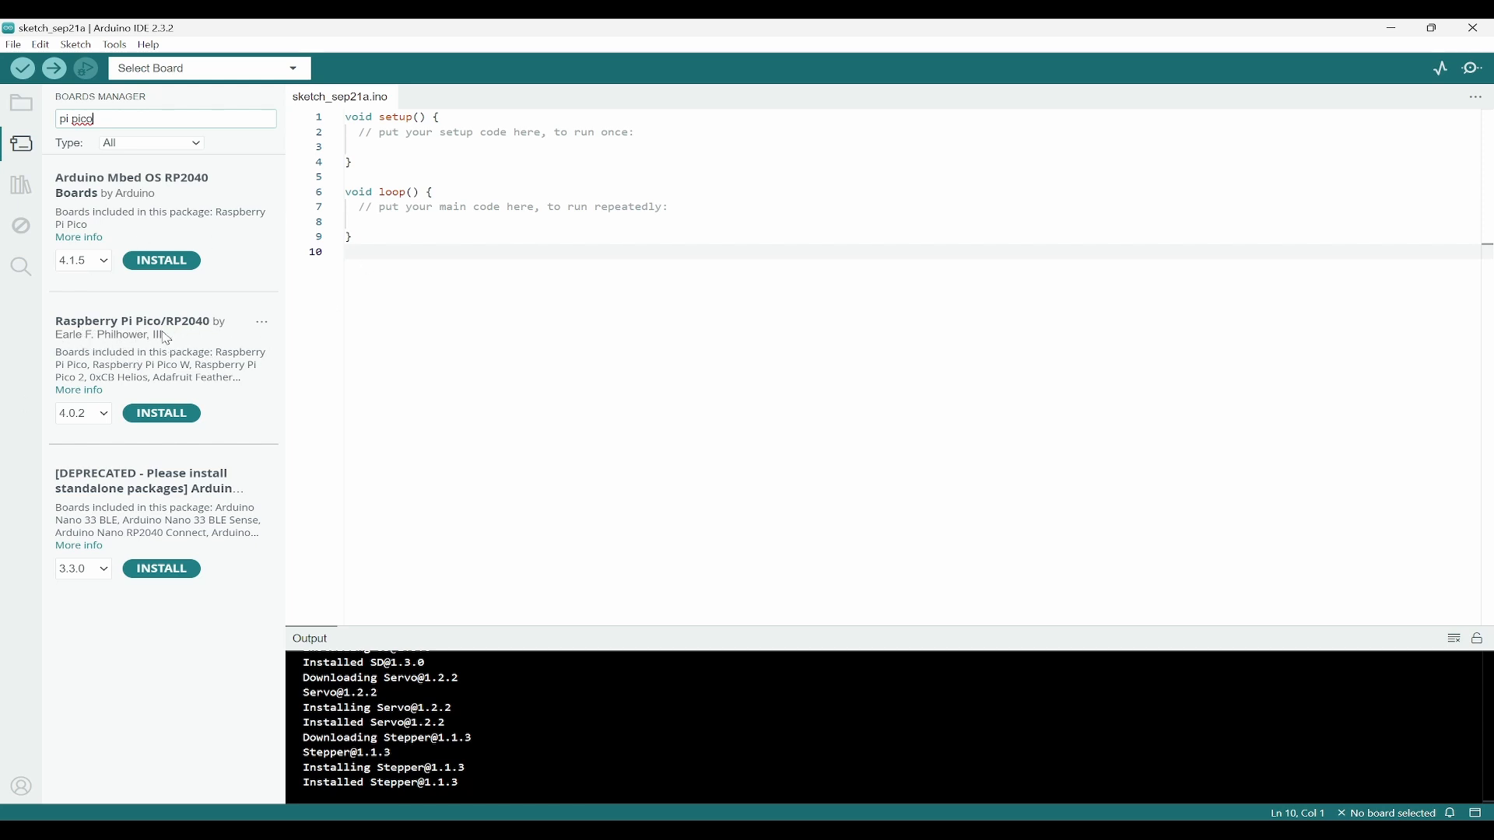
mouse_move(161, 412)
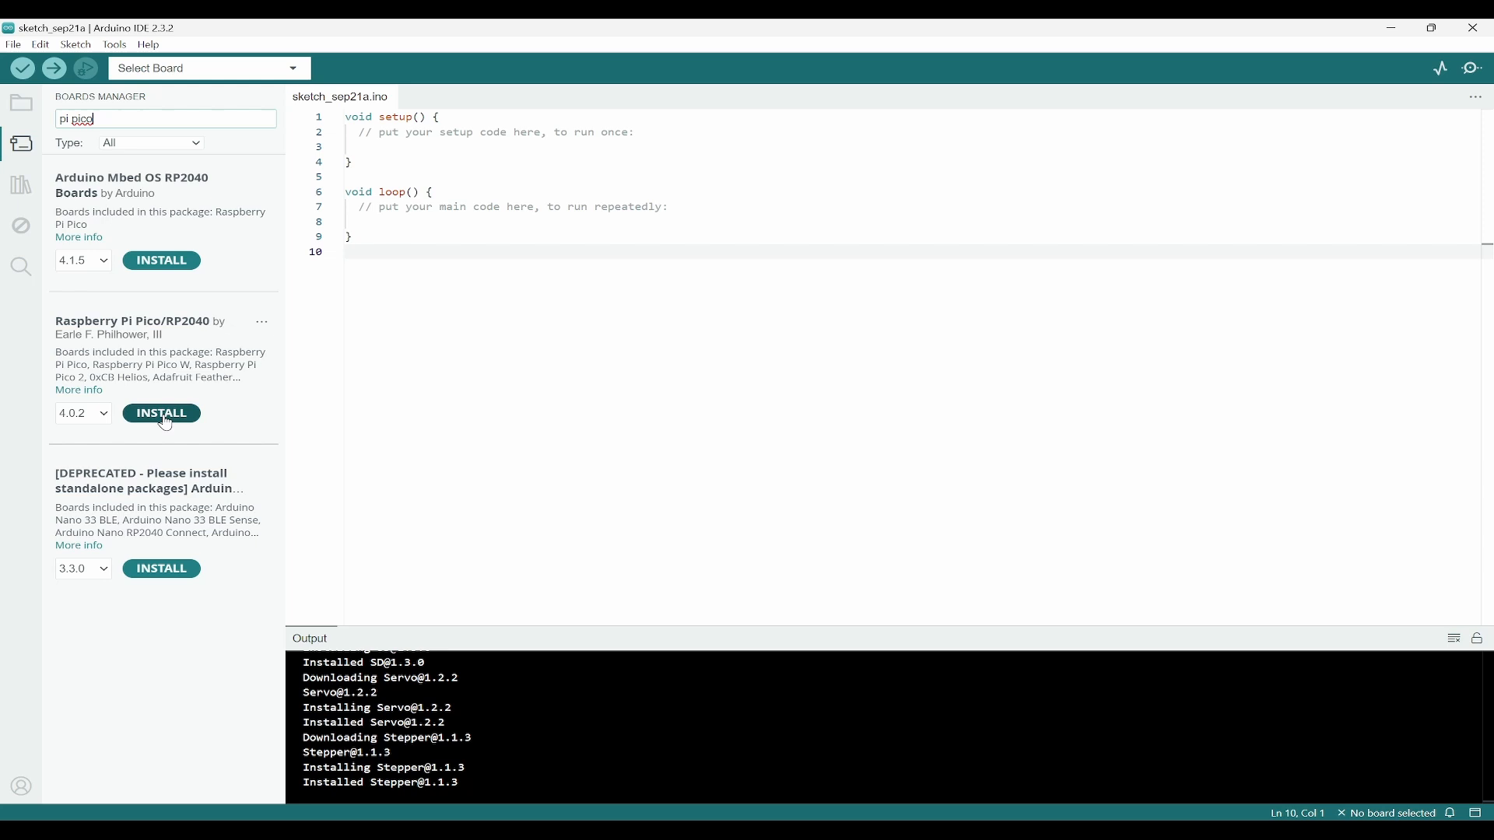
click(161, 413)
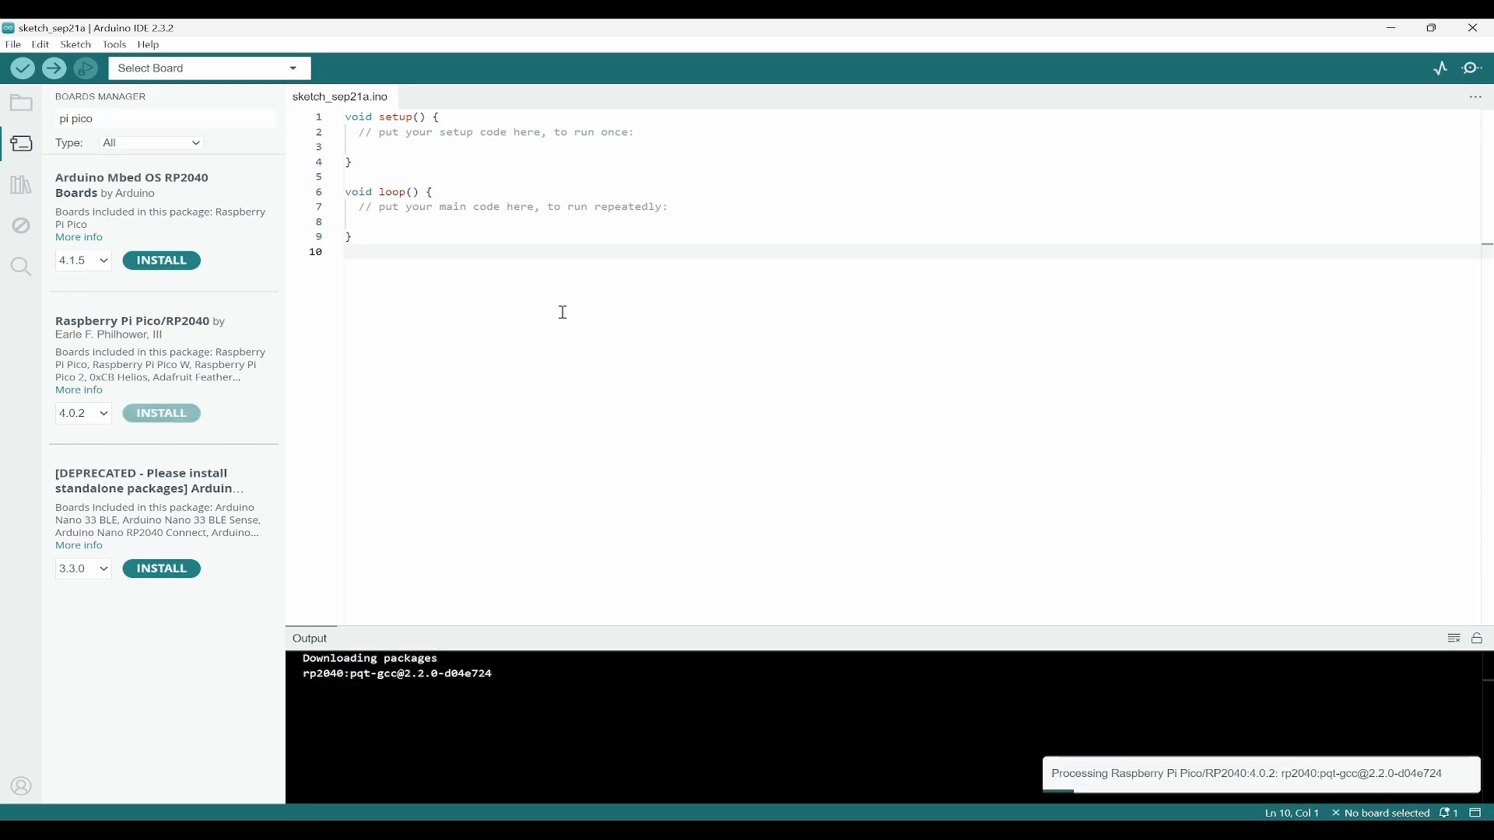
mouse_move(190, 389)
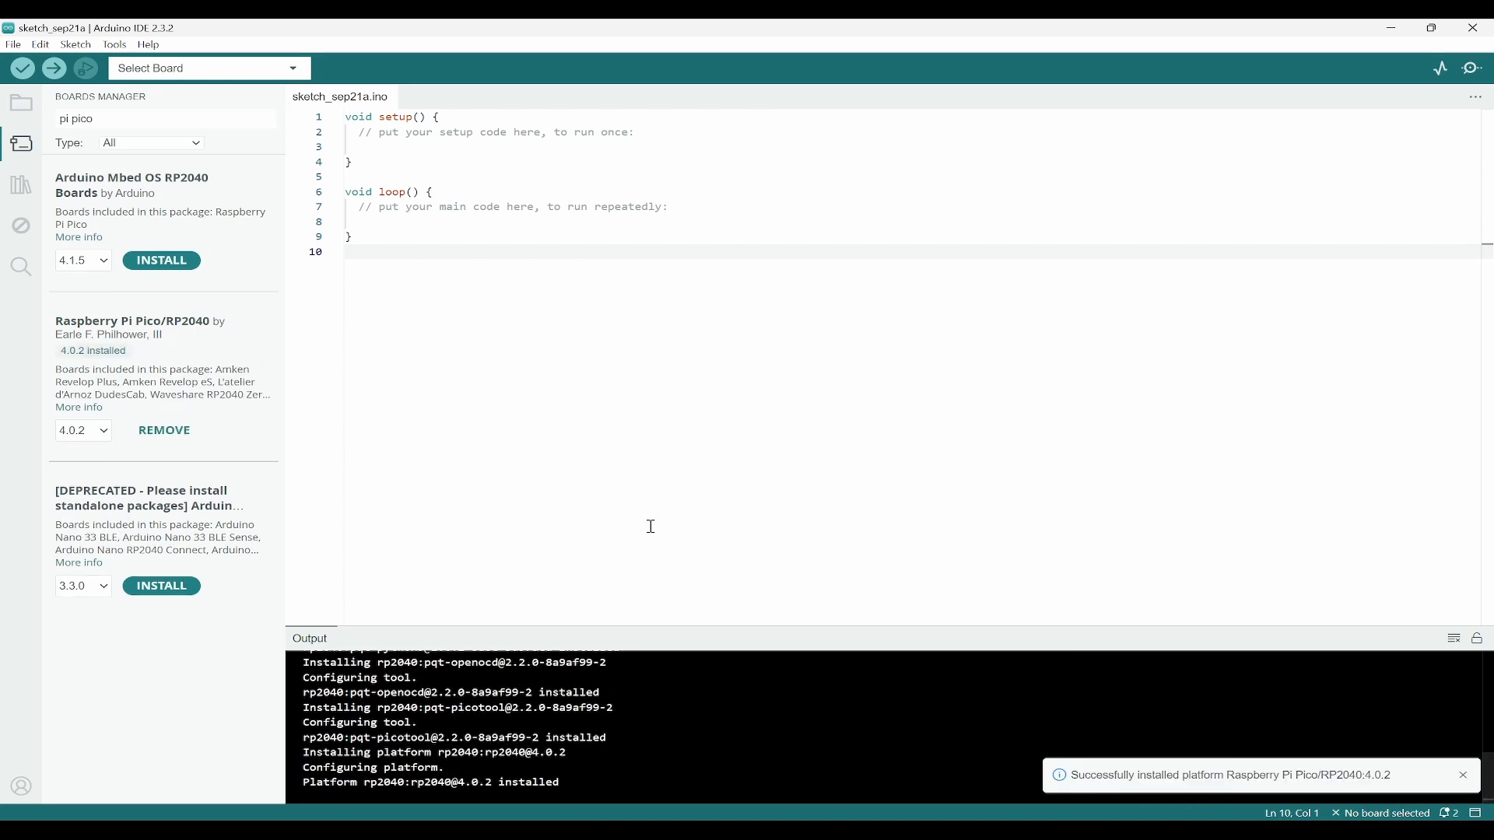
click(1464, 775)
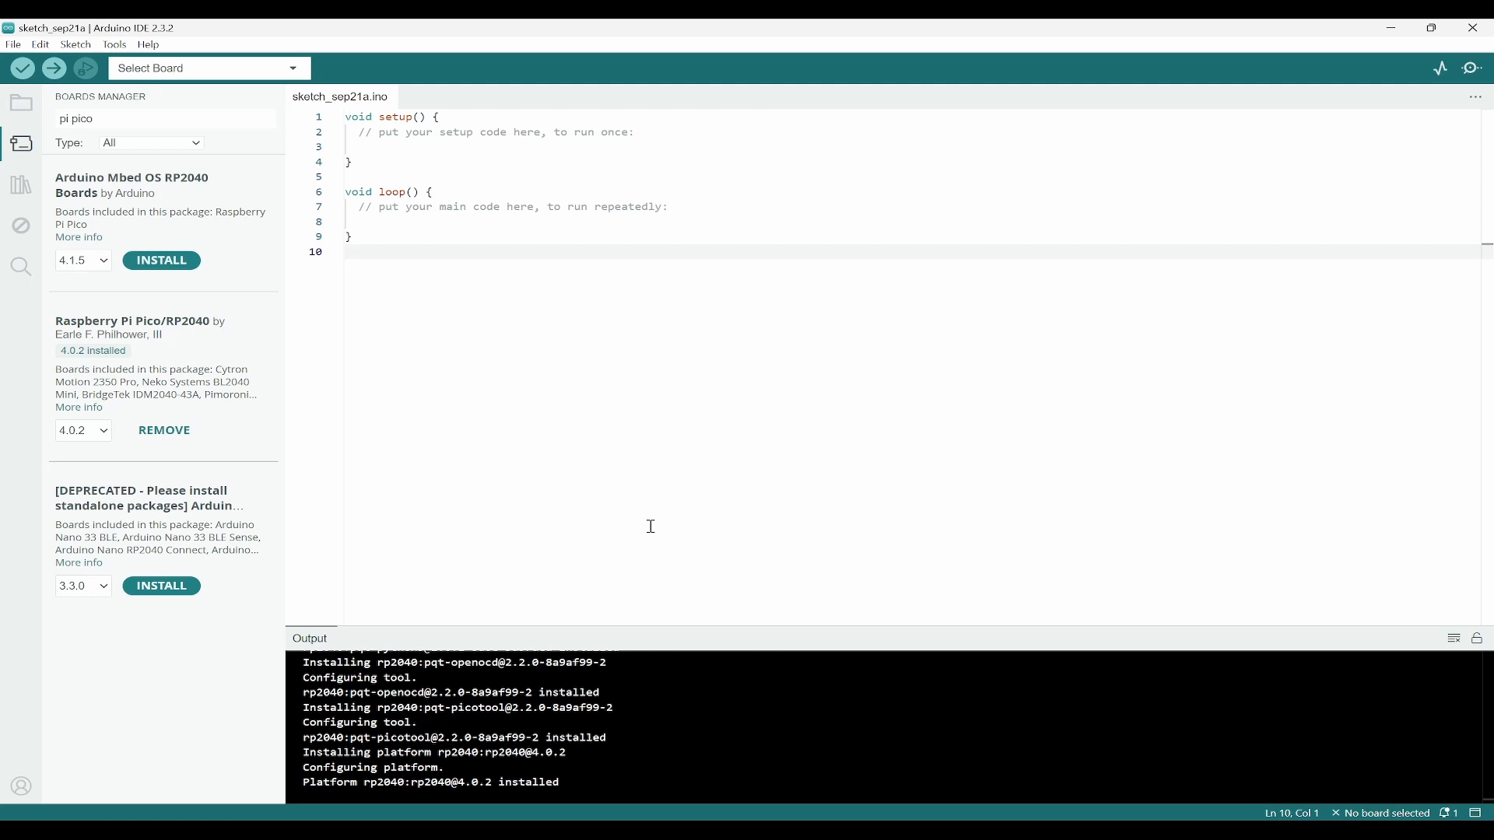
mouse_move(495, 735)
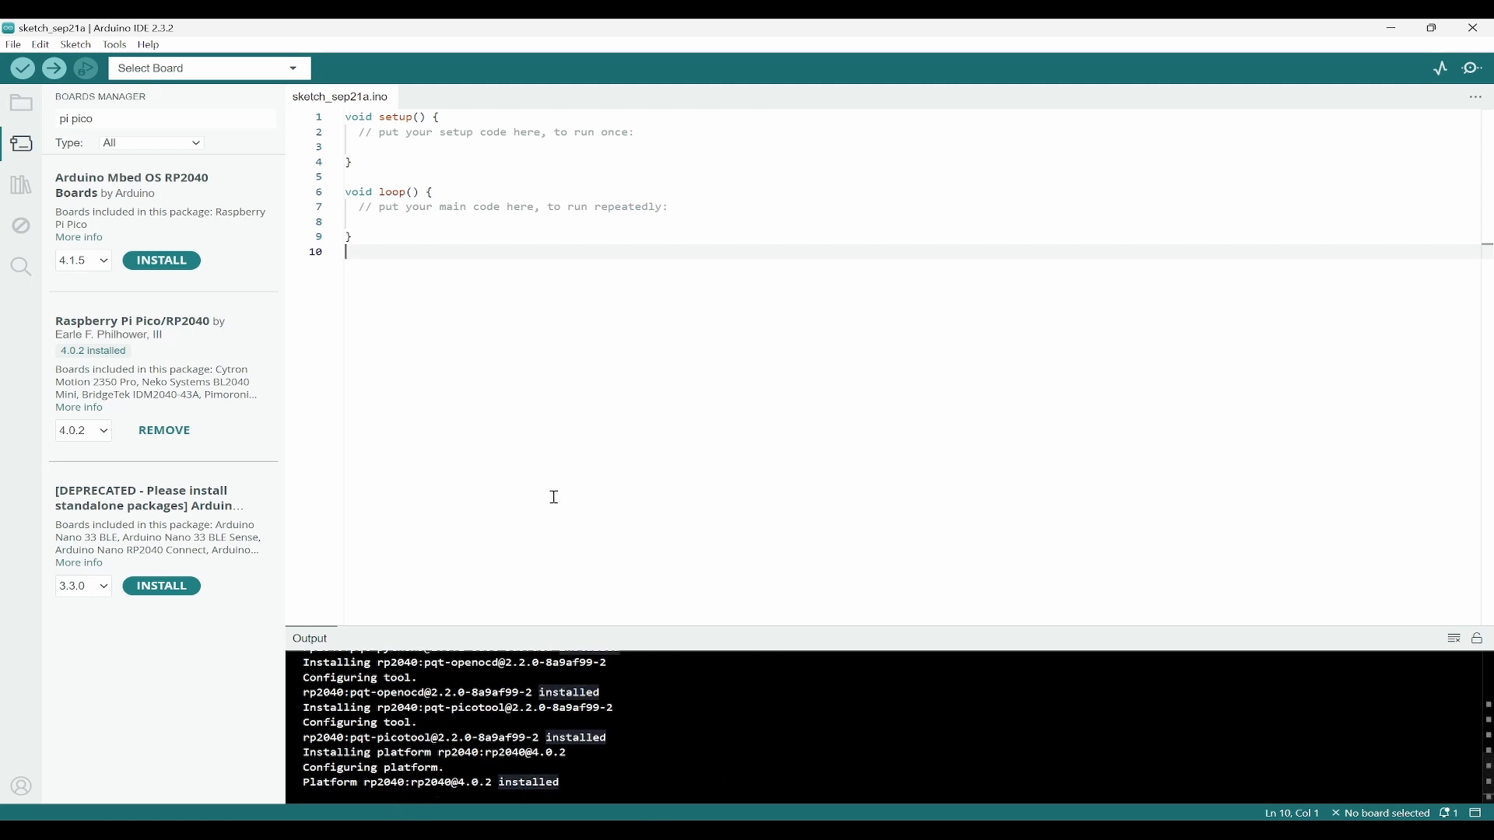
click(113, 43)
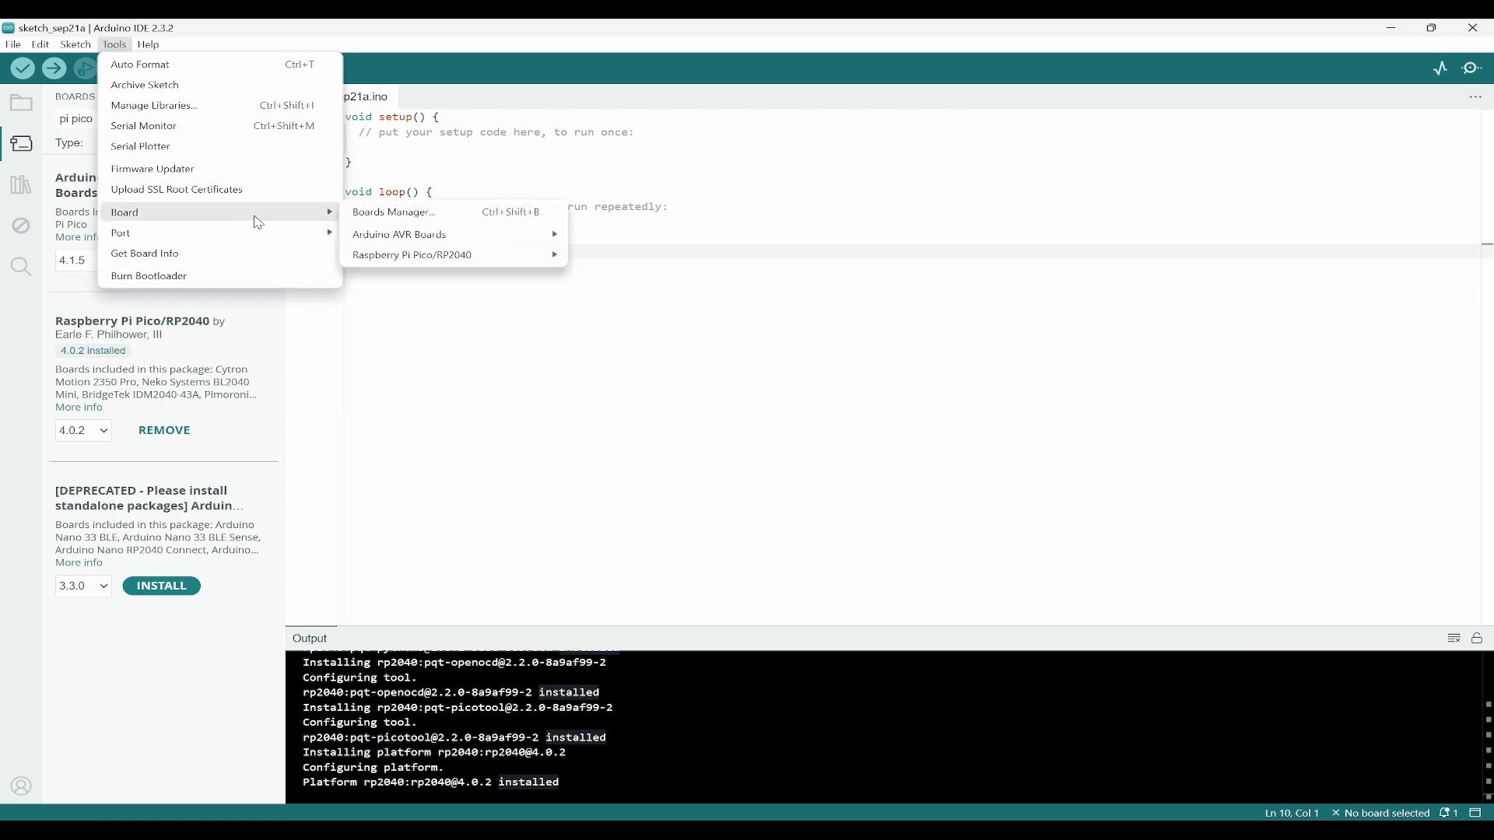
mouse_move(453, 255)
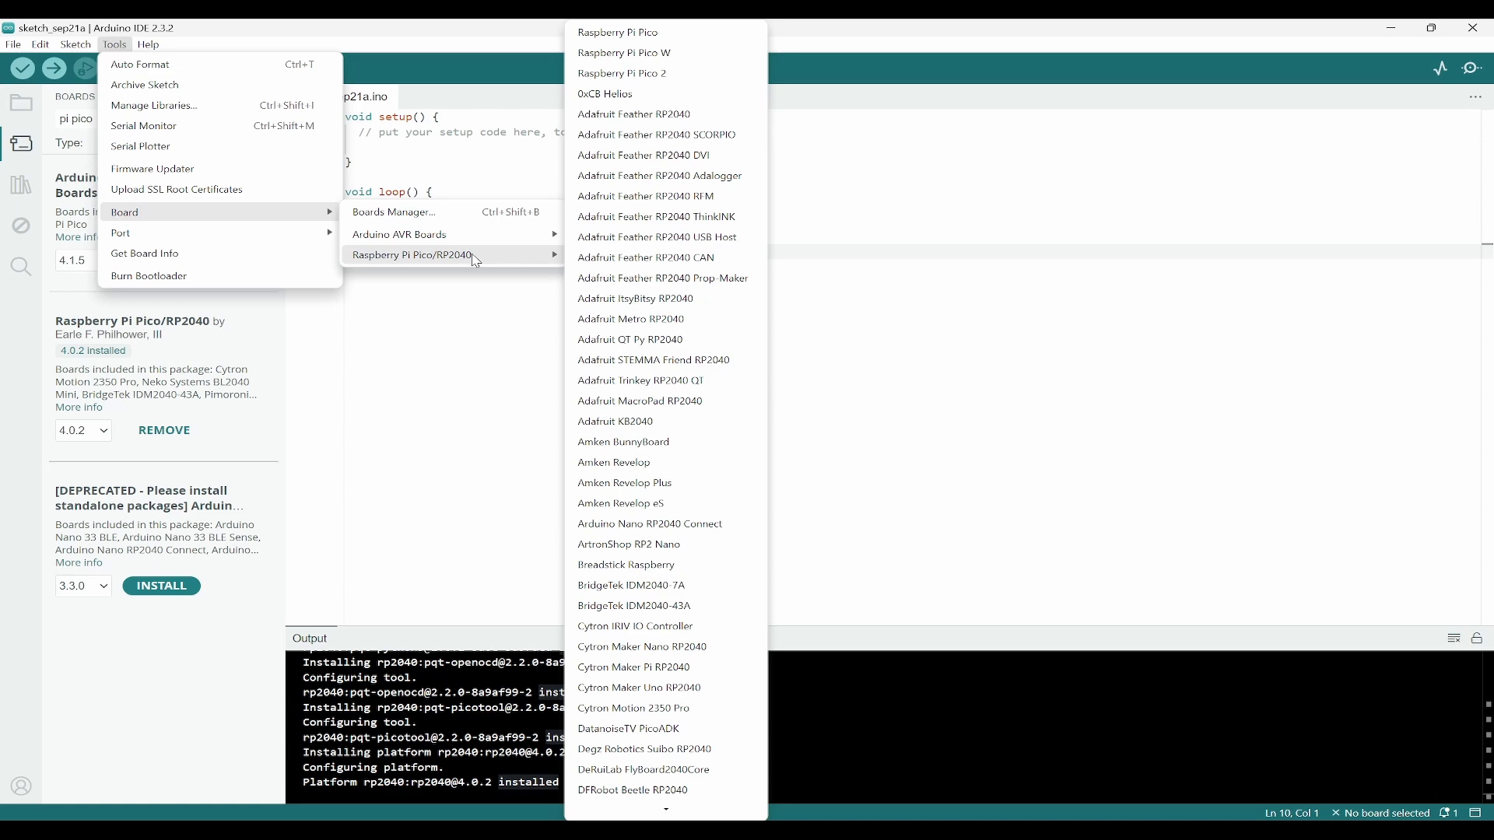
Select Raspberry Pi Pico W under Tools > Board > Raspberry Pi Pico/RP2040
scroll(down, 3)
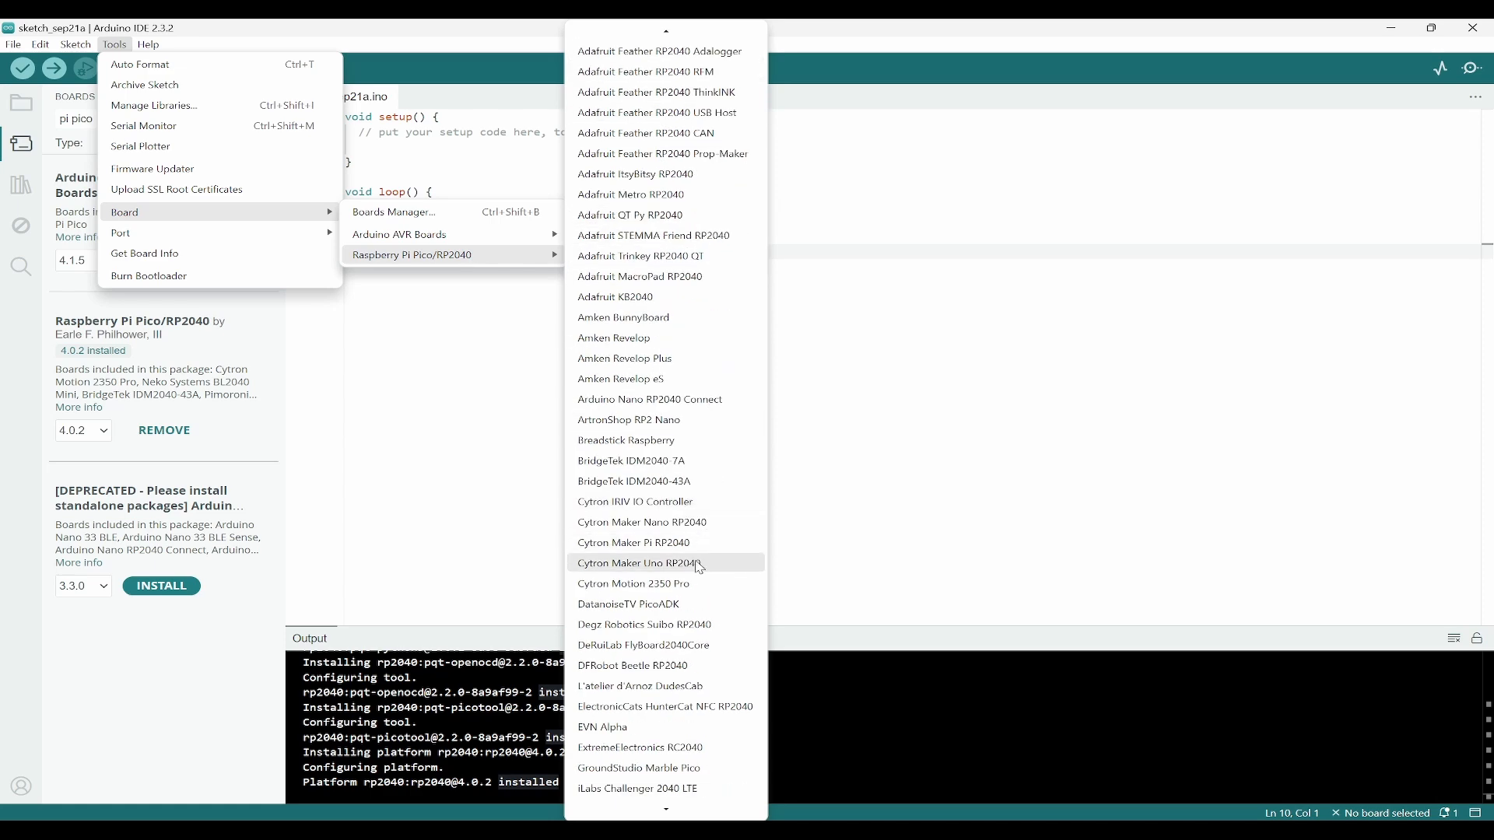
scroll(up, 3)
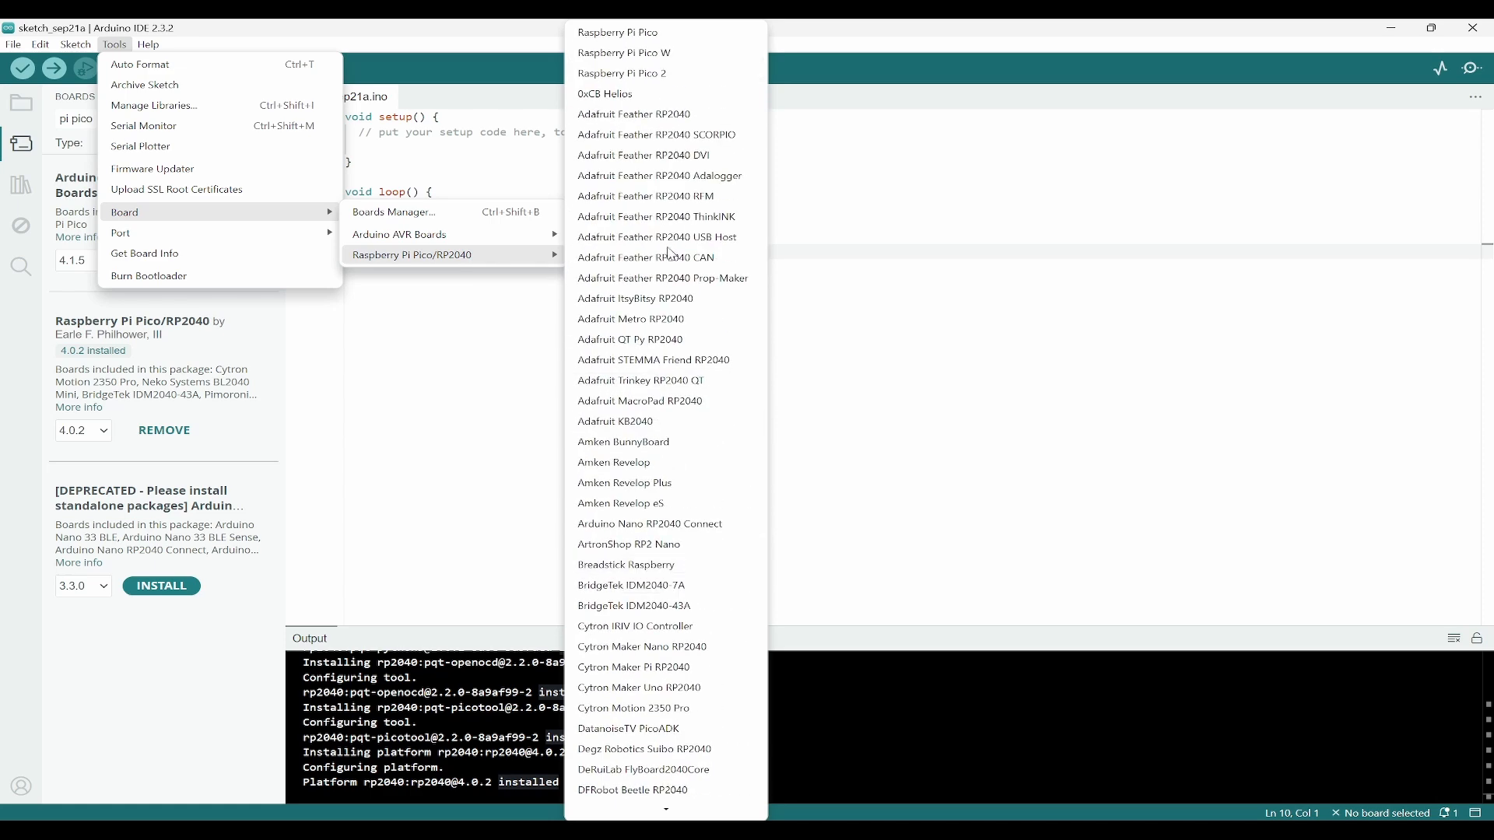
mouse_move(693, 52)
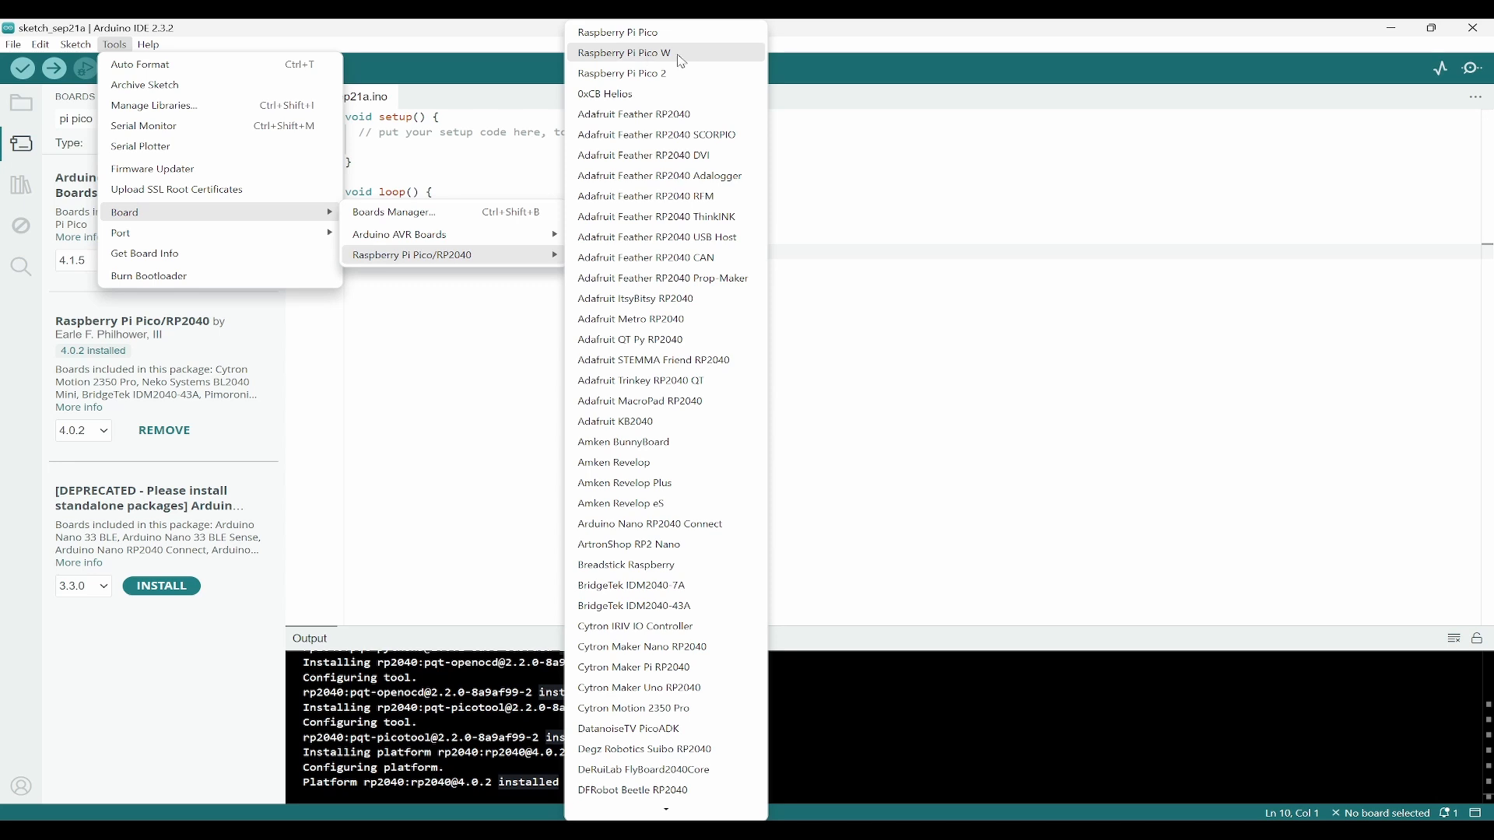
click(623, 53)
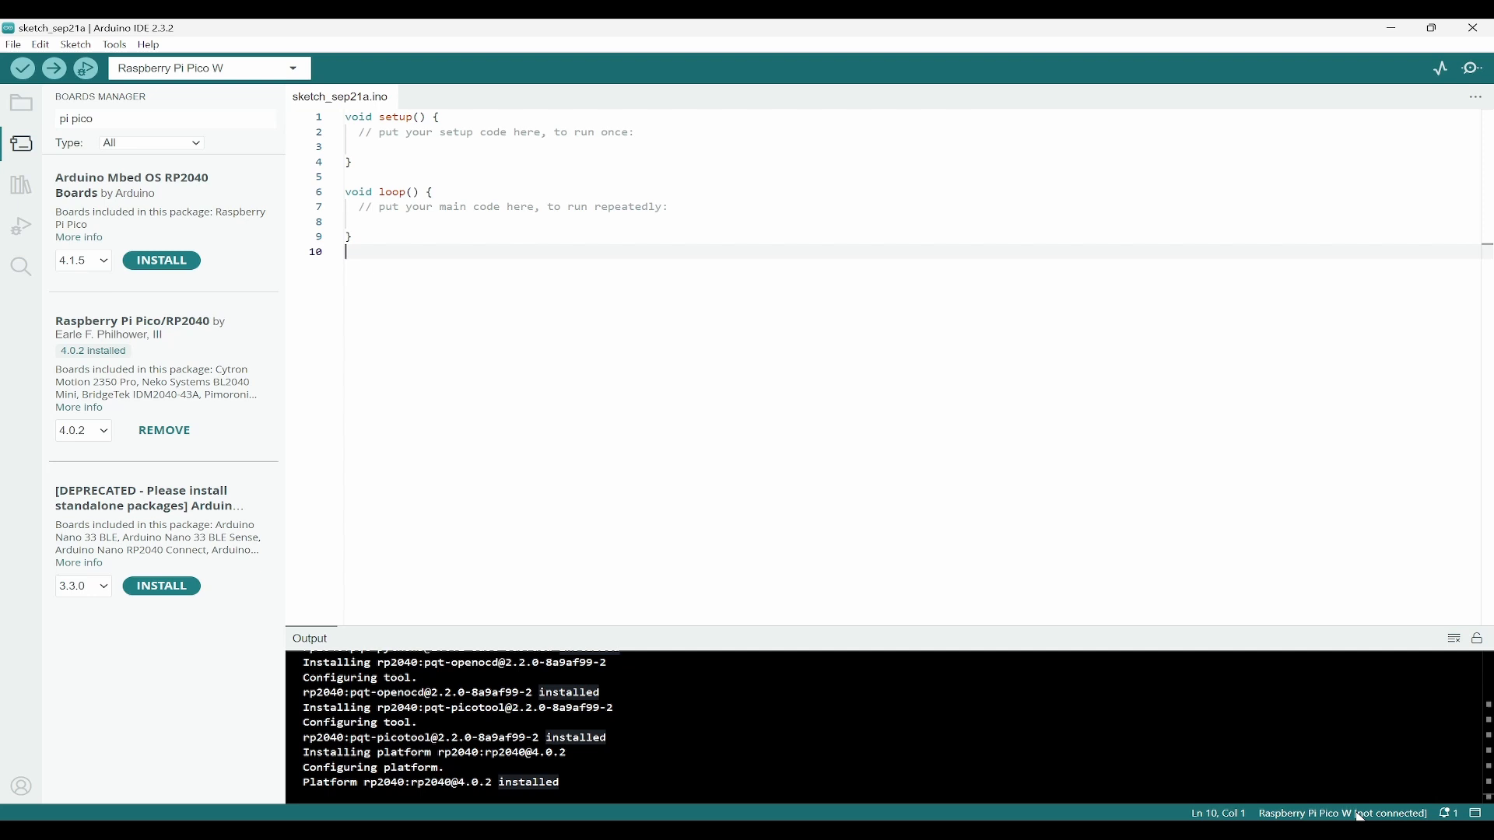
mouse_move(886, 560)
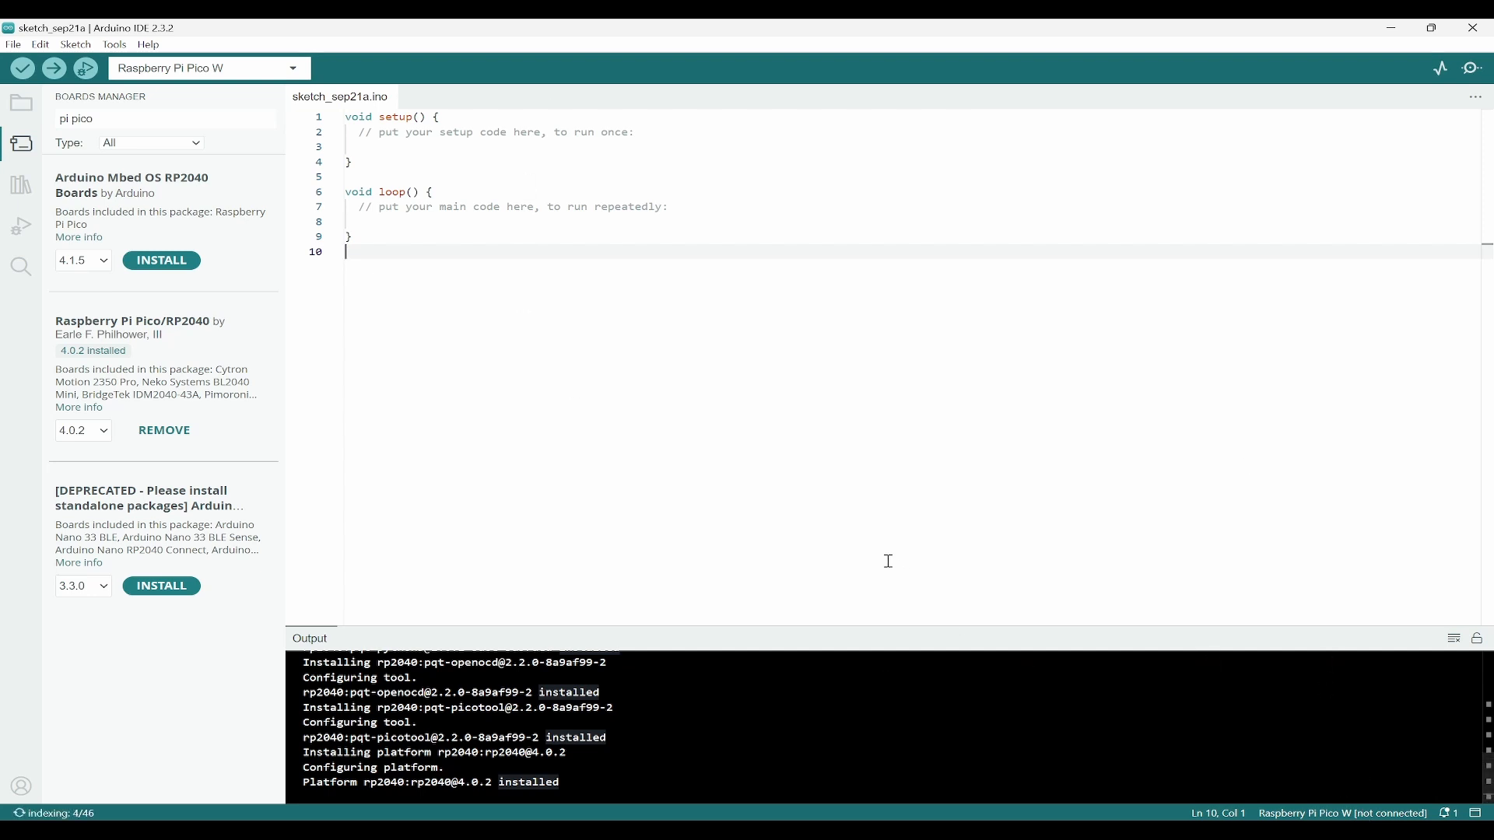
mouse_move(716, 524)
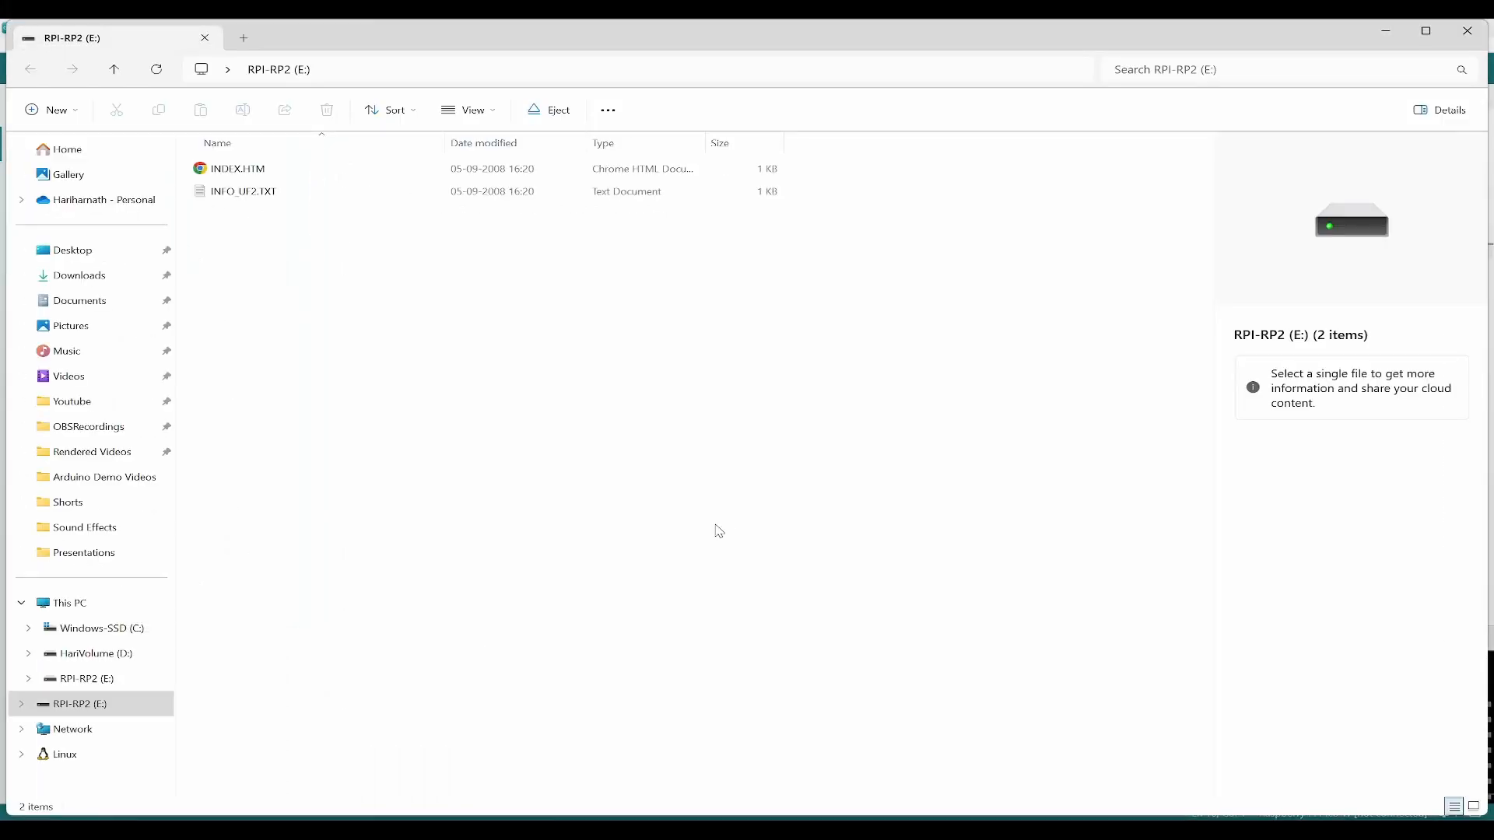
mouse_move(510, 322)
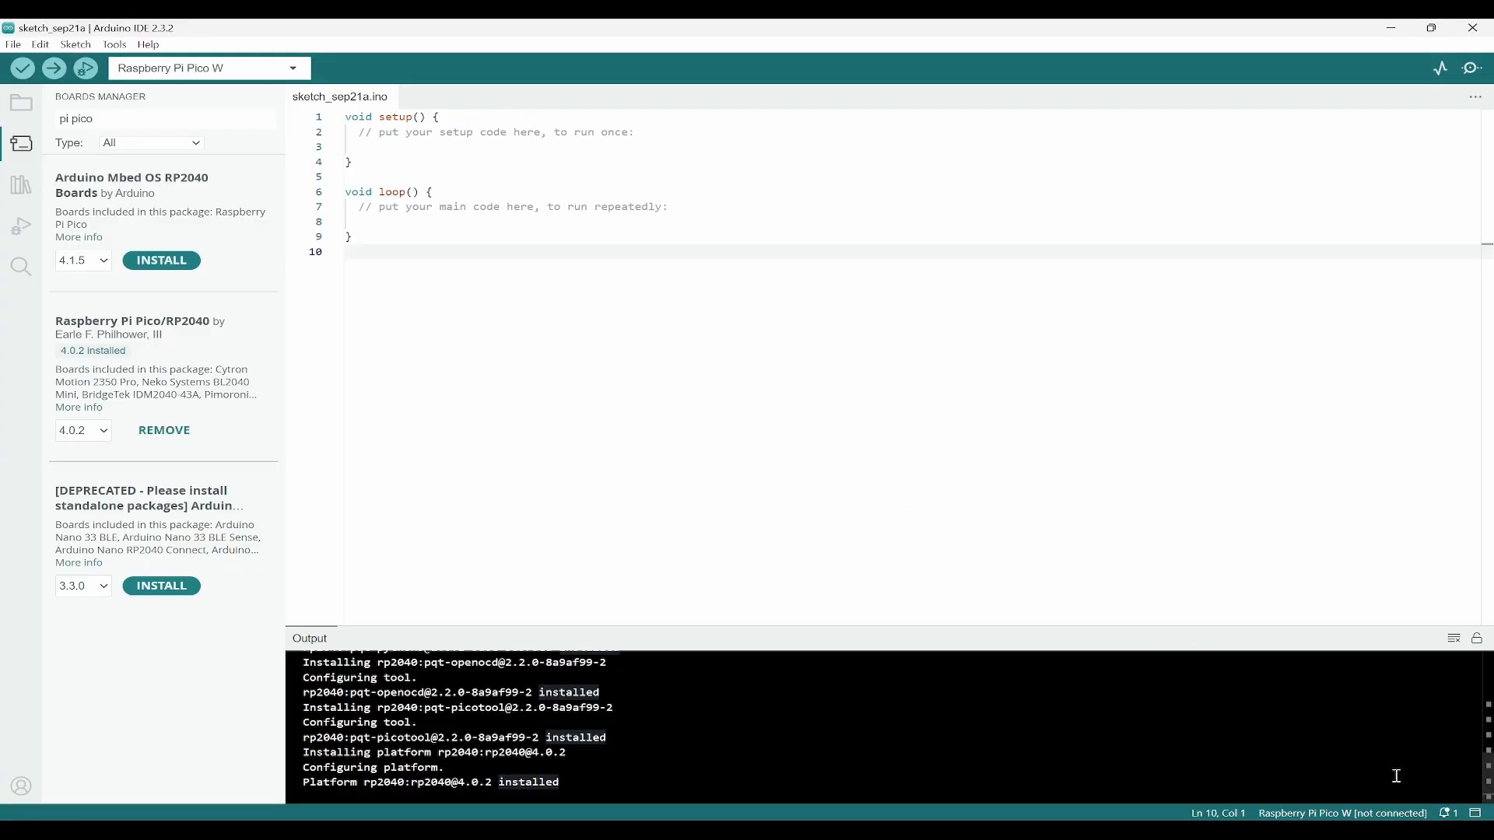
mouse_move(1139, 537)
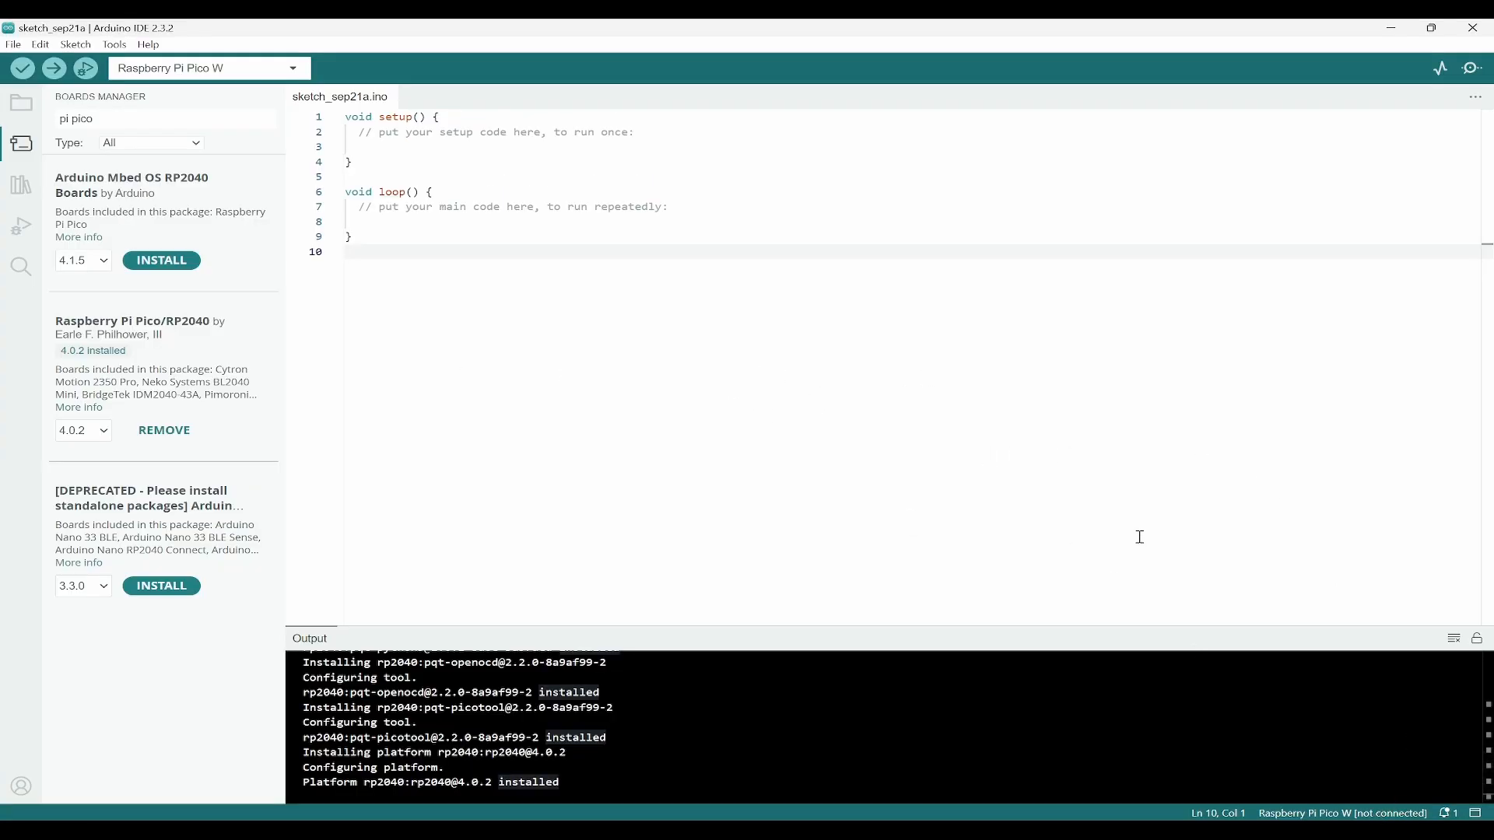
mouse_move(1377, 816)
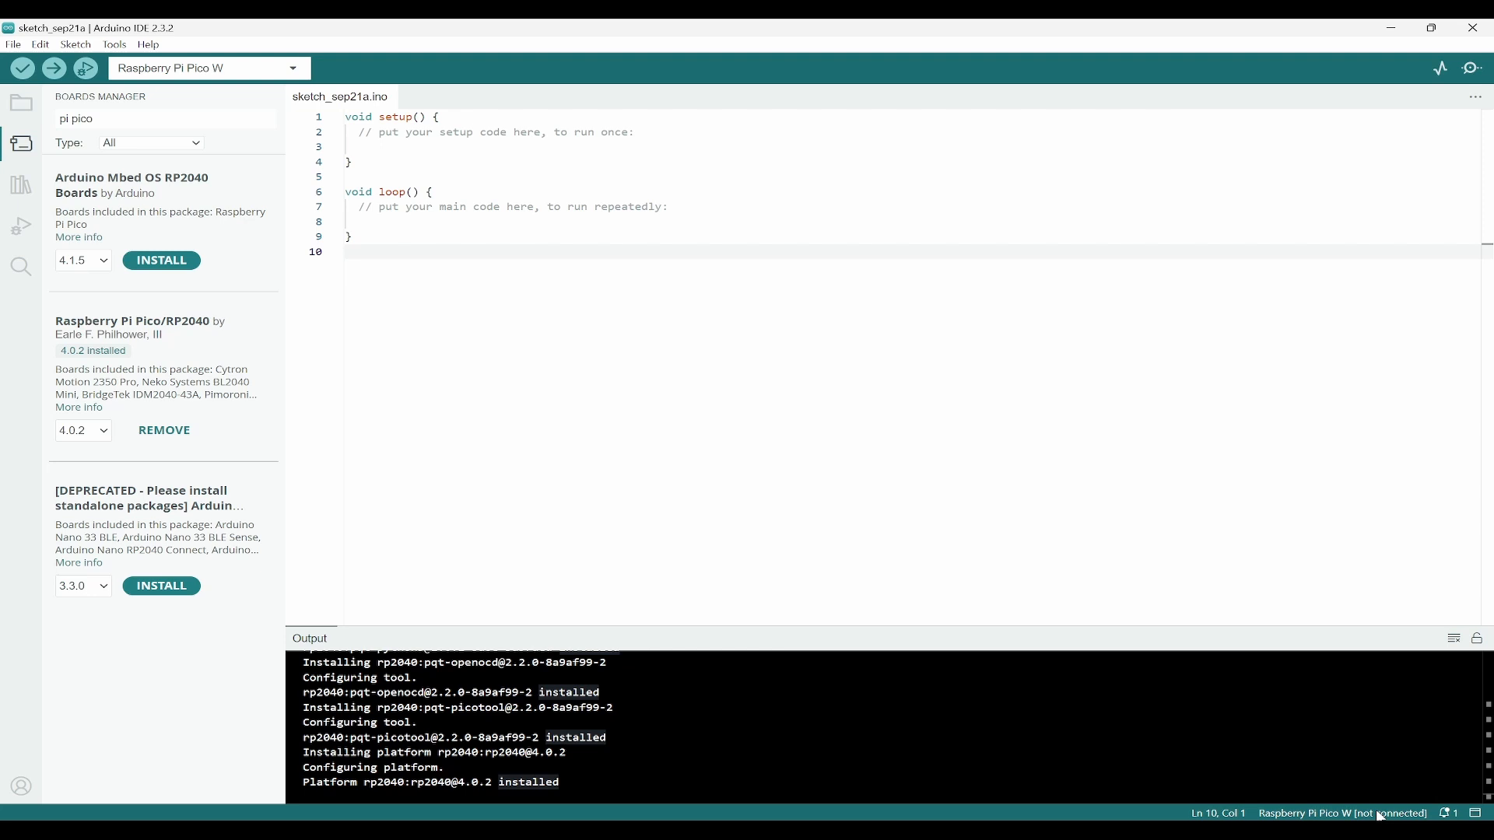
Open the Tools menu to show the UF2 Board port option
click(114, 43)
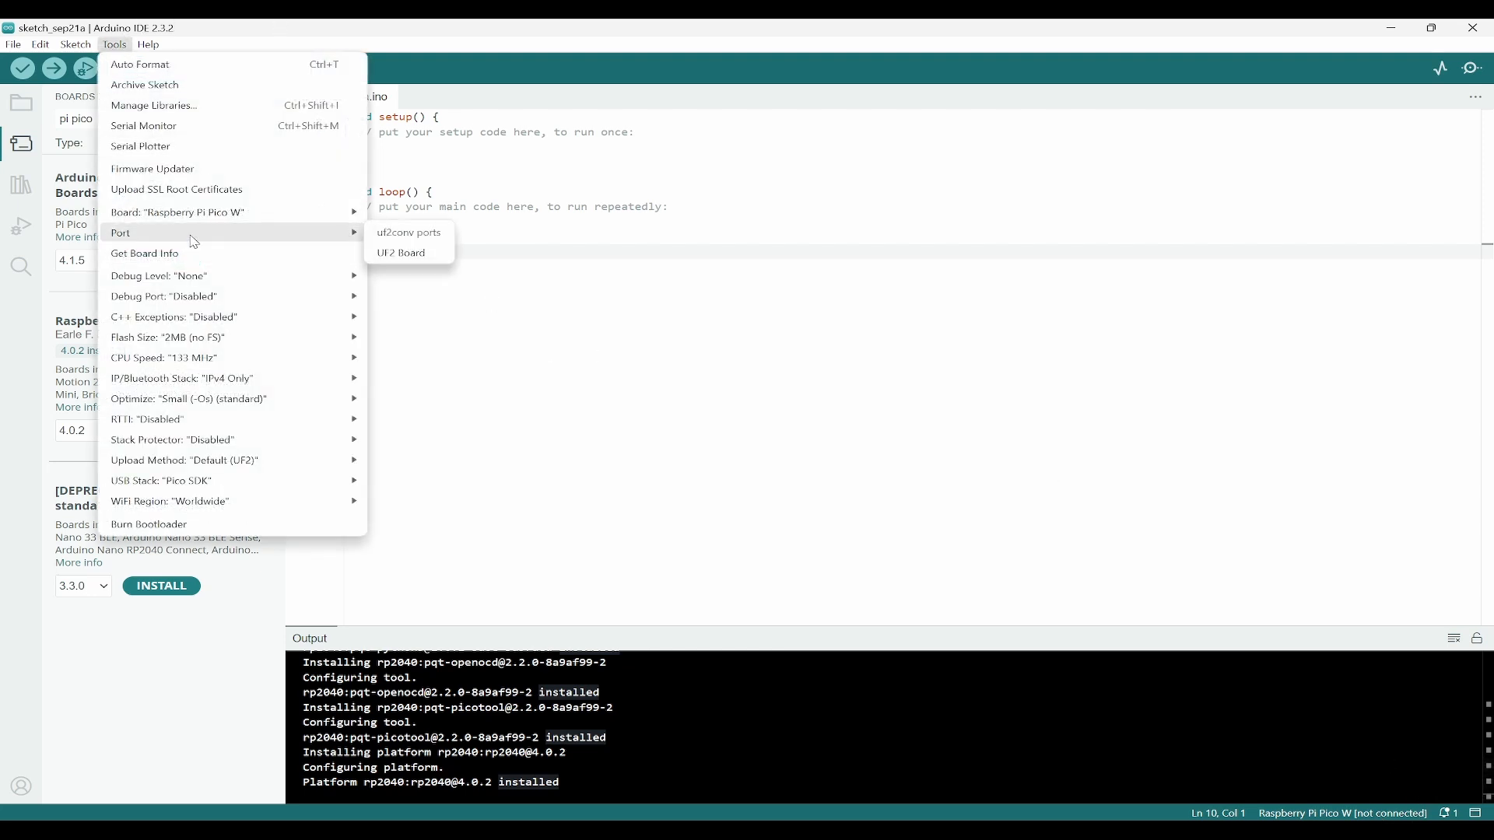
mouse_move(505, 408)
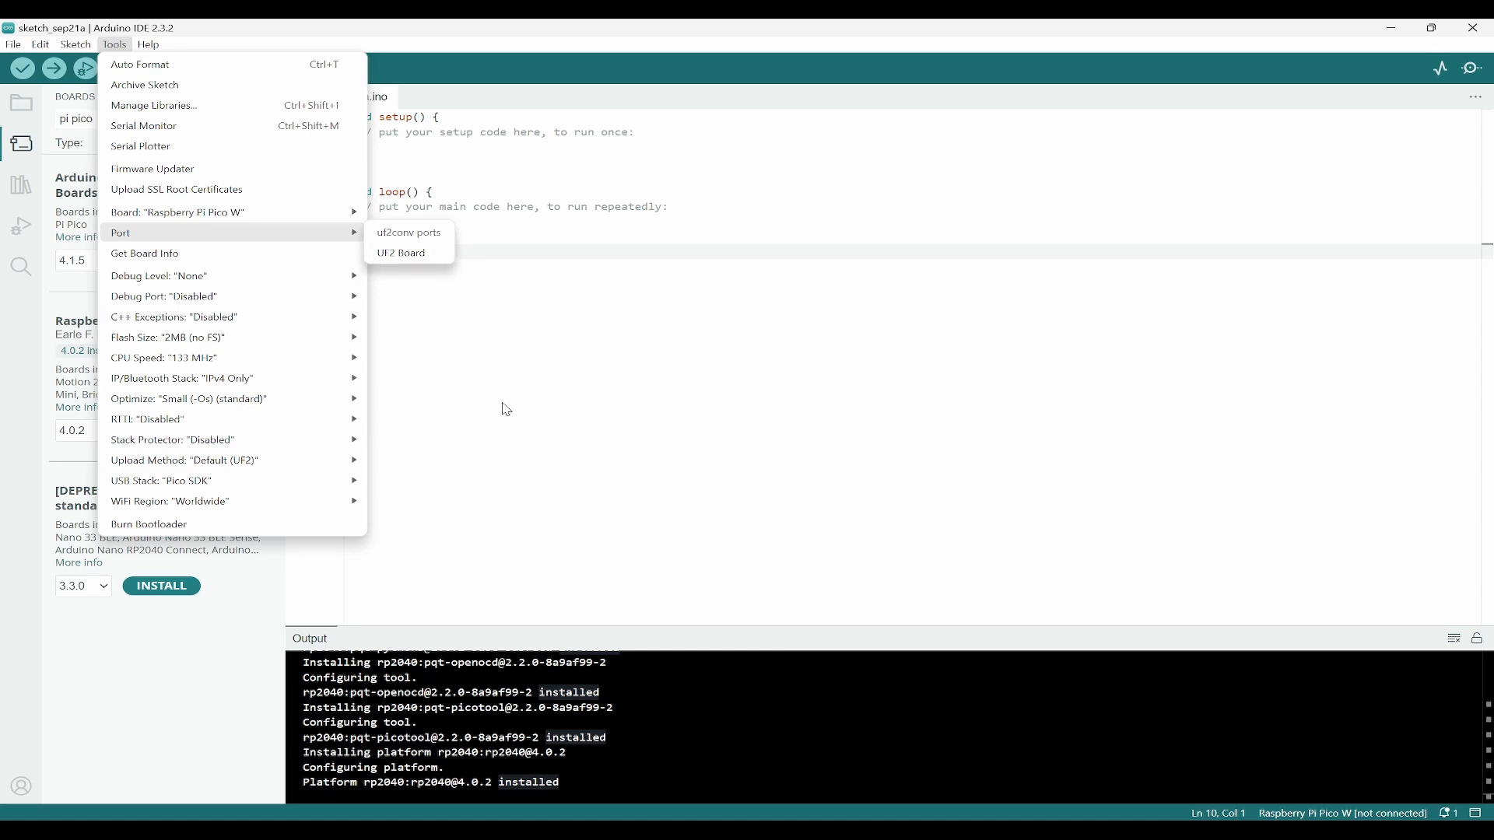
mouse_move(523, 445)
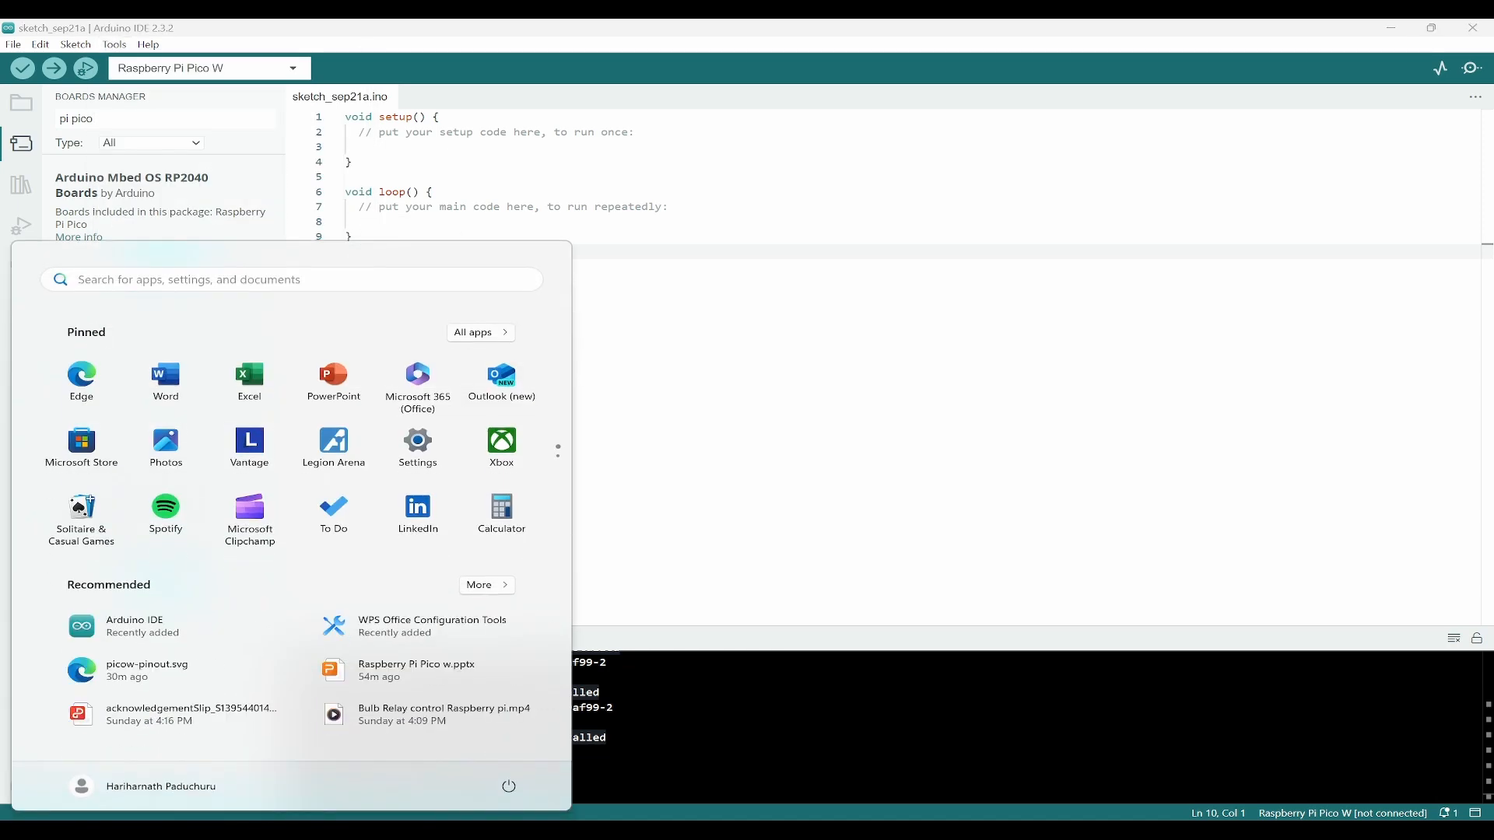
Search for Device Manager, spot the Pico as RP2 Boot under Other devices, then close it
text(device Manager)
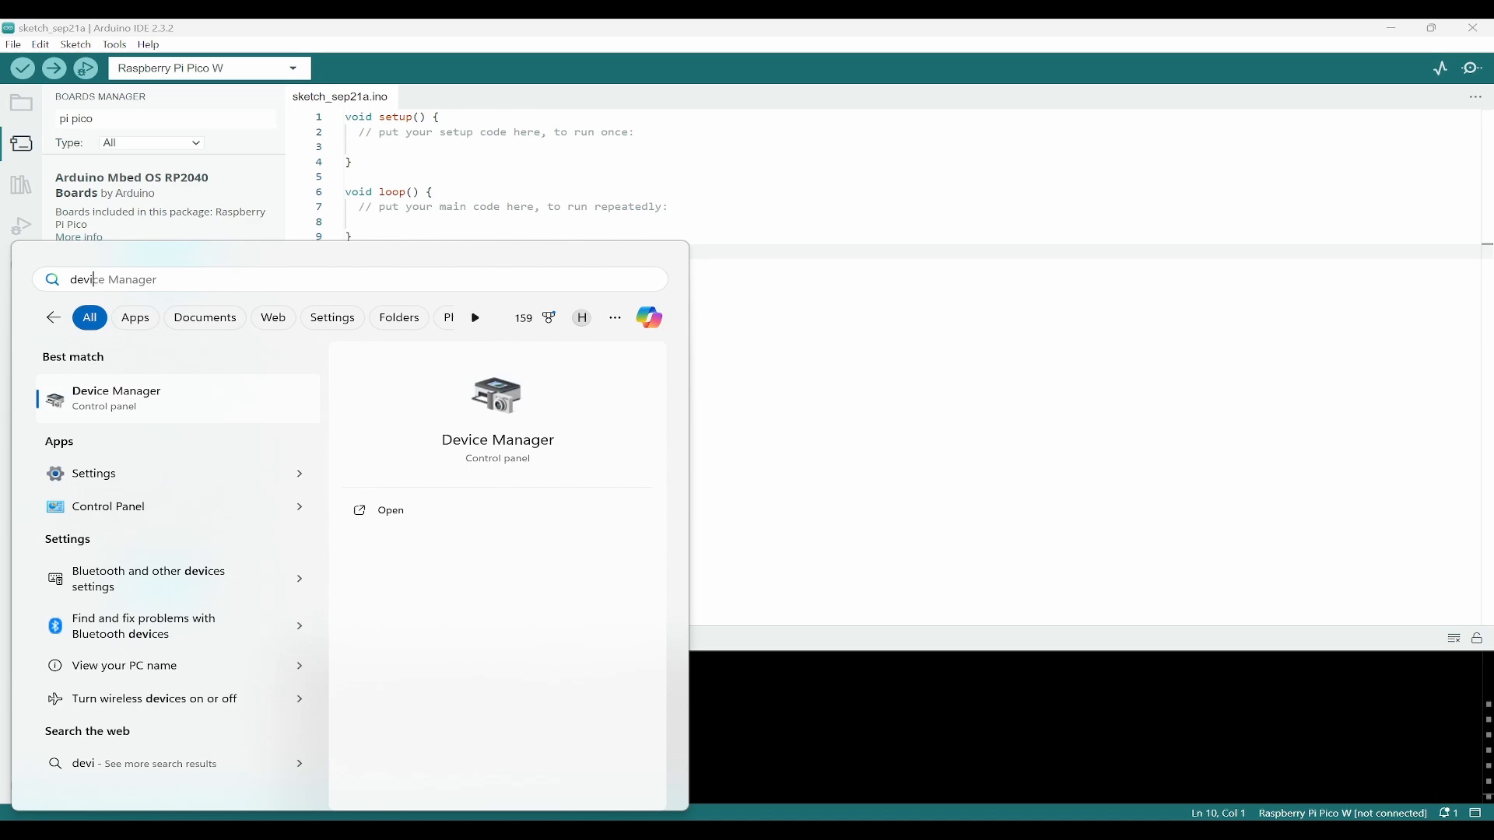
click(390, 510)
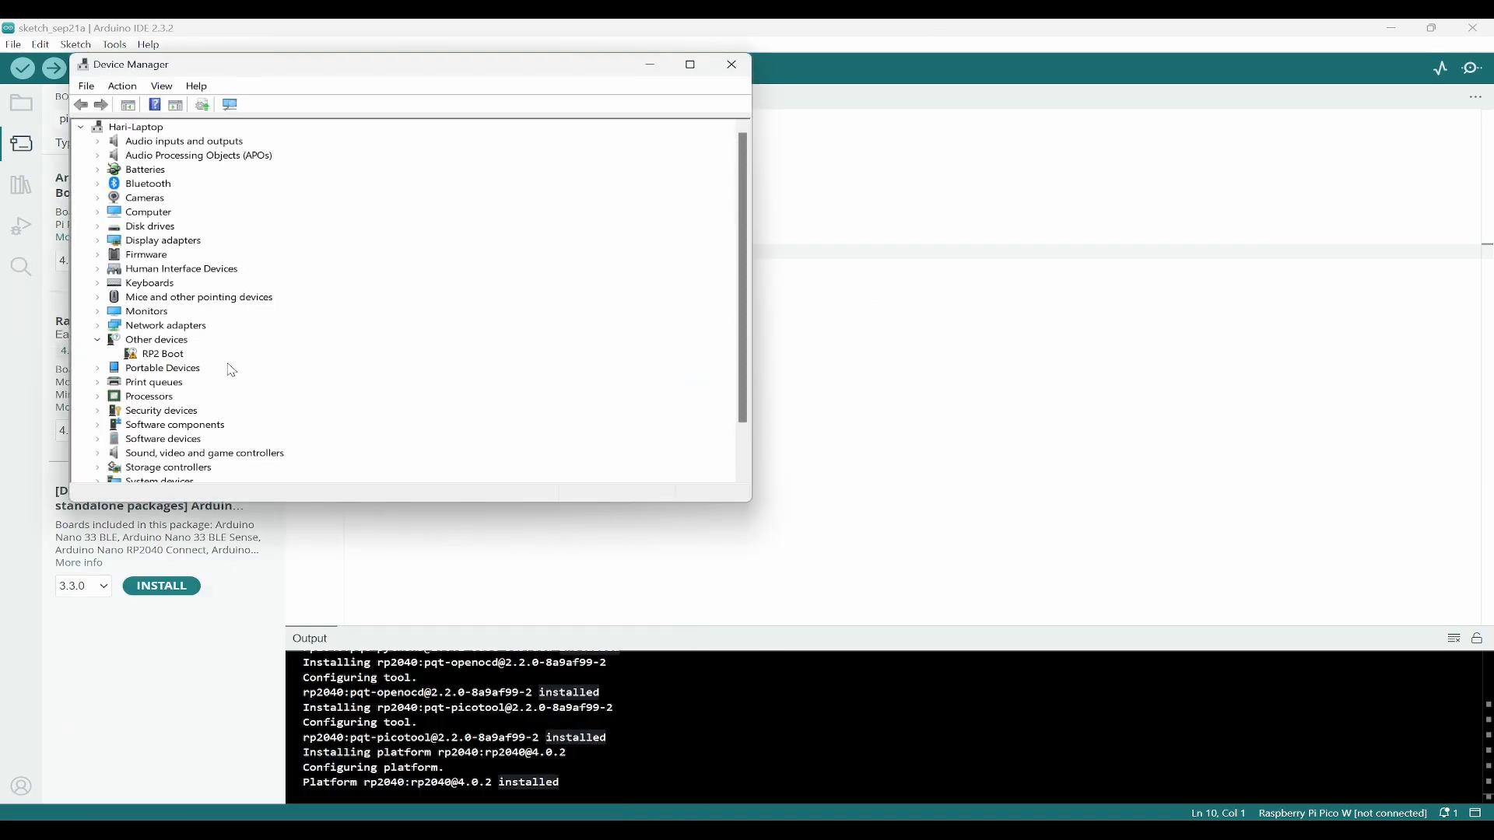
click(160, 353)
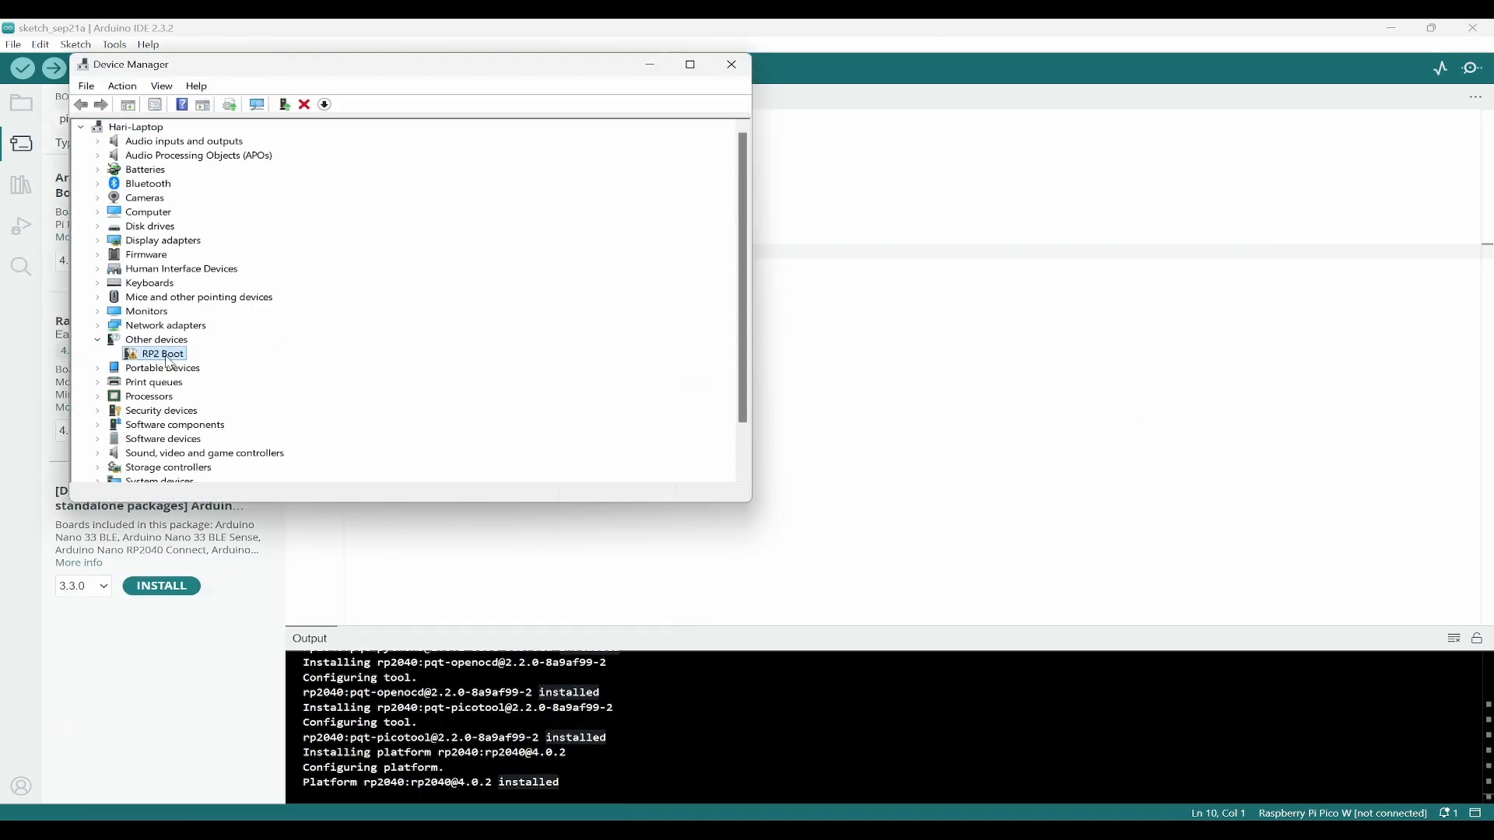
click(113, 43)
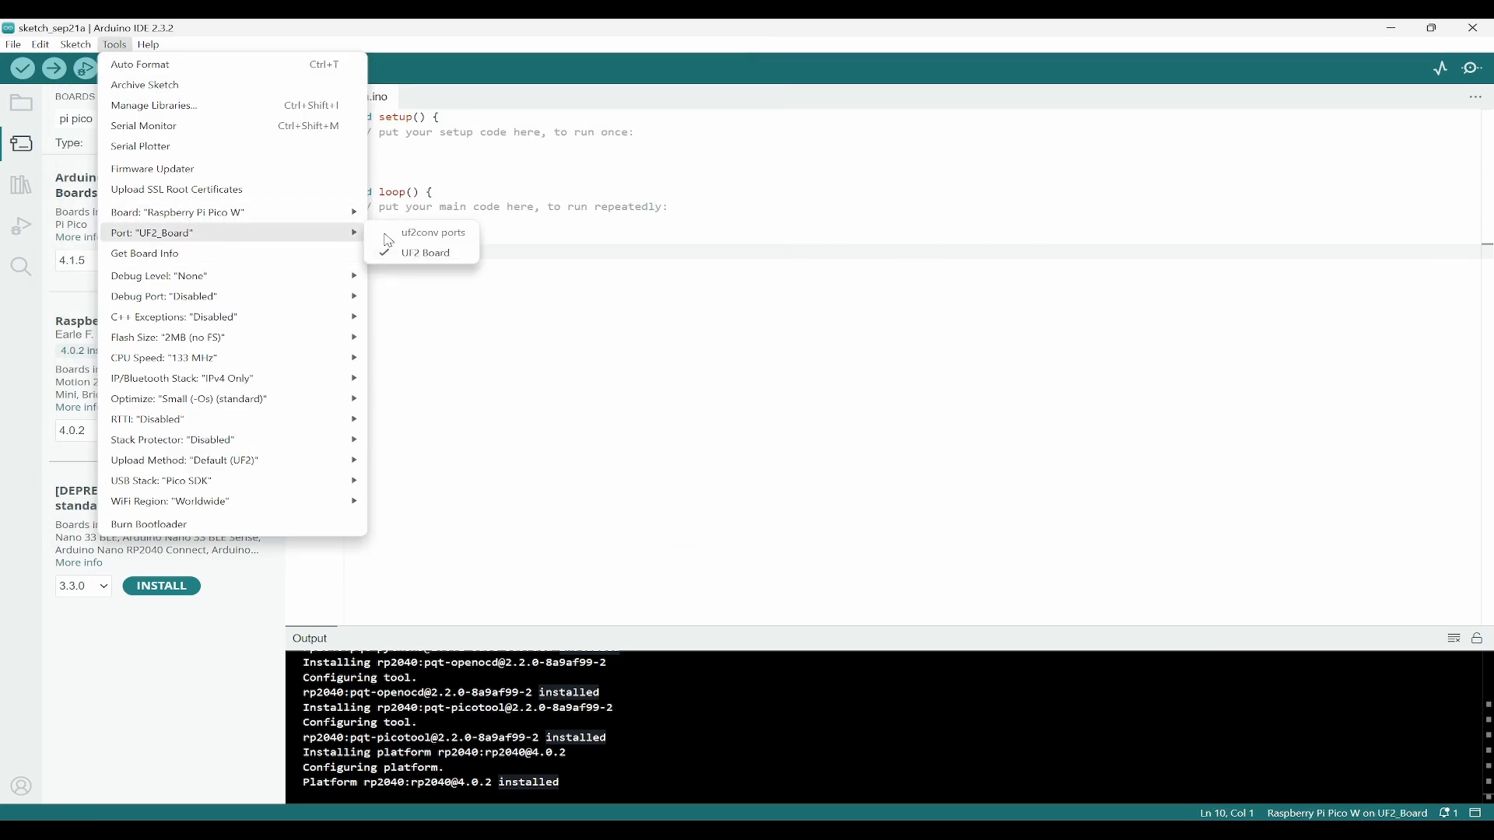
mouse_move(425, 252)
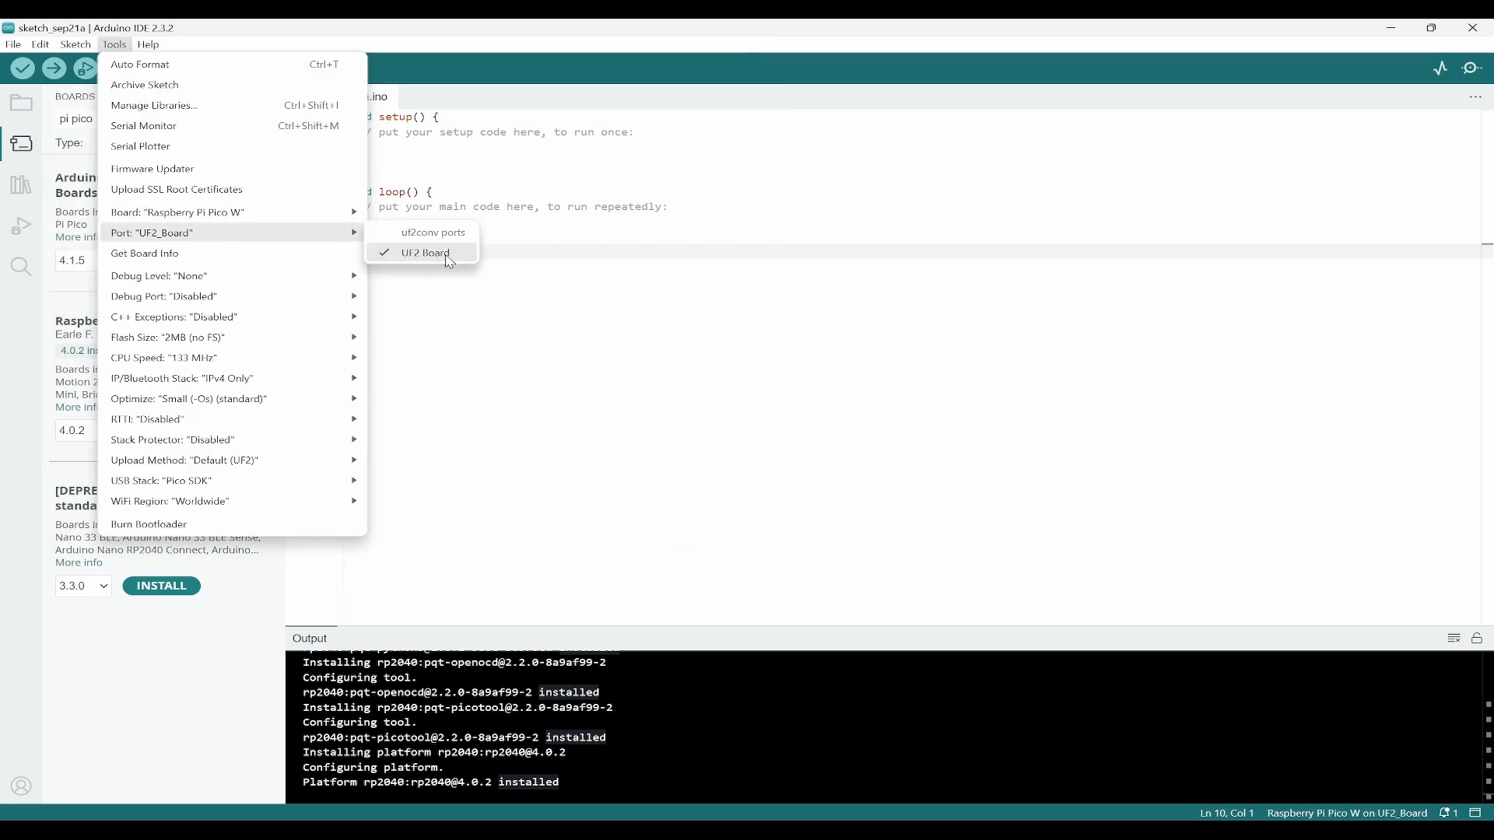
Set the Pico W upload port to UF2_Board
click(425, 252)
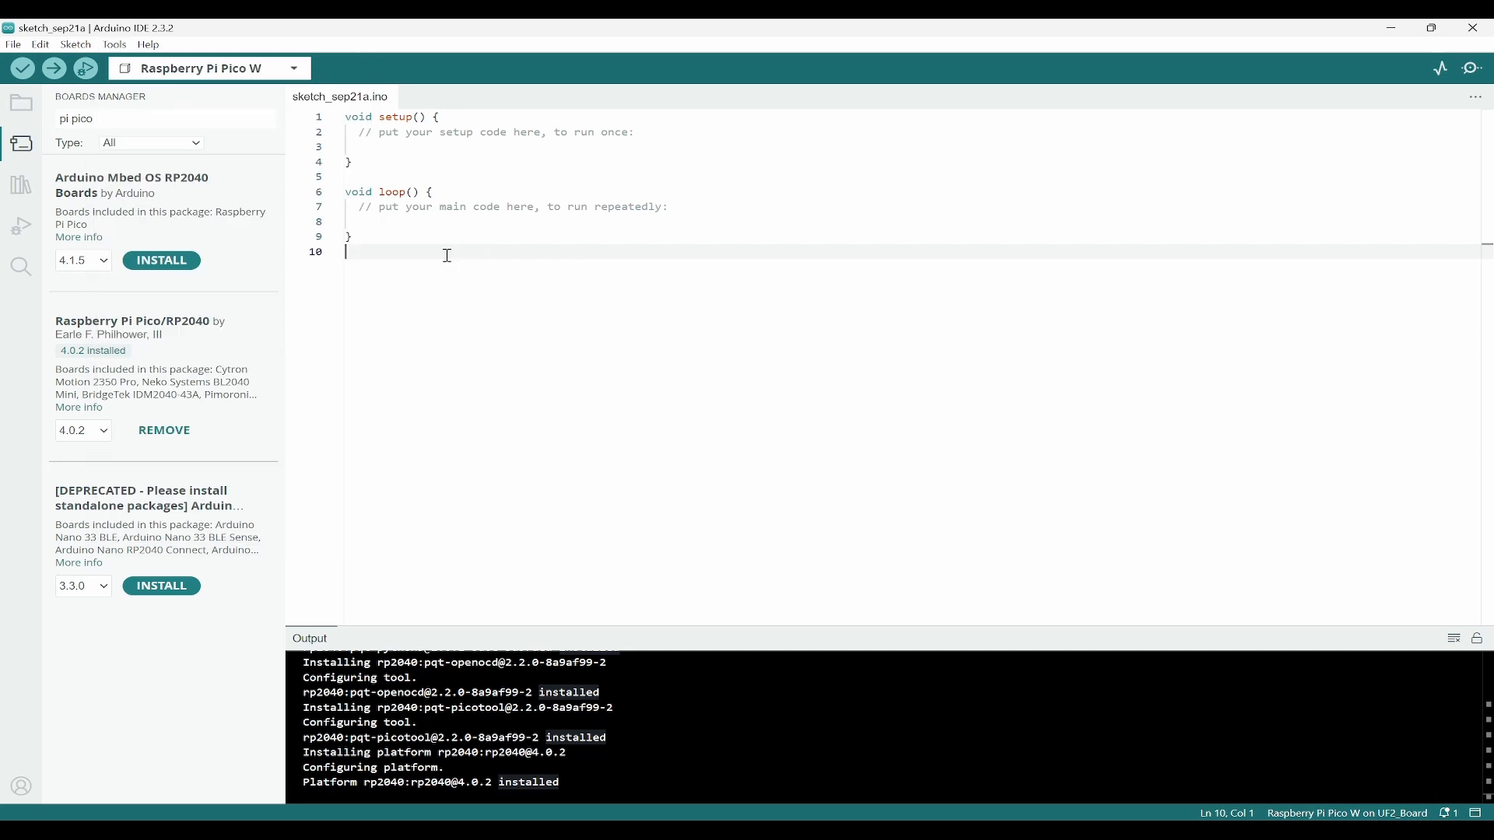
mouse_move(501, 430)
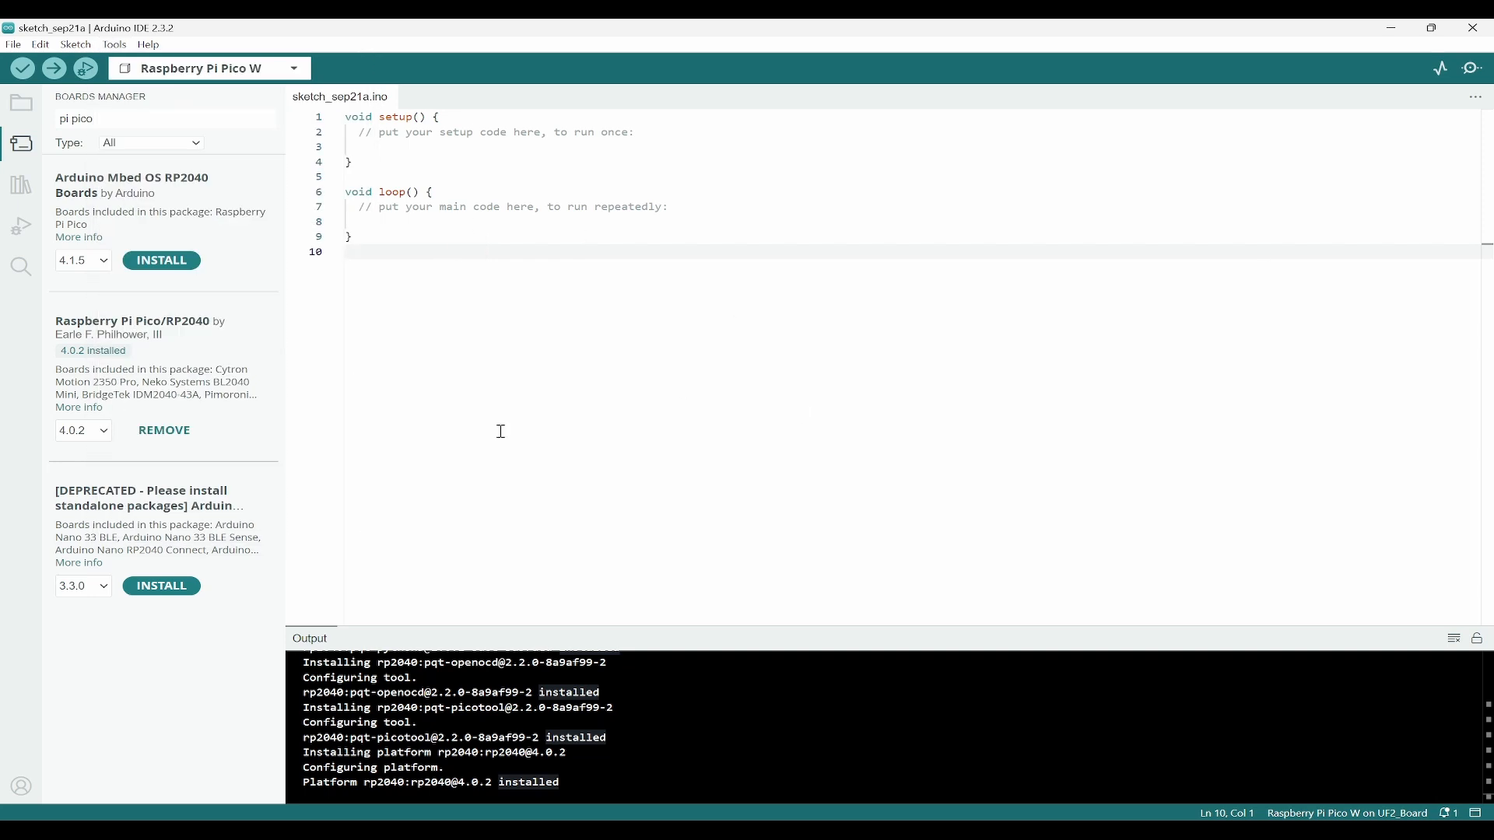
Open the Blink example, maximize its window, and upload it to the Pico W as NEW.UF2
click(13, 44)
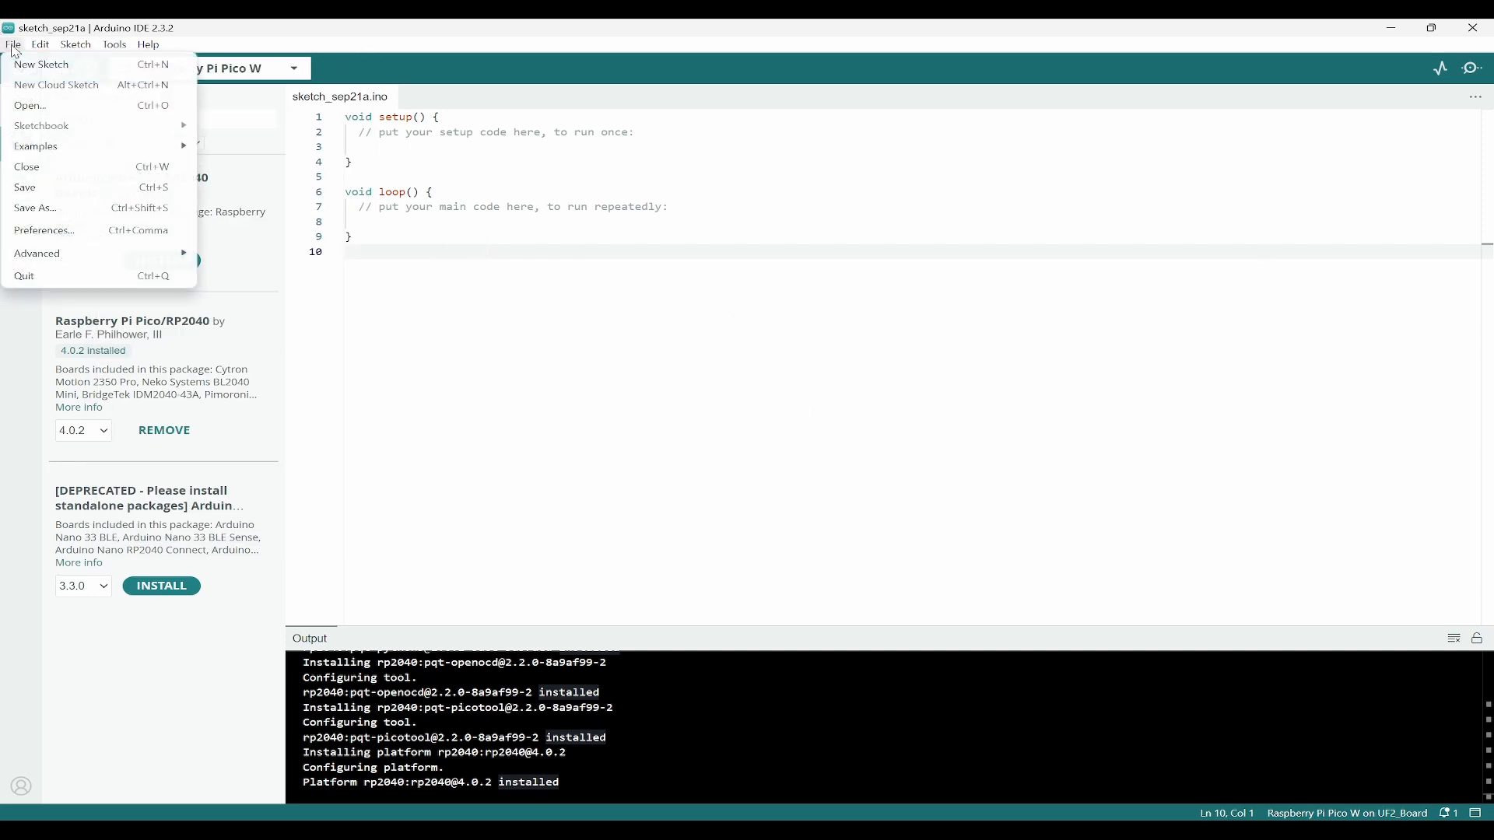
mouse_move(67, 161)
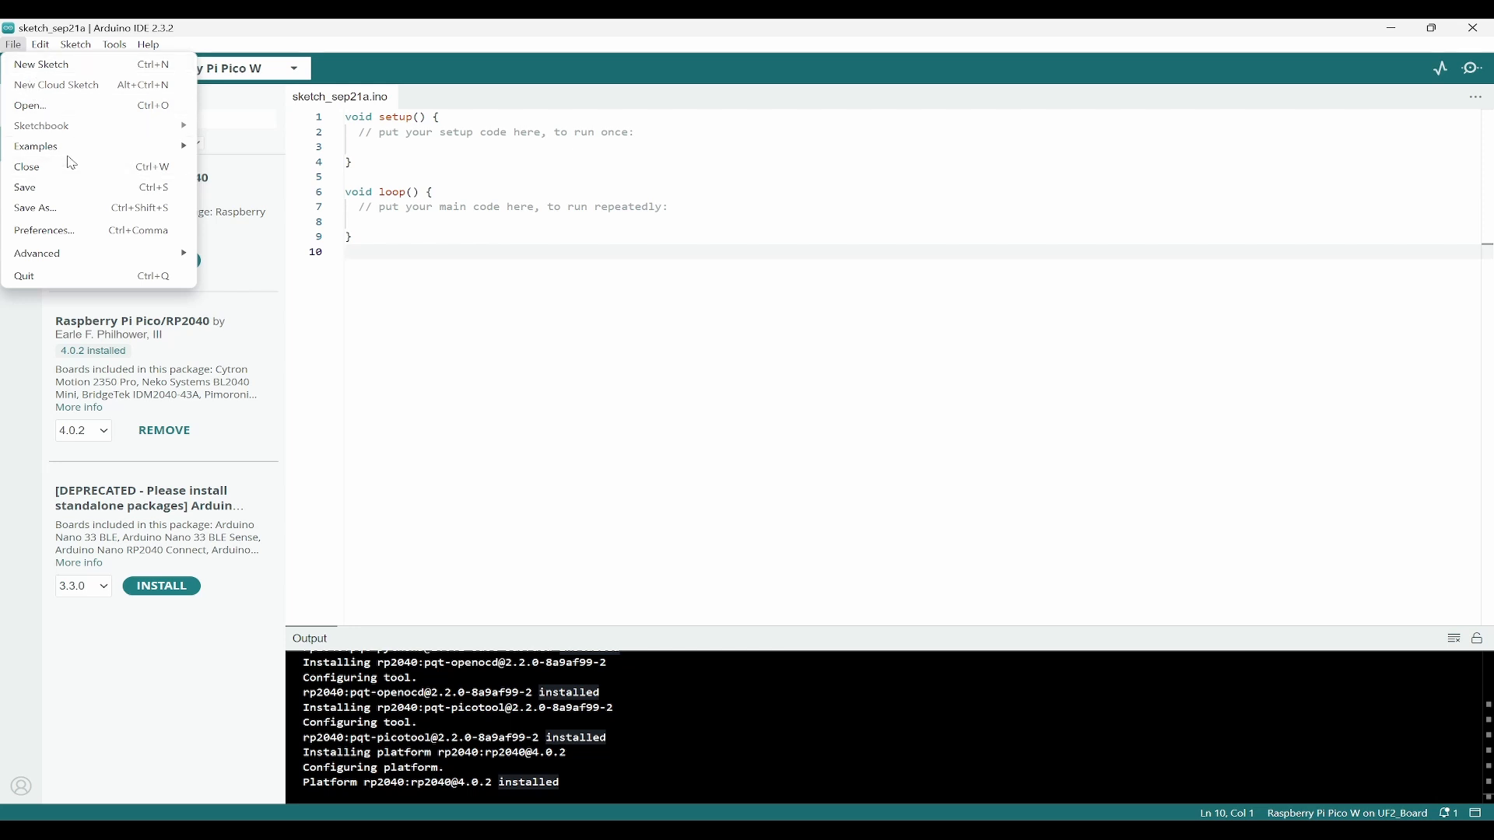
click(35, 146)
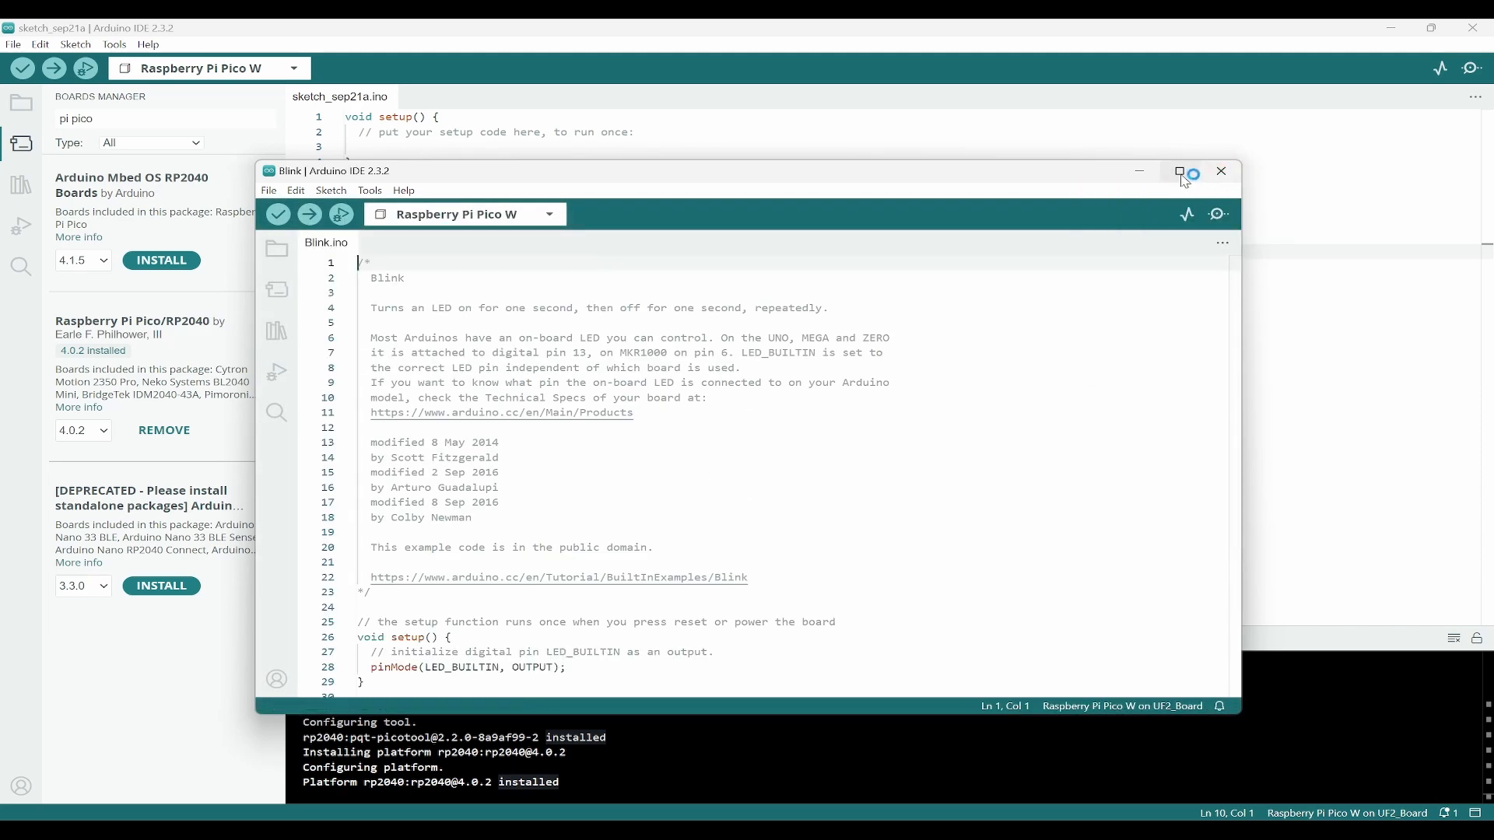
click(1188, 171)
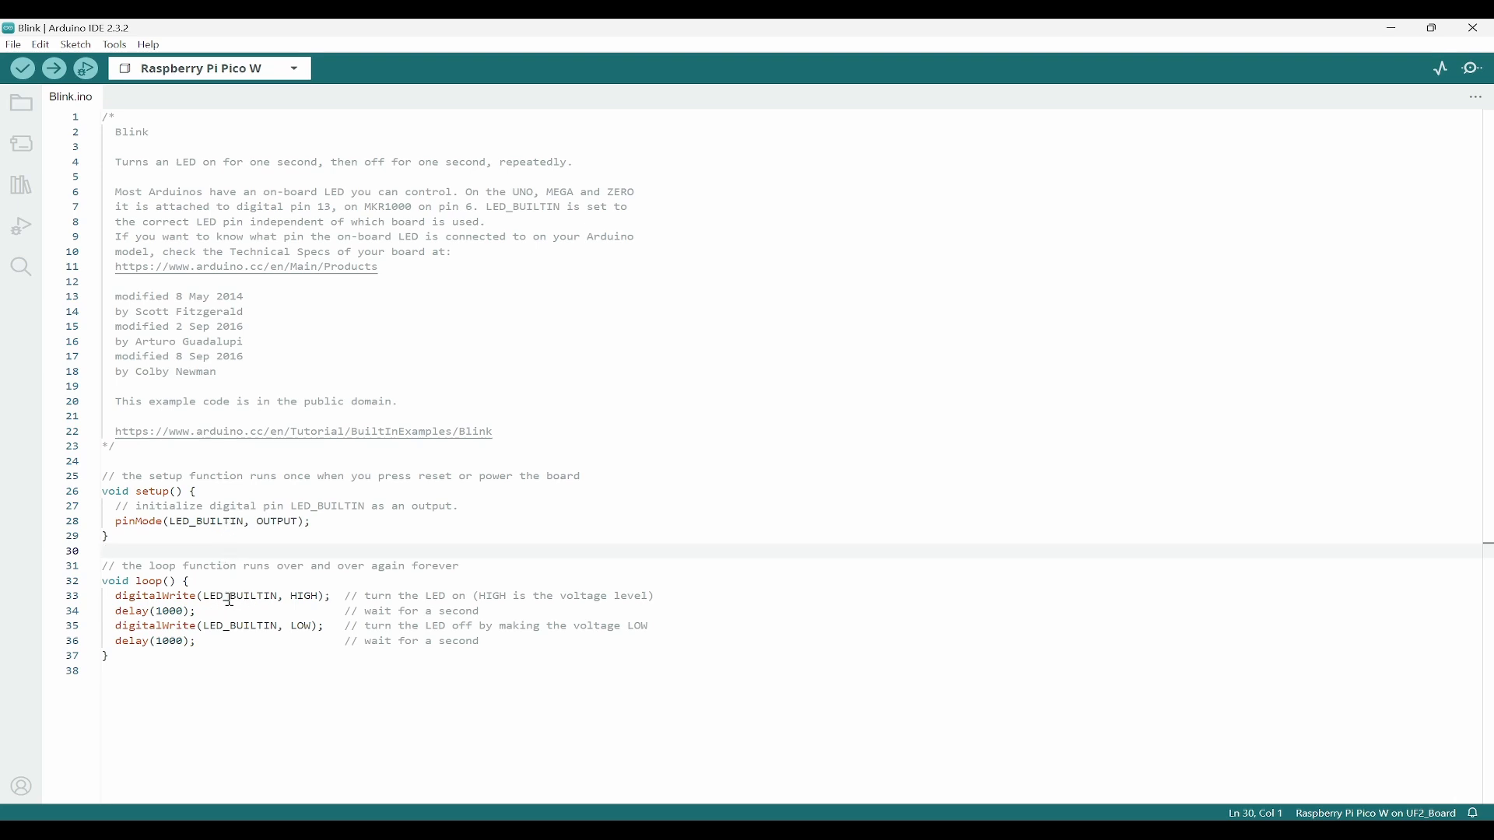
click(323, 595)
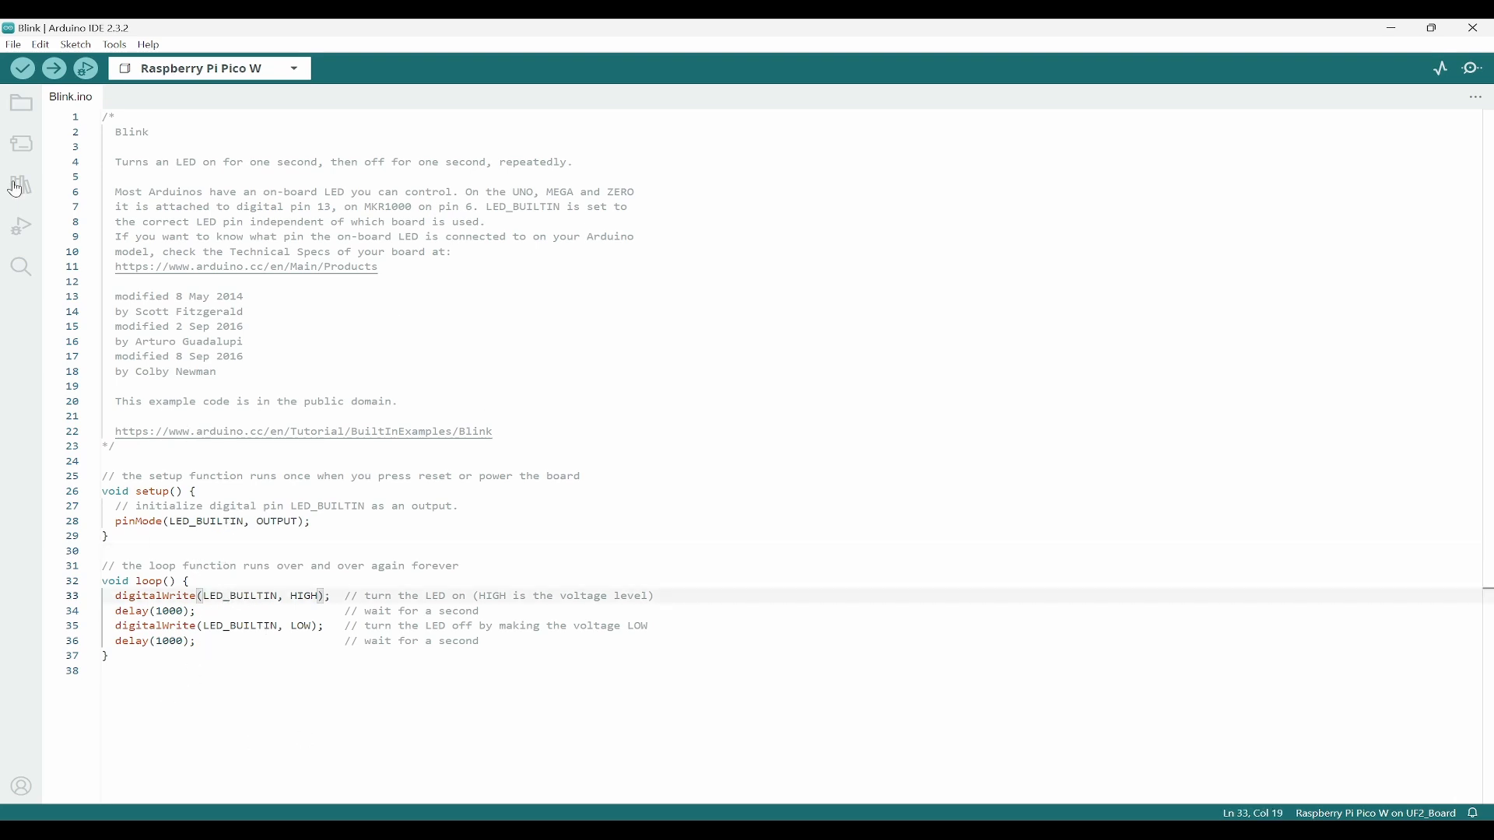
mouse_move(55, 68)
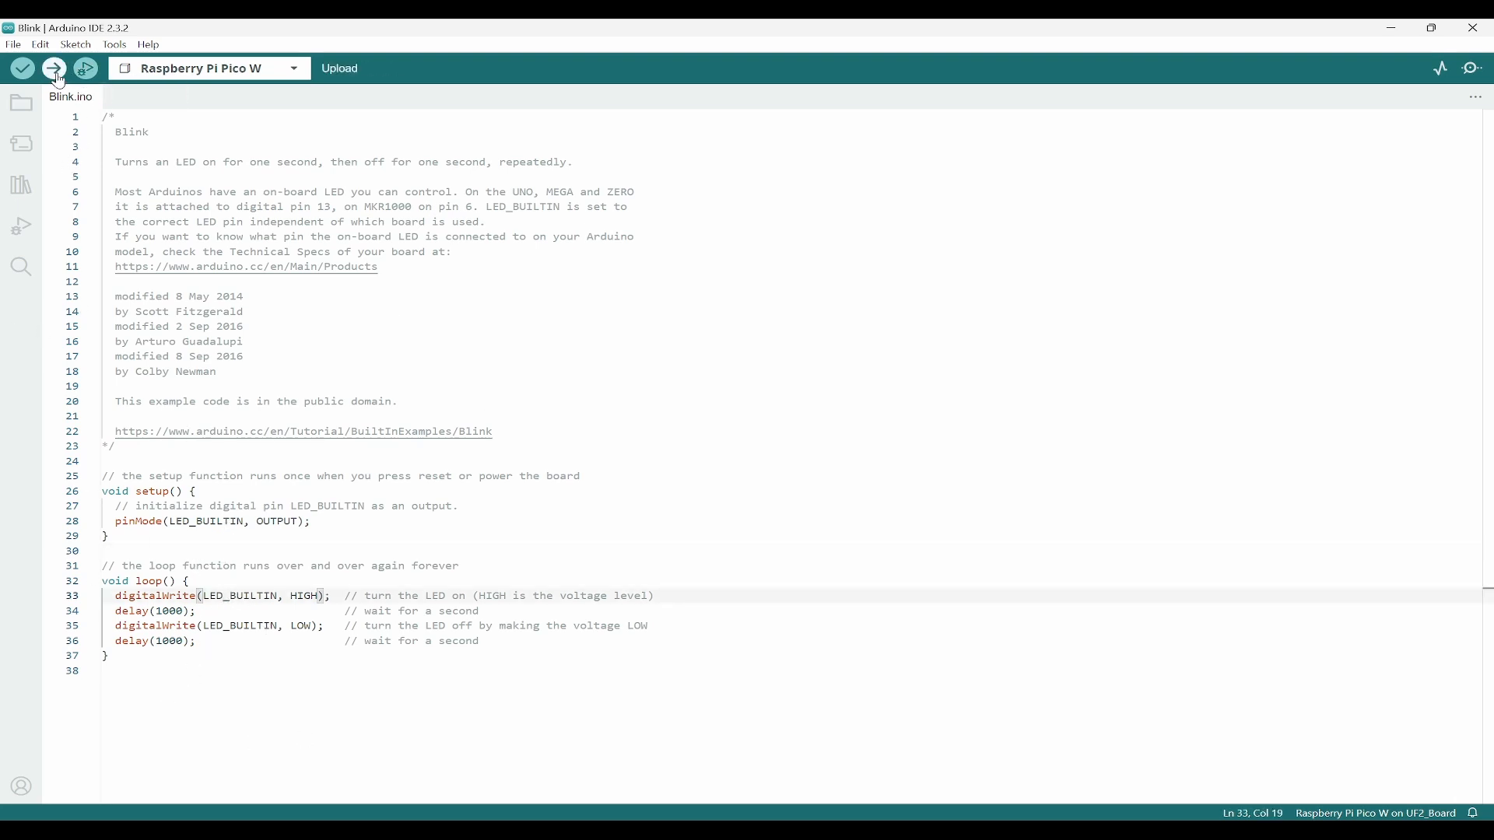
mouse_move(85, 68)
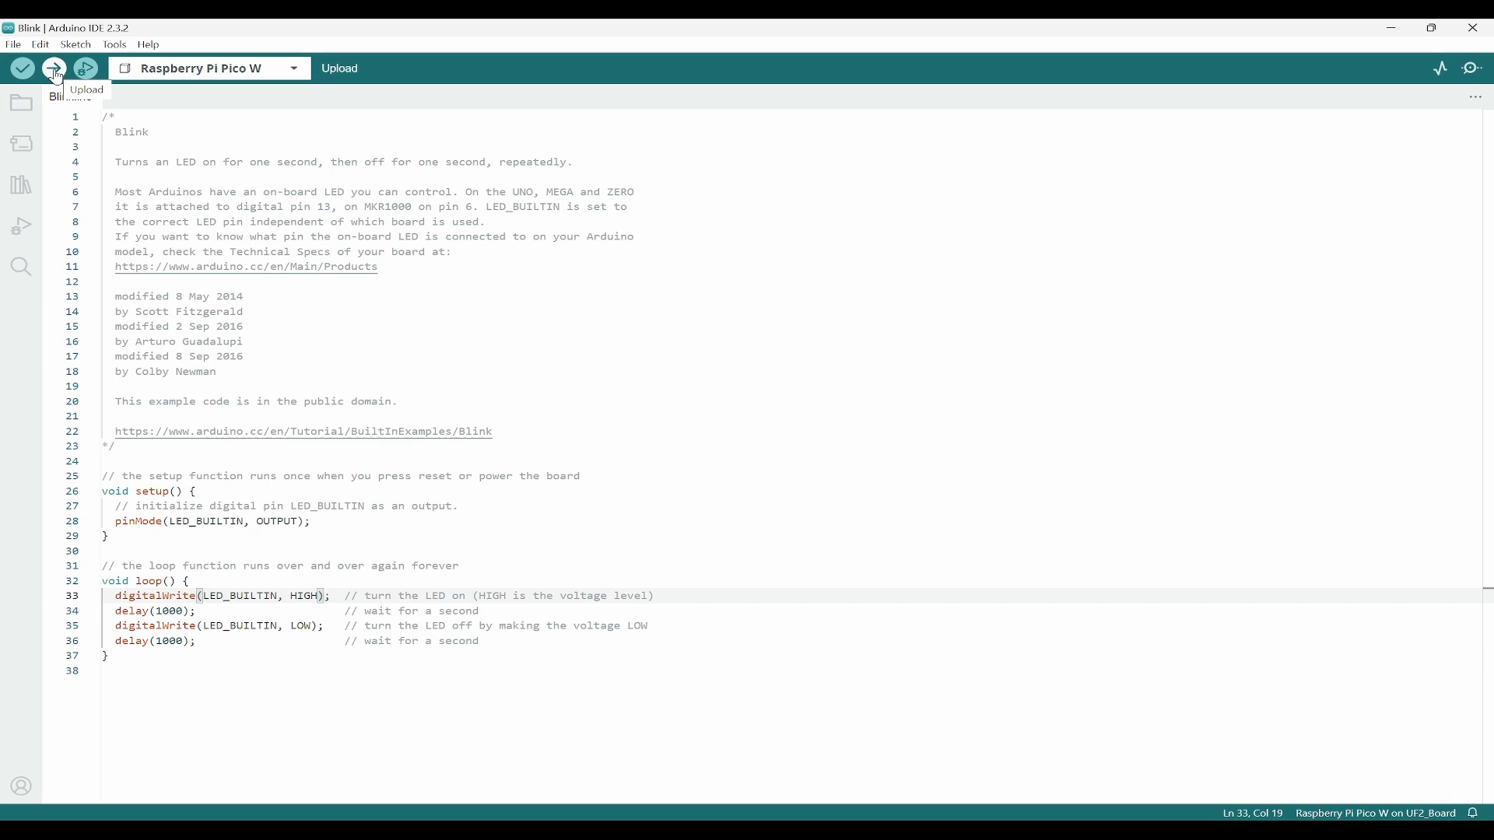
click(54, 67)
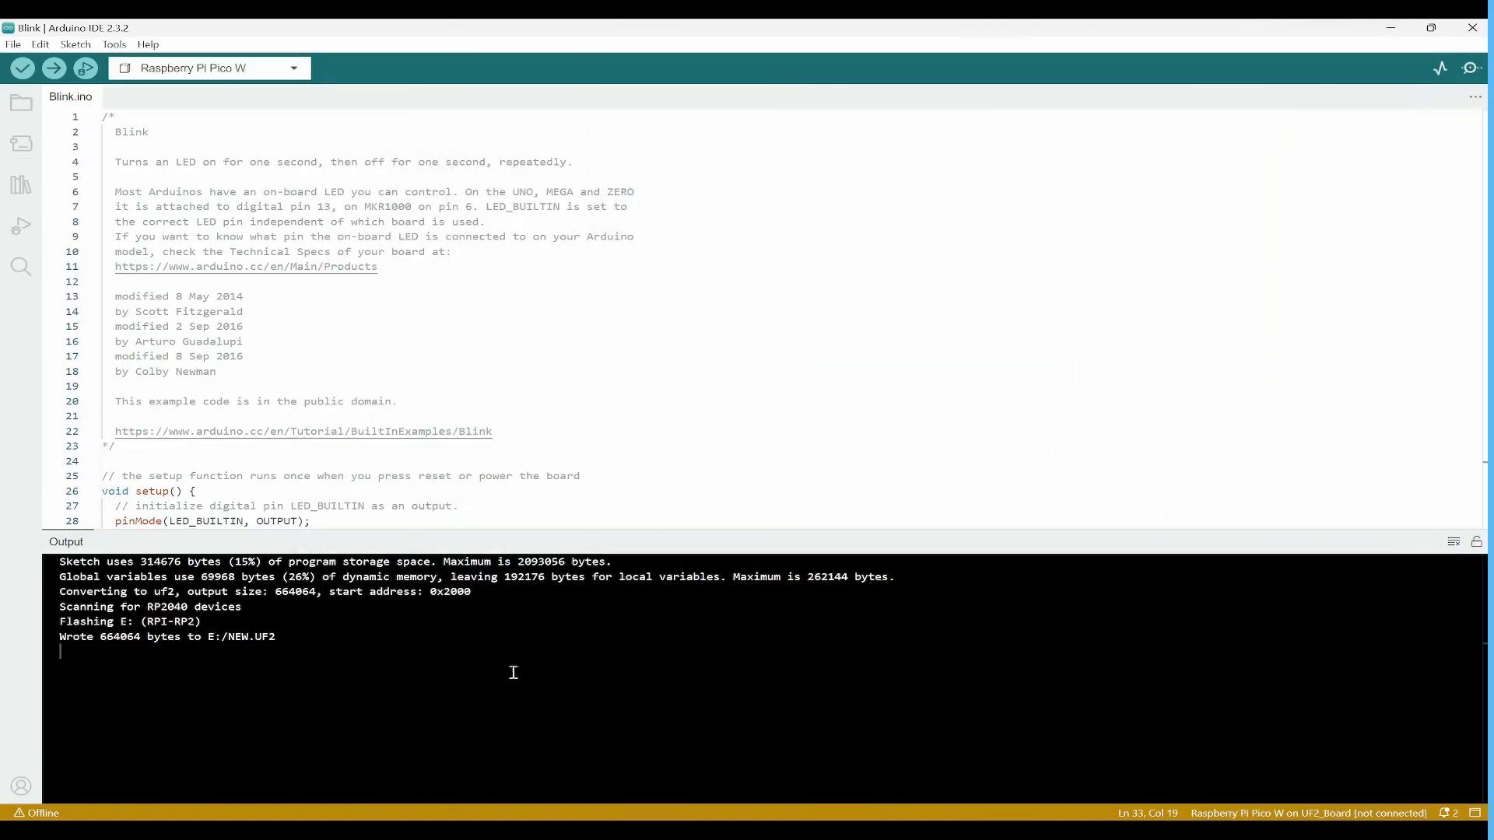
Open the File > Examples list to reach the rp2040 examples, including Temperature
click(244, 357)
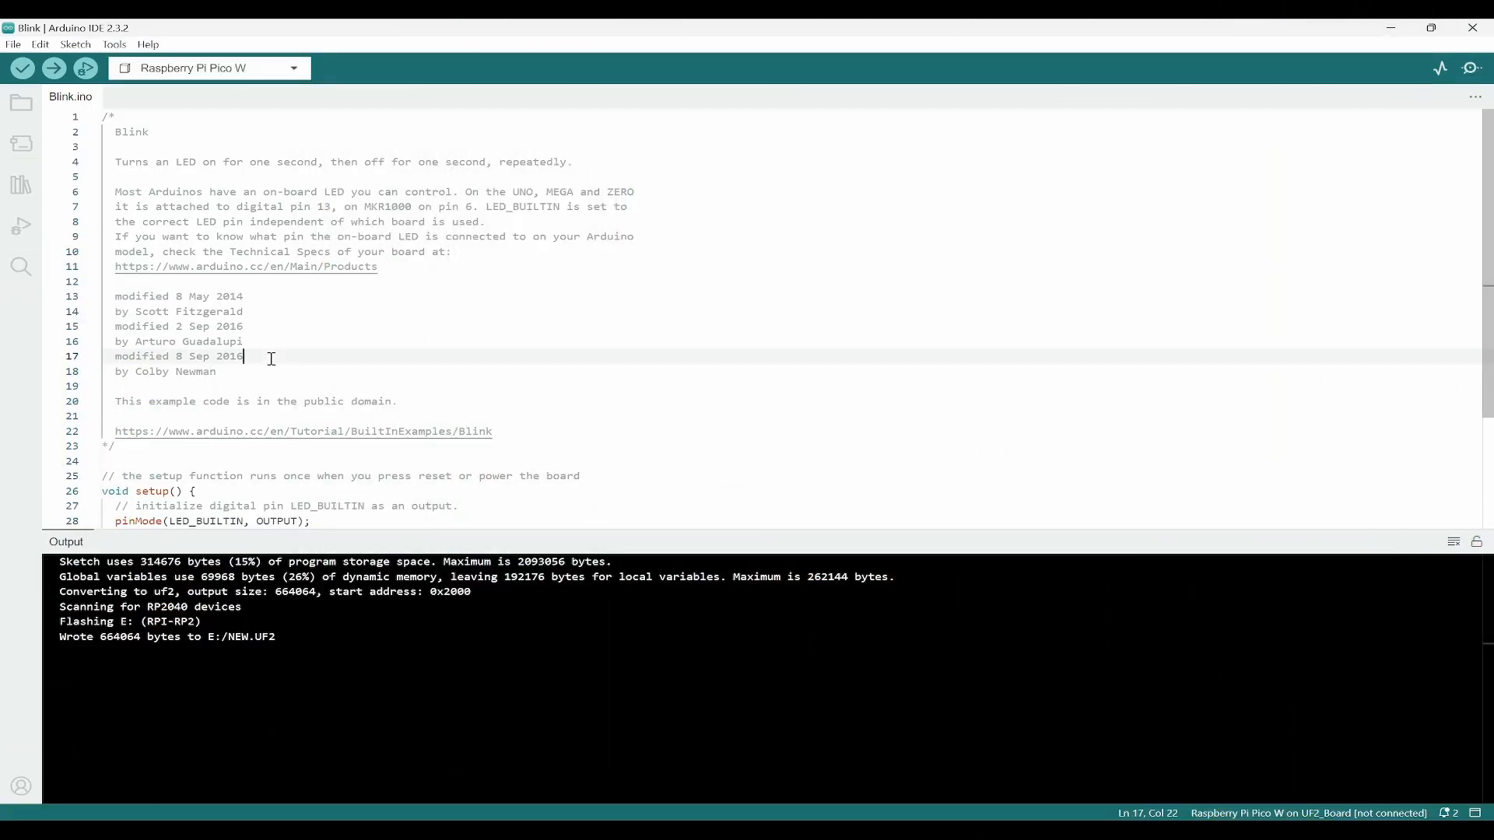
click(14, 44)
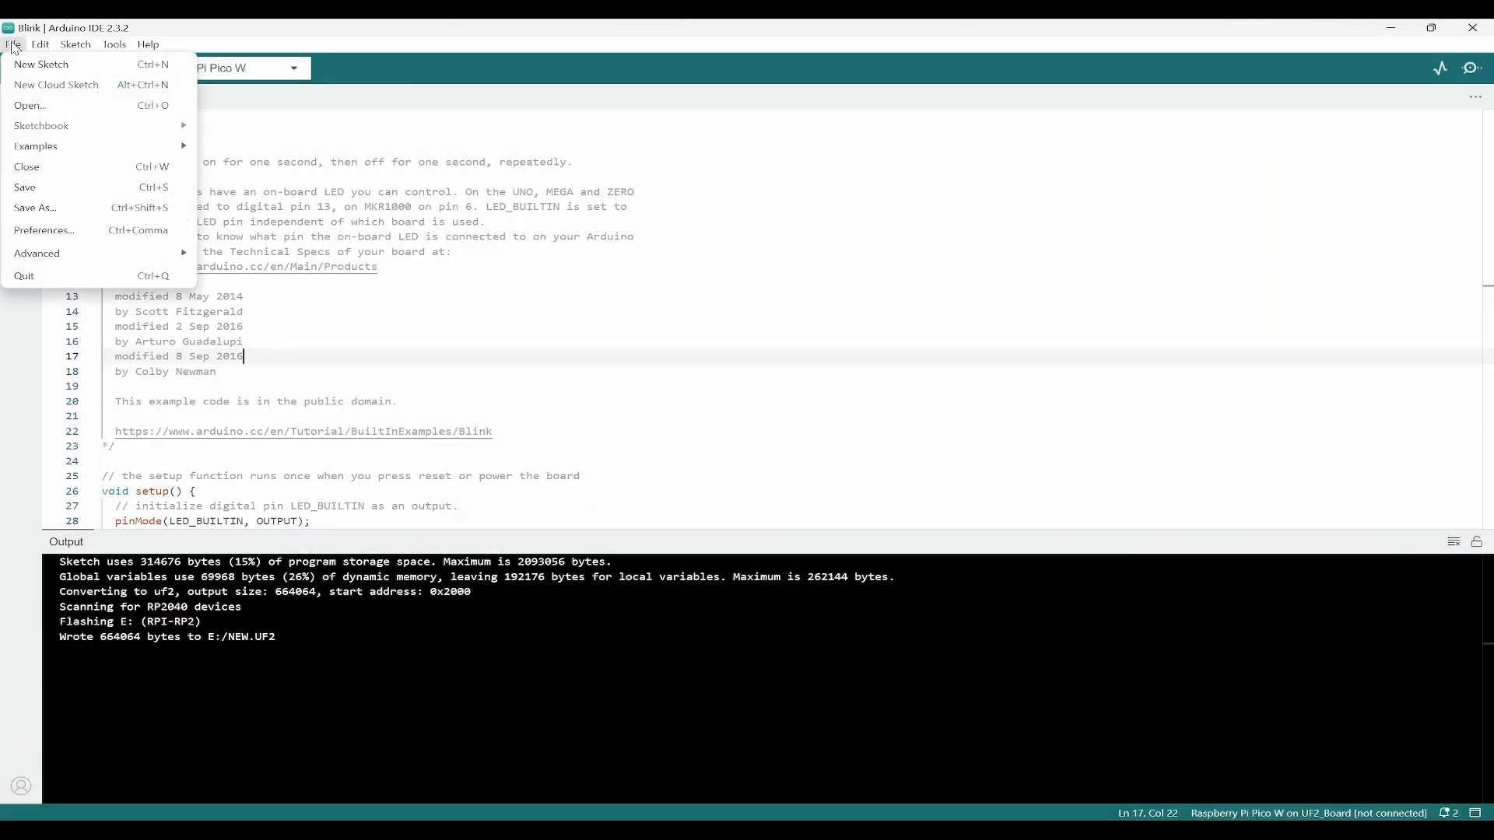
click(35, 145)
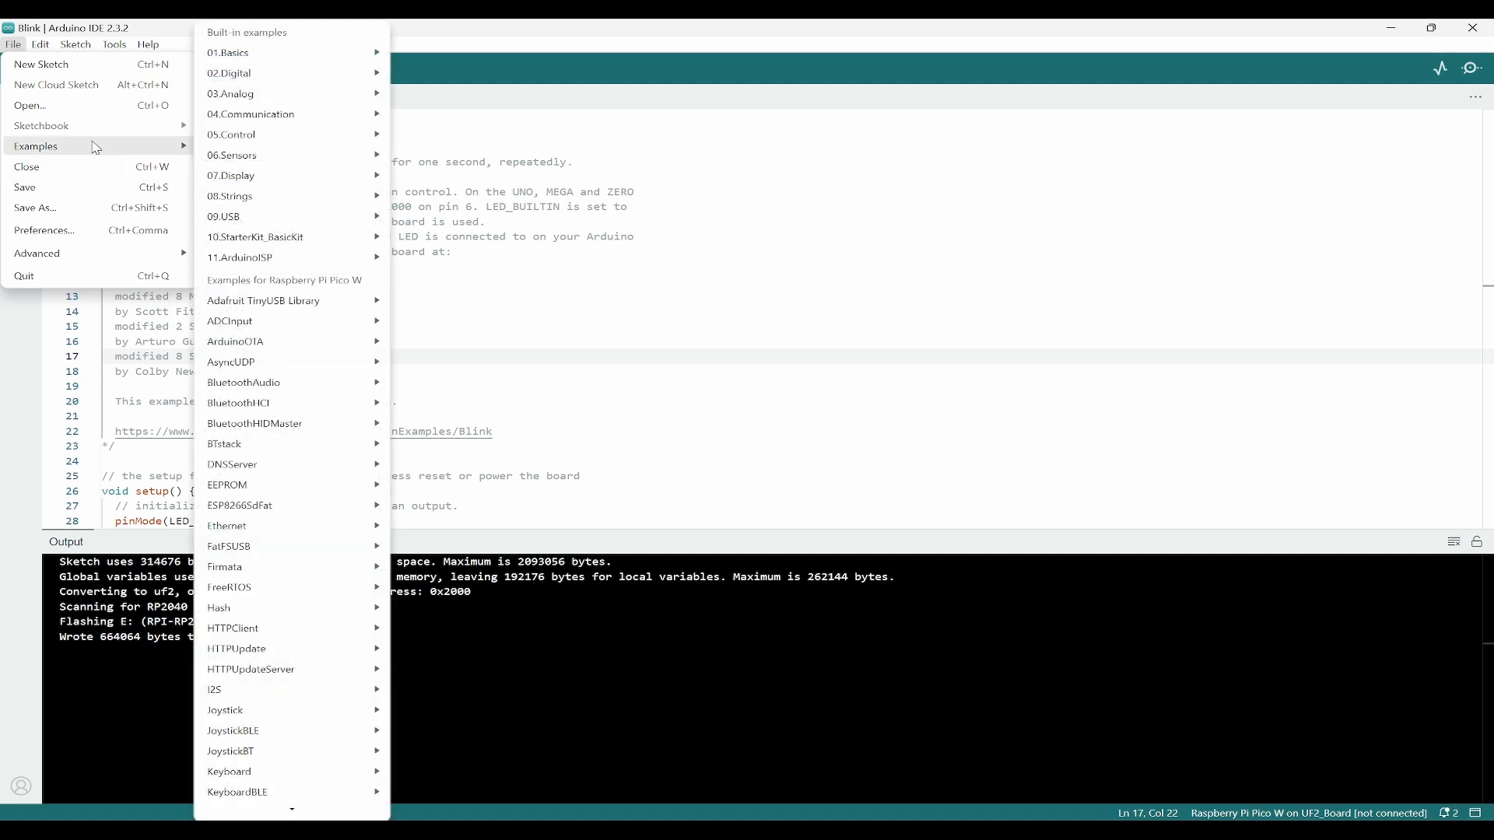
mouse_move(319, 90)
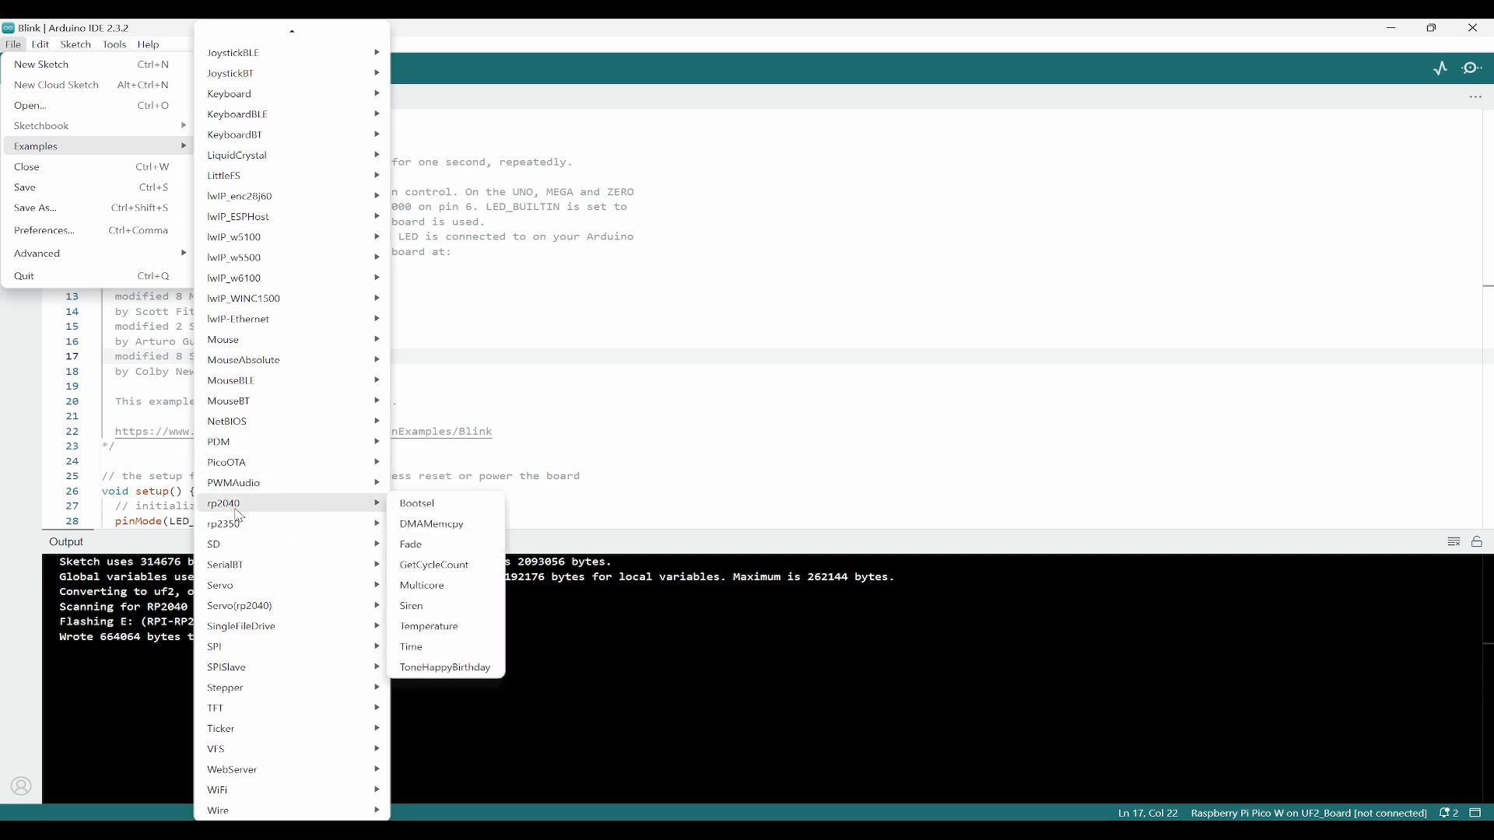
mouse_move(258, 512)
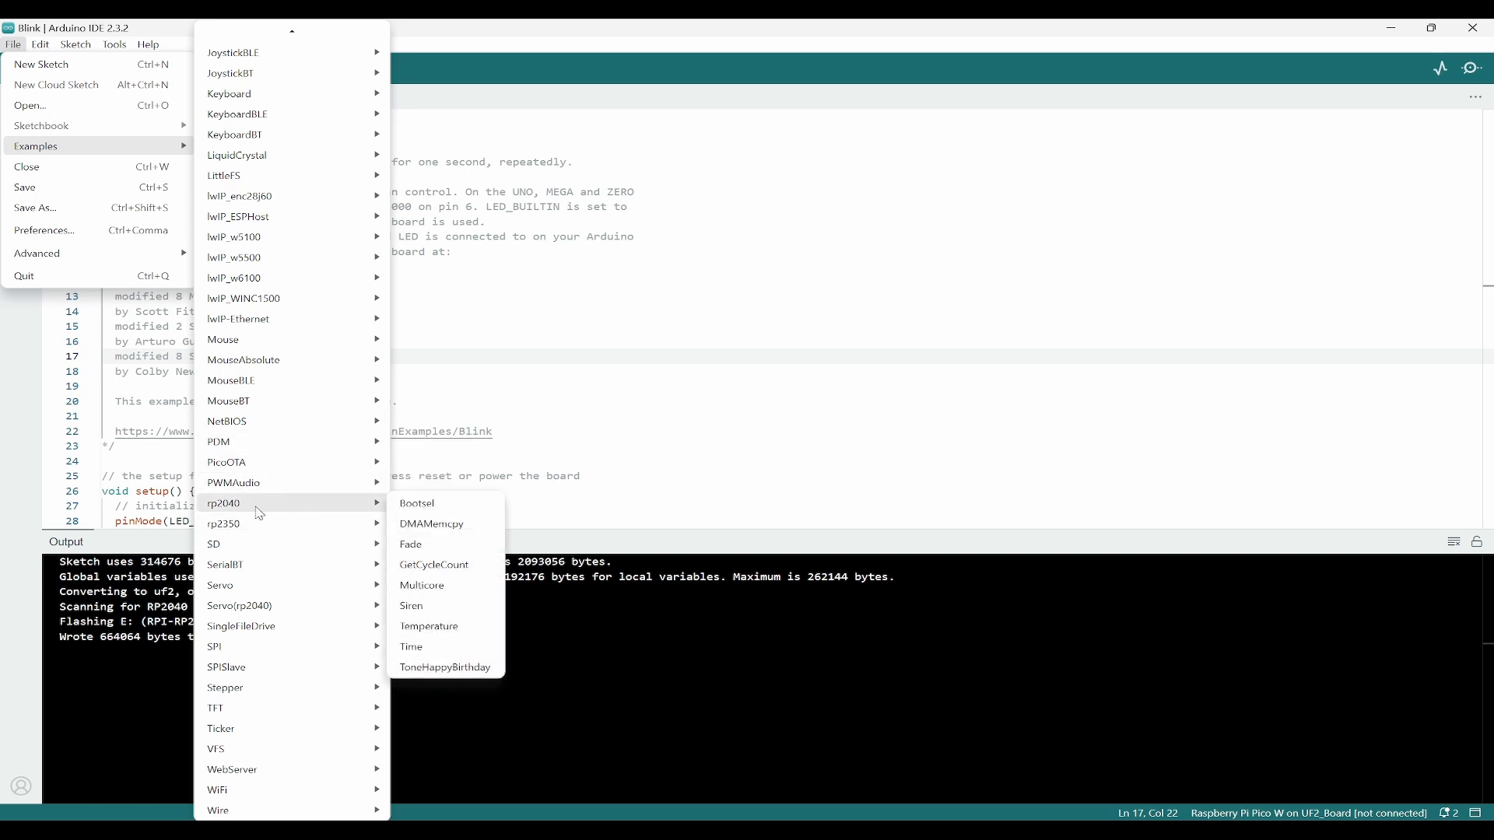
mouse_move(417, 504)
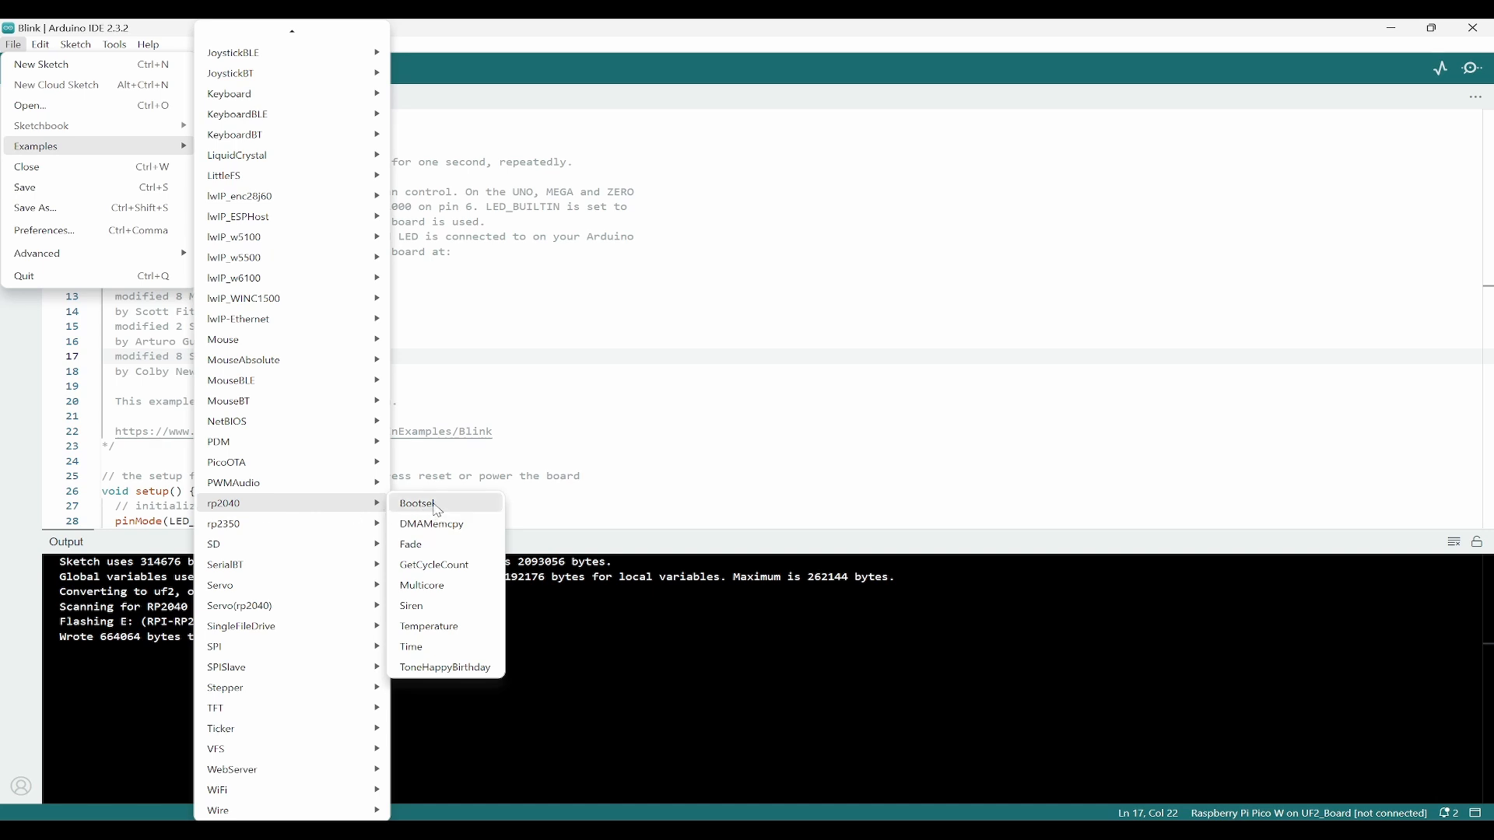
mouse_move(462, 513)
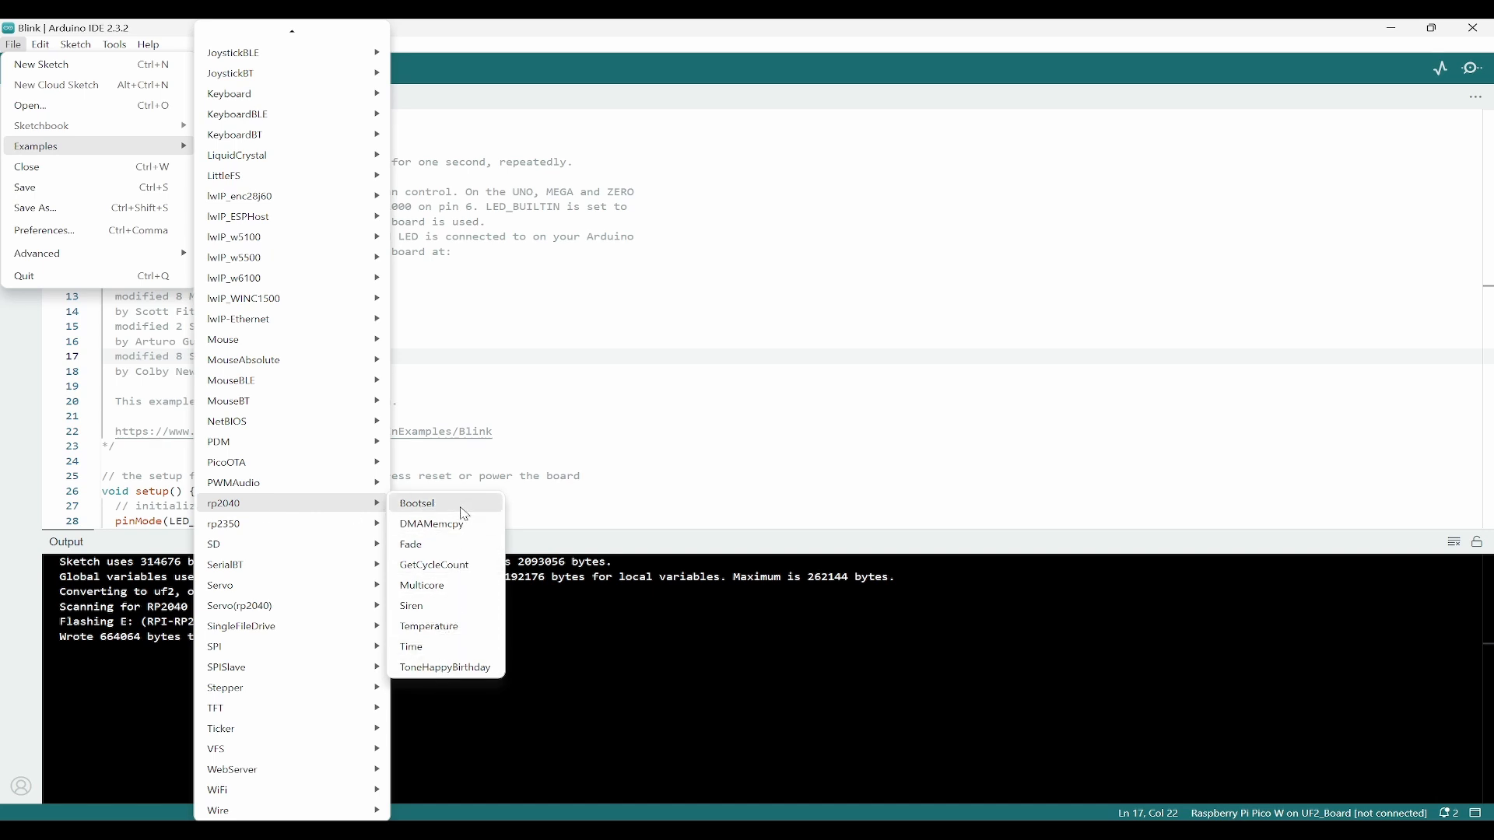
mouse_move(414, 605)
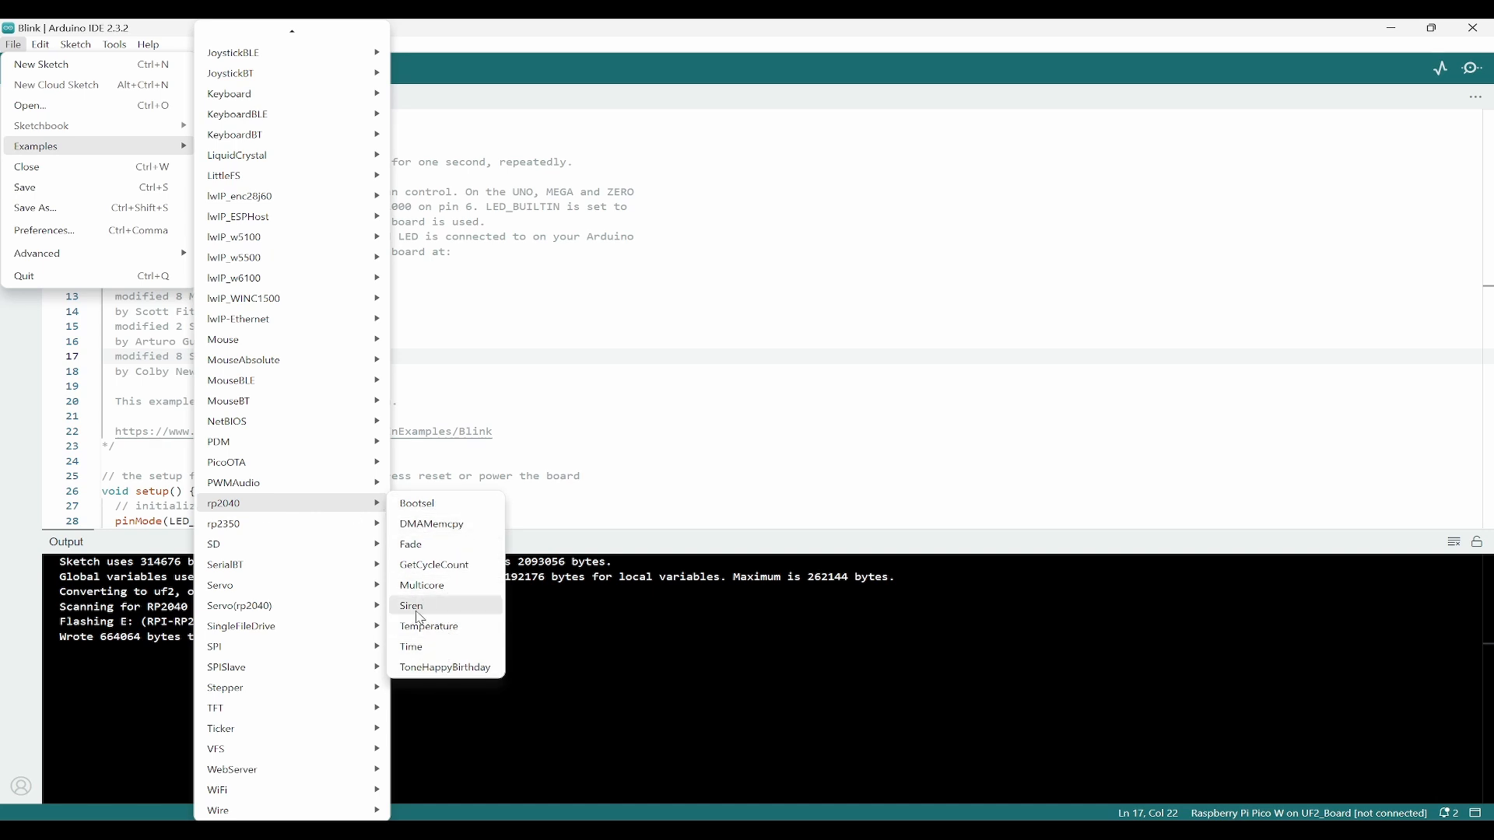
mouse_move(429, 625)
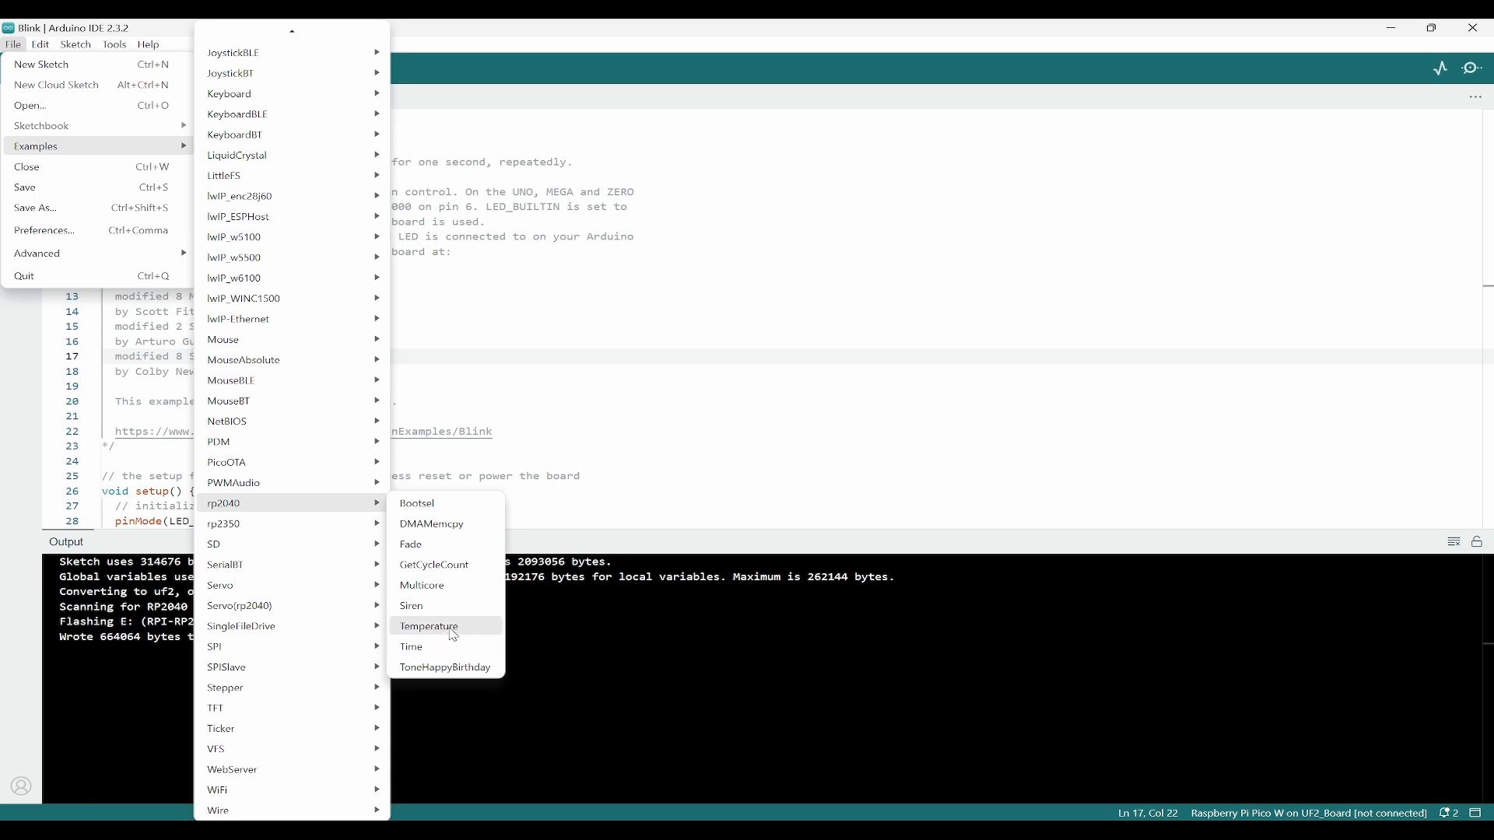
mouse_move(457, 636)
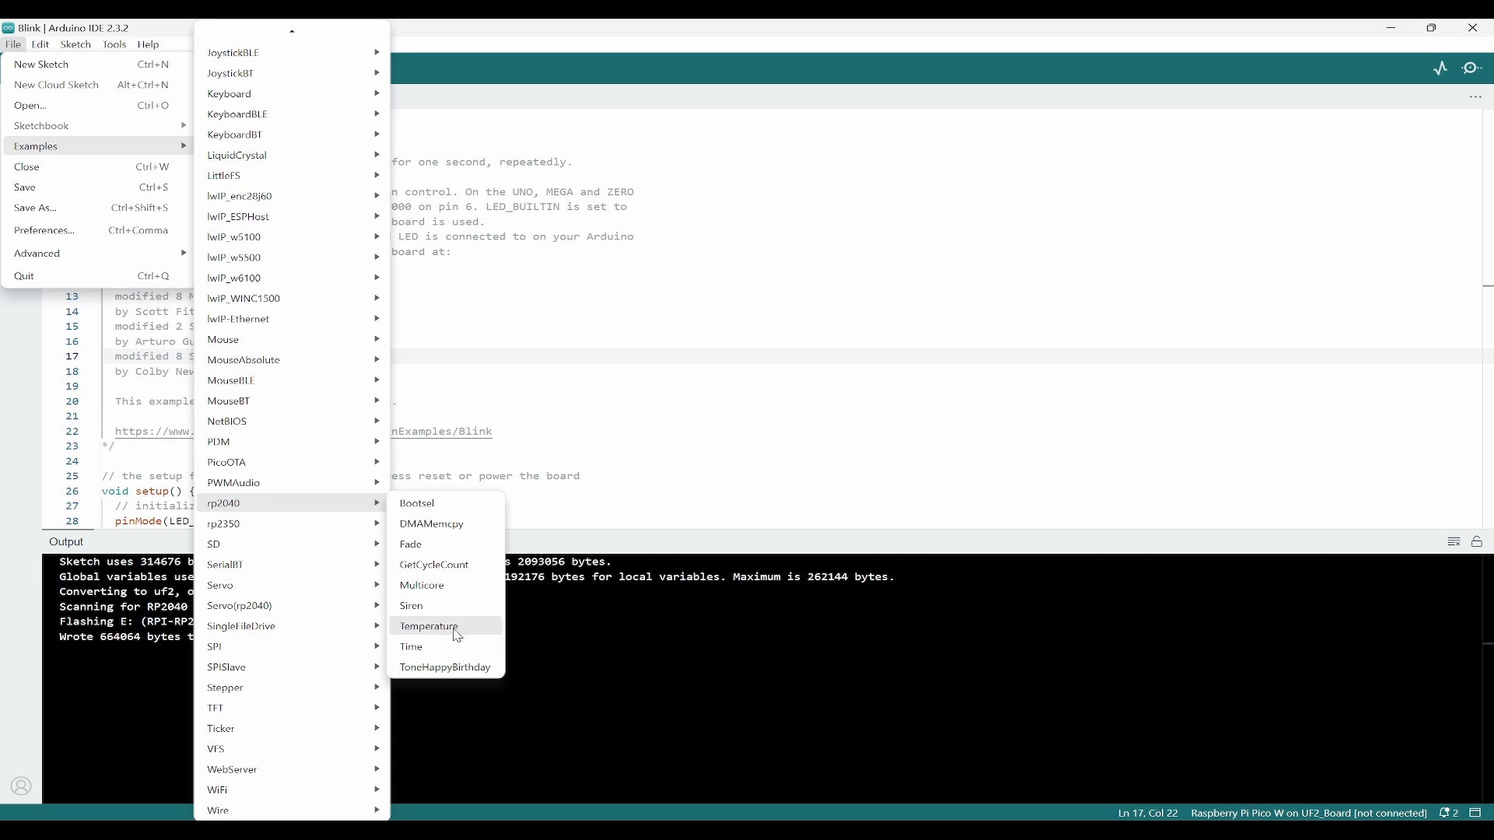
click(429, 626)
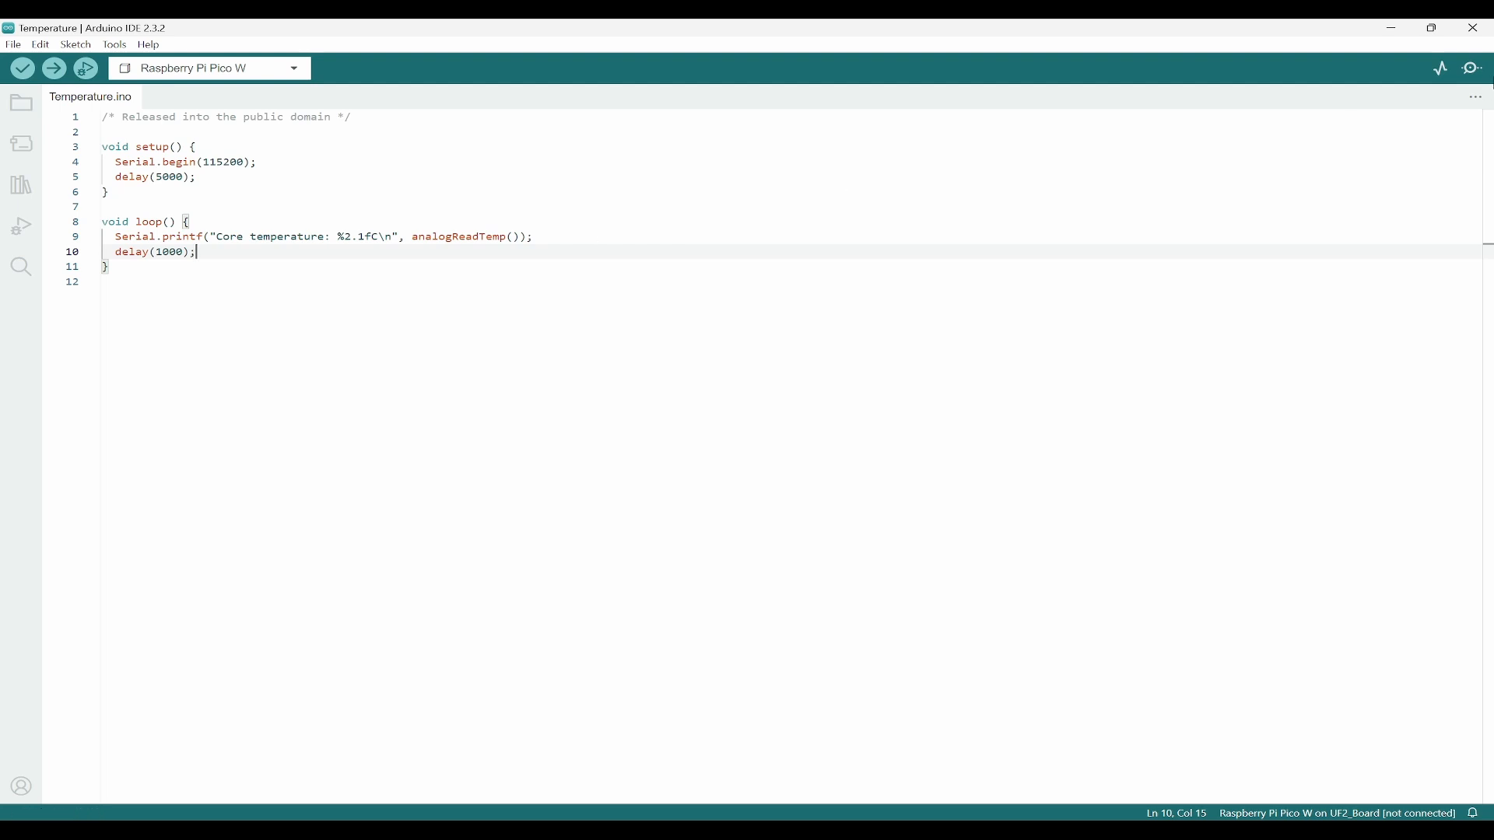
mouse_move(442, 253)
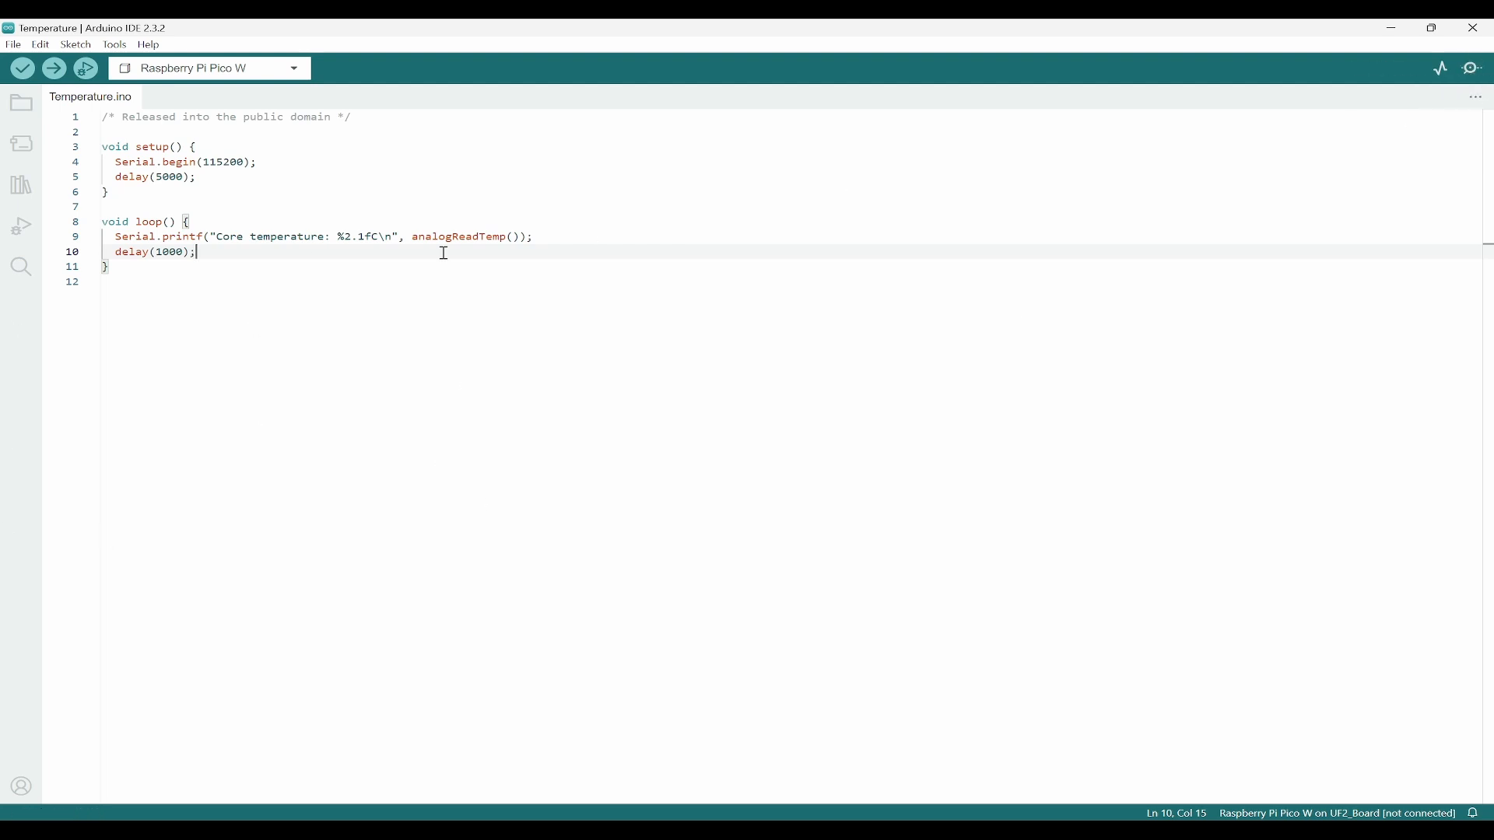
mouse_move(517, 277)
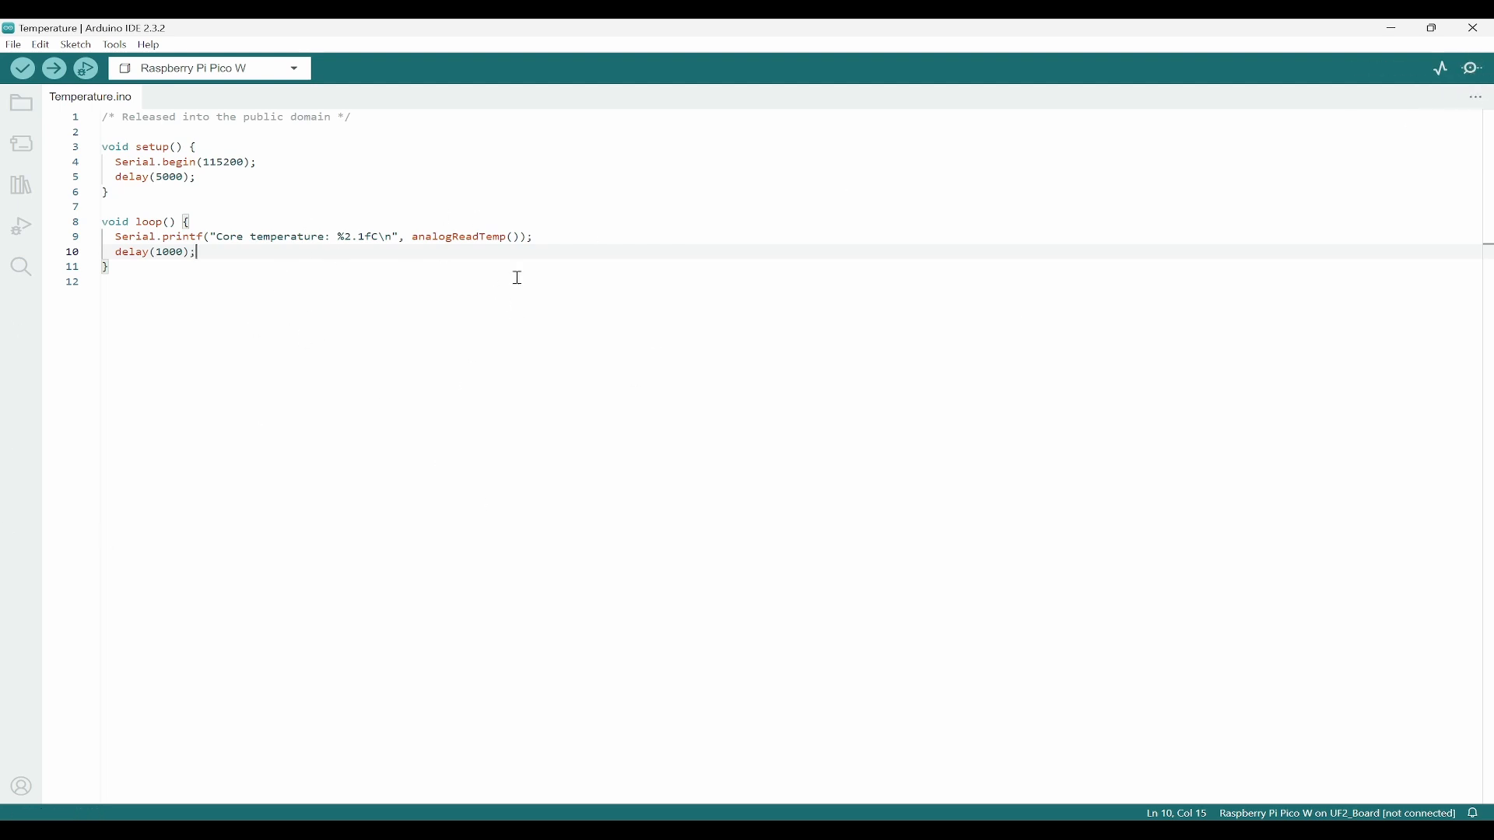
mouse_move(326, 315)
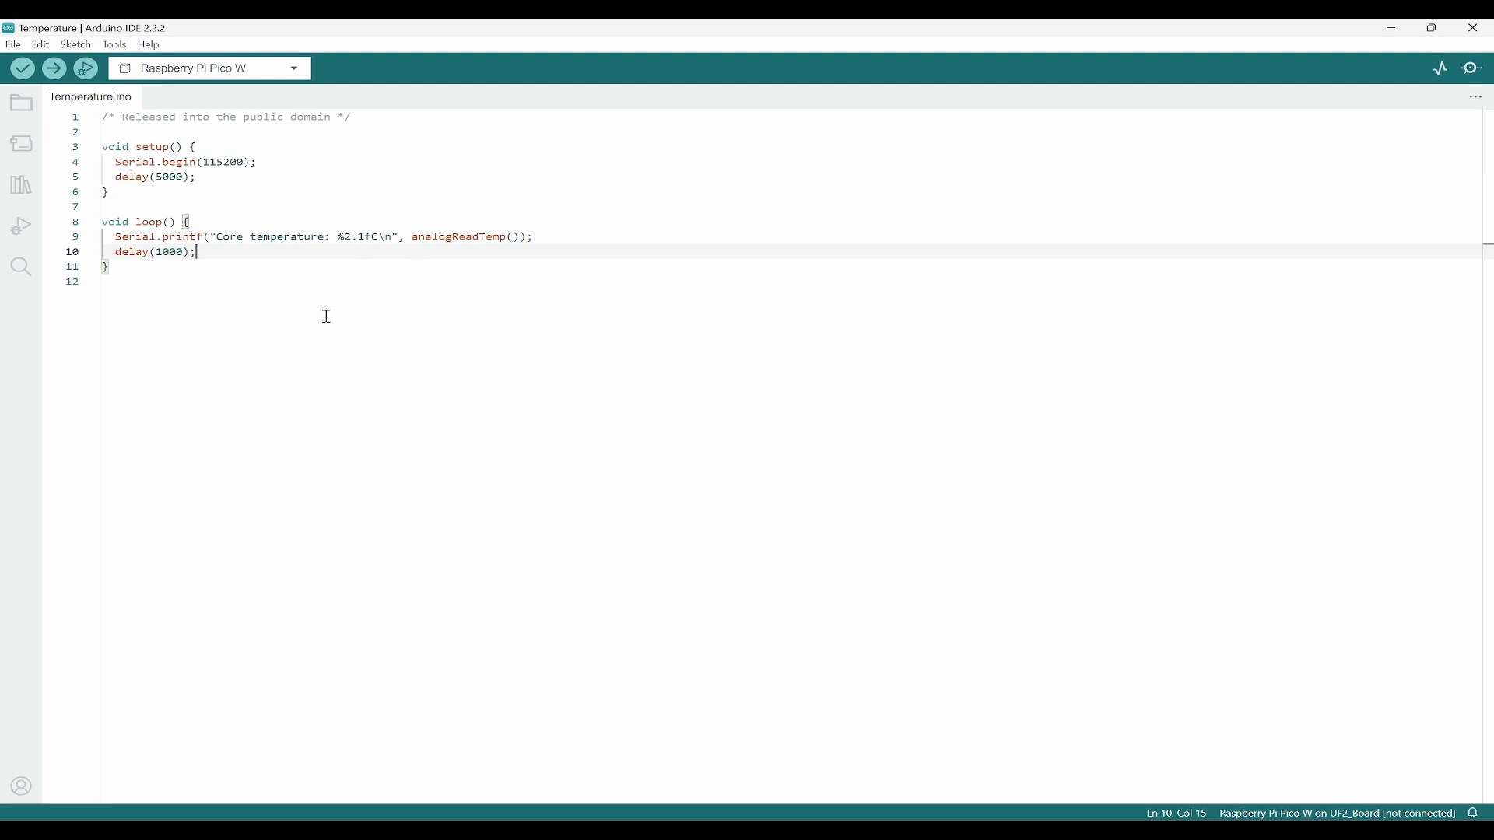
mouse_move(252, 275)
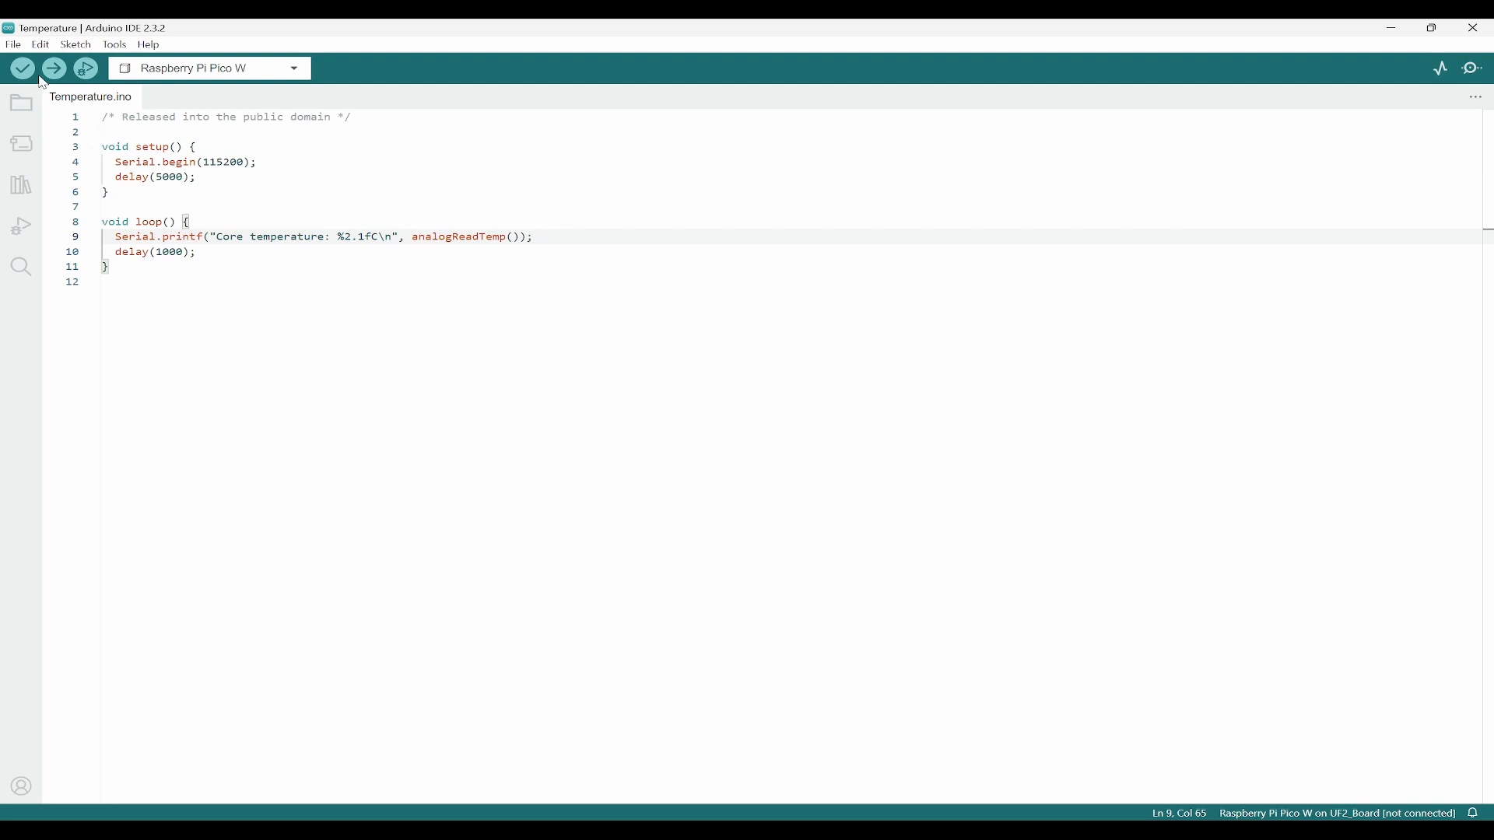
mouse_move(53, 67)
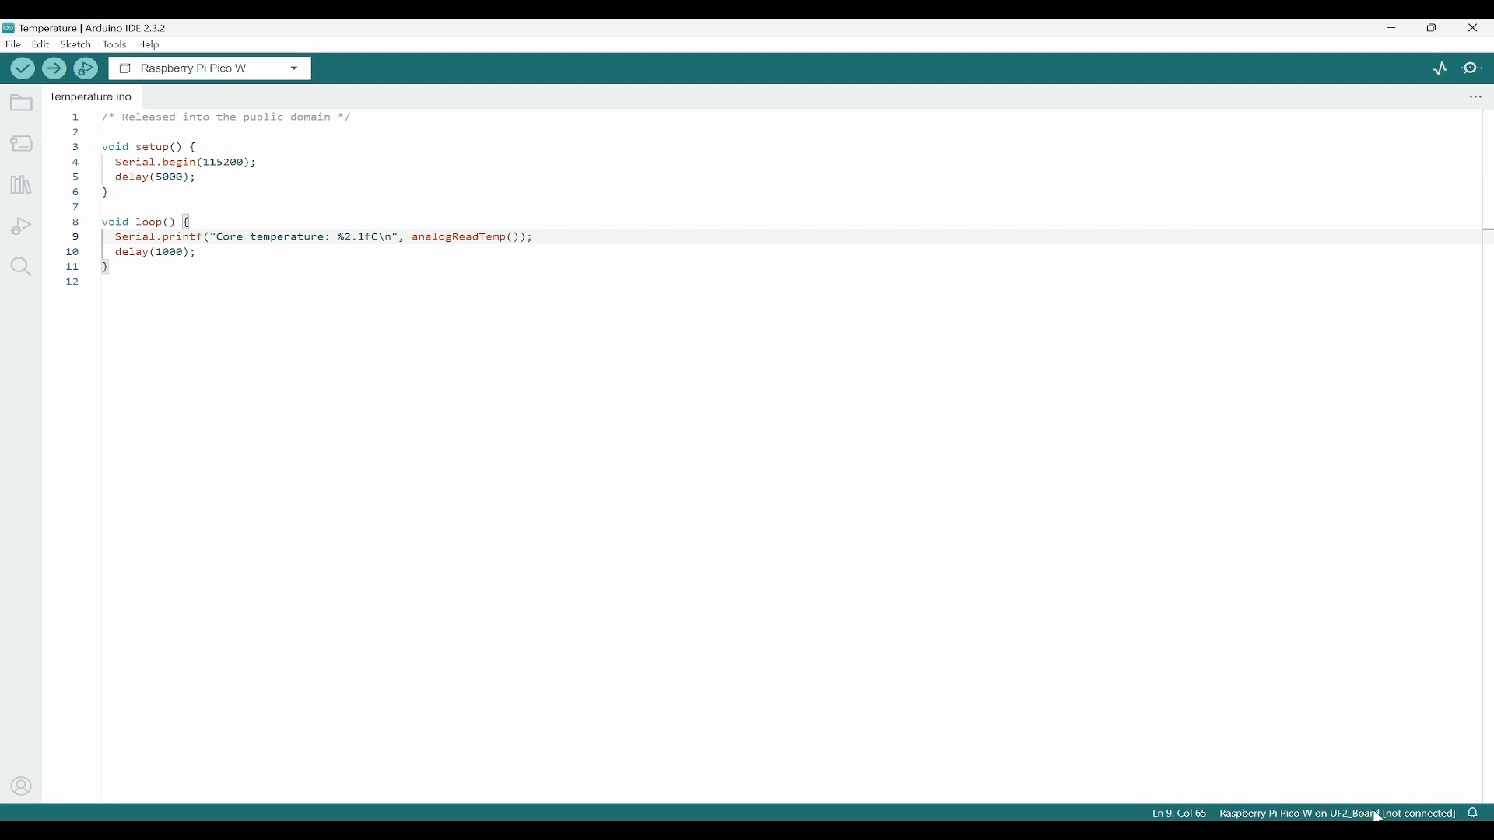
mouse_move(1310, 815)
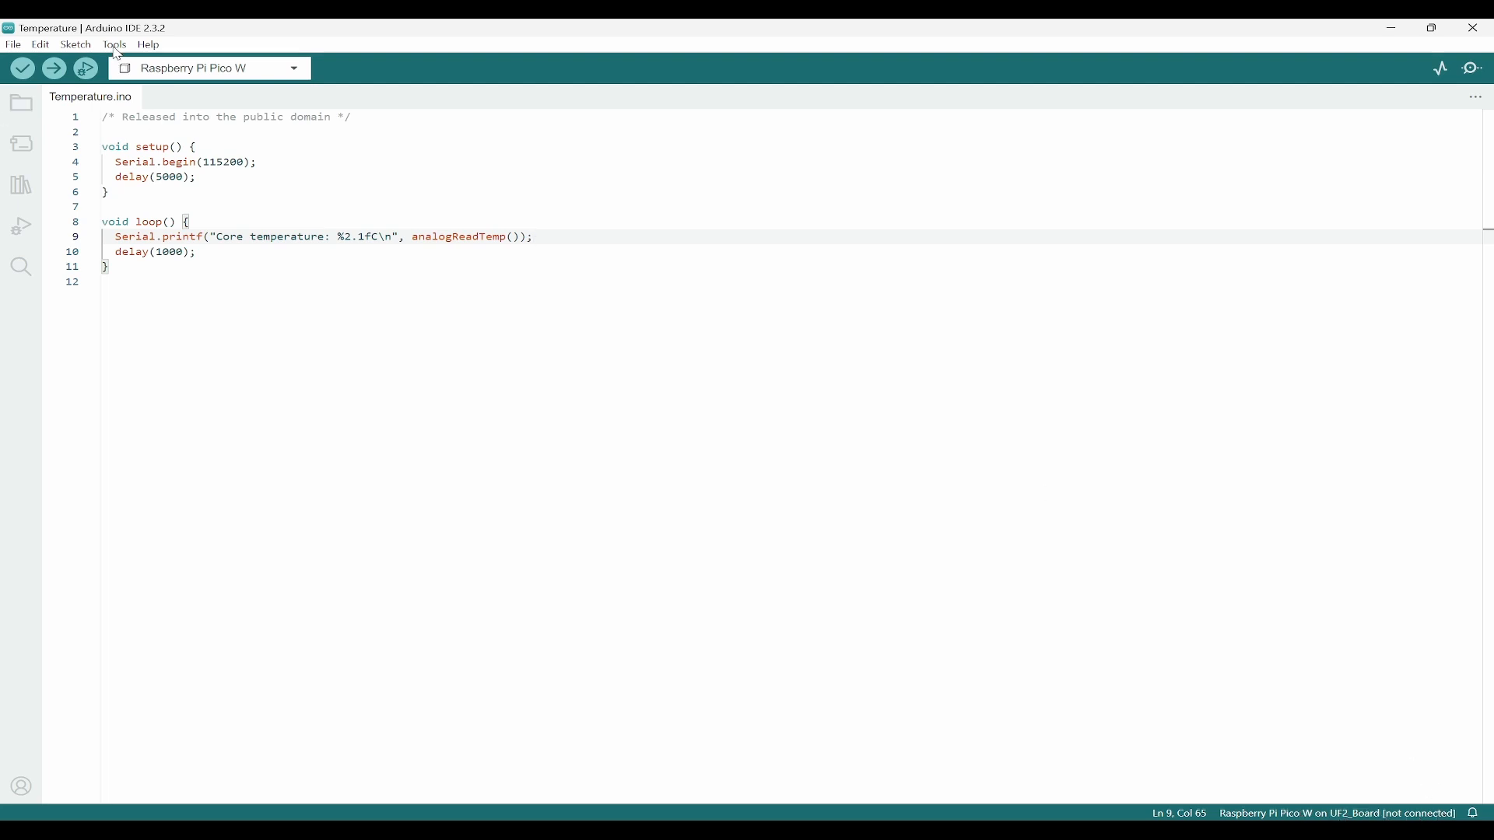
Select COM3 as the port and find USB Serial Device (COM3) under Ports (COM & LPT)
click(114, 44)
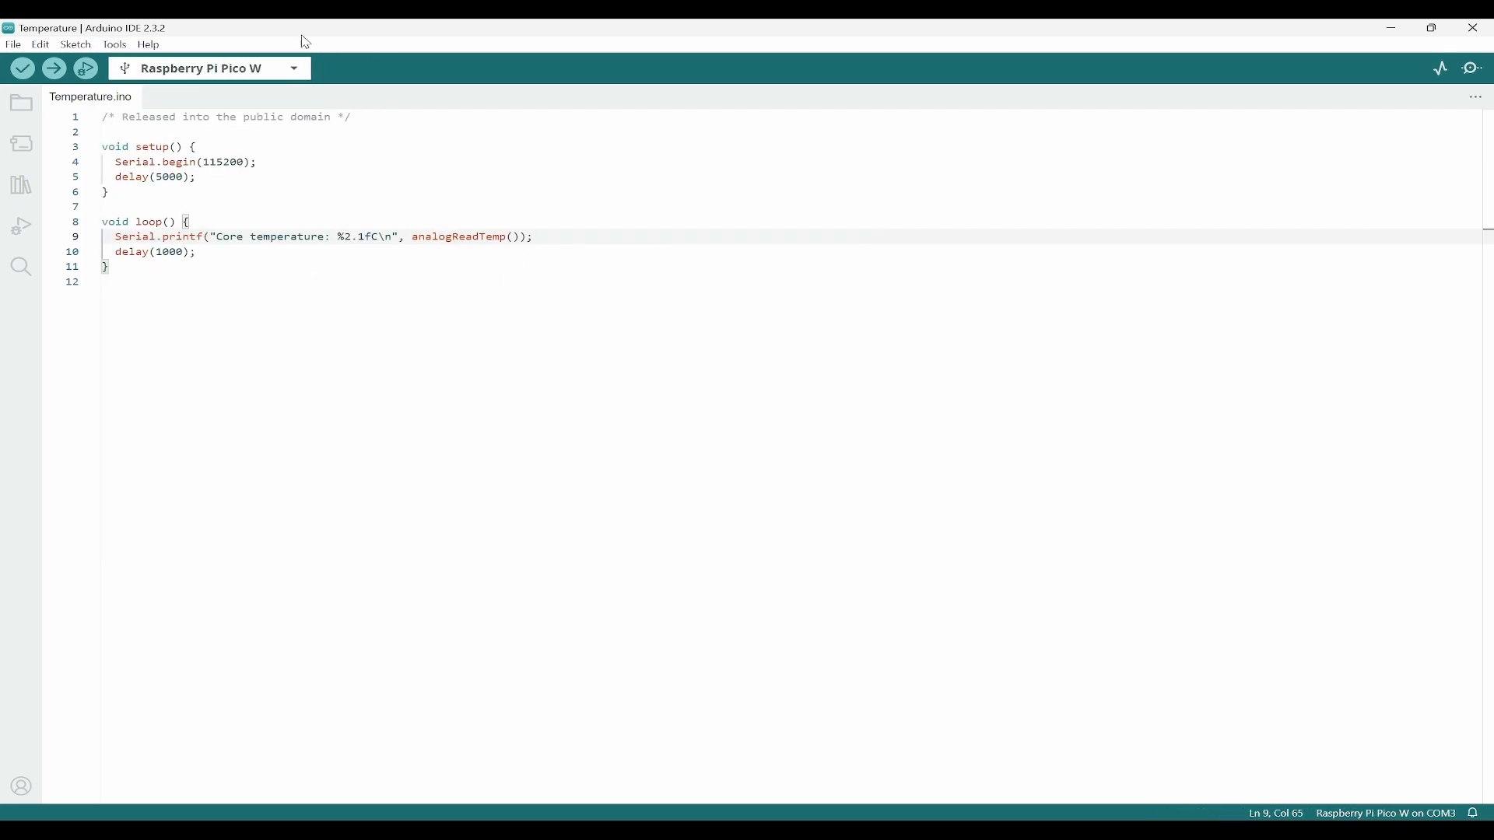
mouse_move(480, 568)
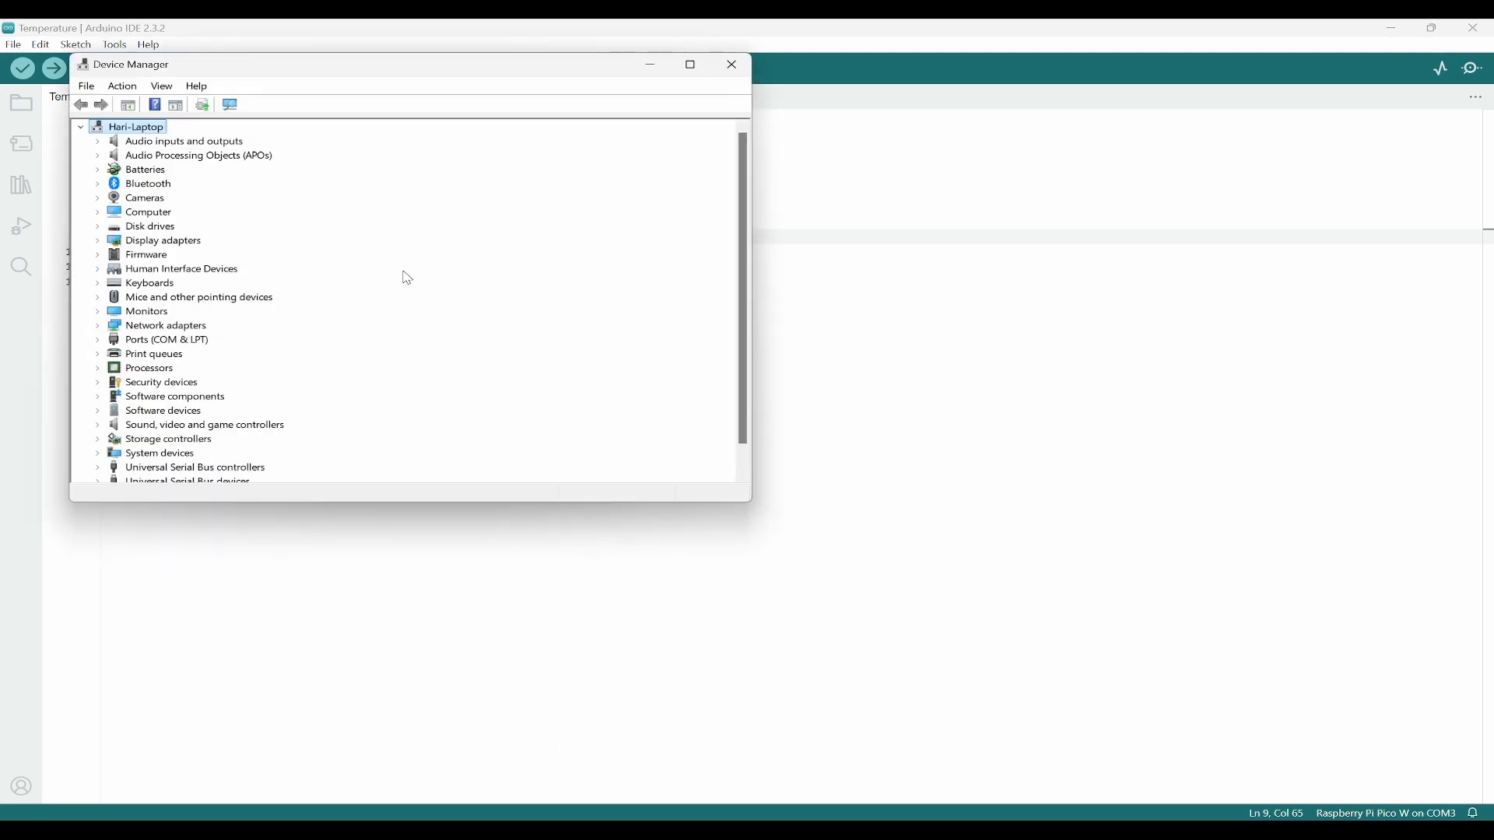
scroll(down, 3)
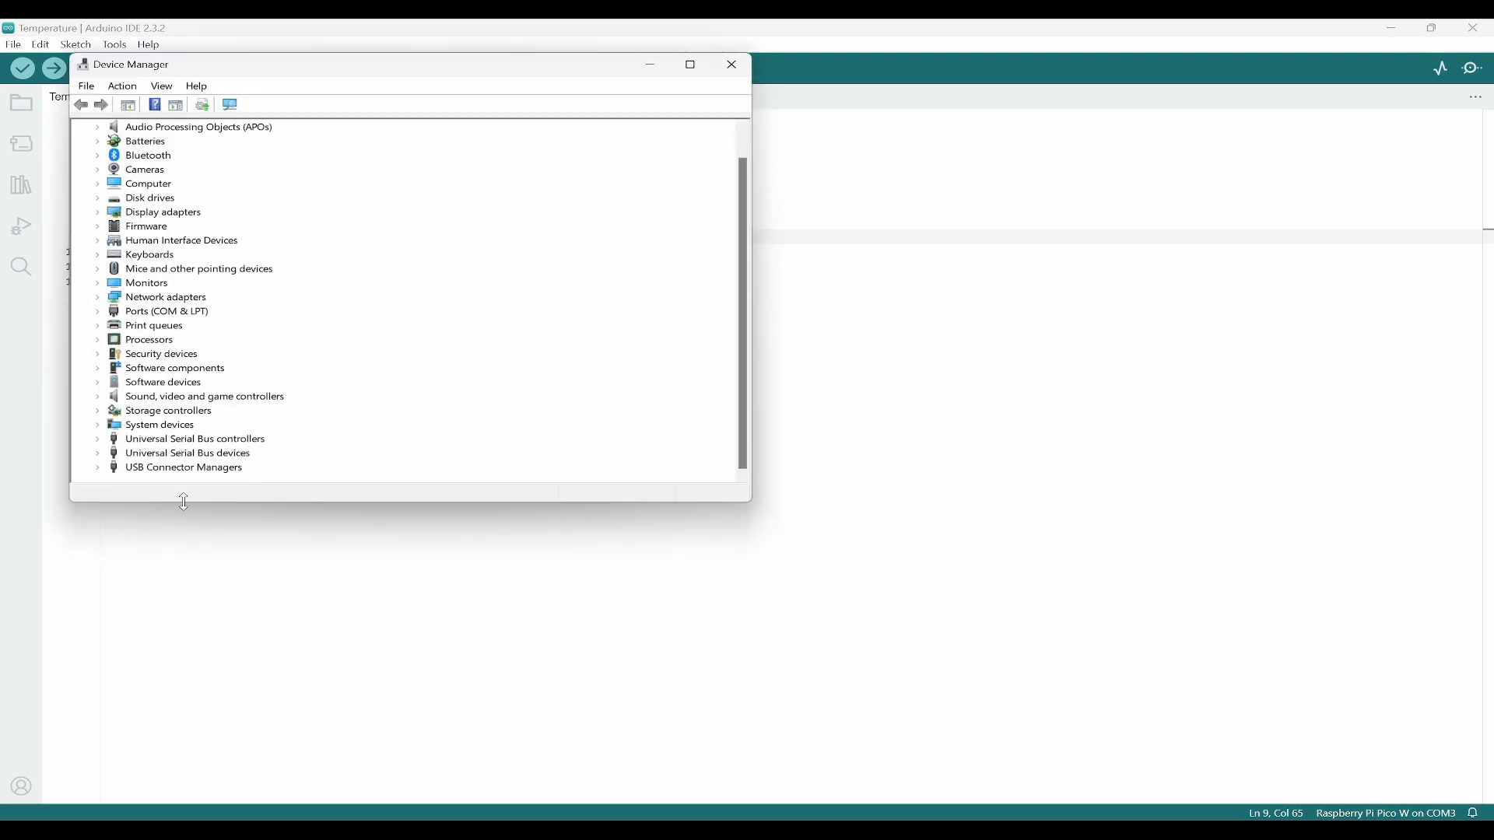
click(97, 311)
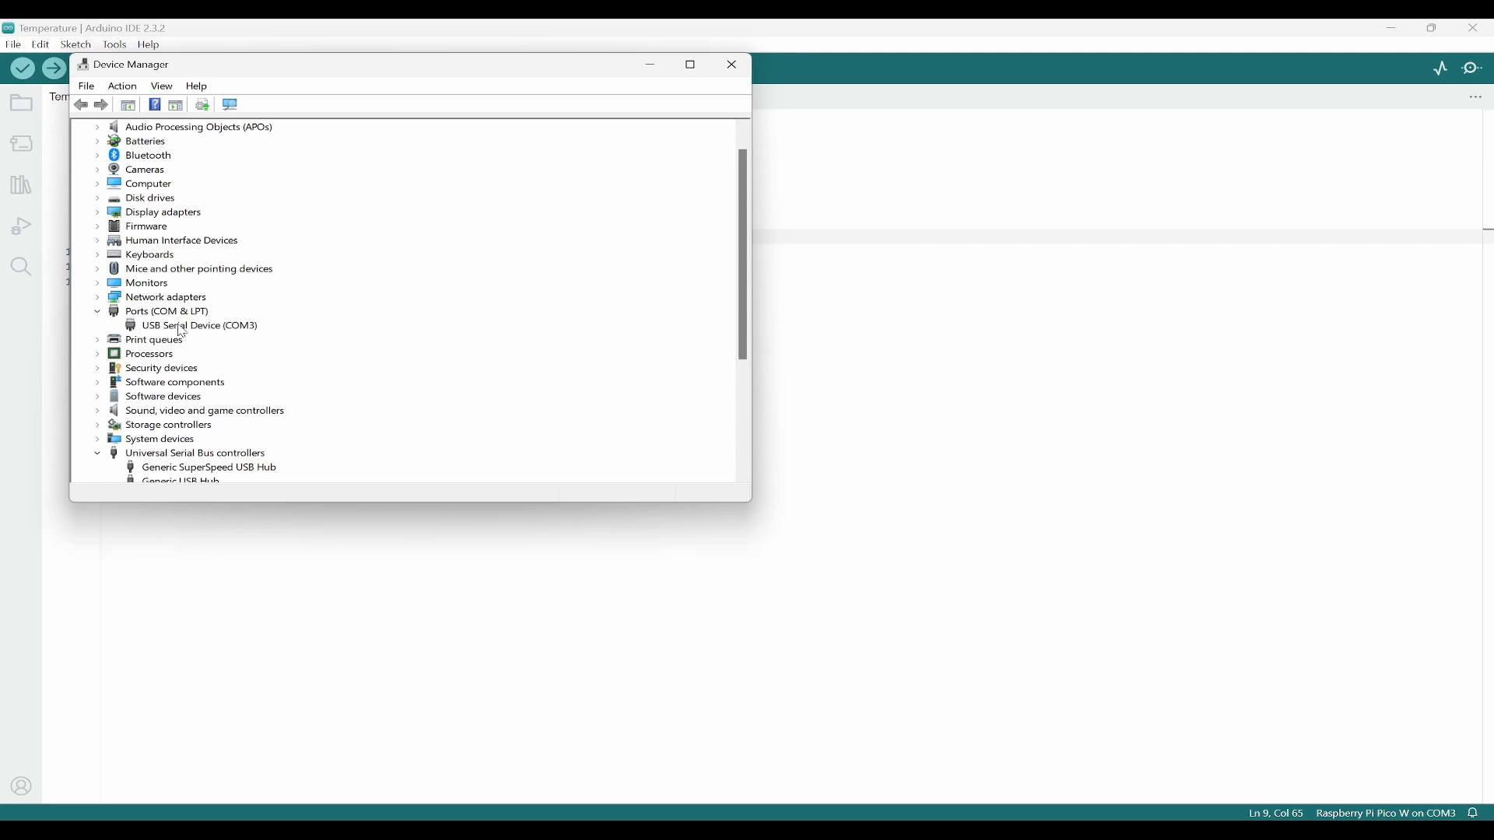
click(199, 325)
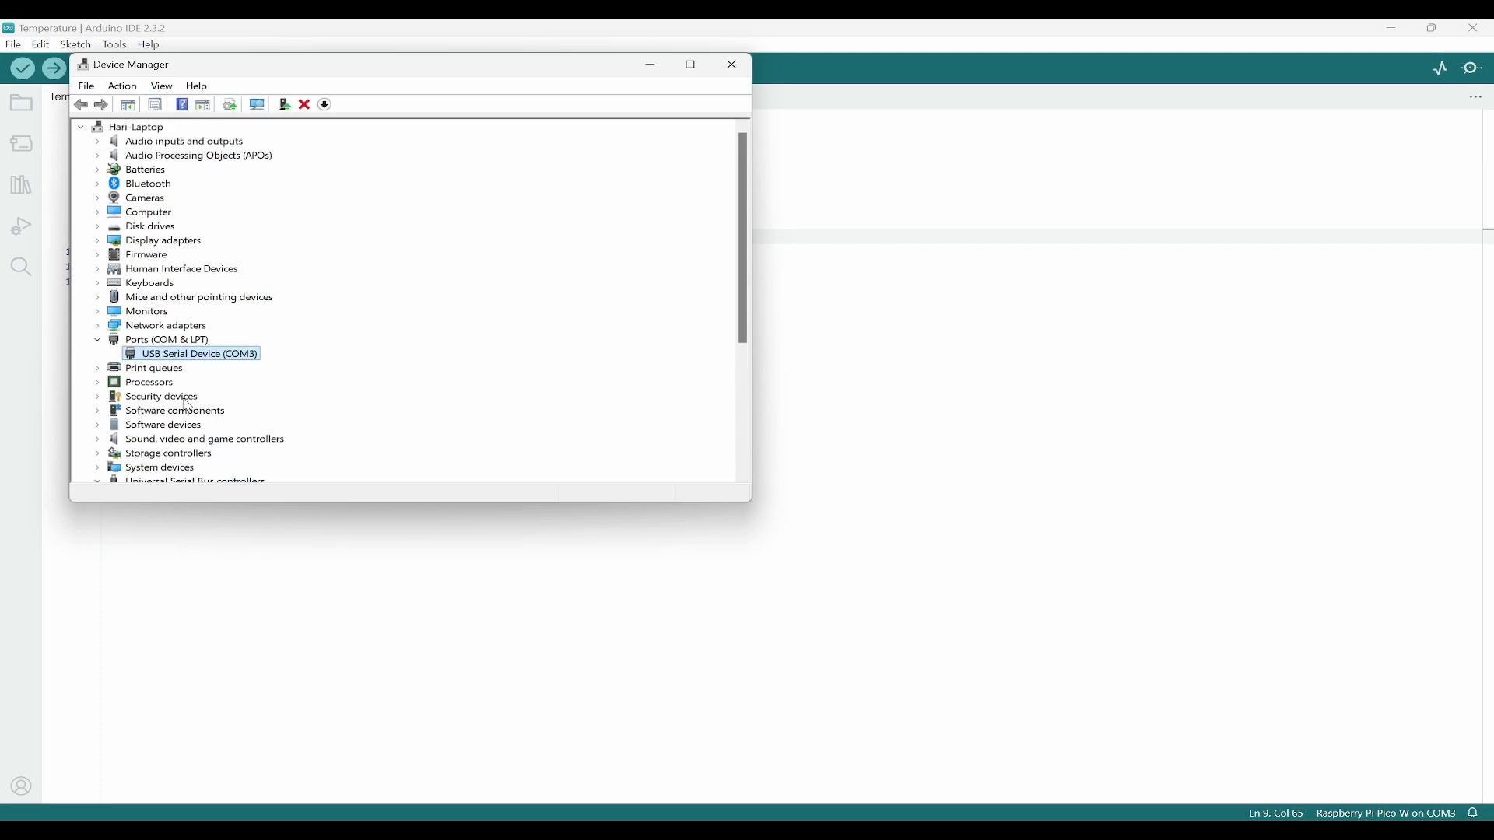
mouse_move(250, 369)
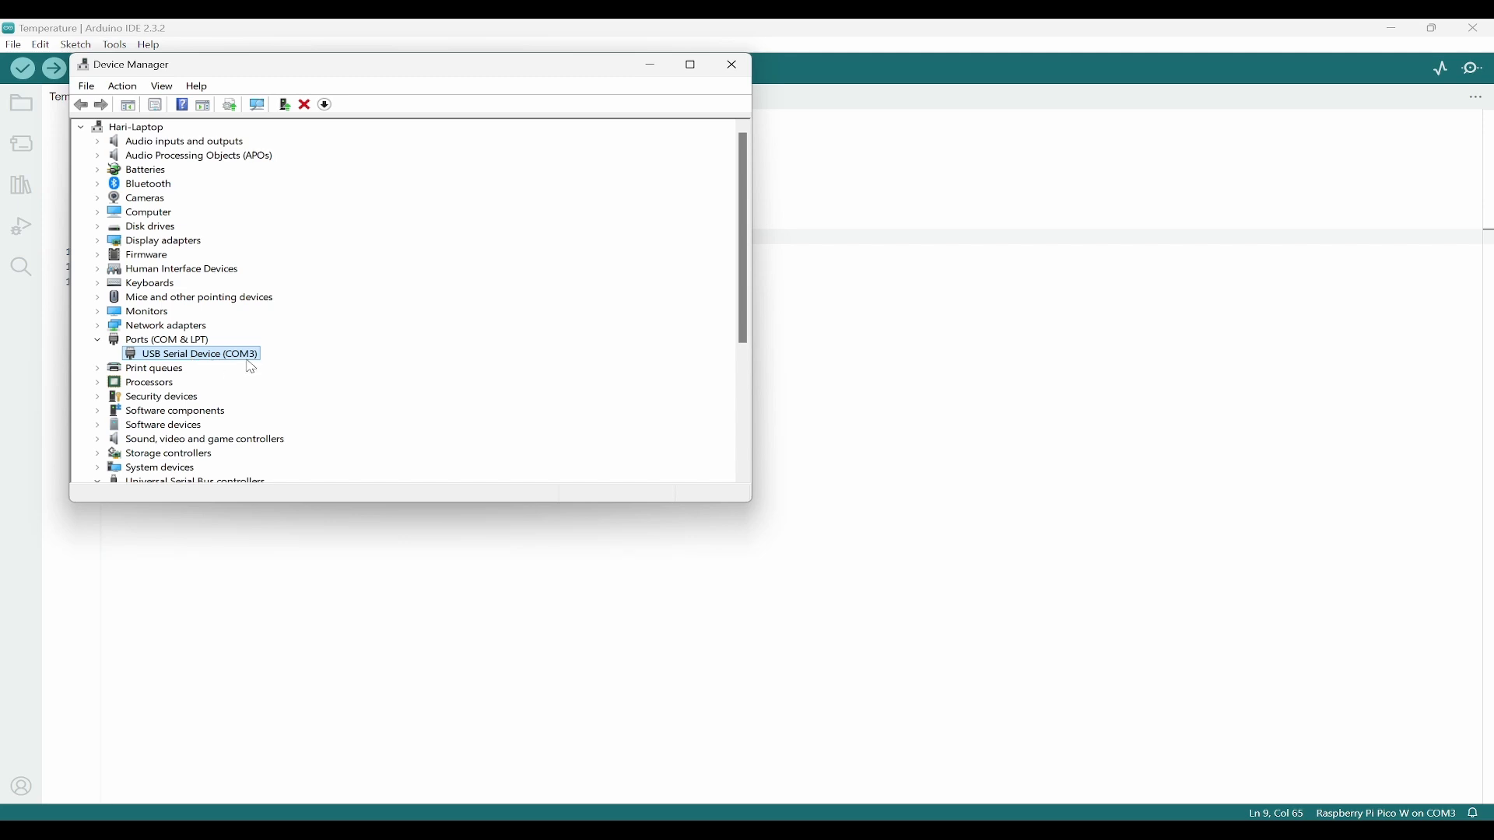
mouse_move(275, 372)
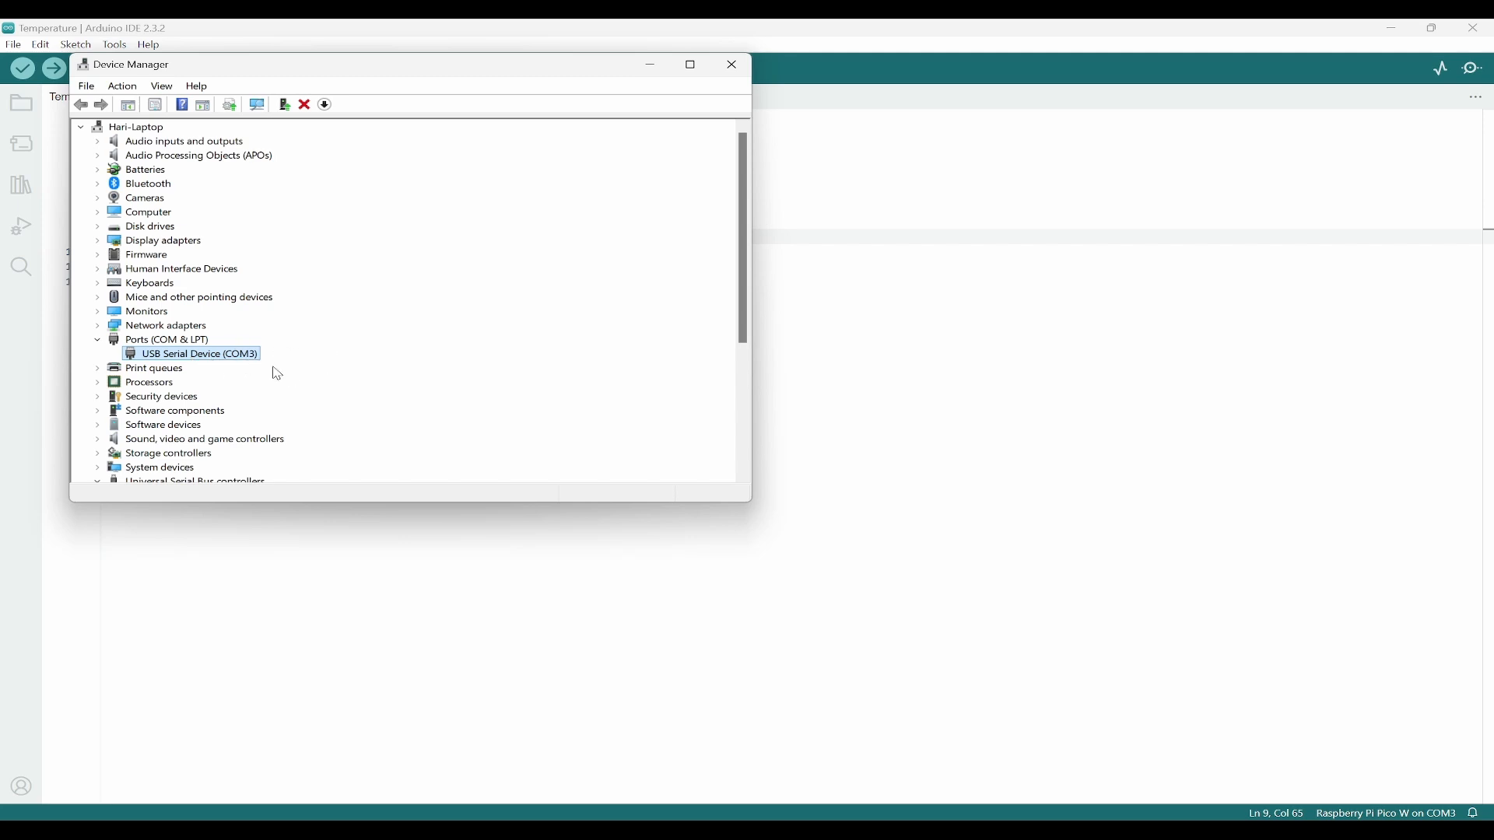
mouse_move(845, 391)
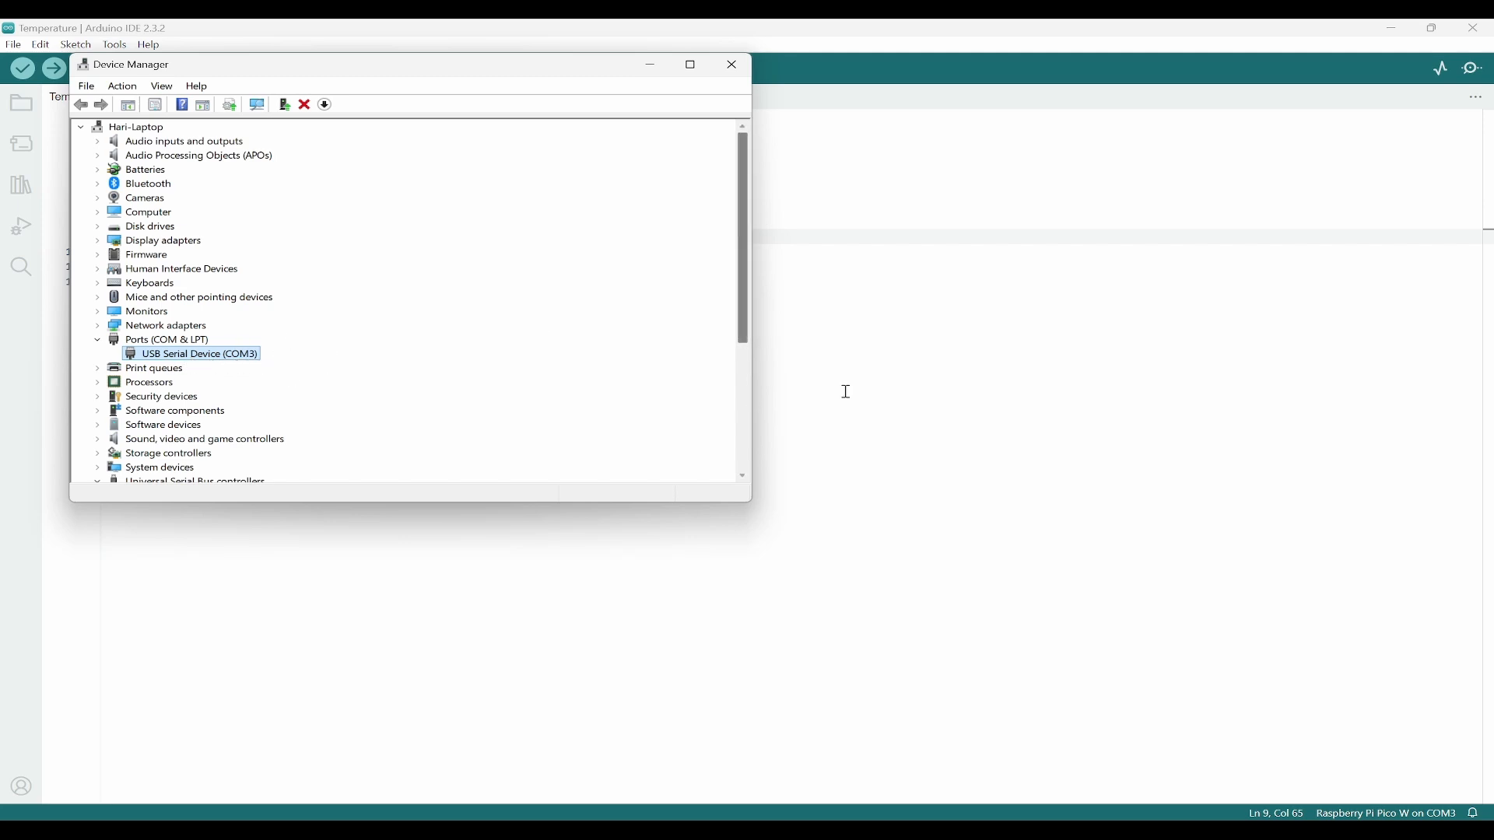
Upload the Temperature sketch and highlight NEW.UF2 in the log showing 197120 bytes written
click(731, 64)
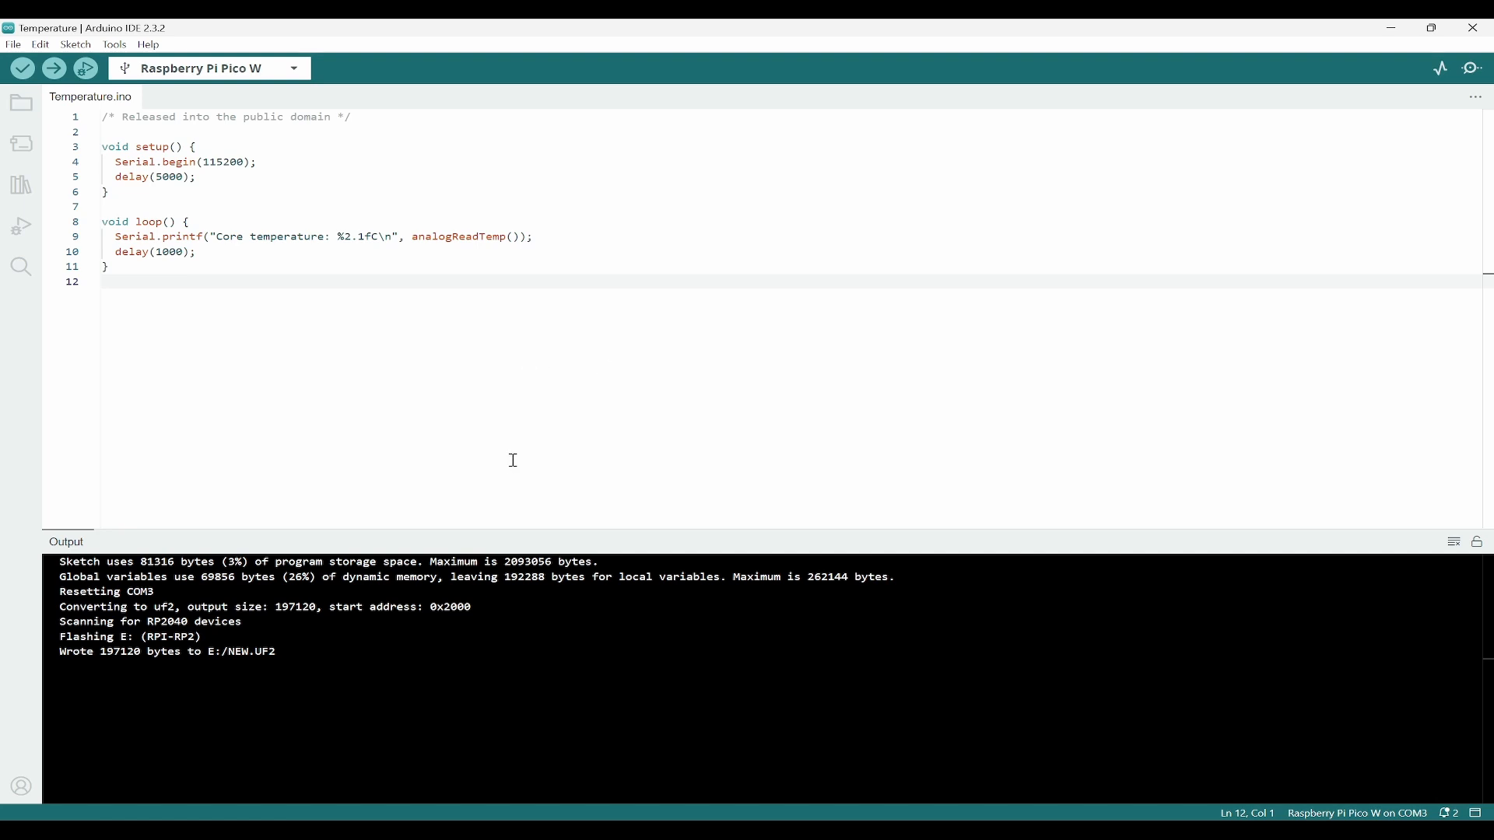
mouse_move(448, 467)
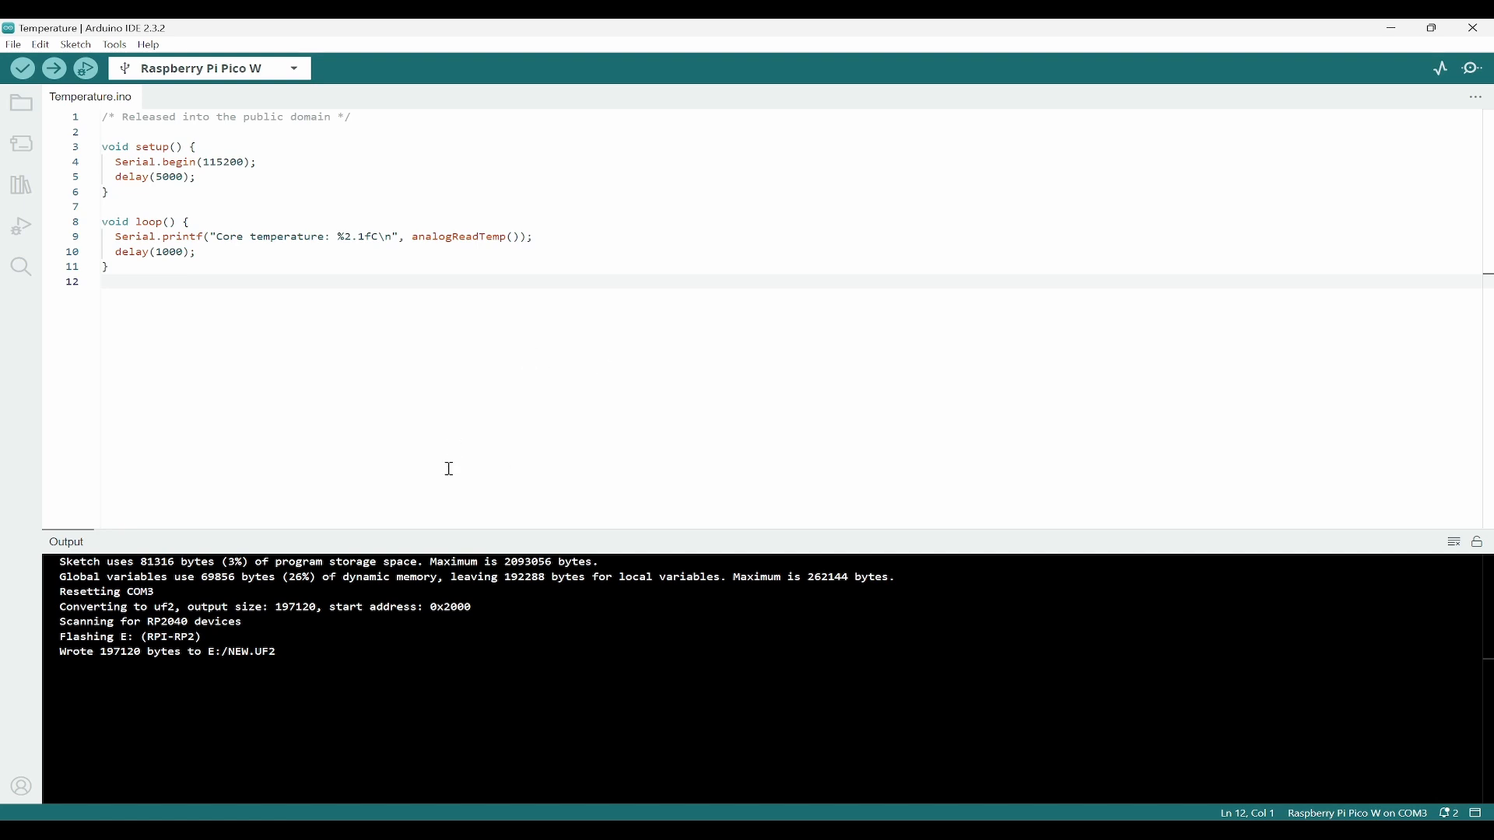
double_click(239, 652)
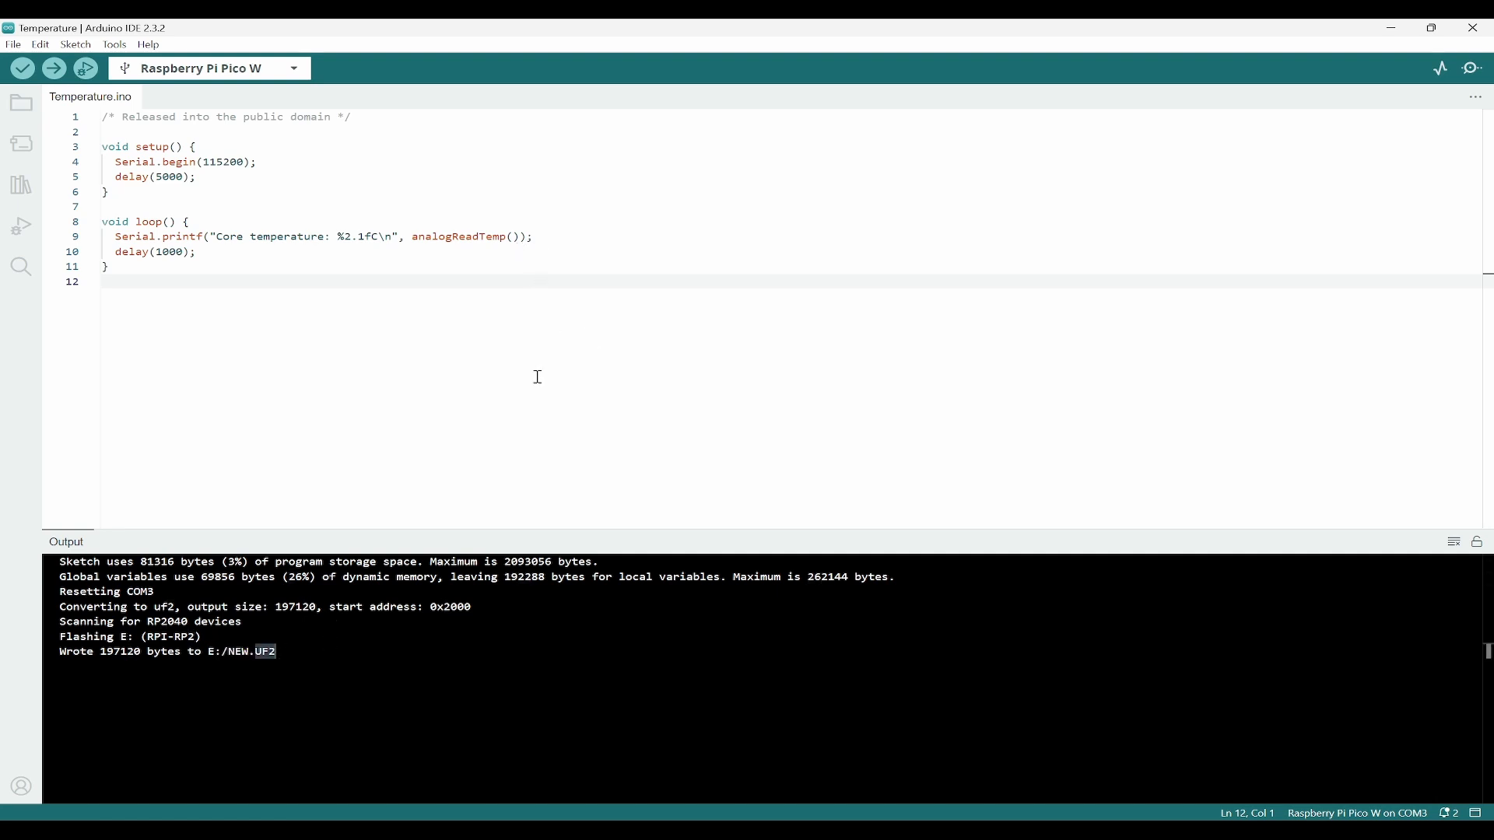
mouse_move(806, 372)
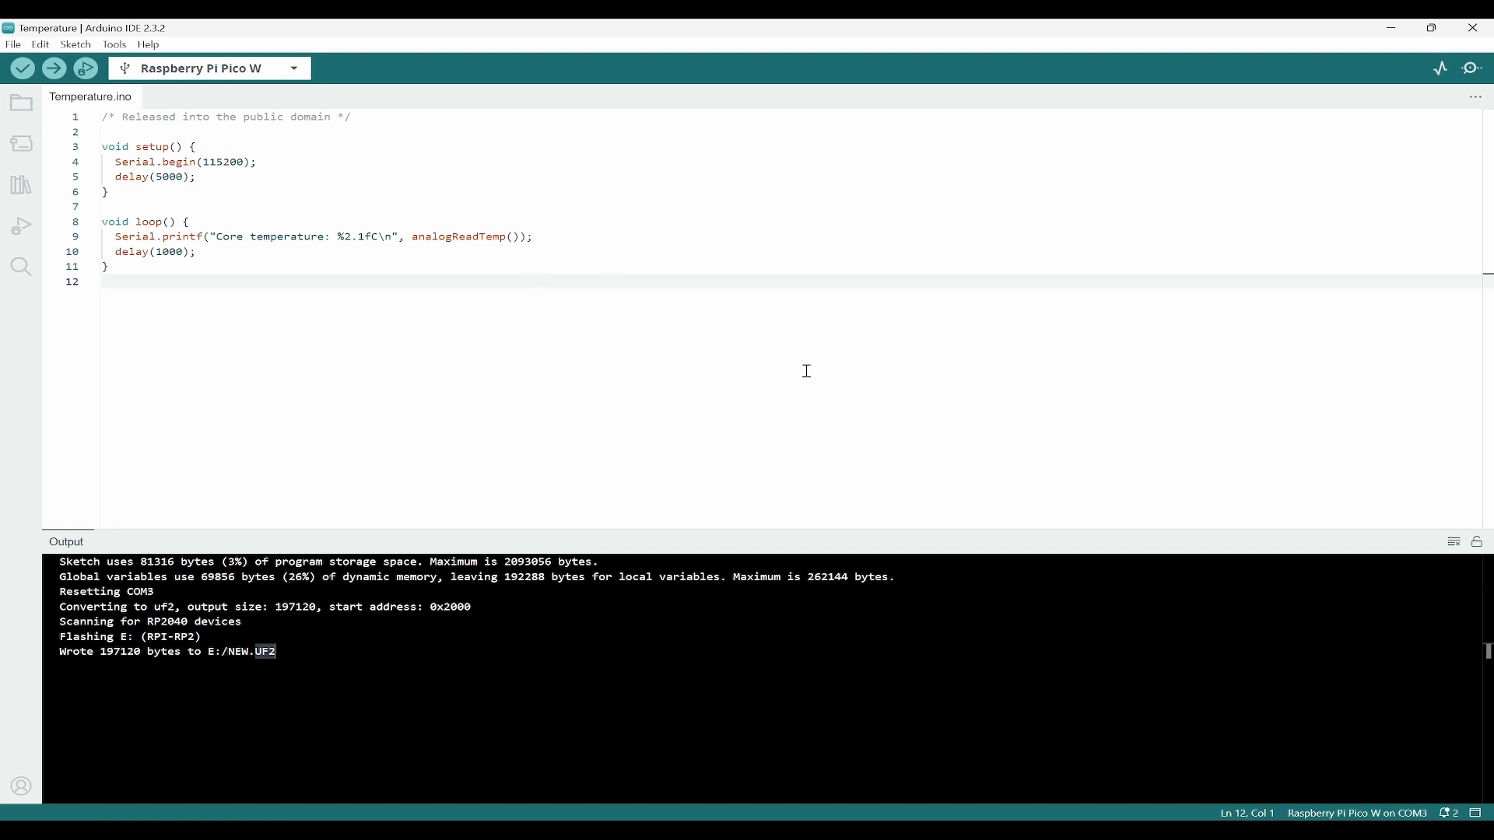
mouse_move(353, 686)
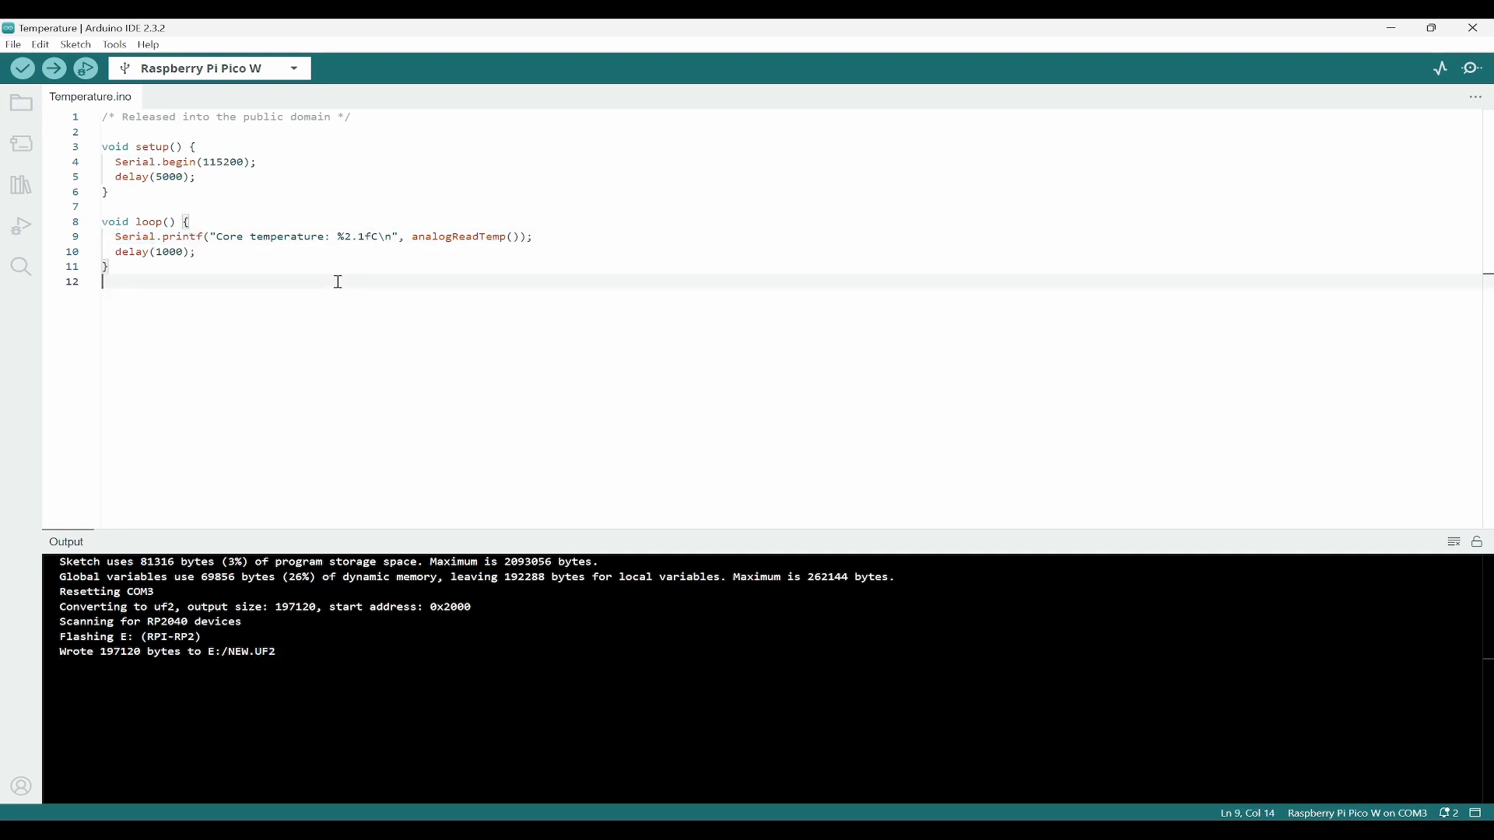
Open the Serial Monitor for the Pico W on COM3
click(1472, 67)
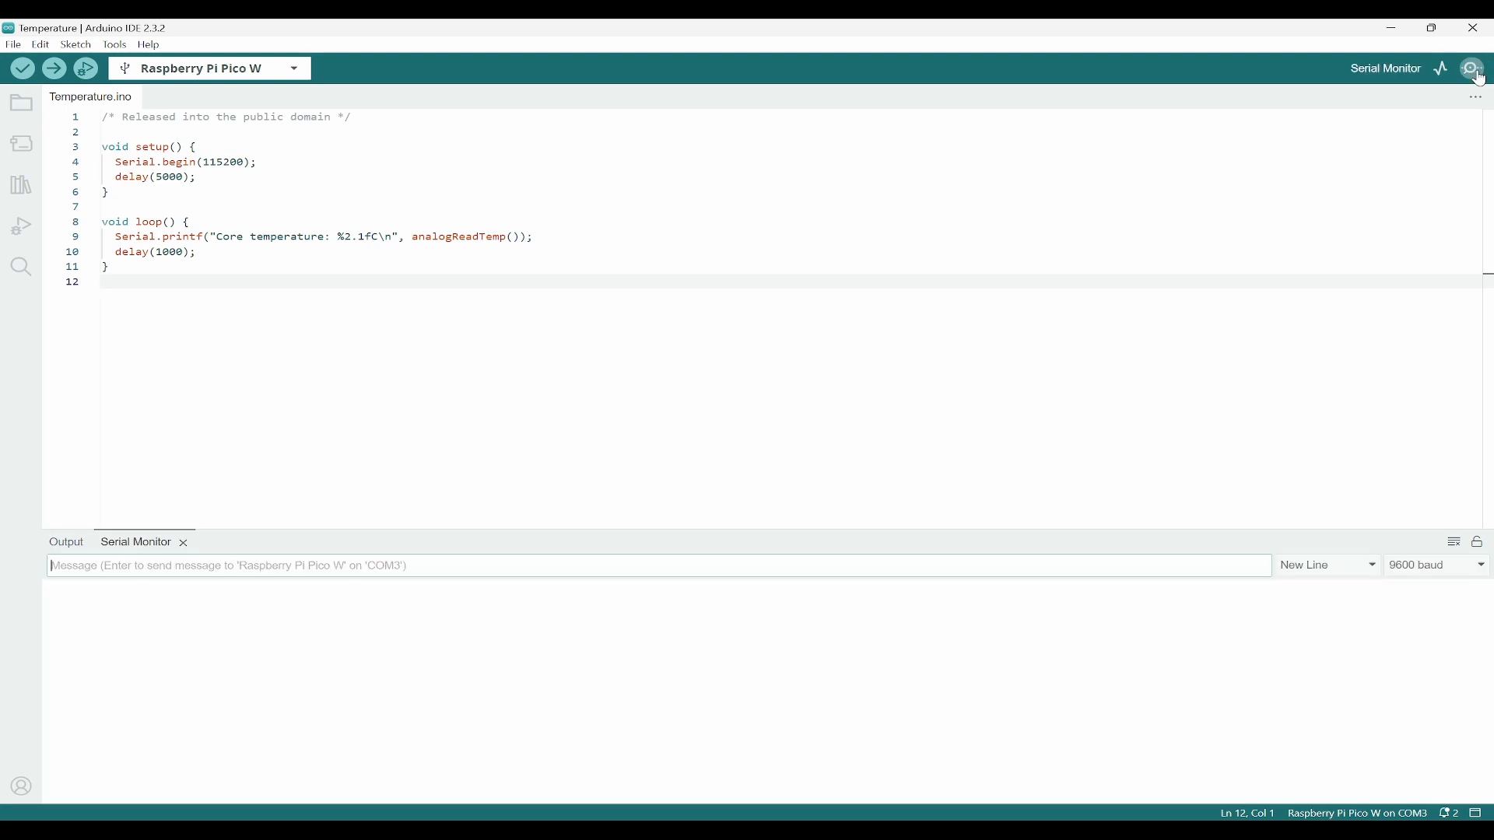
click(1474, 68)
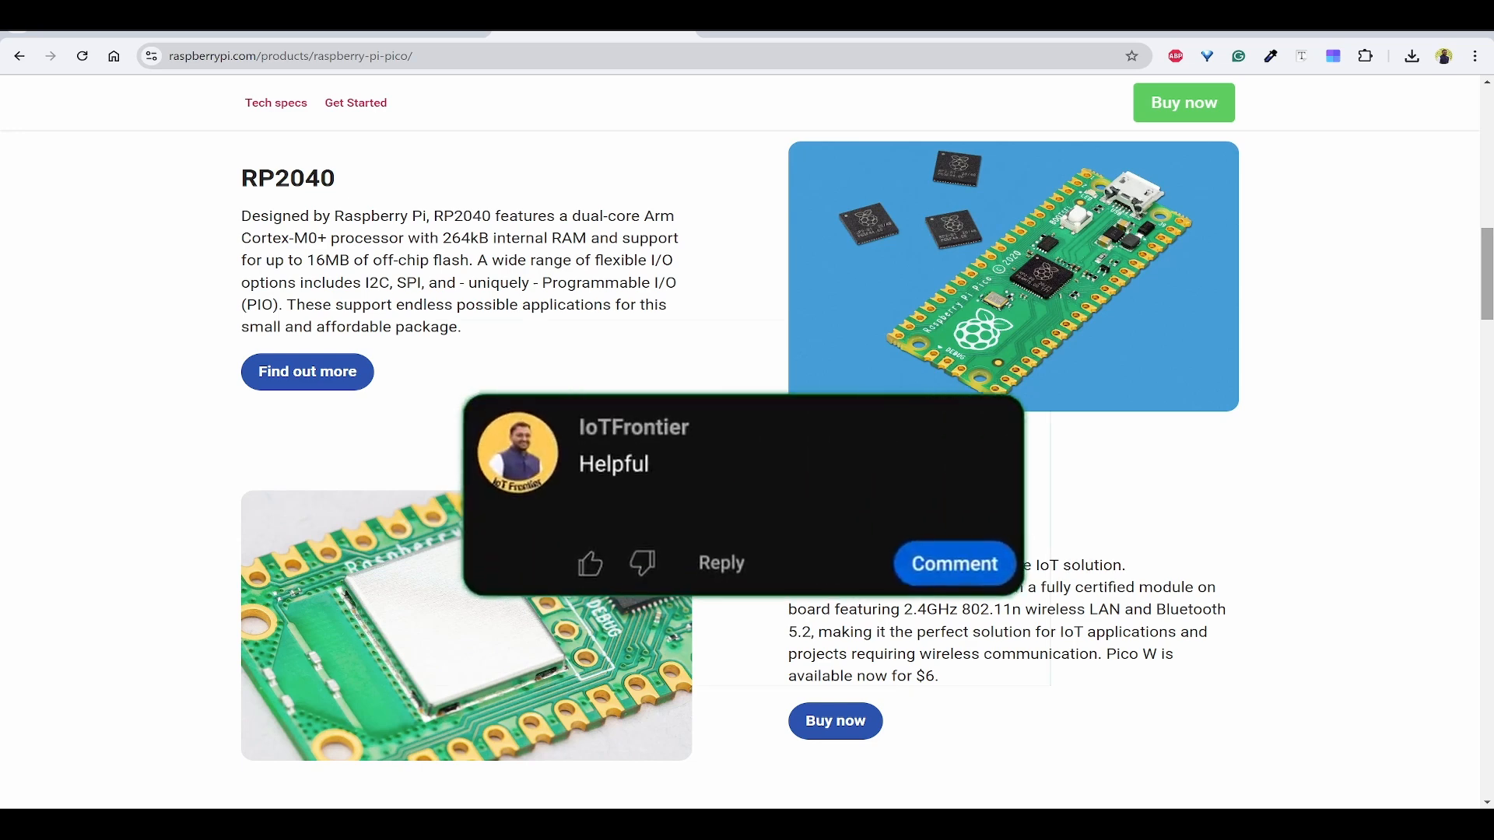
Click through the Raspberry Pi Pico product page until the subscribe prompt reads Subscribed
click(953, 563)
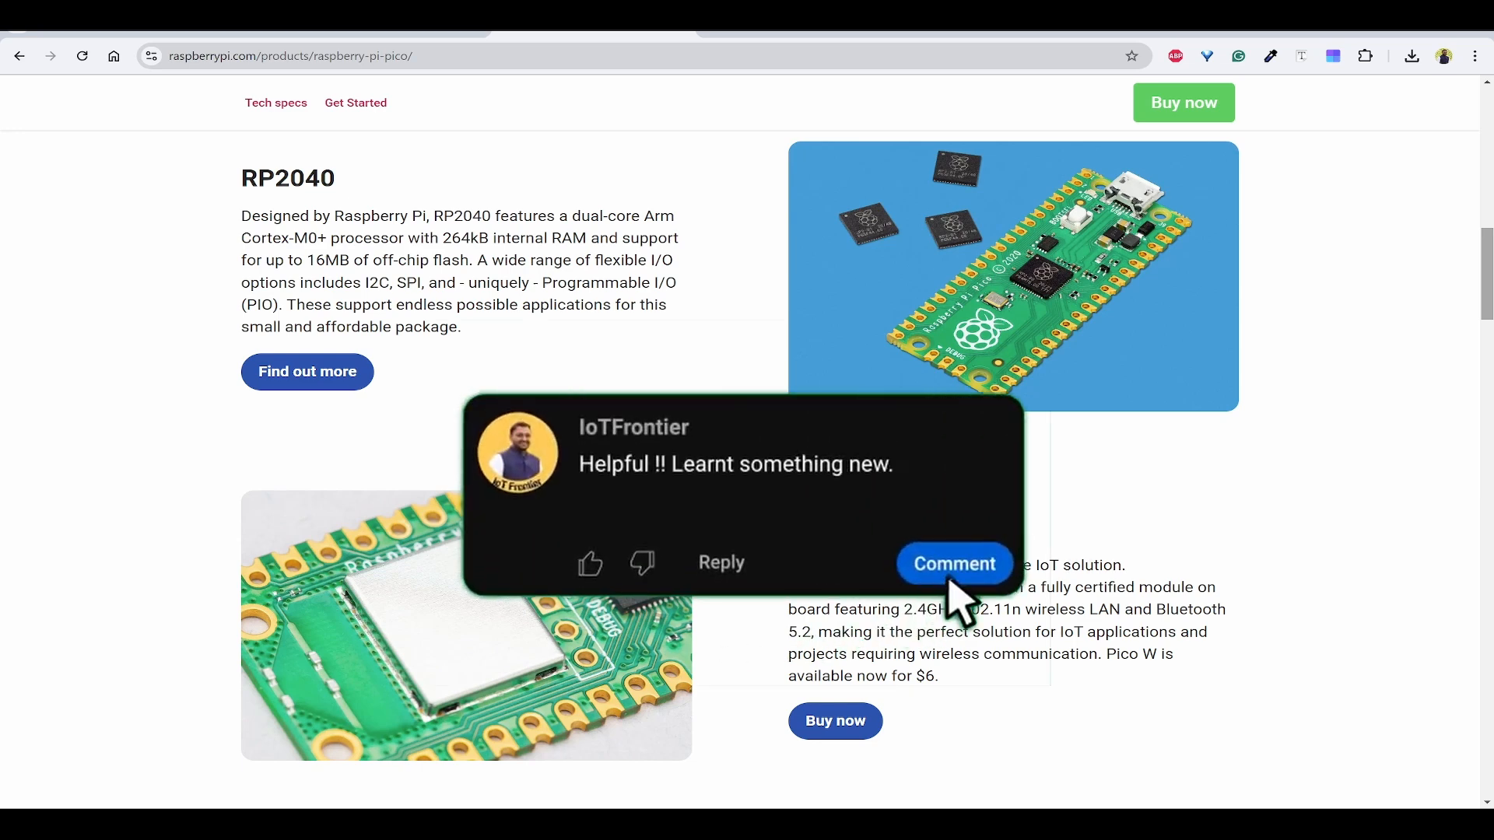
click(954, 563)
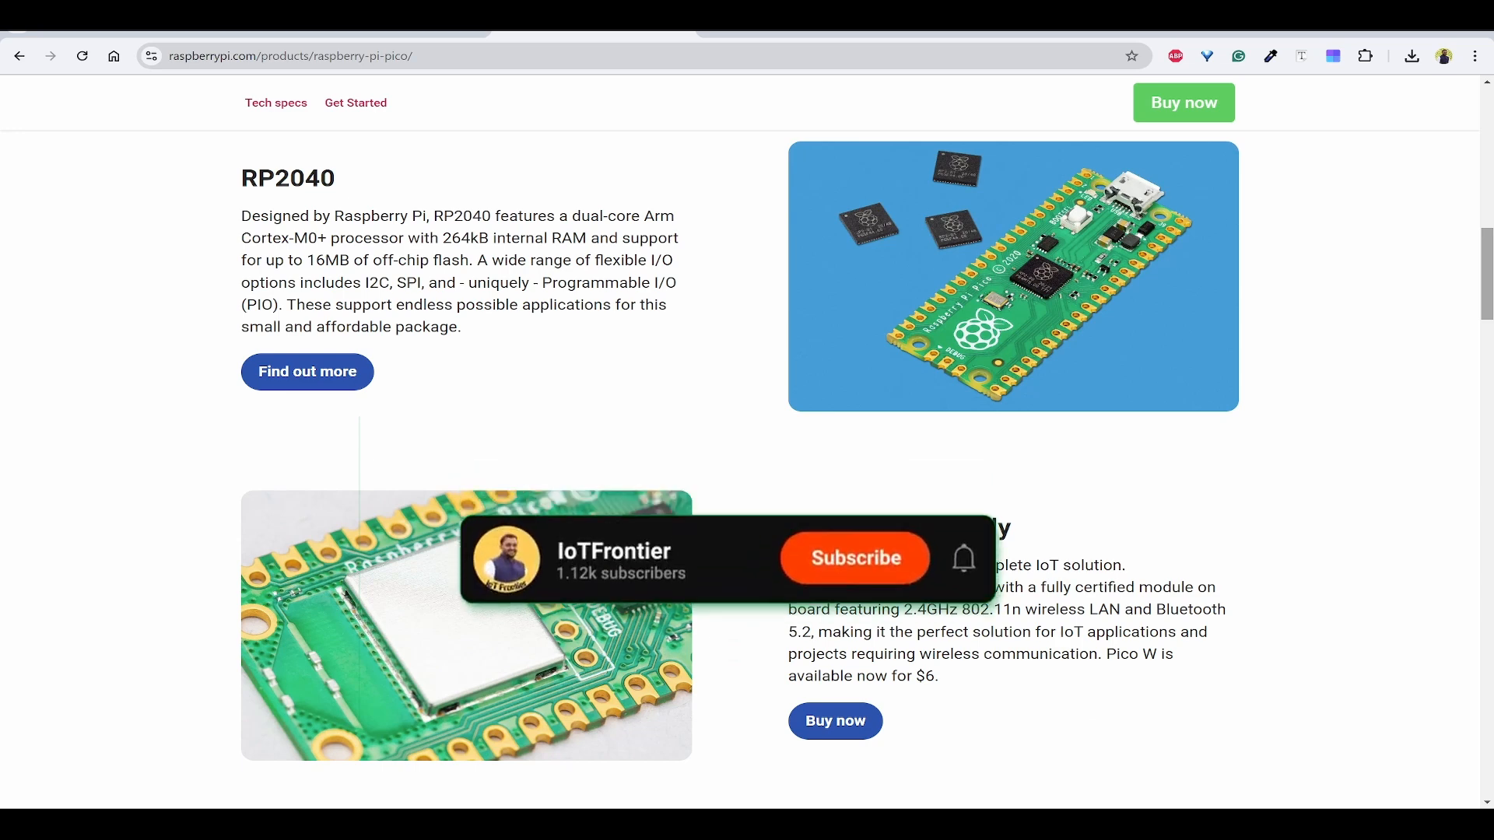
click(853, 558)
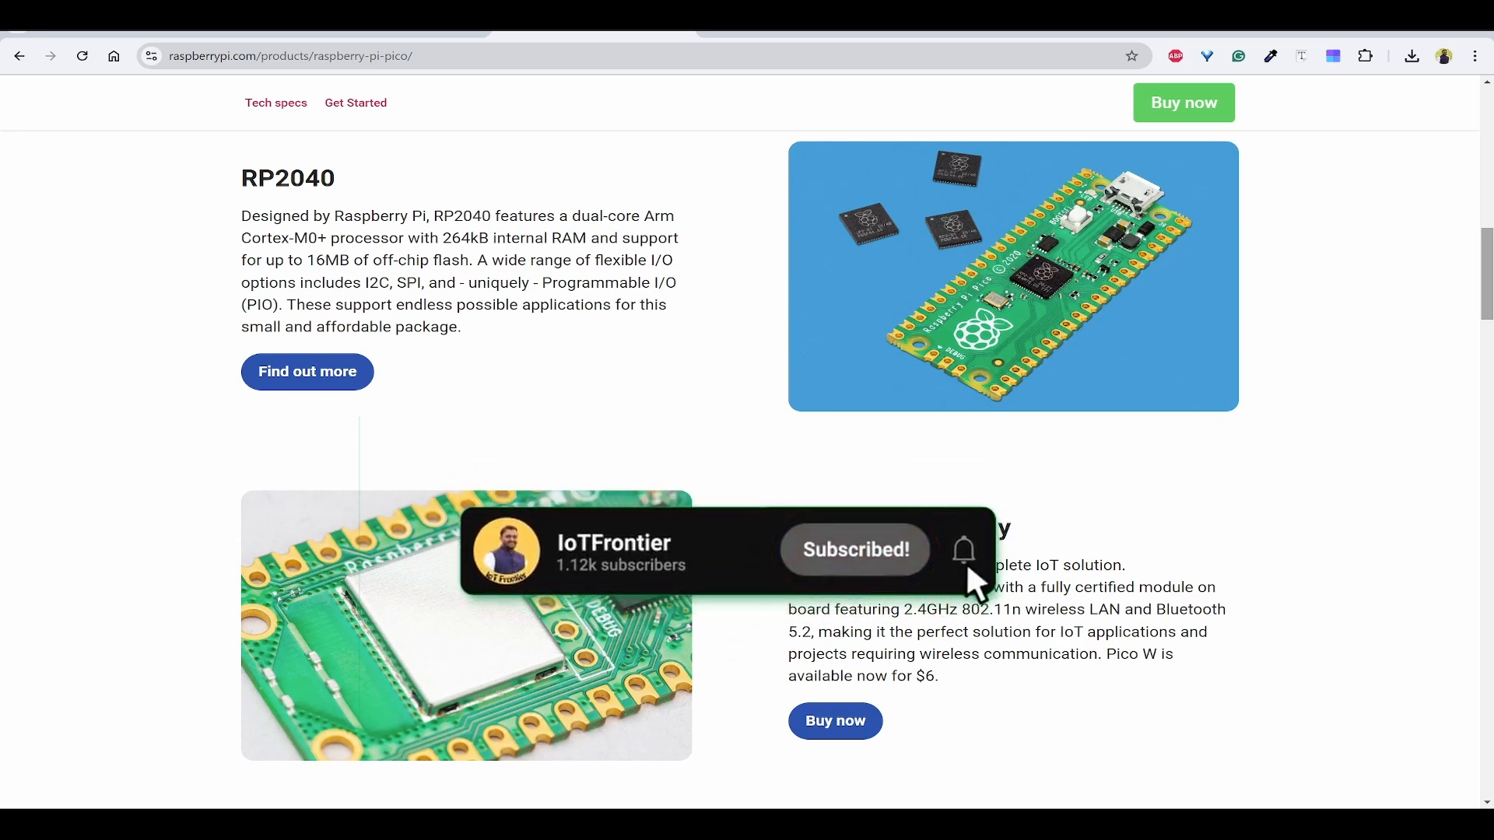